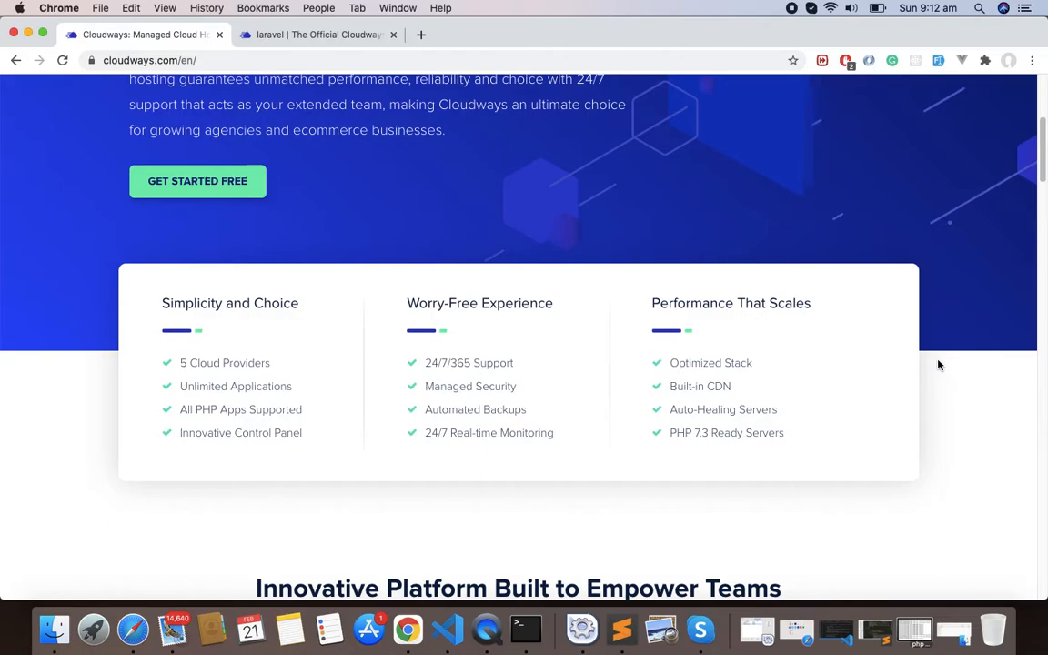
# Search the Cloudways Blog for 'laravel deployment' articles, then head to the Login page
pyautogui.click(513, 141)
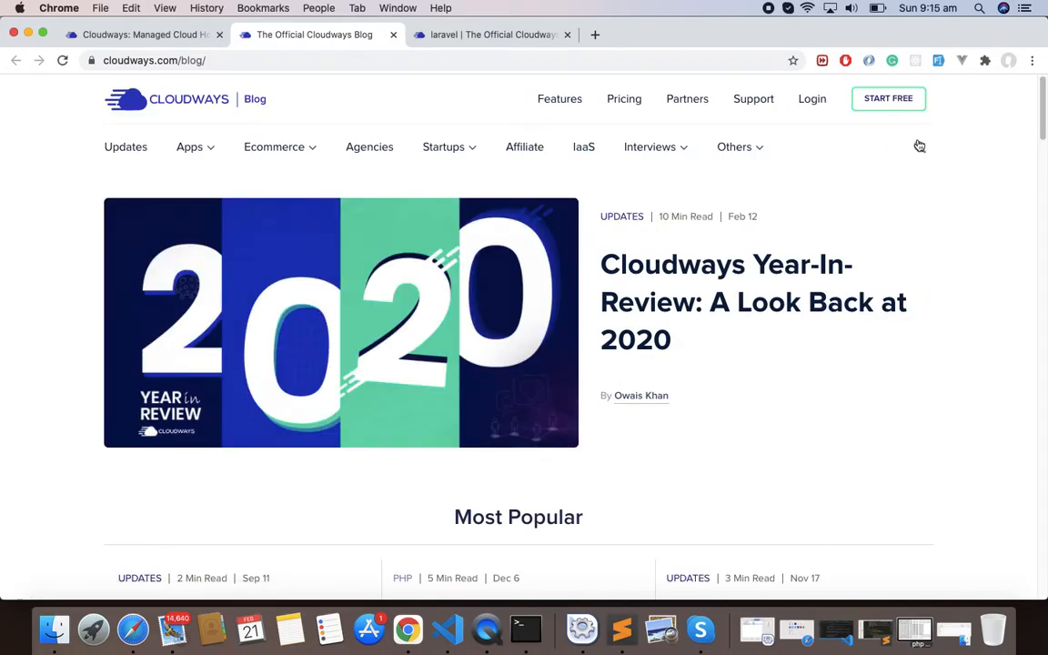
pyautogui.write('lara')
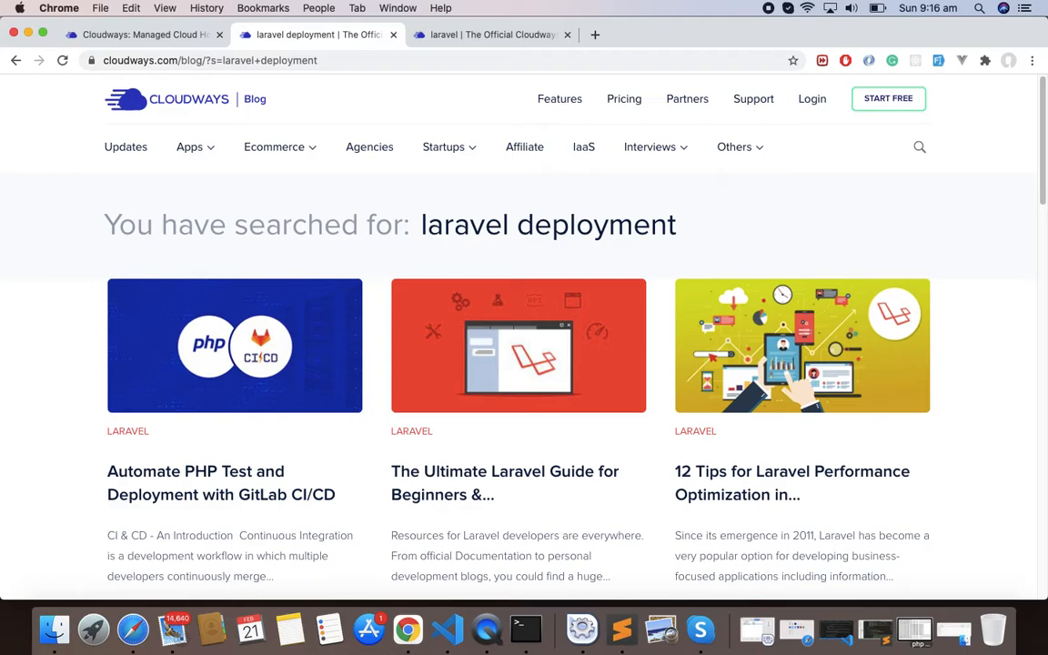
pyautogui.moveTo(1004, 199)
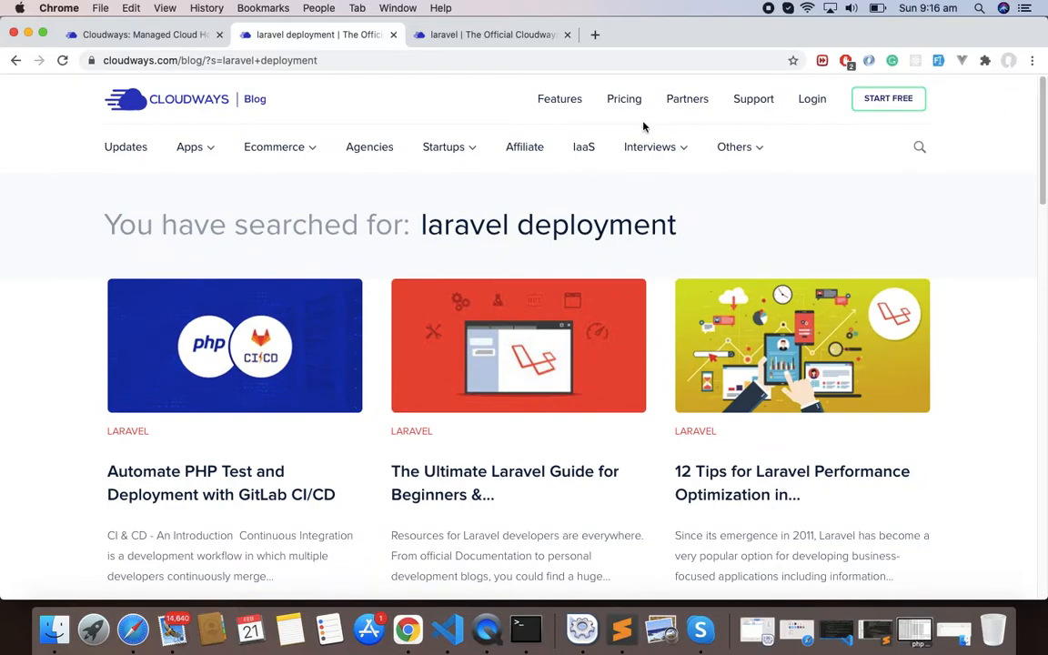
pyautogui.click(812, 98)
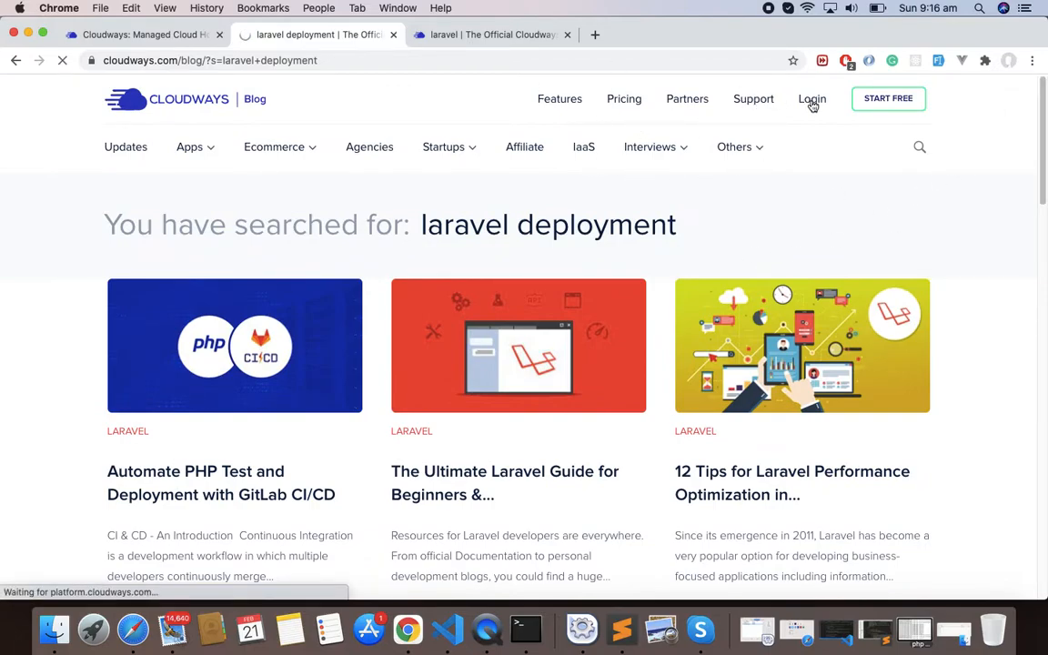
# Log in to Cloudways and launch a new server from the empty Servers page
pyautogui.click(811, 98)
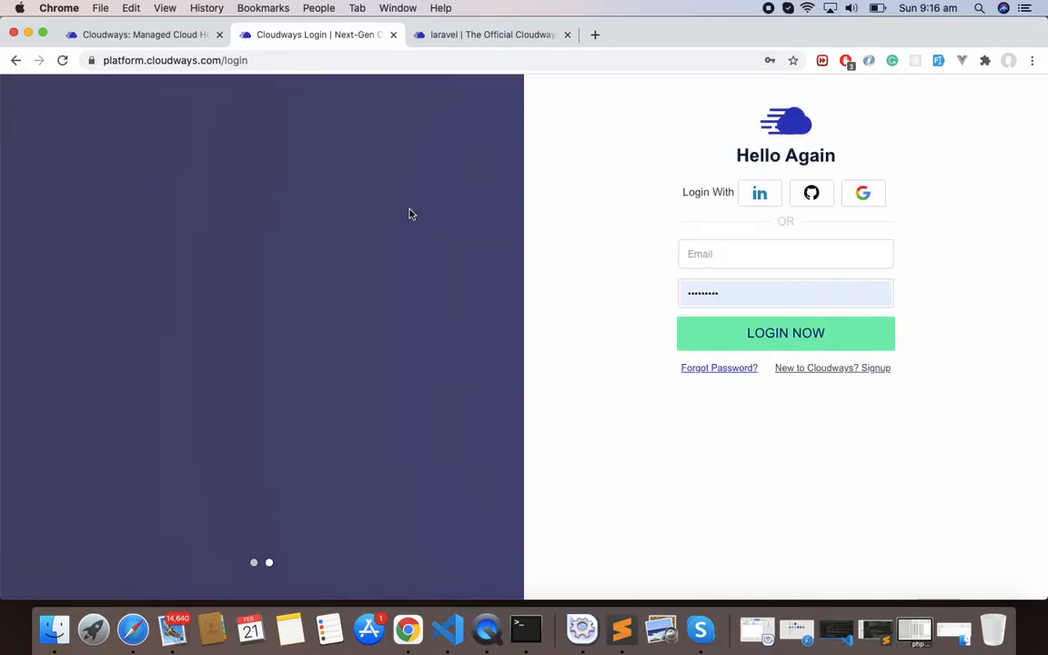
pyautogui.click(785, 332)
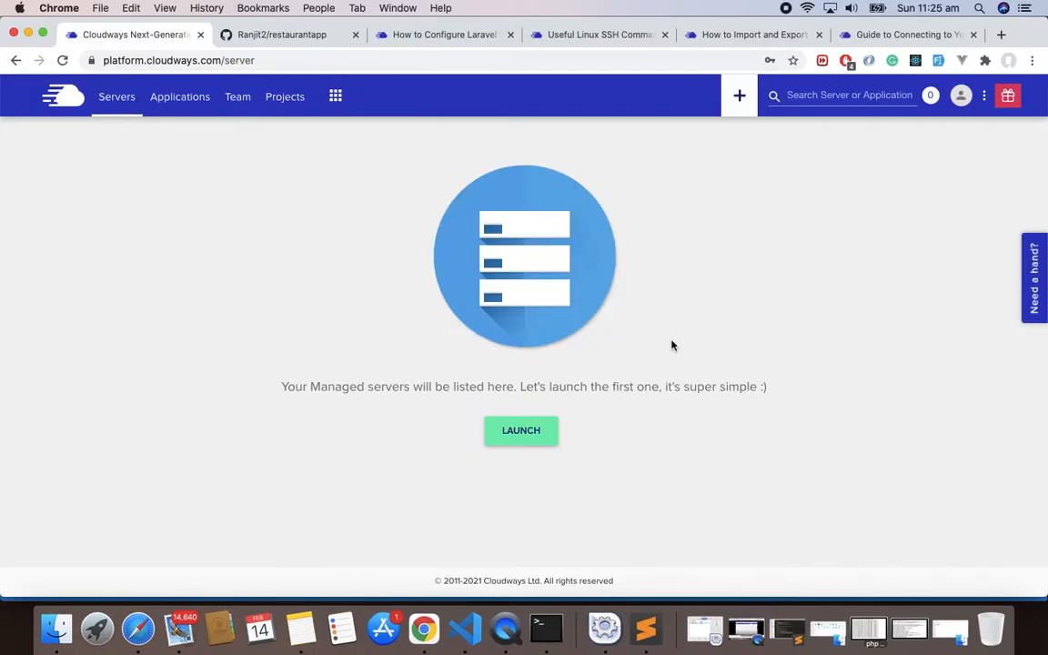
pyautogui.moveTo(462, 363)
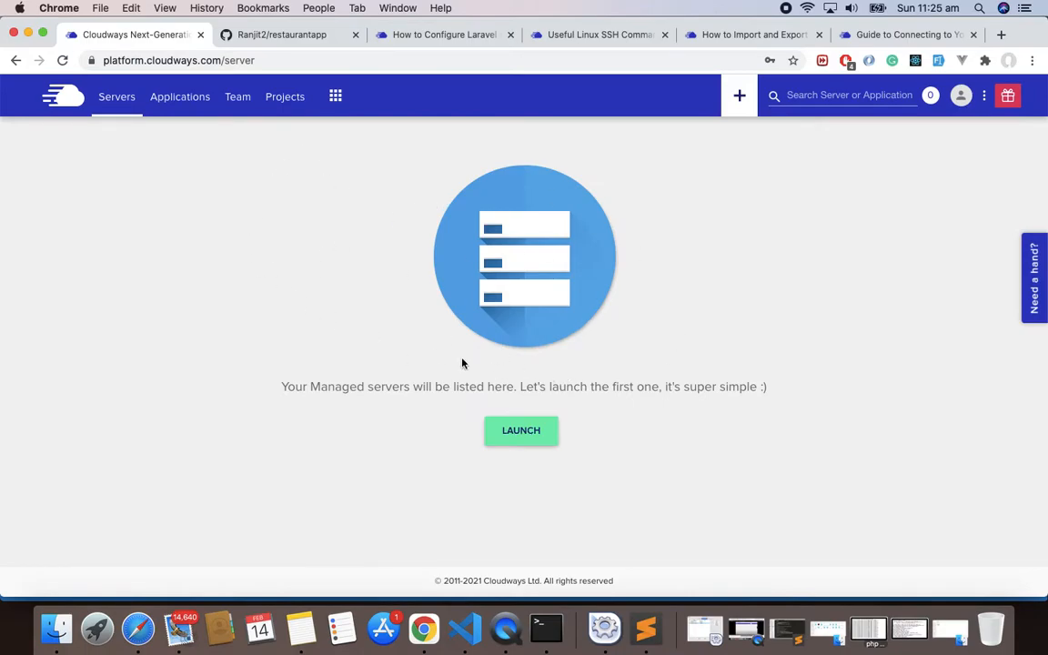
pyautogui.moveTo(538, 433)
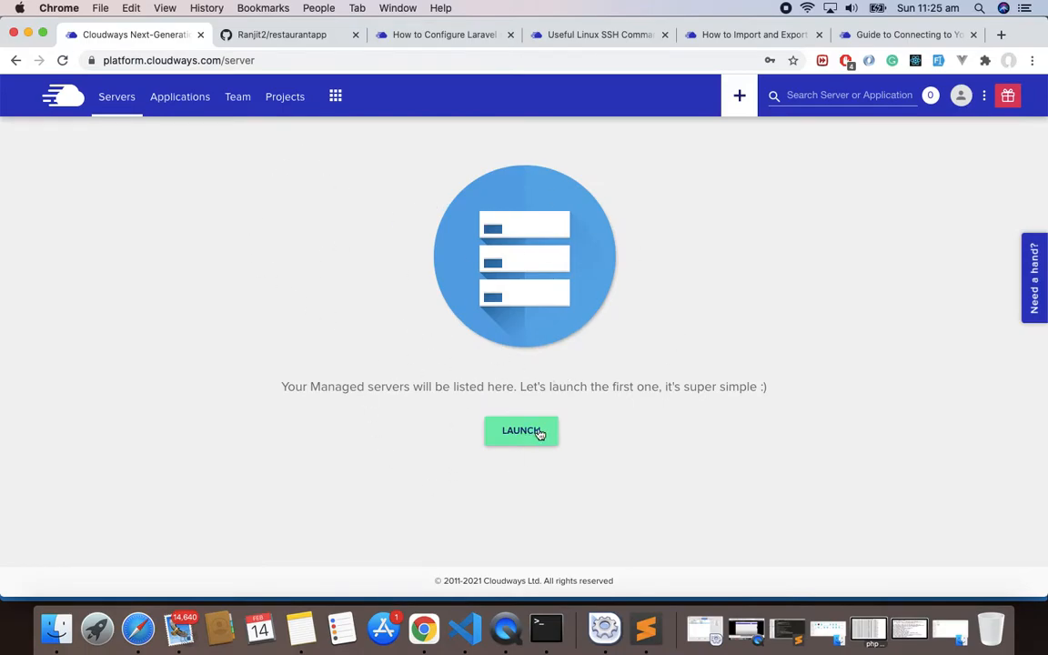
pyautogui.click(522, 431)
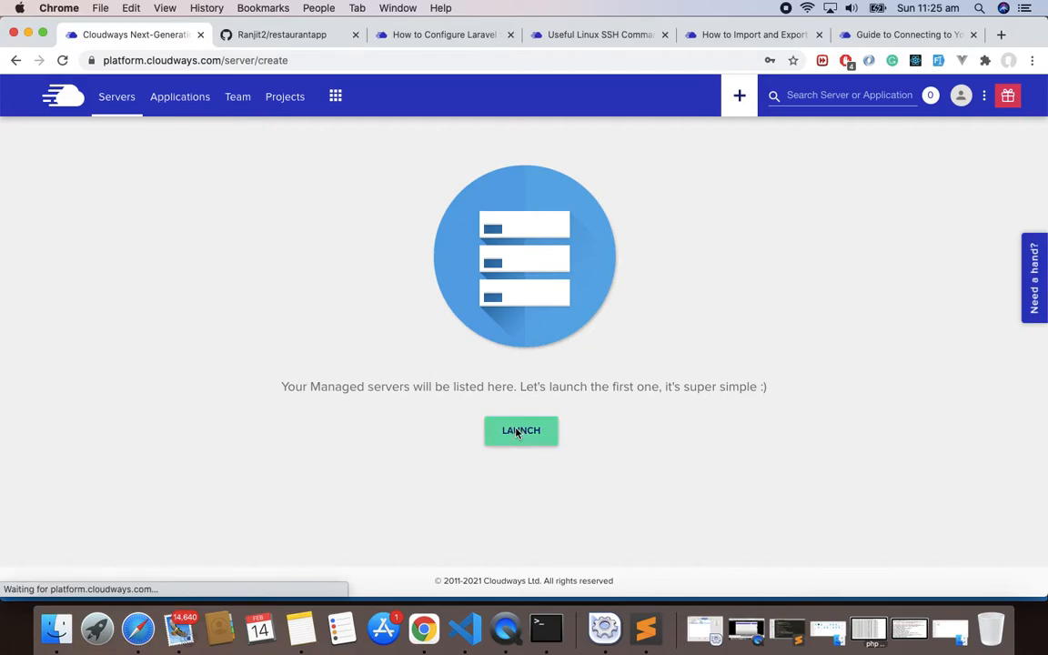
# Choose Laravel 8.26.1, naming app laravelapp, server laravelapp2 and project laraveldemo
pyautogui.click(520, 430)
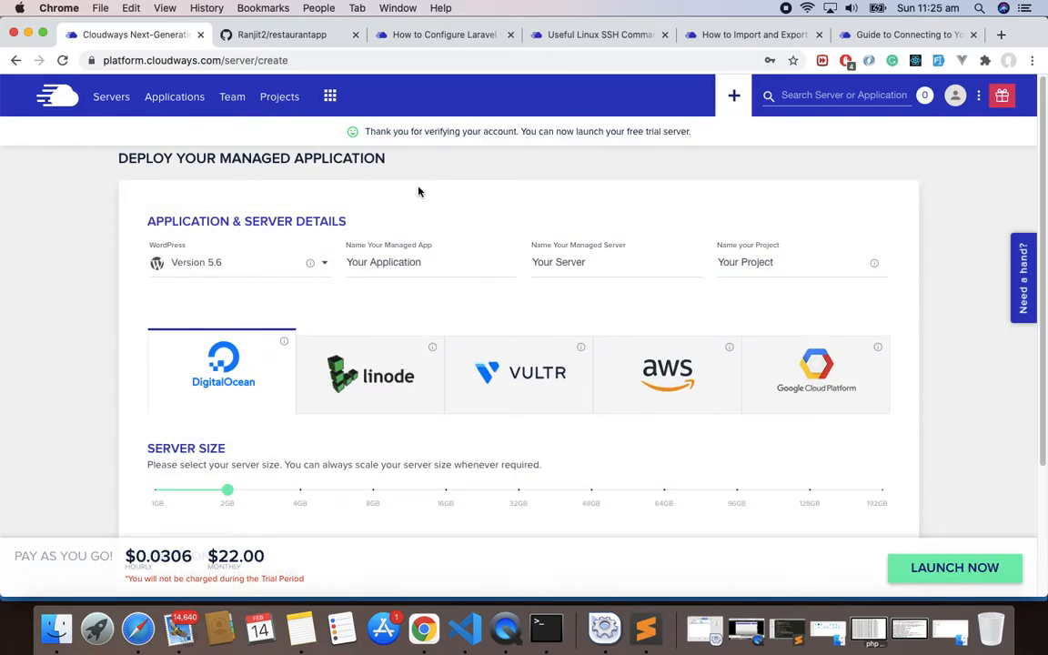
pyautogui.moveTo(338, 264)
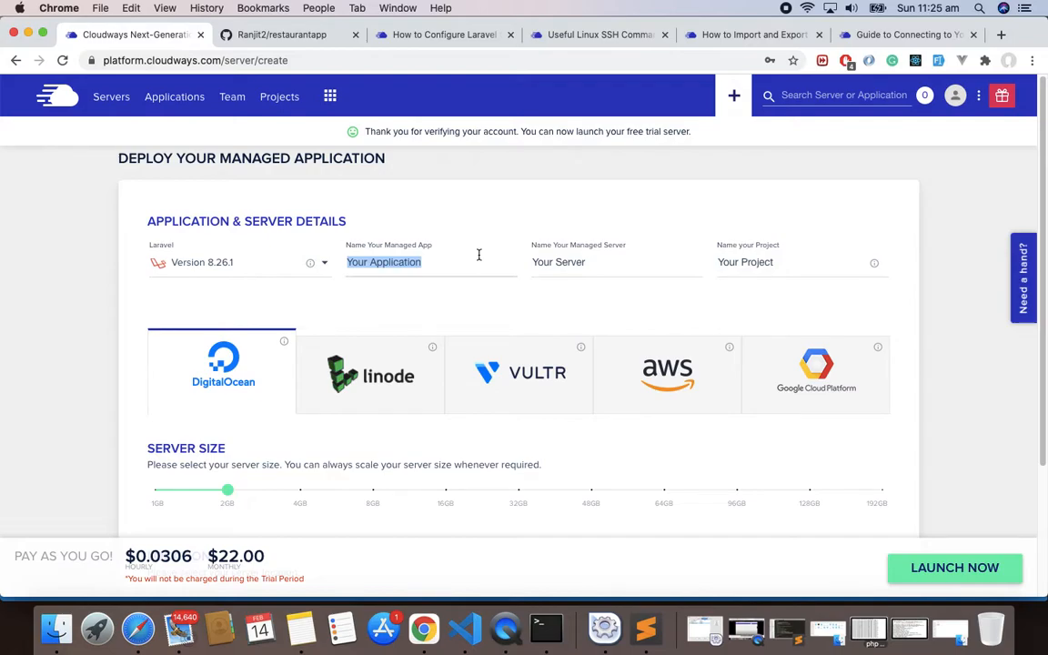
pyautogui.write('laravelapp')
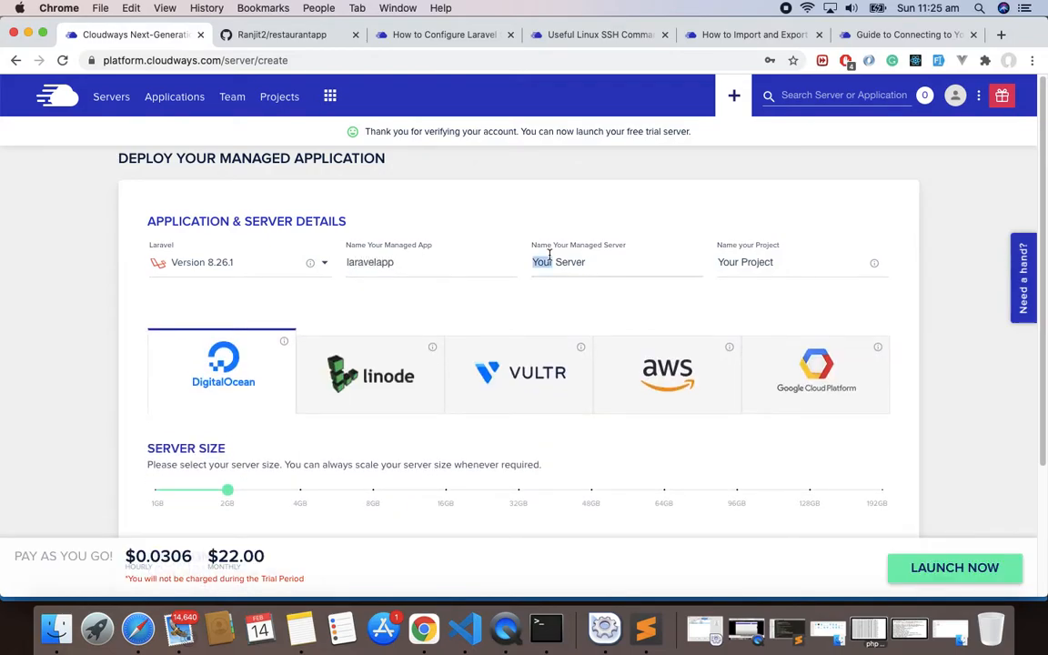
pyautogui.write('laravelapp2')
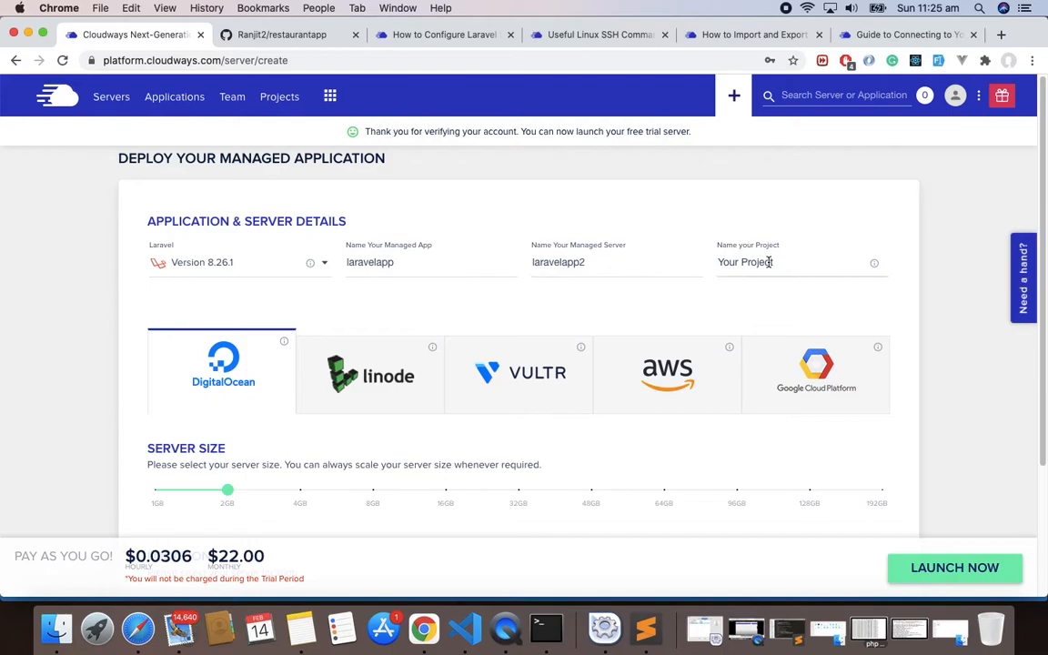
pyautogui.write('lae')
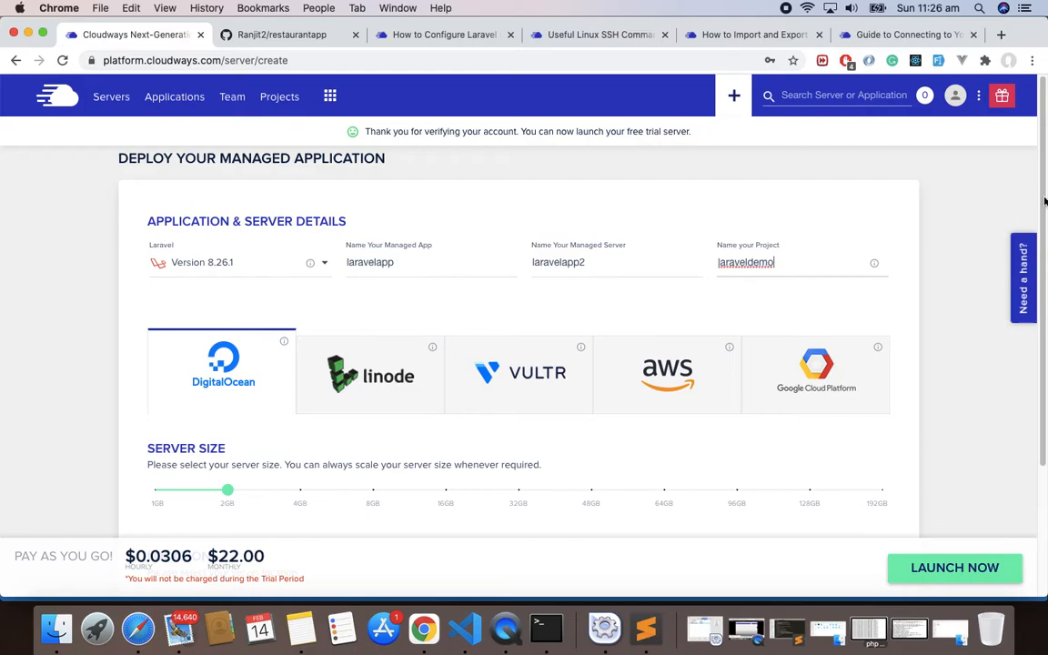
pyautogui.moveTo(159, 413)
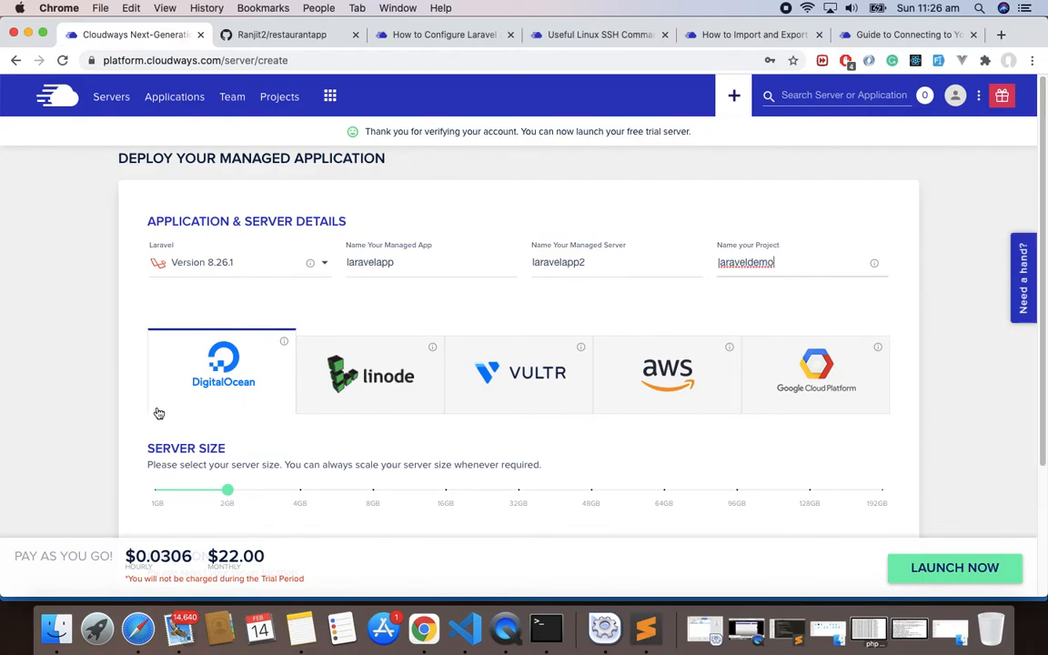
pyautogui.moveTo(1043, 344)
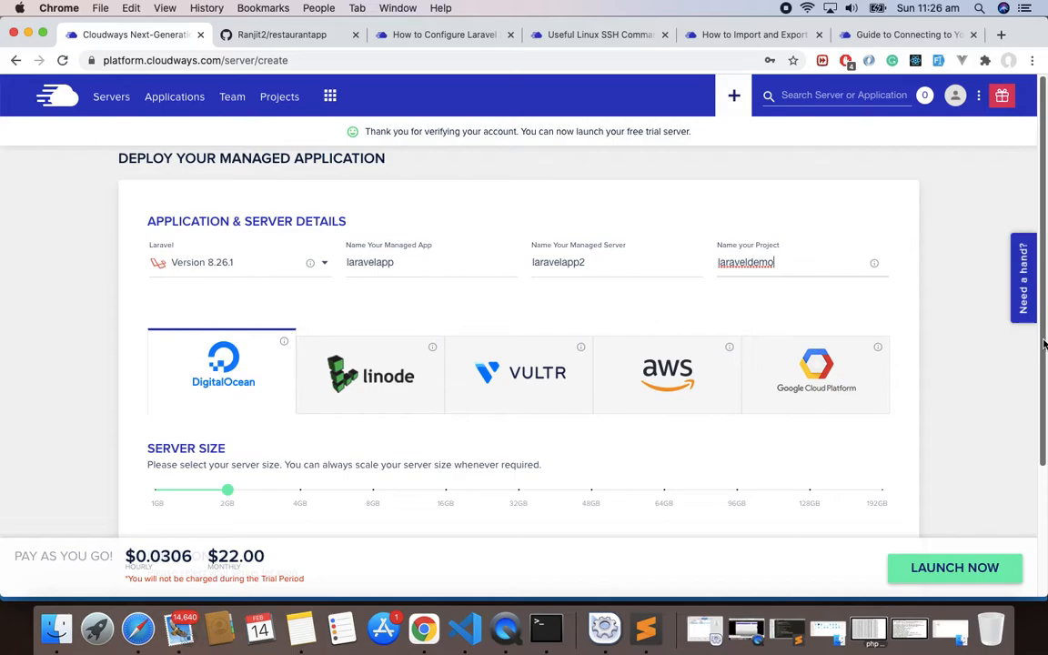
# Keep the 2GB server size, set the location to Toronto, and launch
pyautogui.scroll(-3)
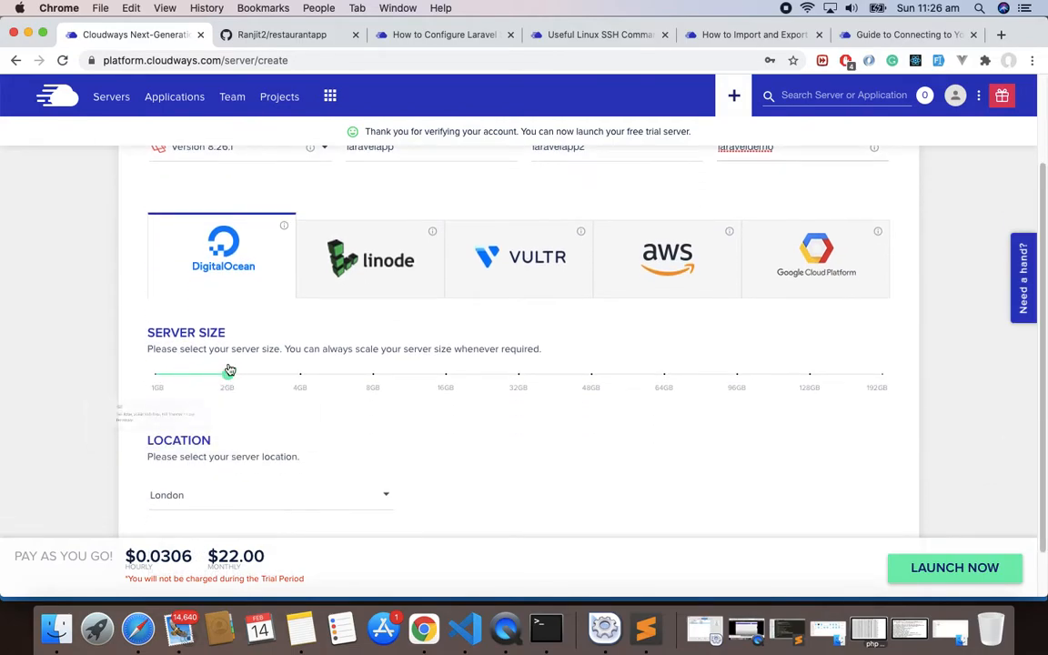
pyautogui.moveTo(157, 374); pyautogui.dragTo(228, 374)
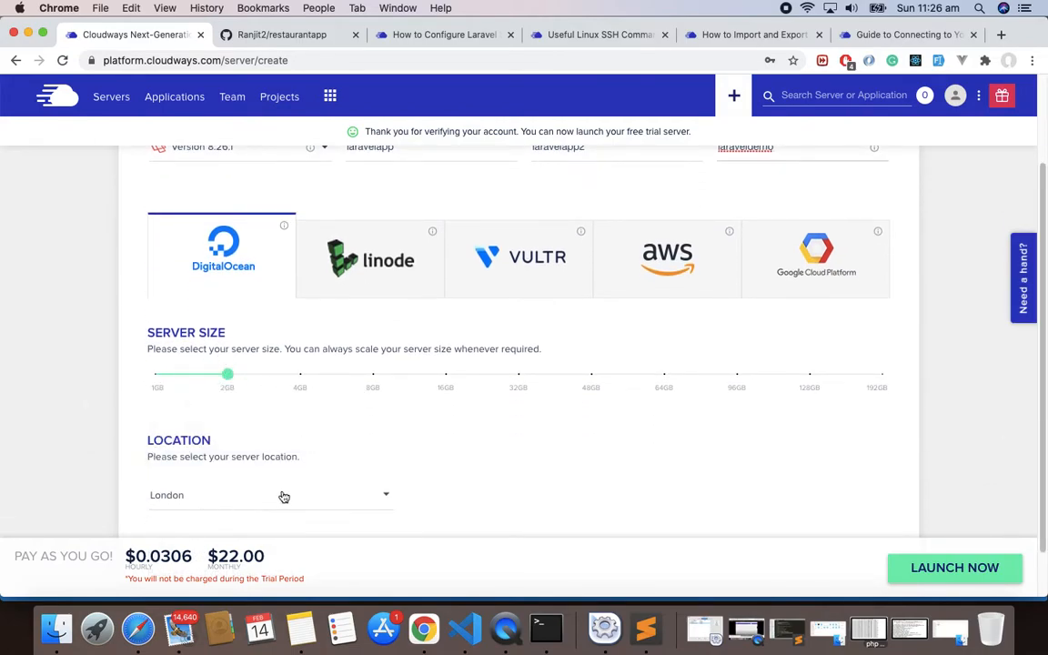
pyautogui.click(270, 494)
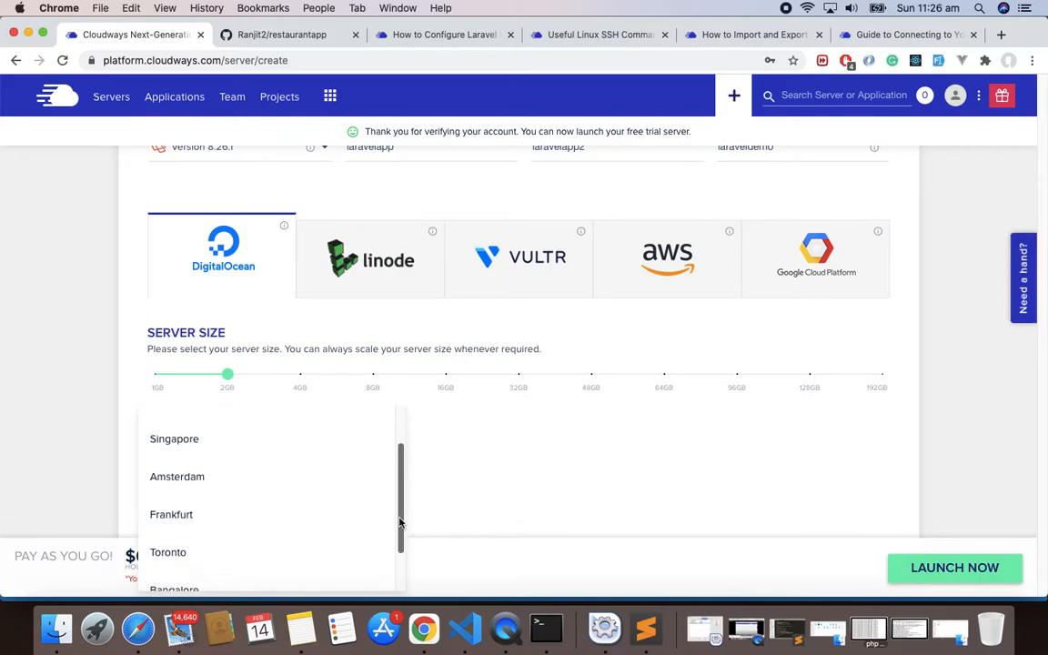
pyautogui.click(167, 552)
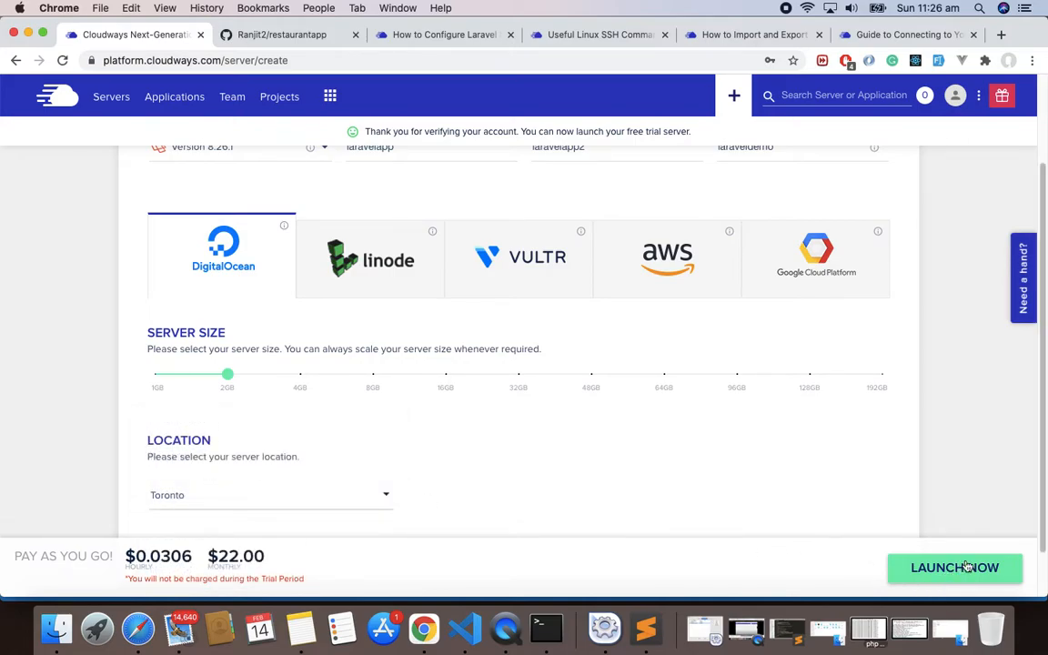
pyautogui.click(955, 567)
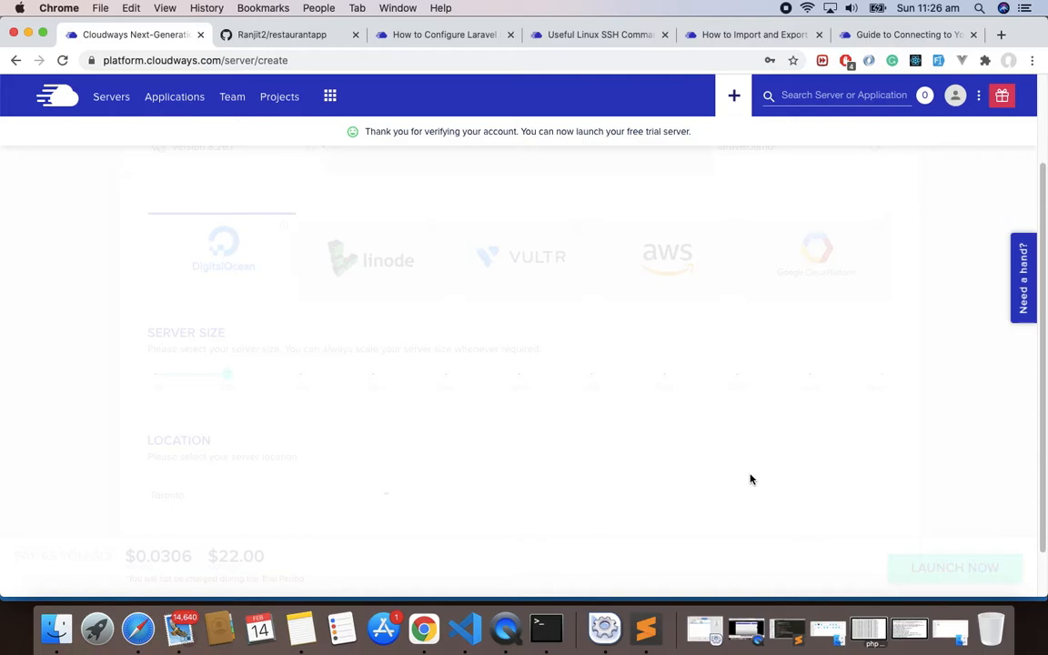
# Wait while laravelapp2 (2GB, Toronto) shows 'Adding Server...' in the servers list
pyautogui.click(953, 568)
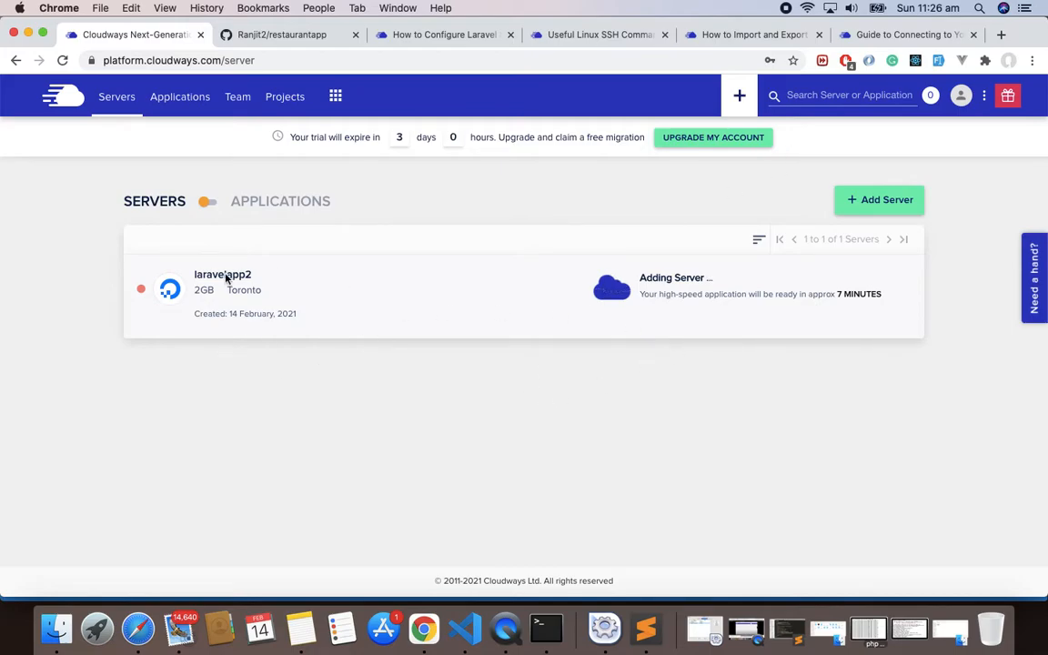
pyautogui.moveTo(668, 298)
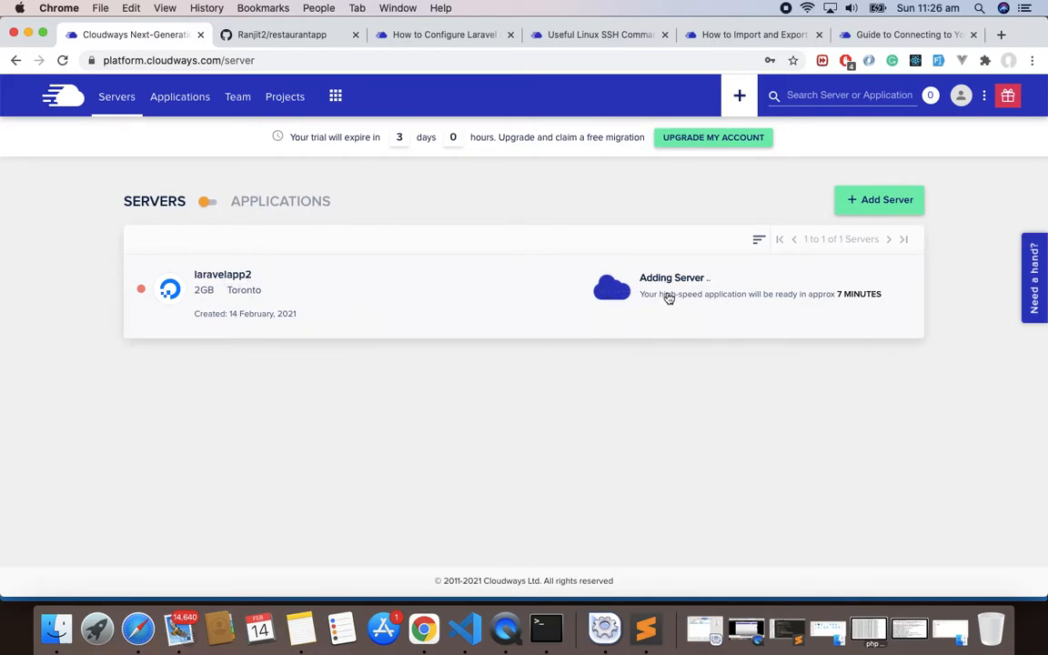
pyautogui.moveTo(710, 321)
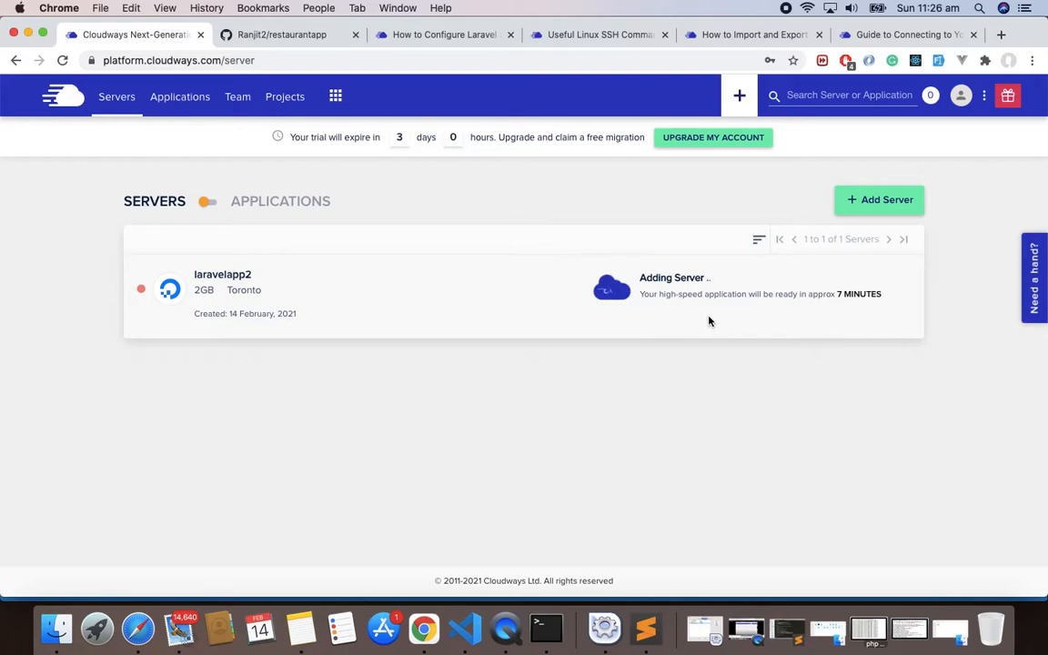
pyautogui.moveTo(531, 325)
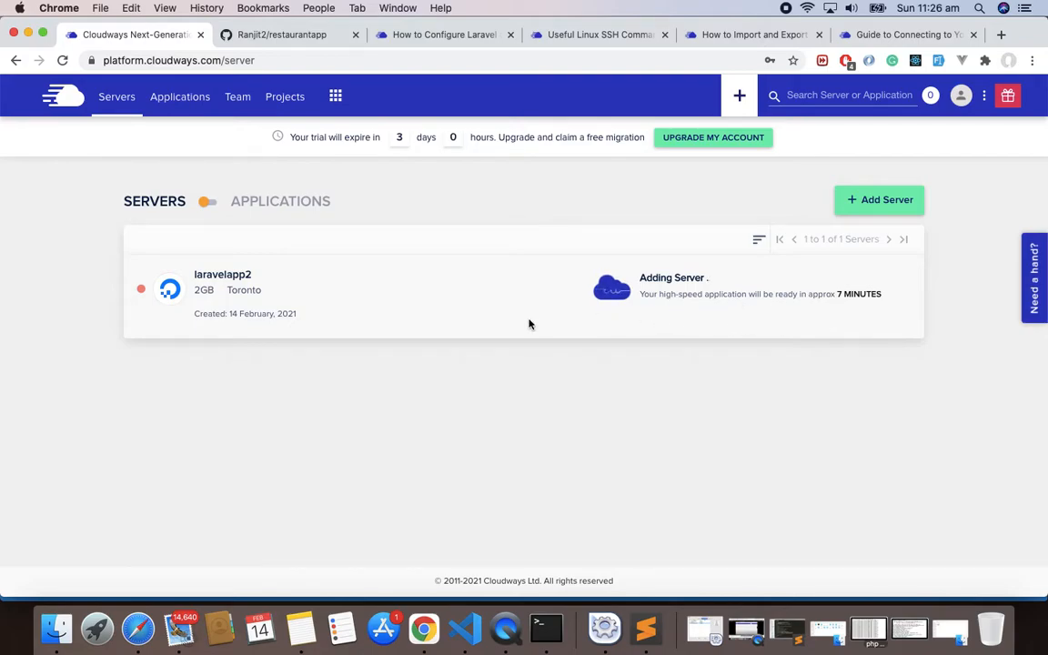
# Browse the Supervisord, MySQL import/export and SSH/SFTP support article tabs
pyautogui.click(444, 35)
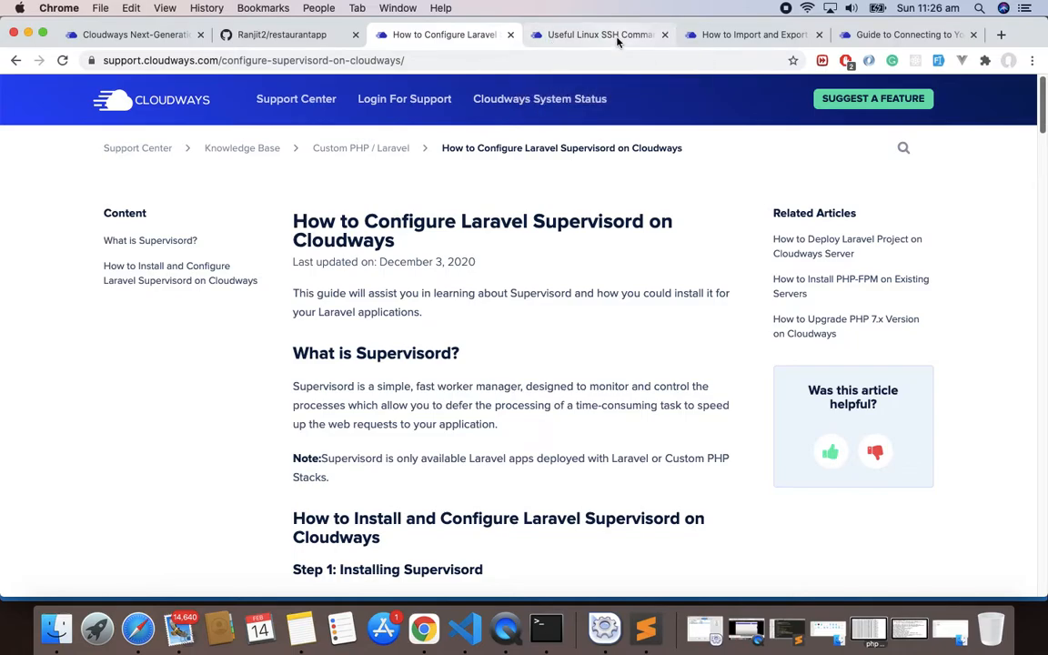
pyautogui.click(746, 34)
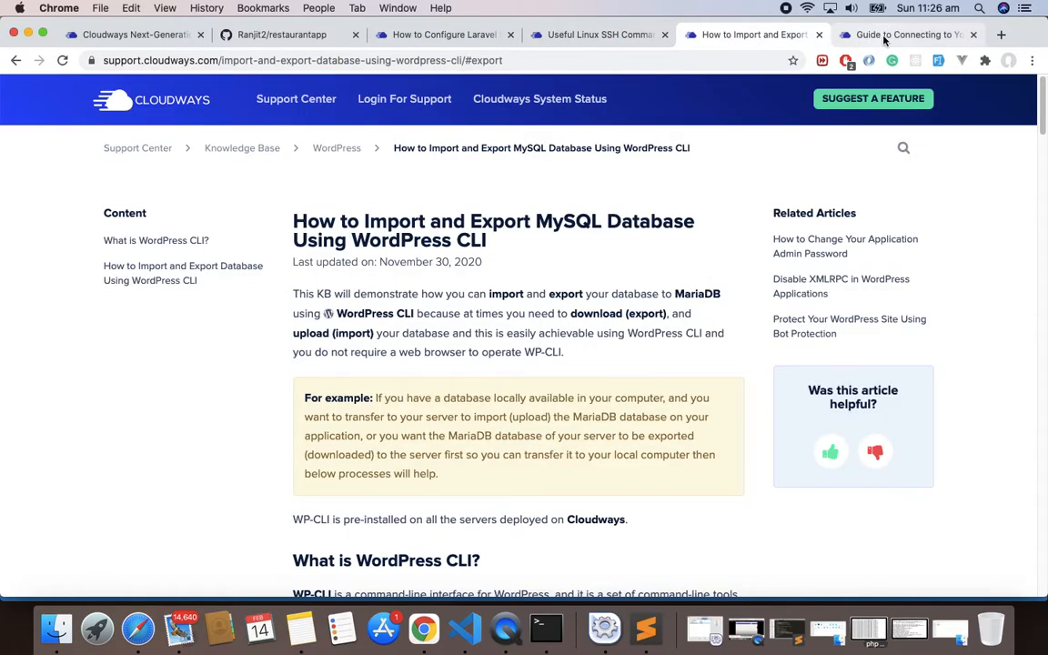
pyautogui.click(901, 35)
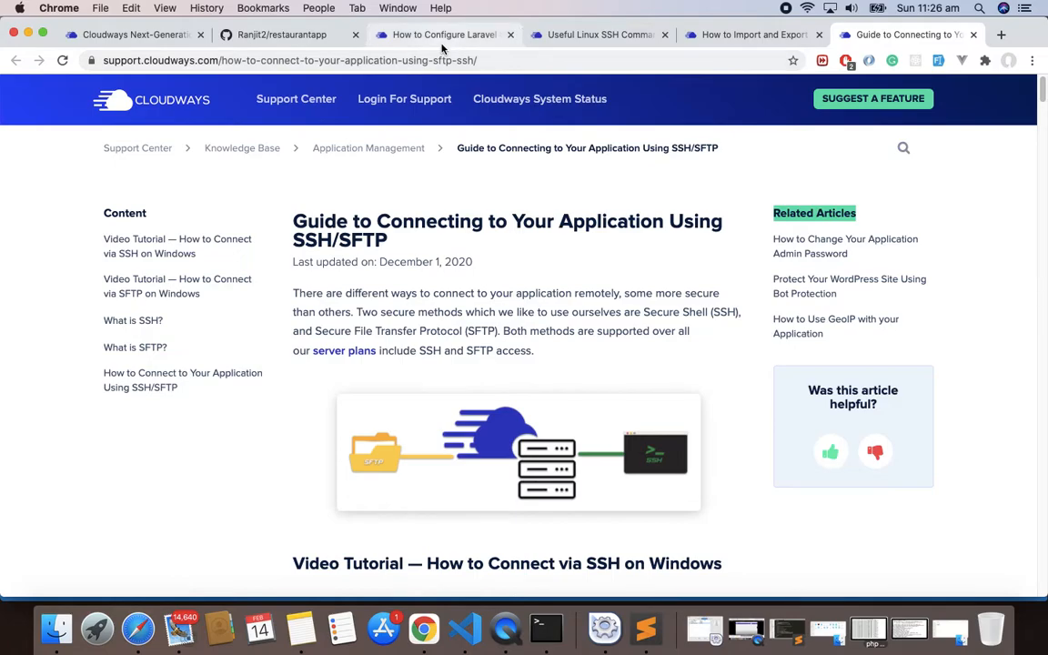
pyautogui.click(437, 35)
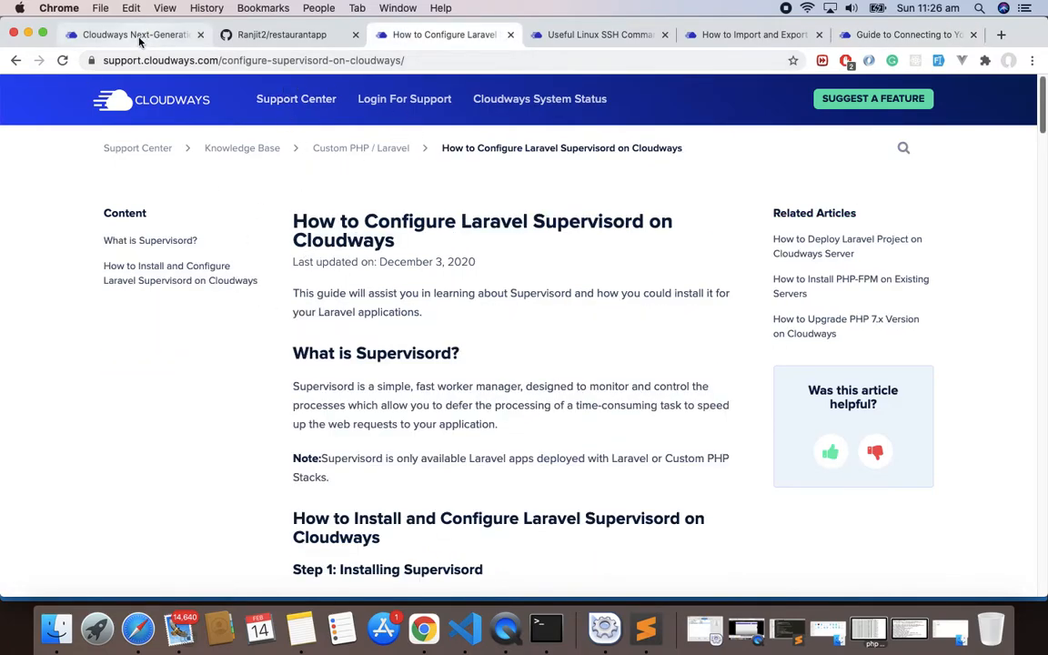
# Return to the Laravel Supervisord guide and scroll through its steps
pyautogui.click(132, 35)
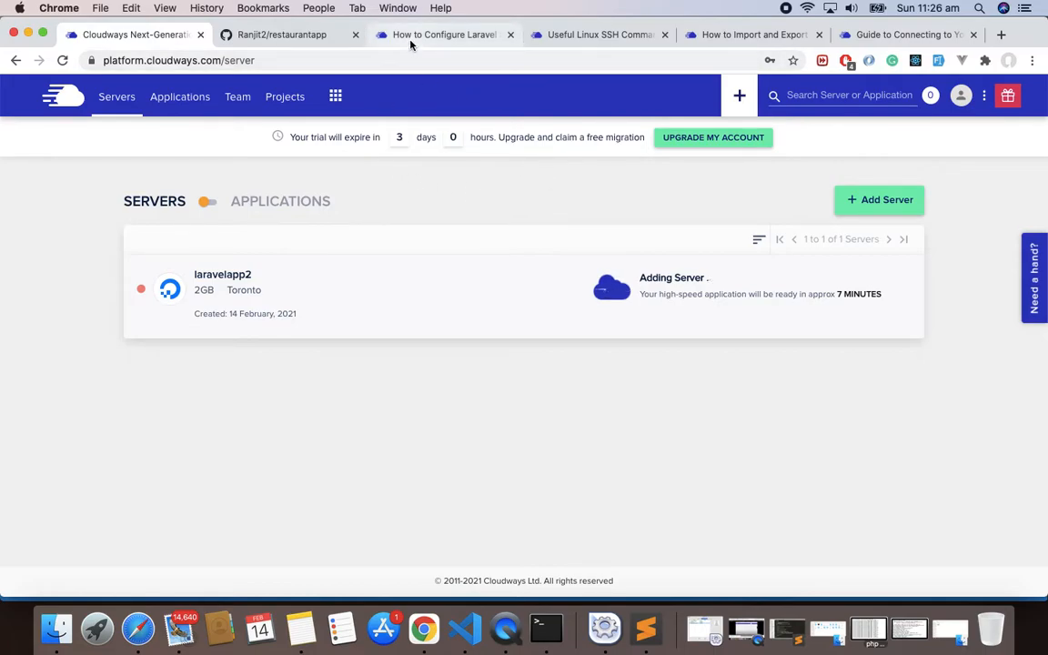
pyautogui.click(443, 35)
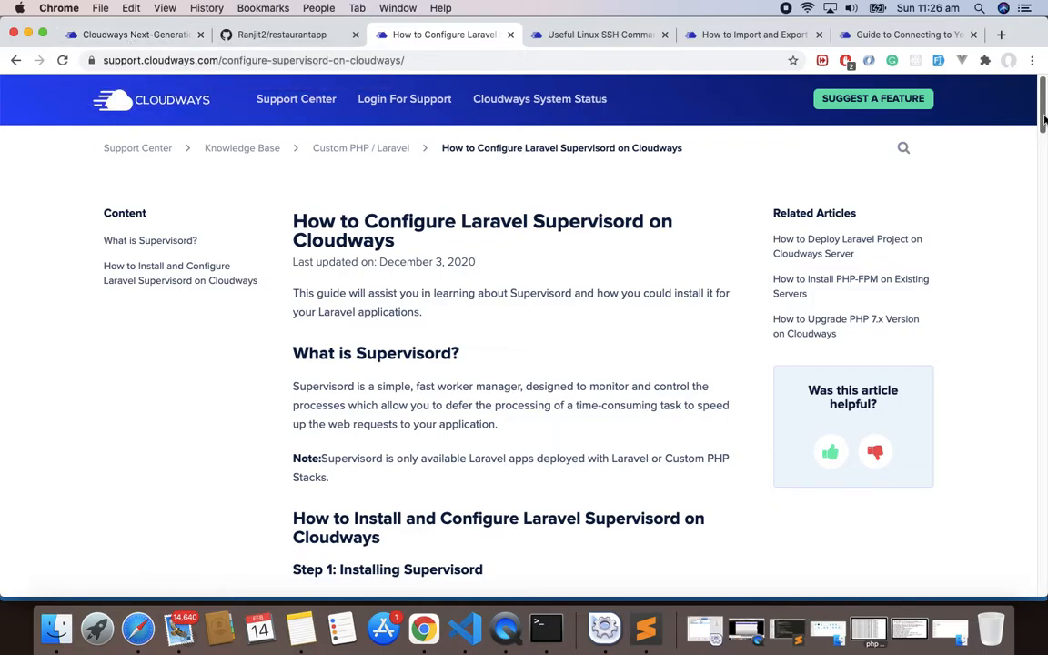
pyautogui.scroll(-3)
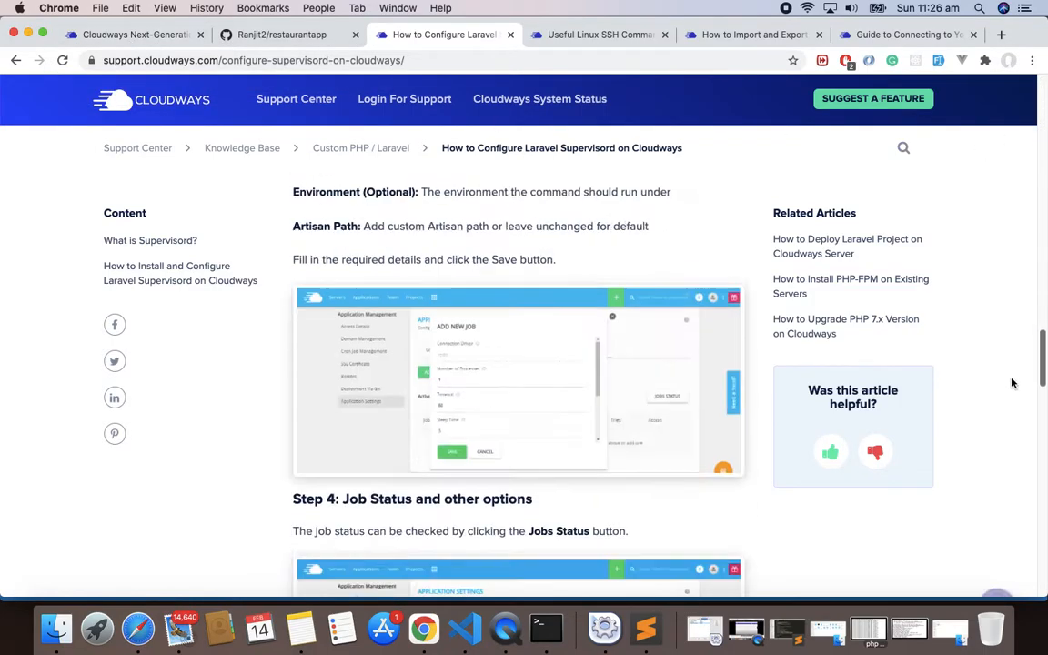
pyautogui.scroll(3)
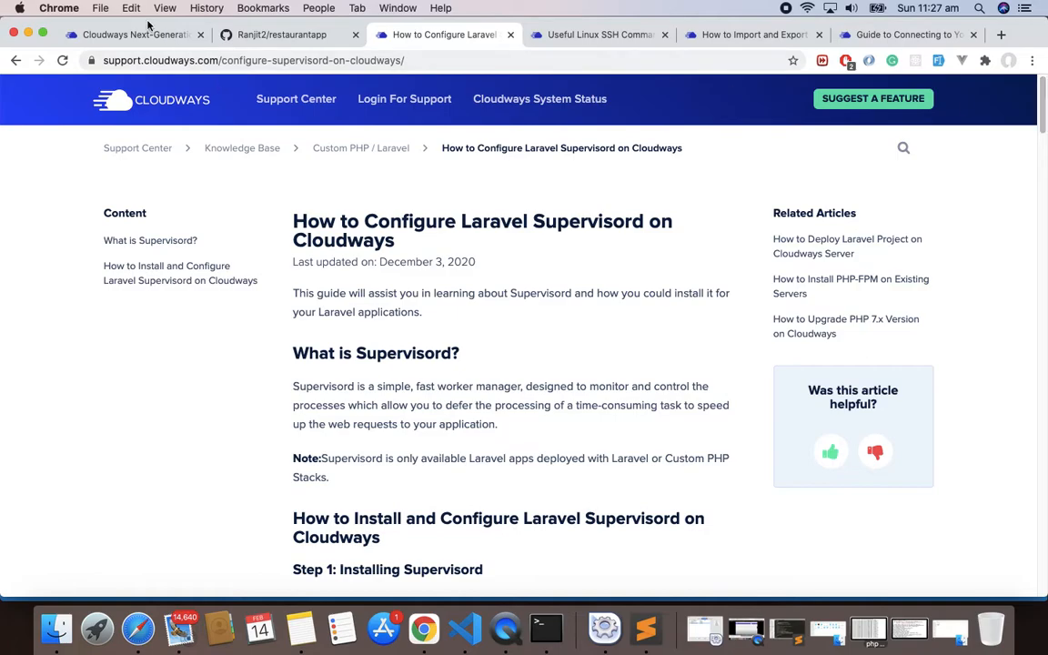
# Visit Applications, cancel Add Application, and return to Servers showing laravelapp2 still adding
pyautogui.click(132, 34)
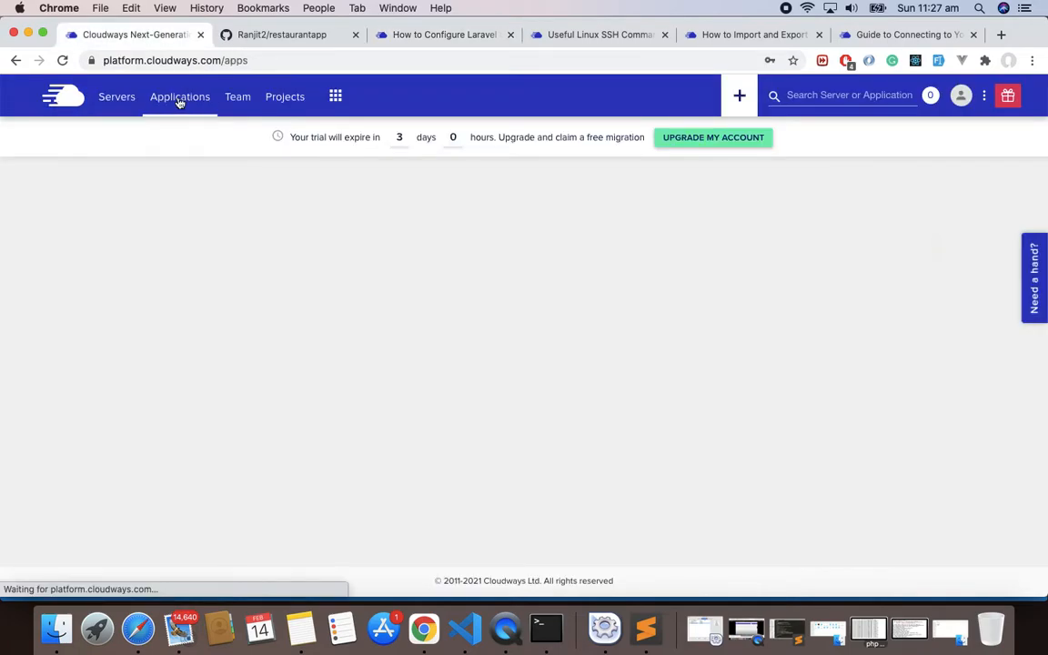
pyautogui.click(180, 96)
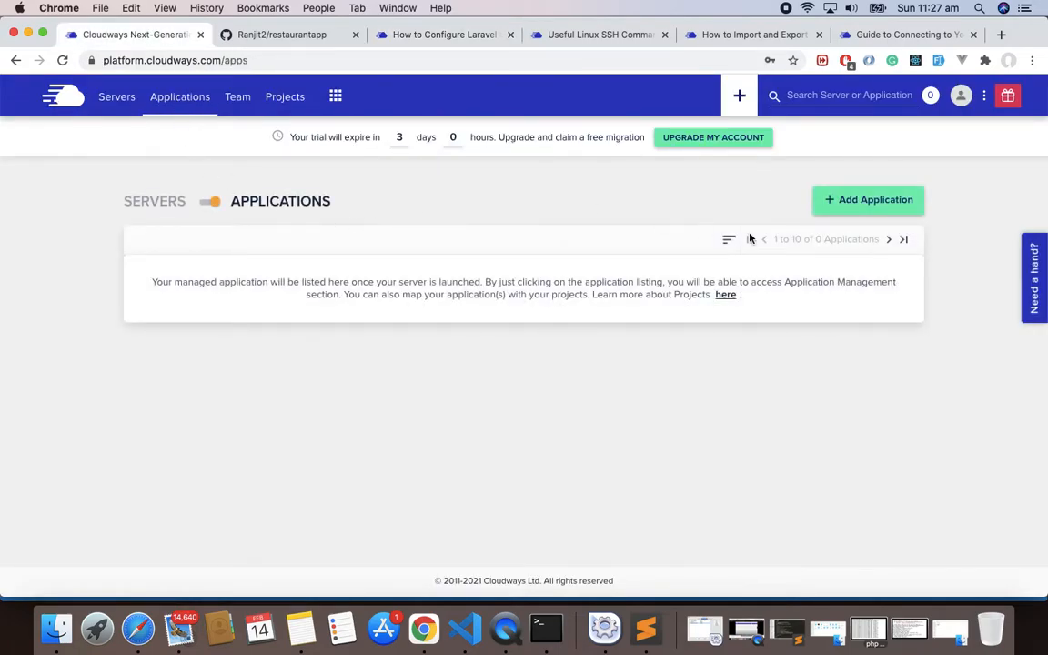
pyautogui.click(867, 199)
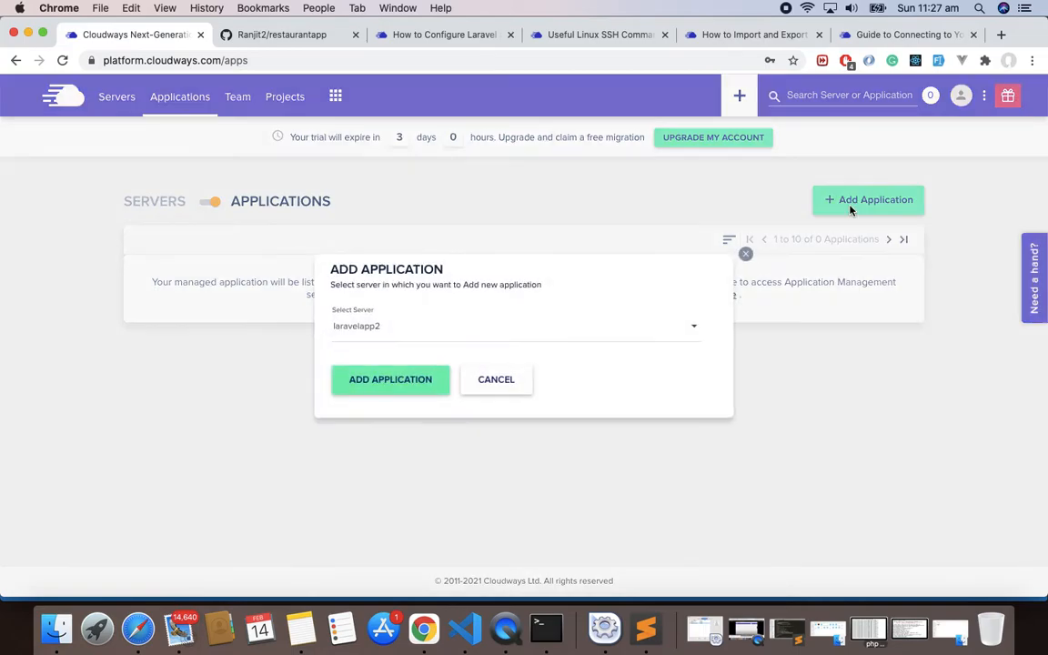
pyautogui.click(390, 379)
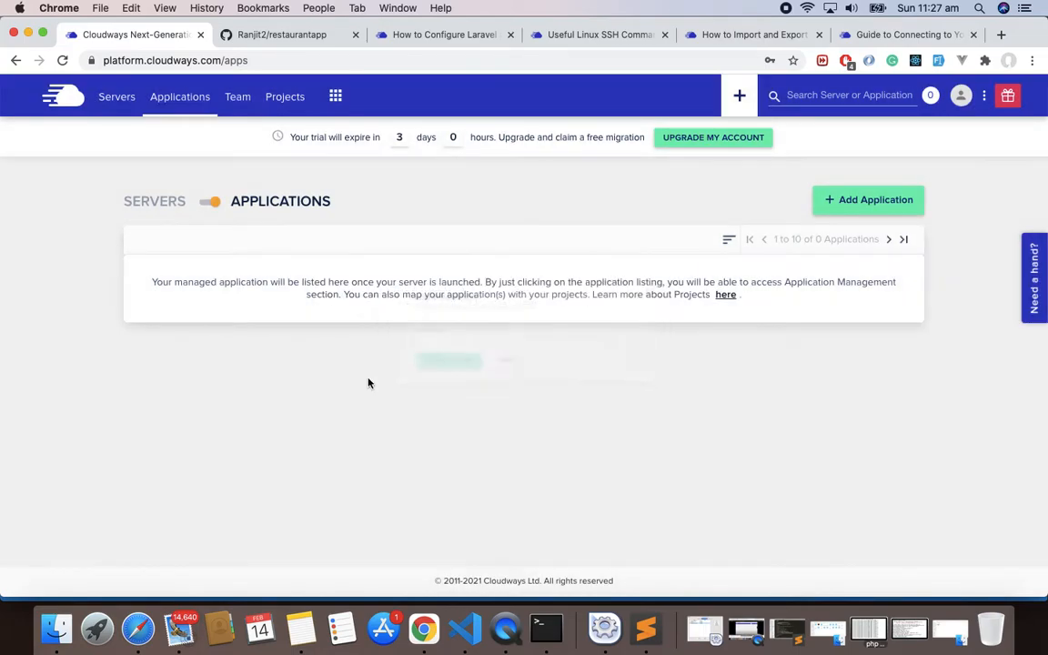
pyautogui.click(116, 97)
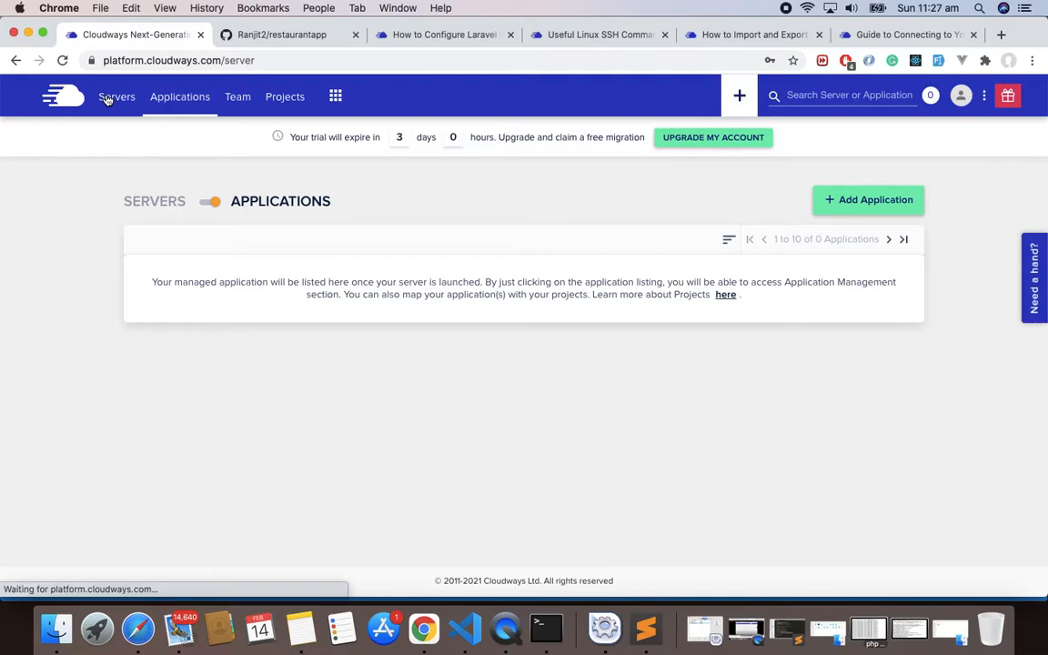
pyautogui.click(117, 97)
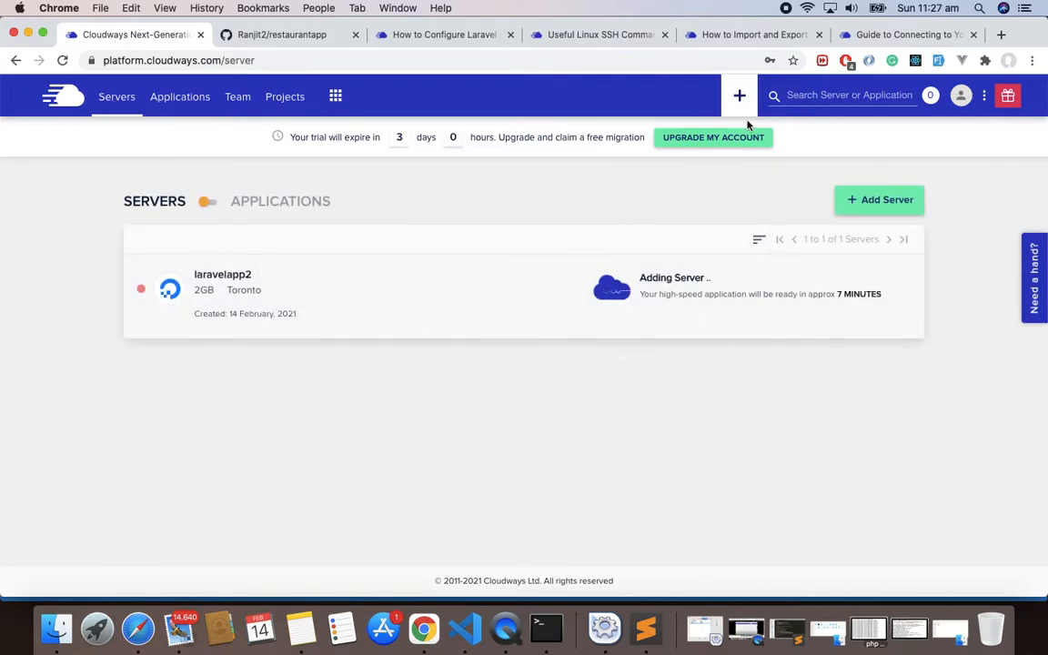
pyautogui.moveTo(819, 35)
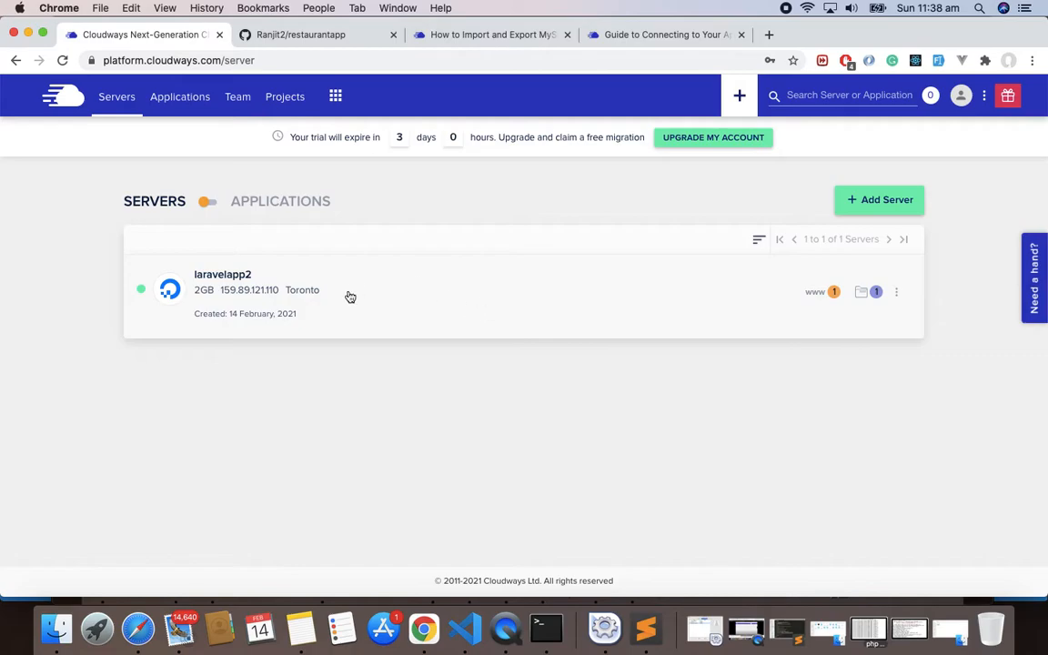
pyautogui.moveTo(821, 297)
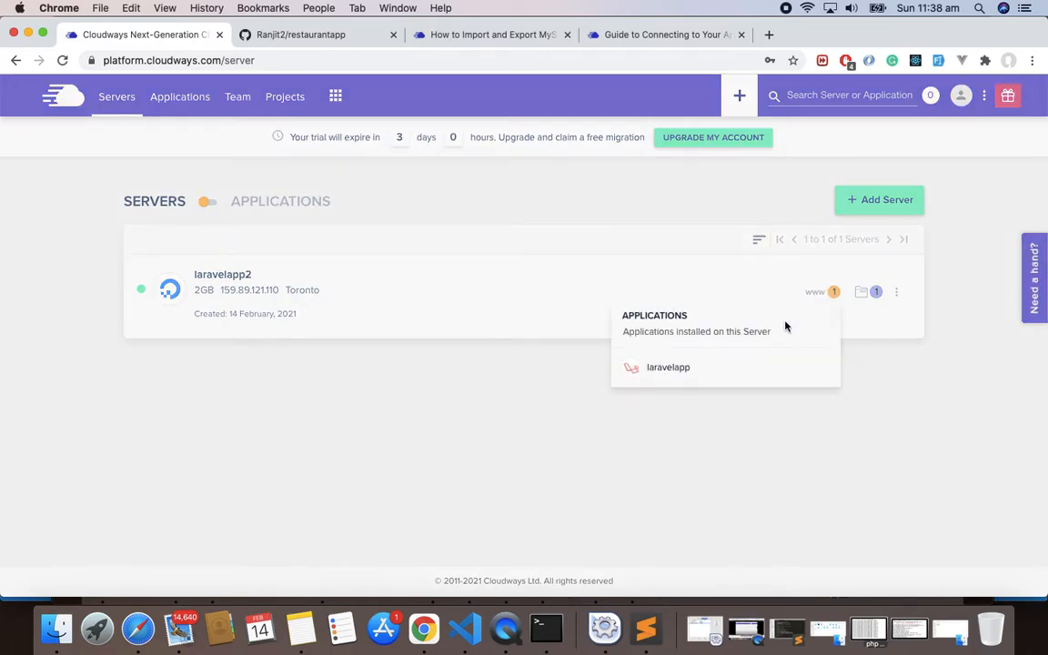
# Open laravelapp's access details, flipping between them and the restaurantapp GitHub tab
pyautogui.click(667, 366)
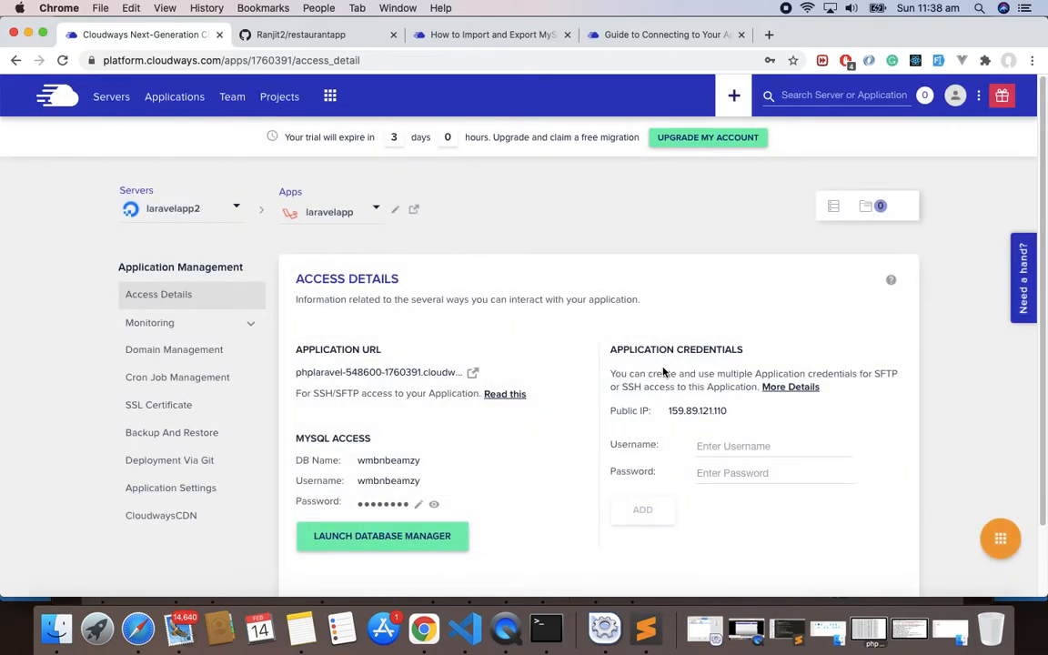
pyautogui.moveTo(812, 258)
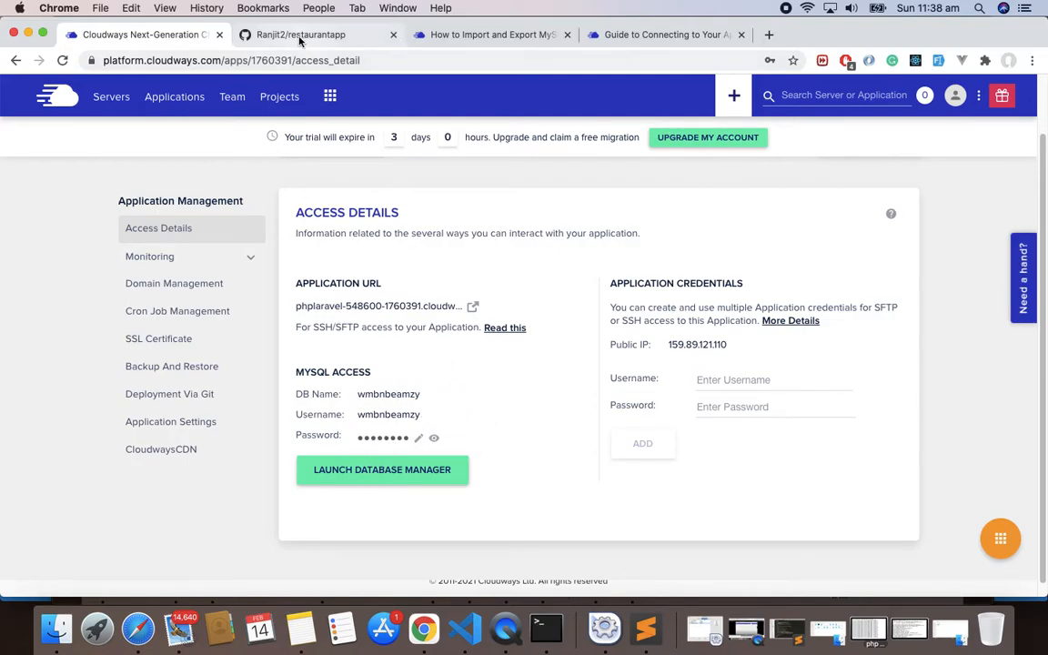
pyautogui.click(314, 35)
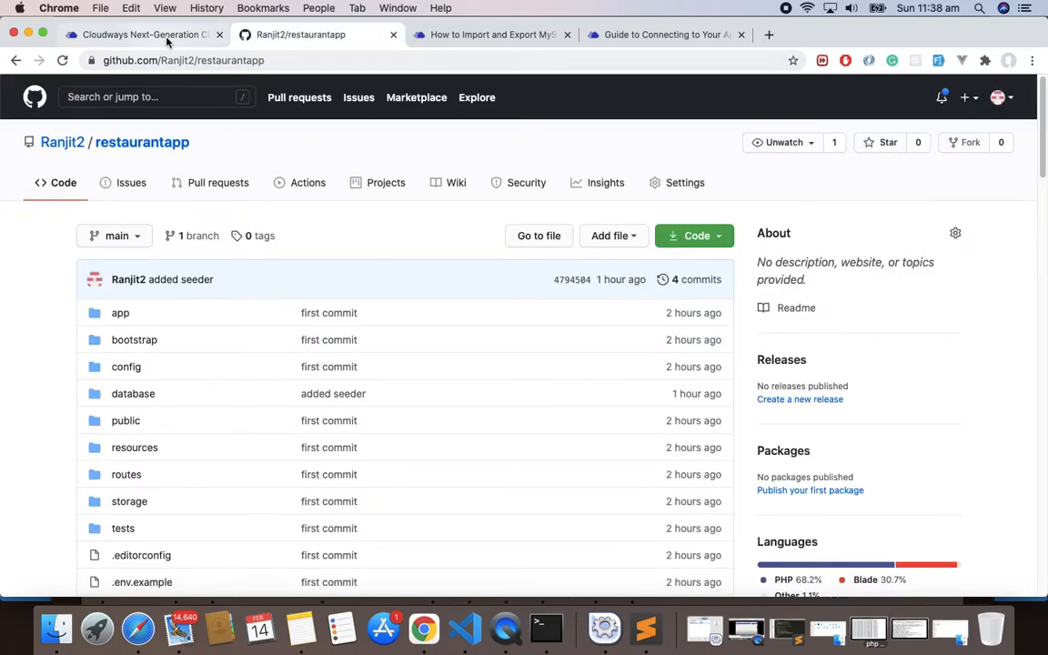
pyautogui.click(141, 35)
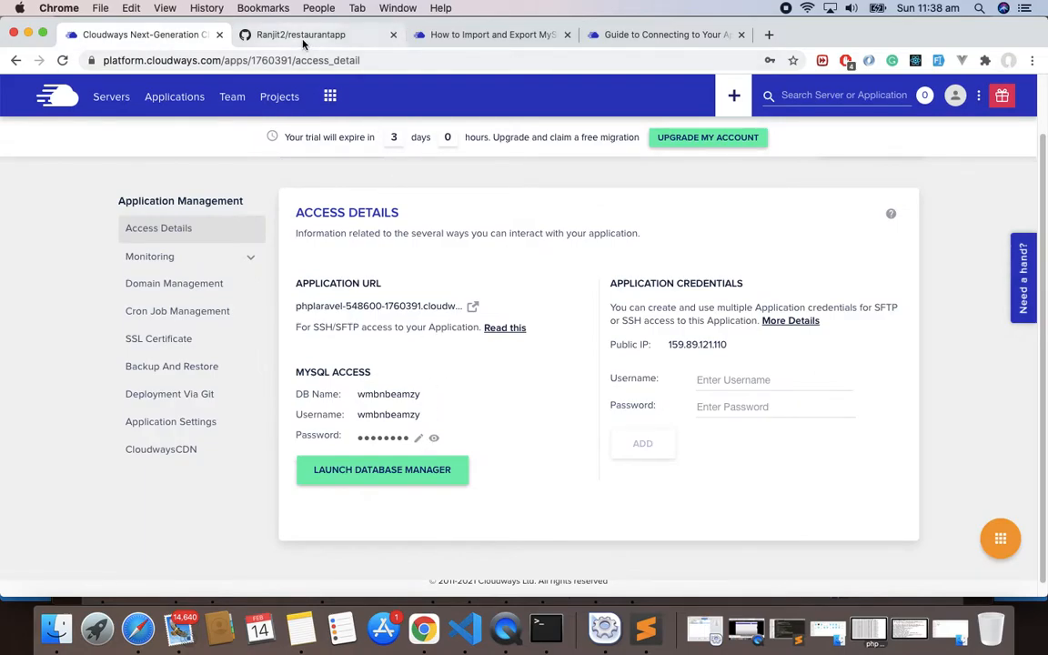
pyautogui.click(314, 35)
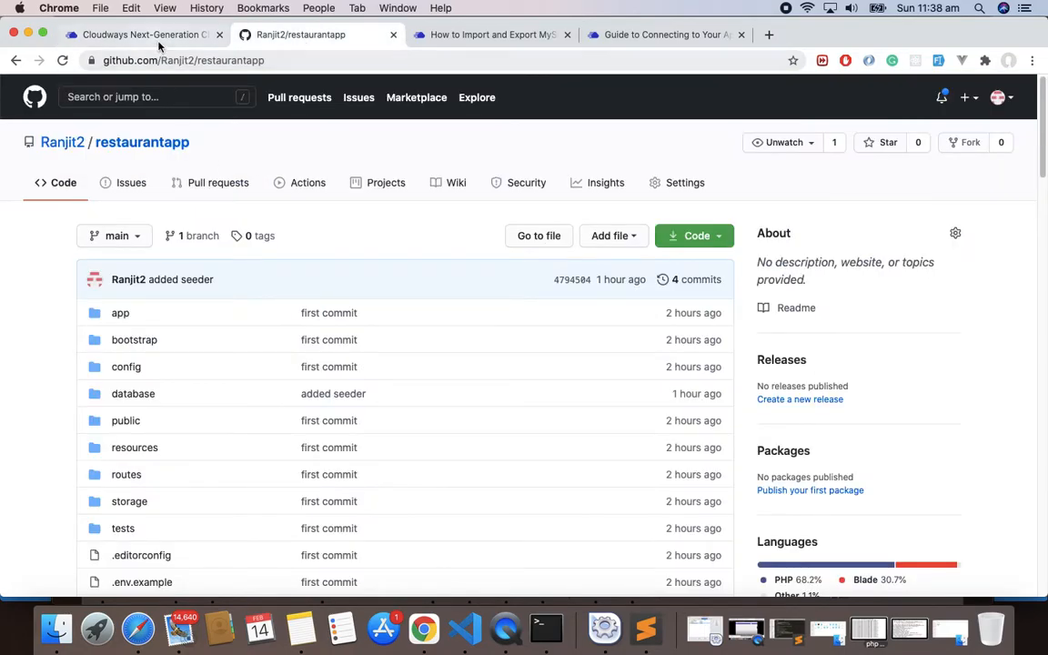
pyautogui.click(136, 35)
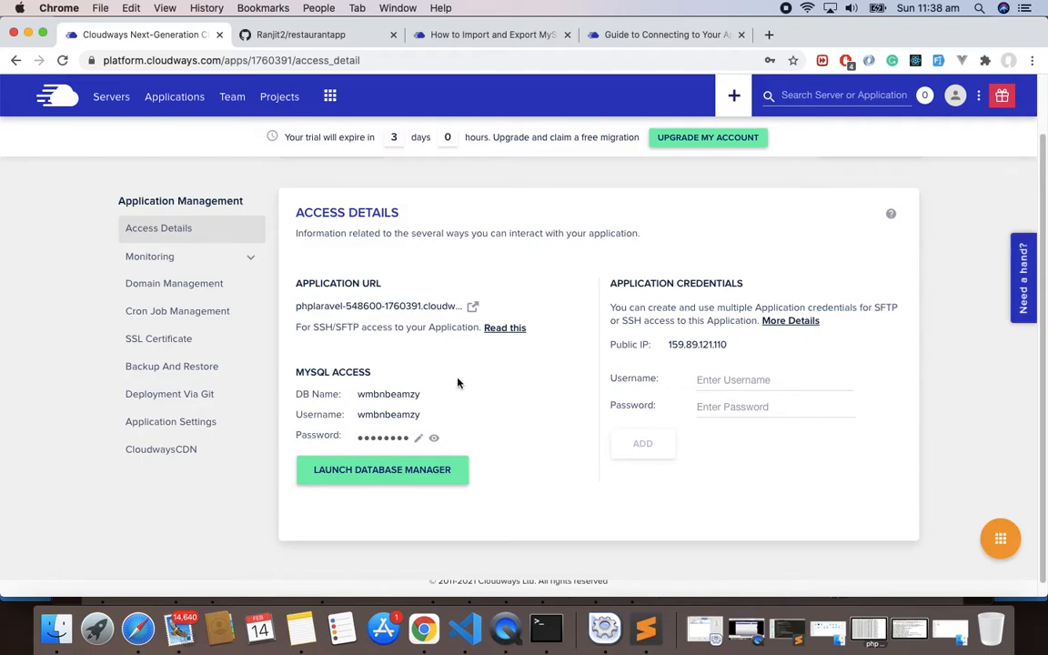
pyautogui.moveTo(461, 387)
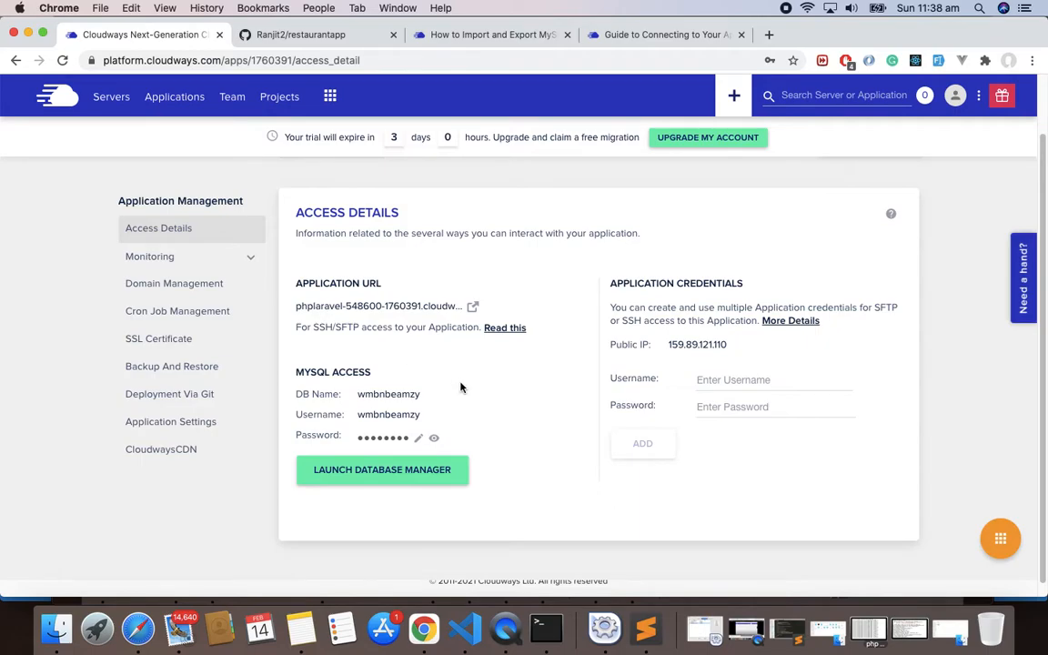
pyautogui.moveTo(445, 417)
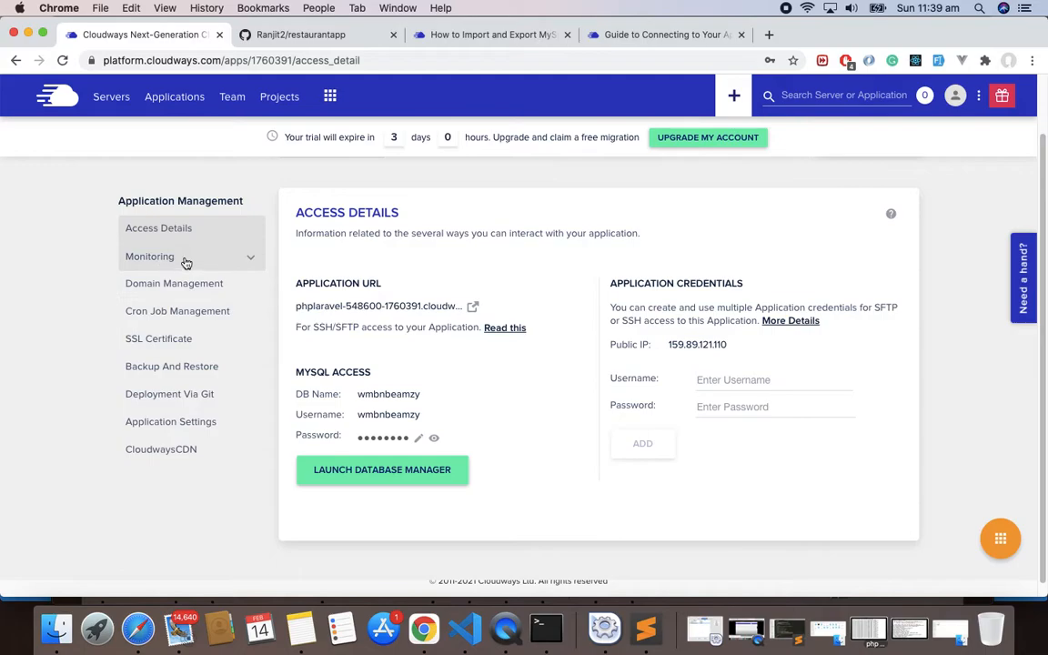
# Browse laravelapp's monitoring, logs, domain, cron job, SSL and backup sections
pyautogui.click(149, 256)
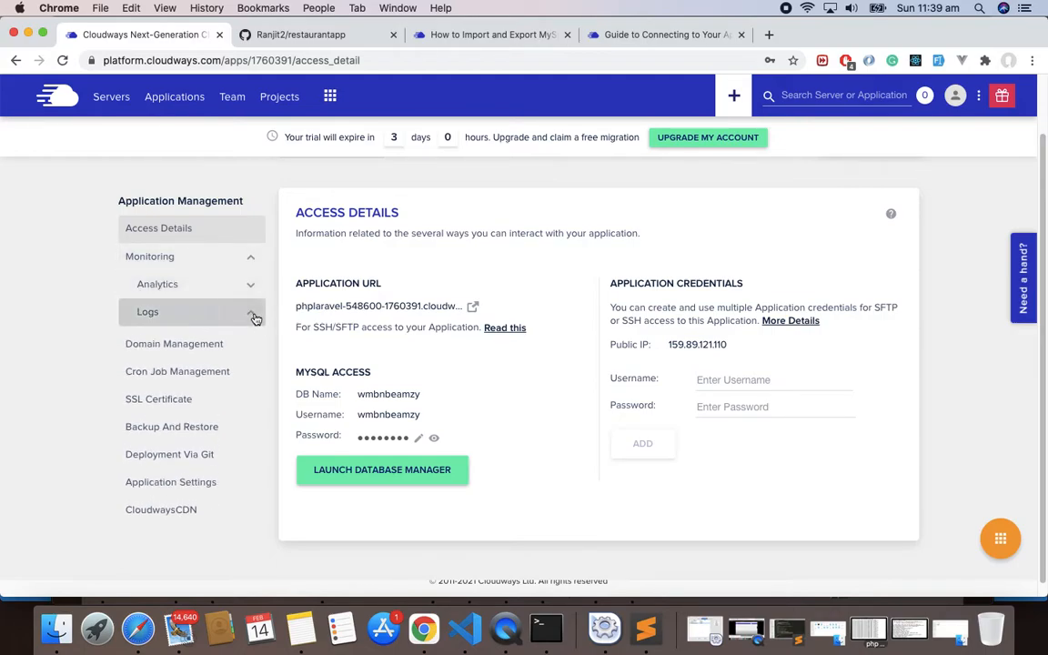
pyautogui.click(147, 311)
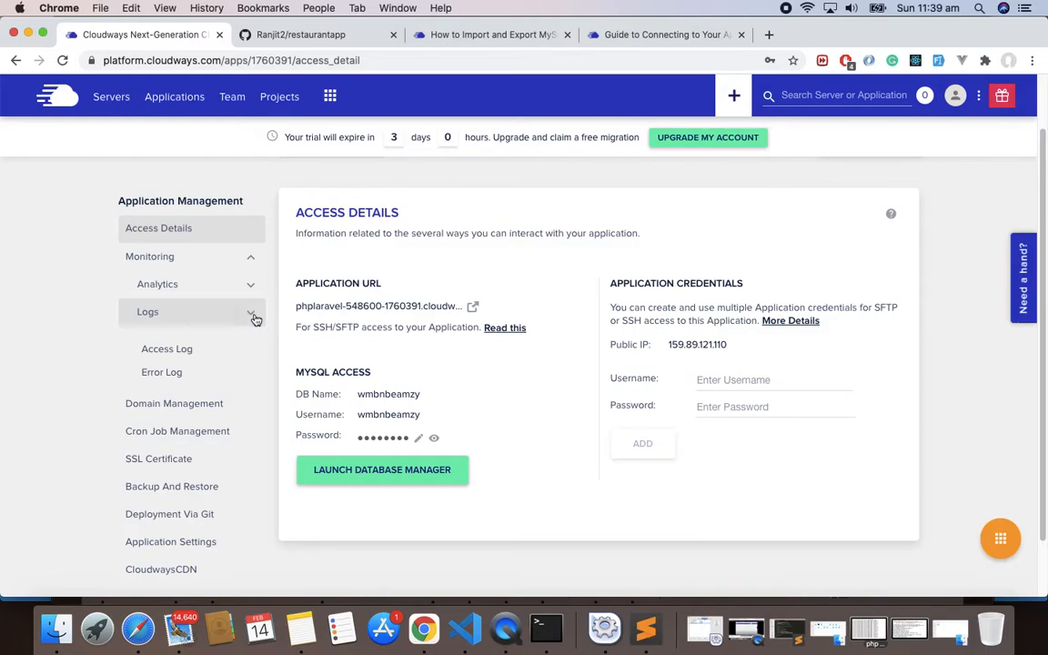
pyautogui.click(174, 403)
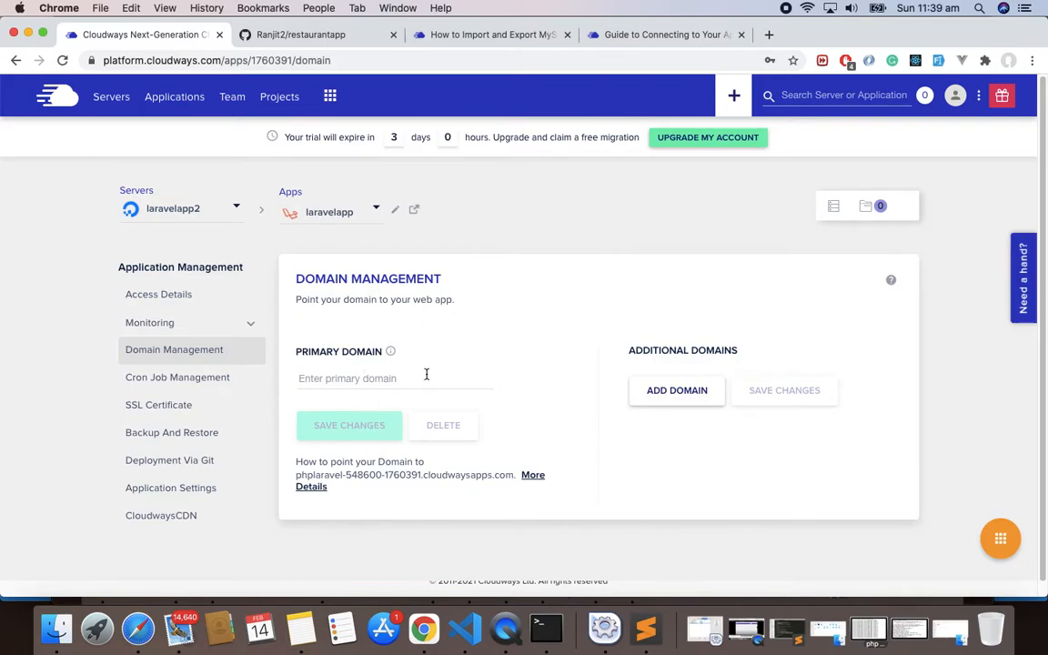
pyautogui.moveTo(177, 376)
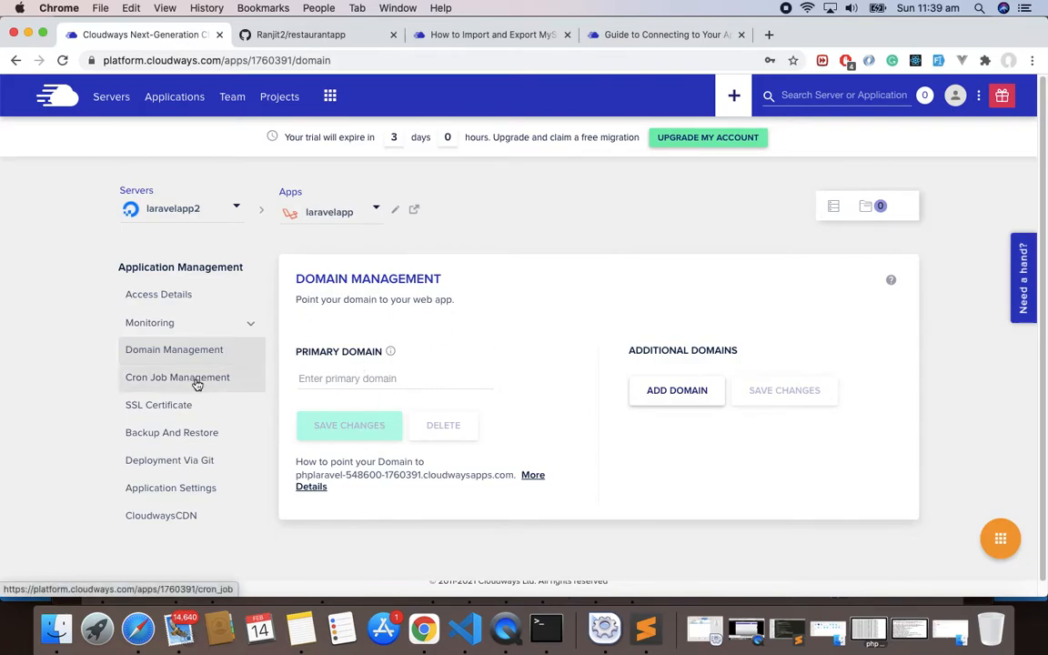
pyautogui.click(178, 376)
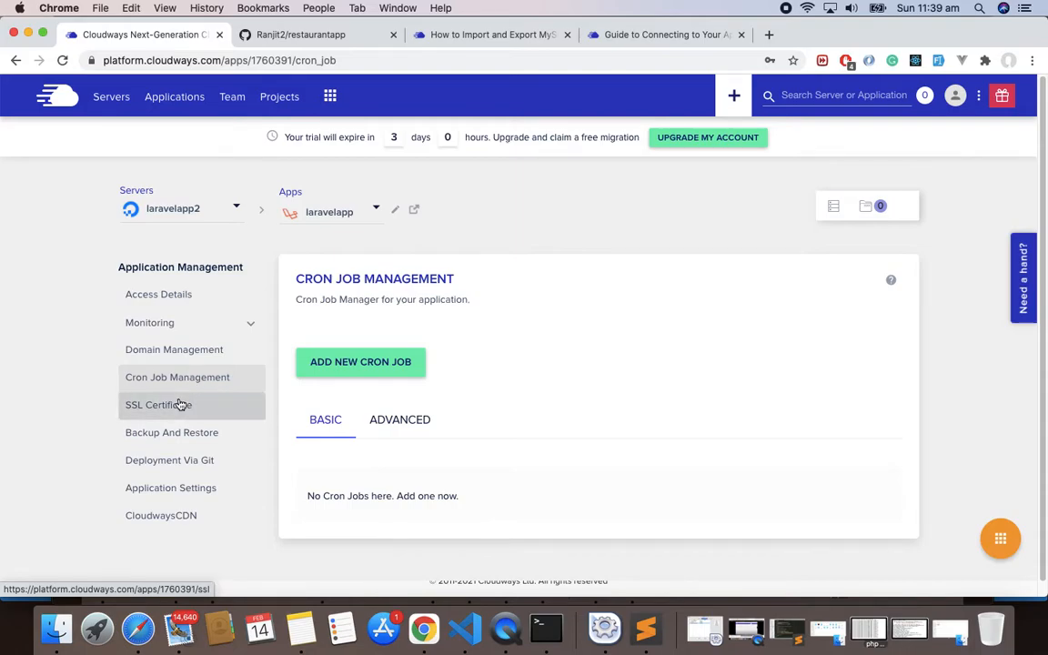
pyautogui.click(158, 404)
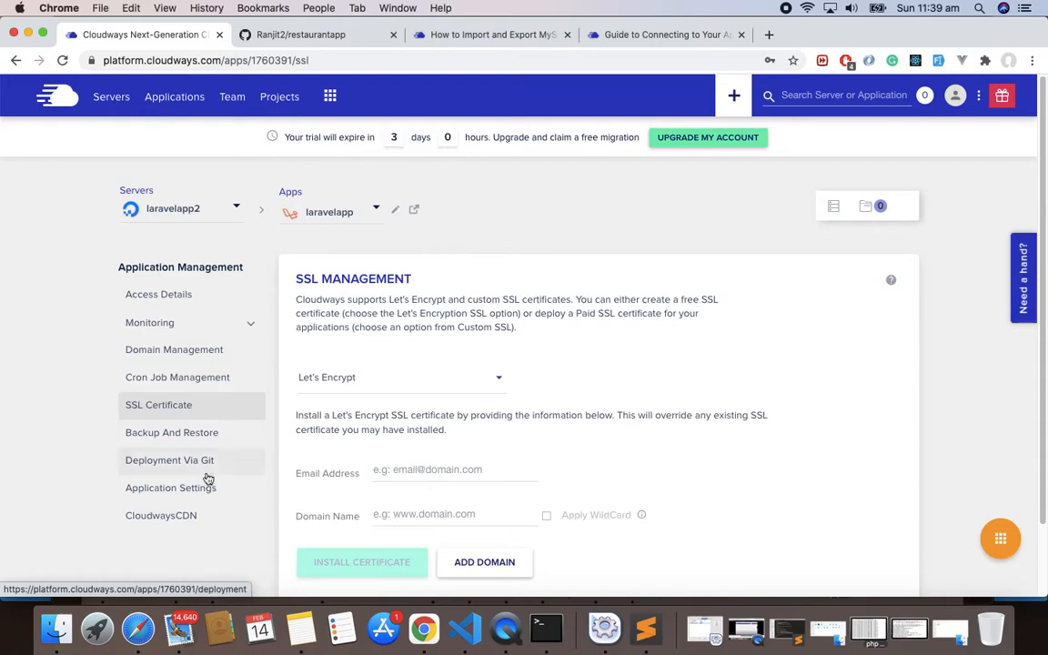
pyautogui.click(171, 432)
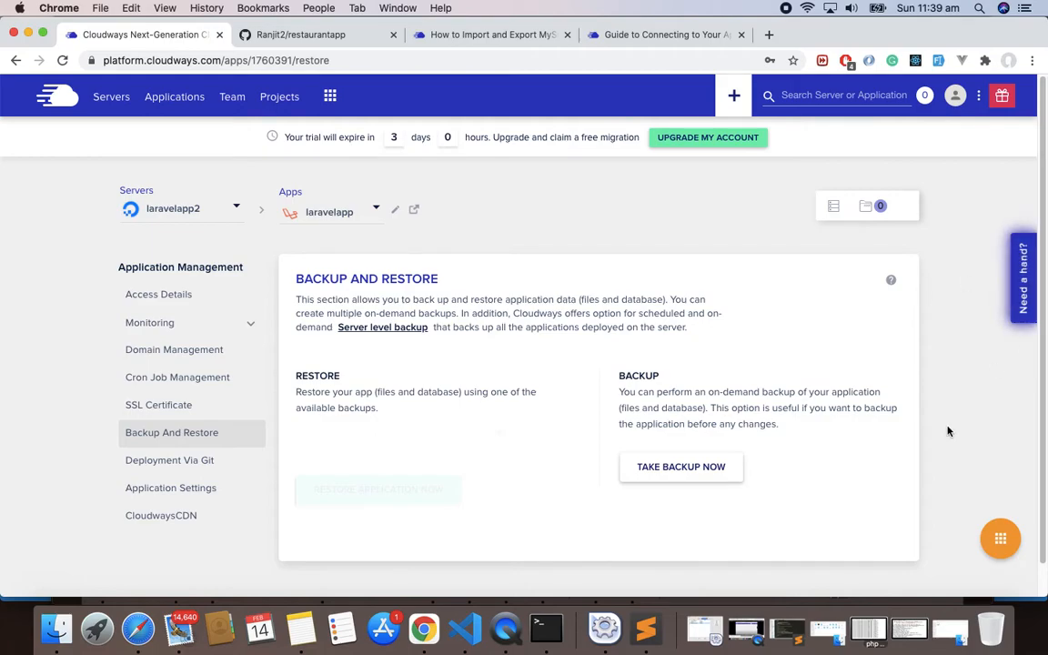
pyautogui.moveTo(705, 463)
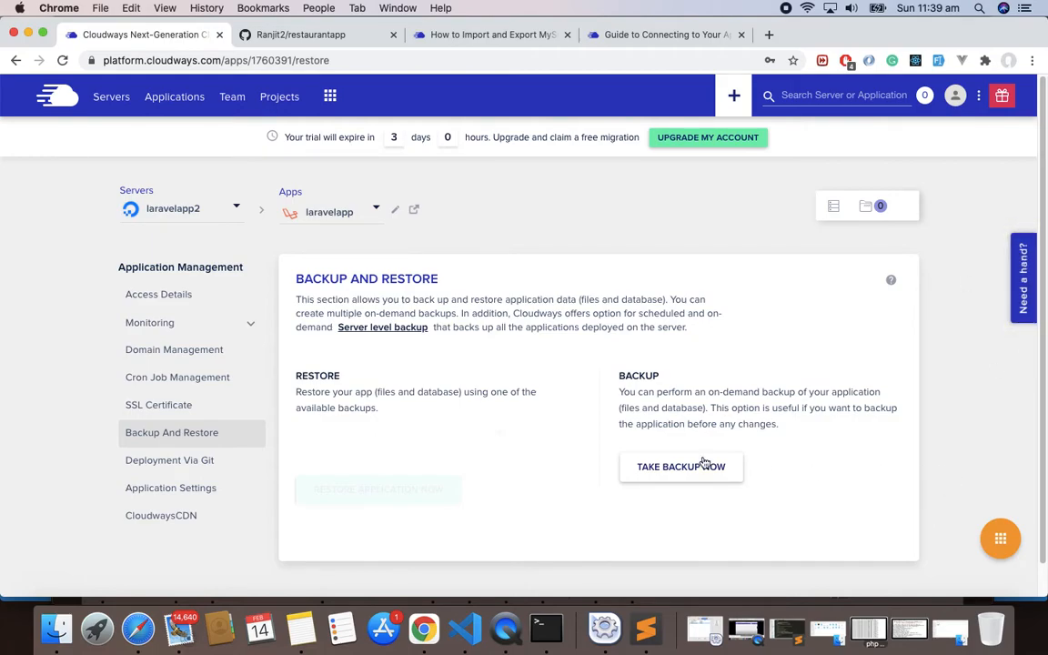
pyautogui.moveTo(170, 487)
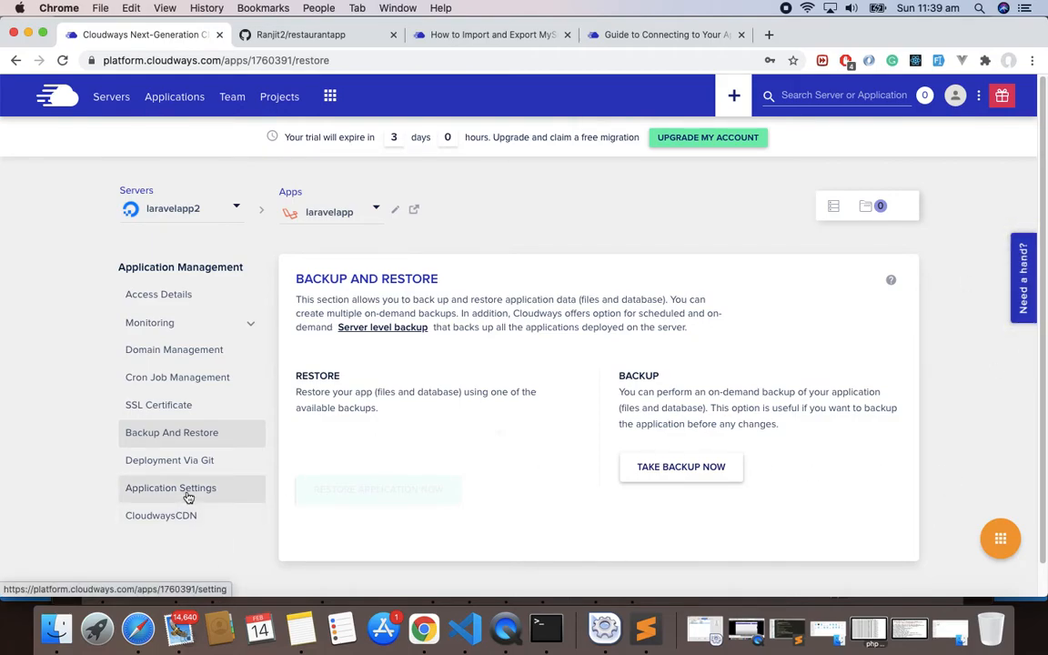
# Check application settings and CDN, open Deployment Via Git, and view the restaurantapp repo
pyautogui.click(171, 487)
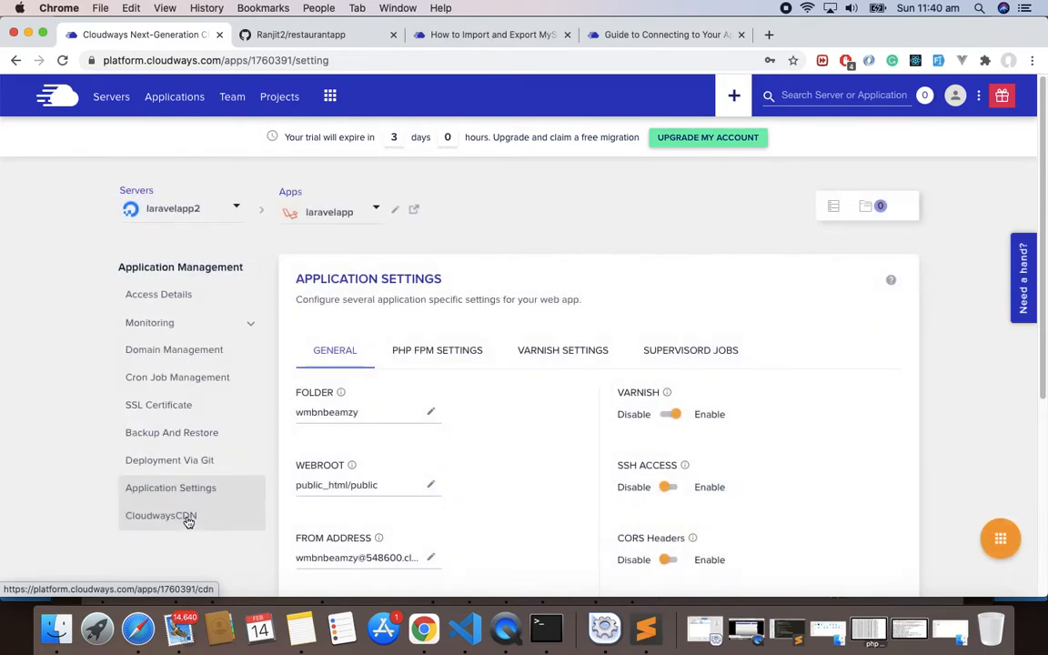
pyautogui.click(160, 515)
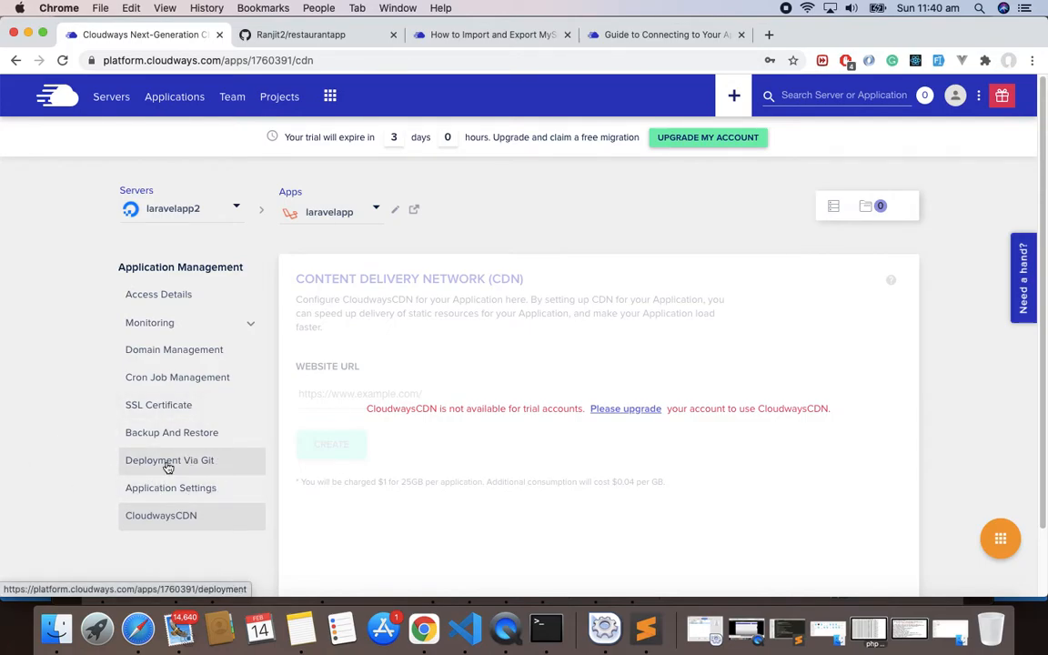
pyautogui.click(169, 459)
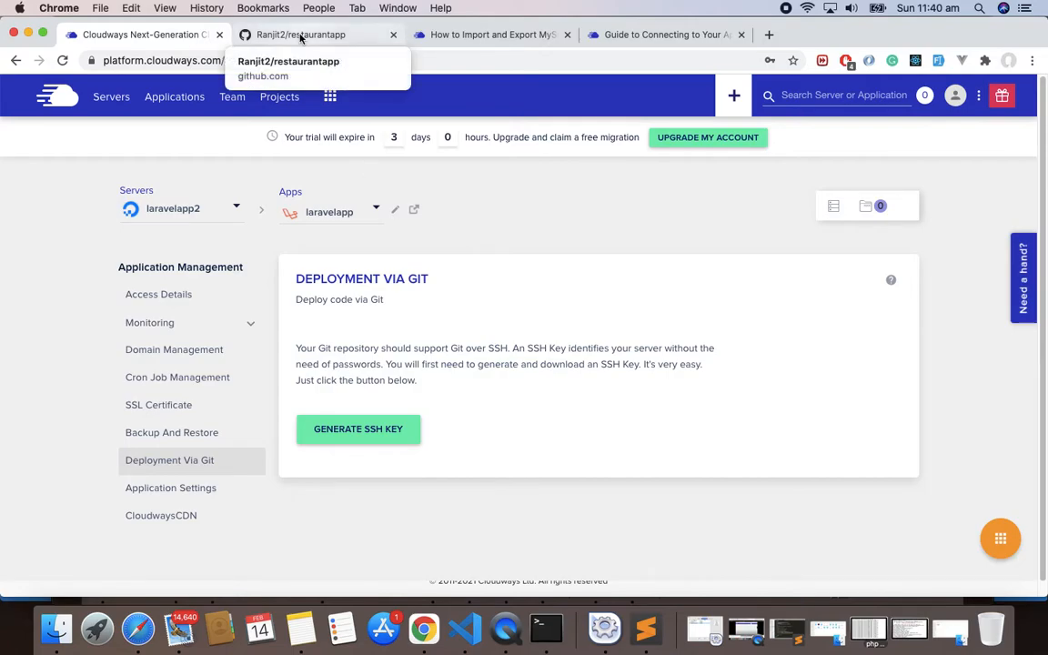
pyautogui.click(300, 35)
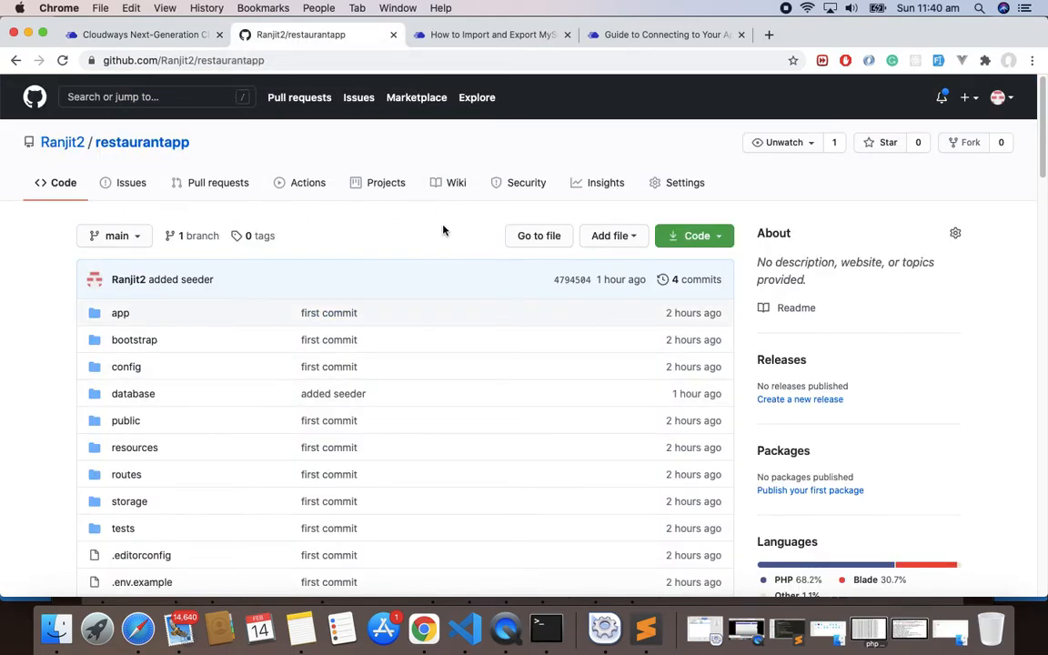
# Generate and copy an SSH public key for laravelapp's Git deployment
pyautogui.click(141, 34)
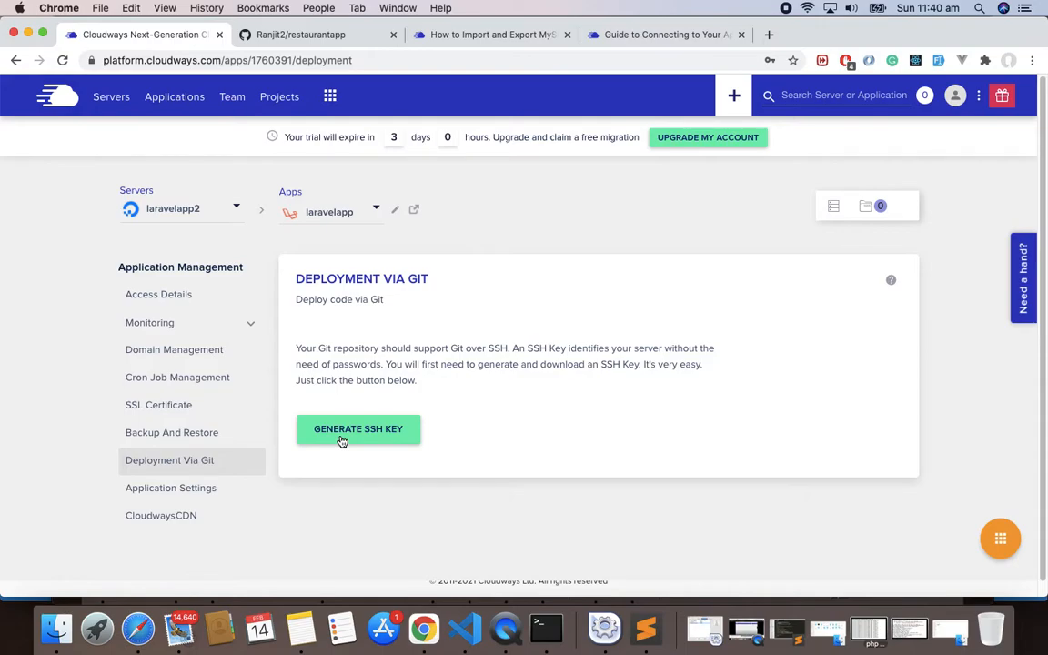
pyautogui.click(357, 428)
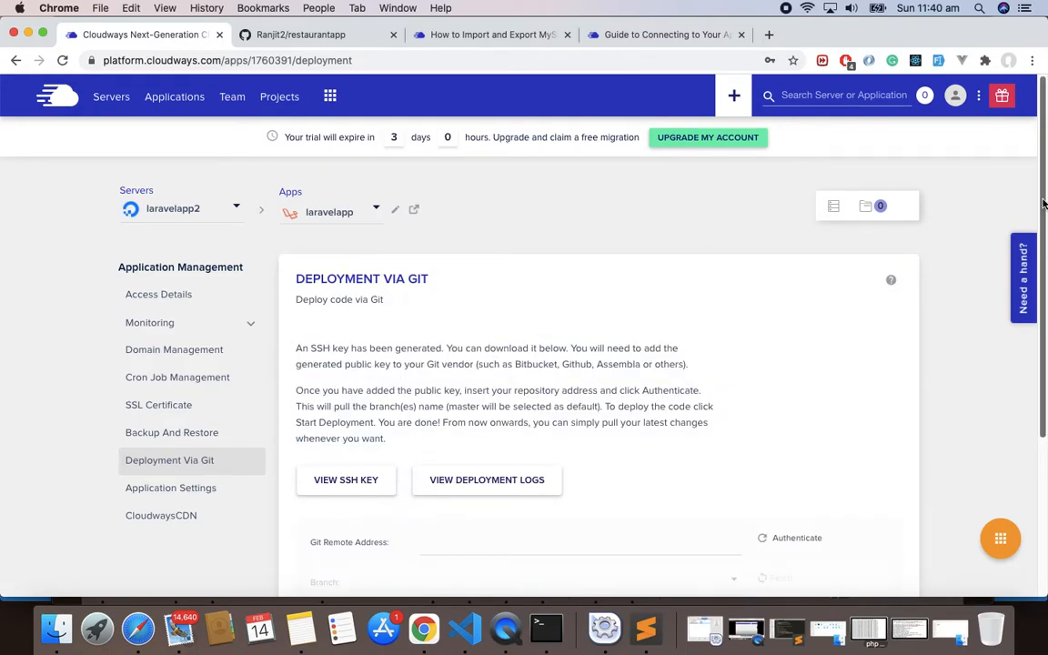
pyautogui.scroll(-3)
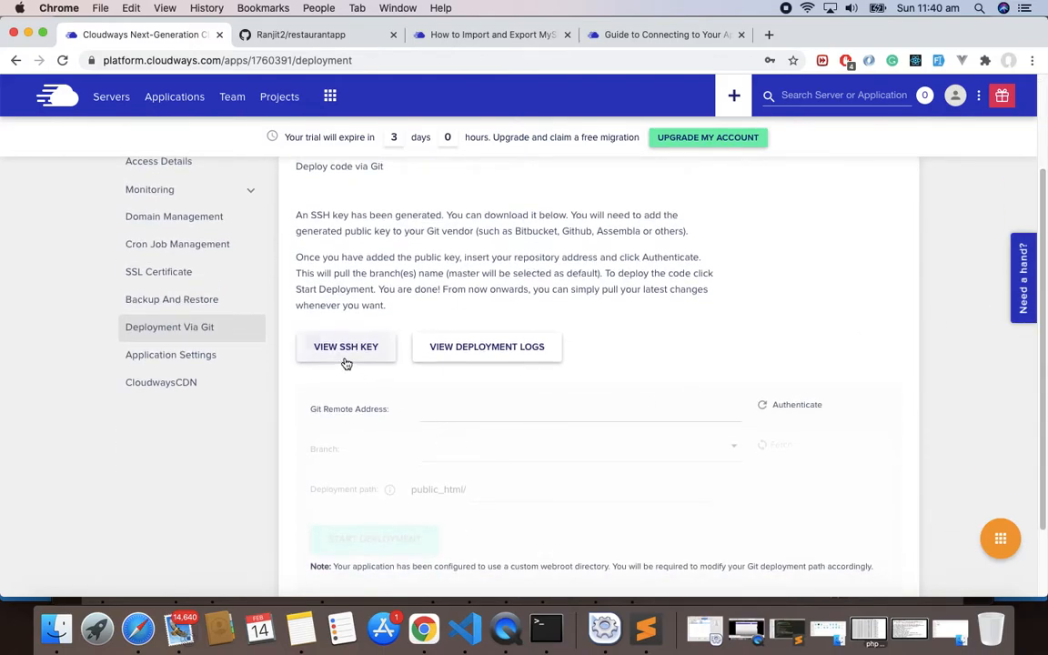
pyautogui.click(346, 346)
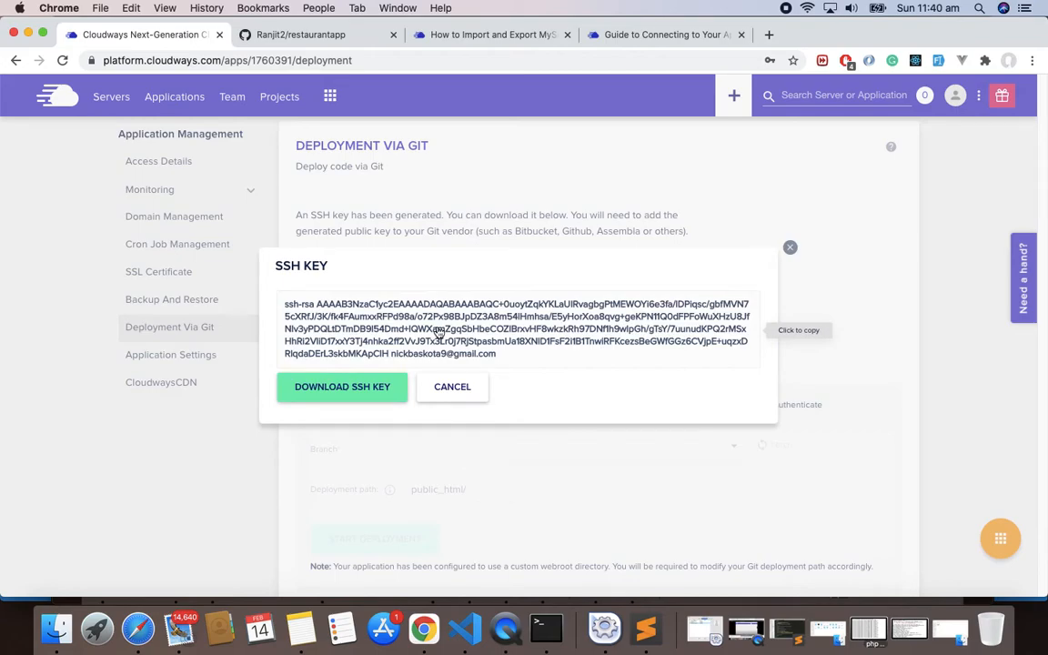
pyautogui.click(798, 329)
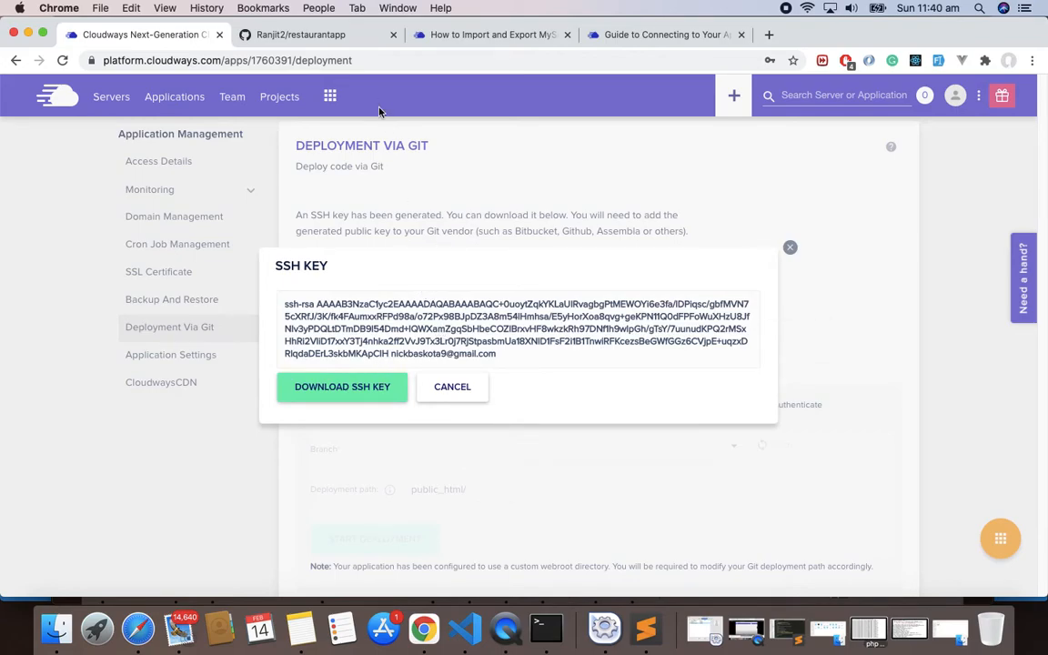
pyautogui.click(314, 35)
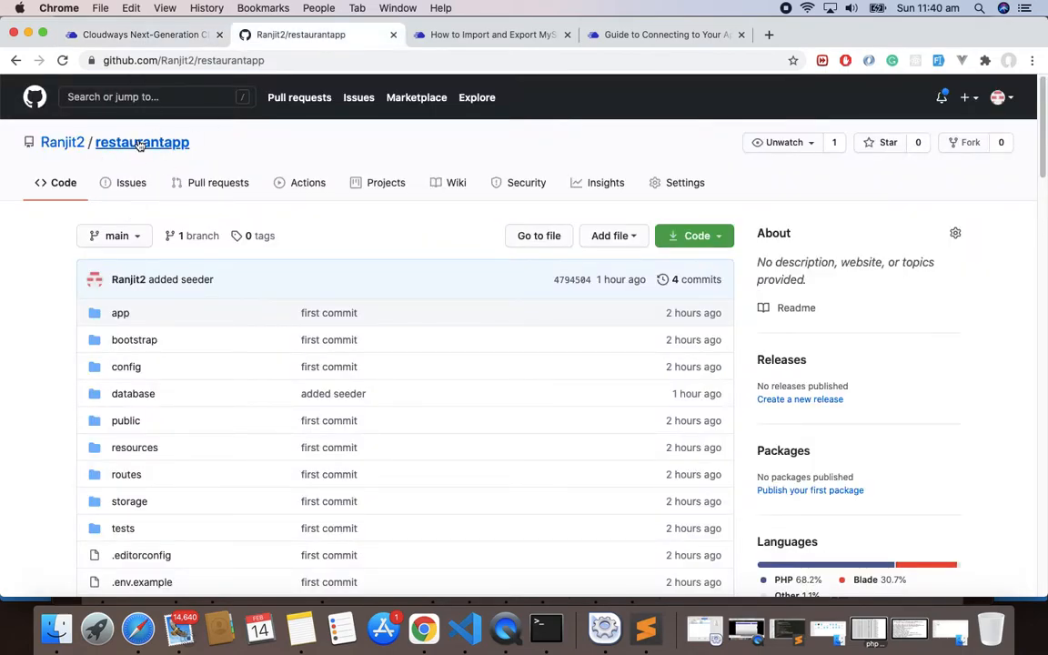
pyautogui.moveTo(142, 142)
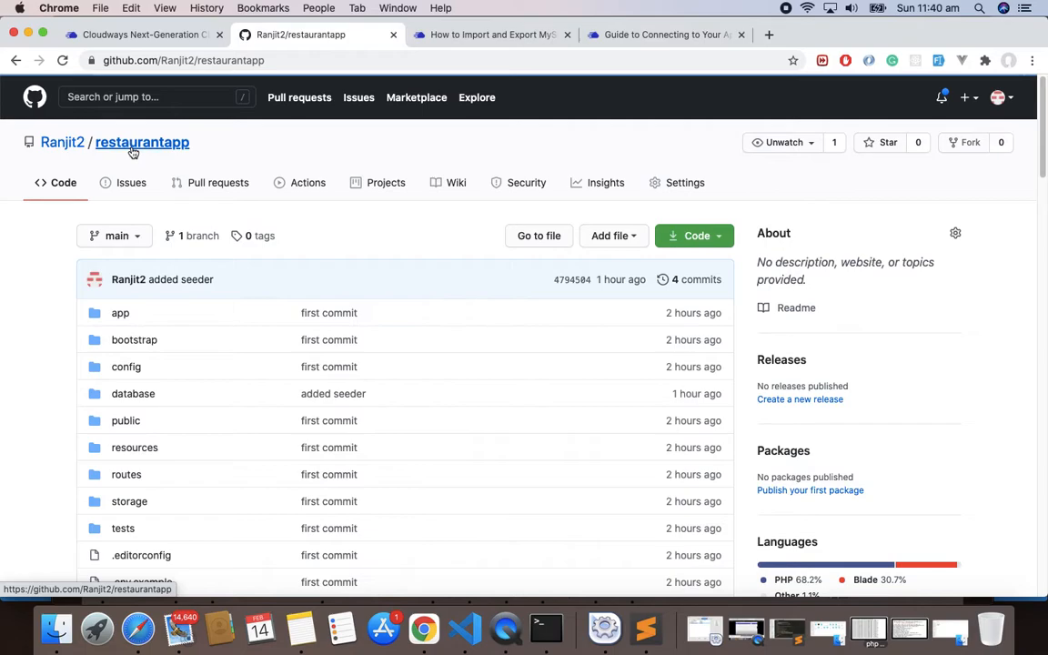
pyautogui.moveTo(191, 85)
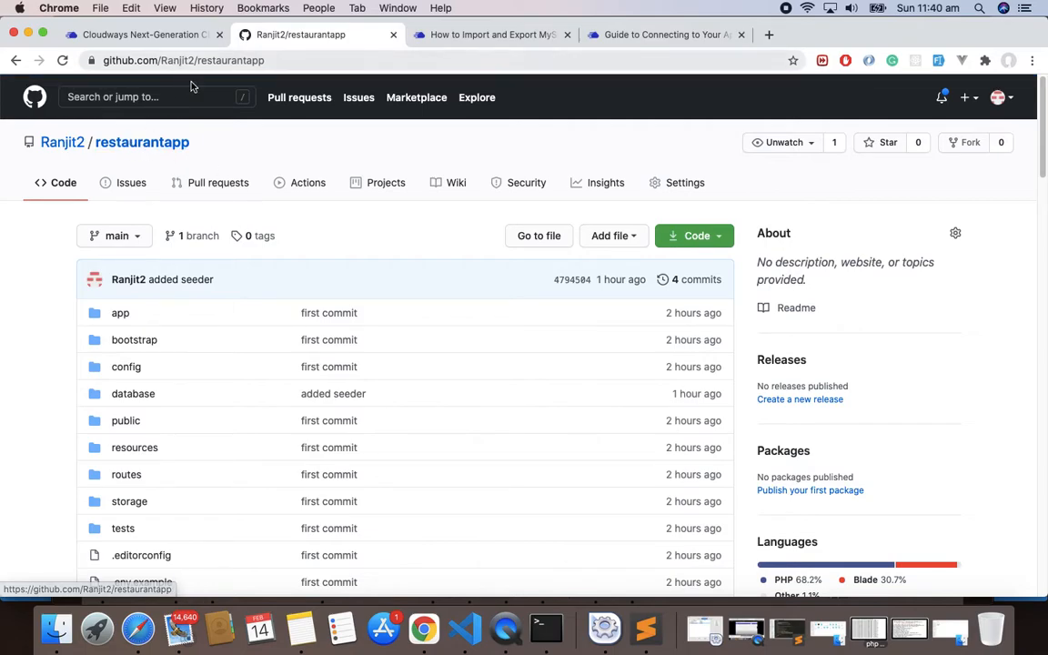
# Open the restaurantapp repository's Settings, go to Deploy keys, and start adding a key
pyautogui.click(685, 181)
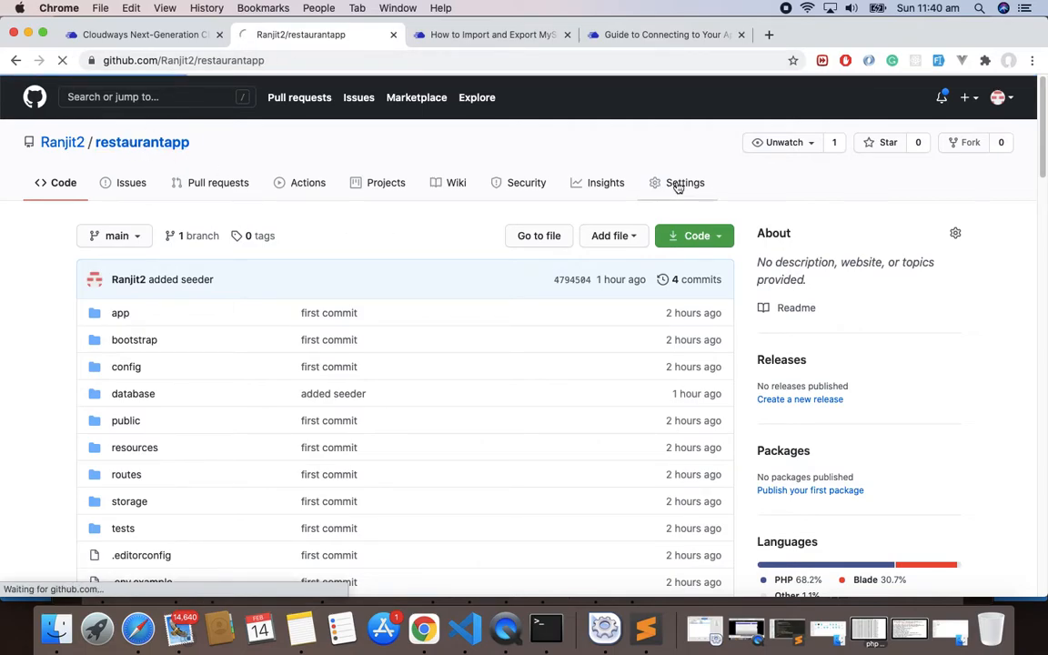
pyautogui.click(685, 182)
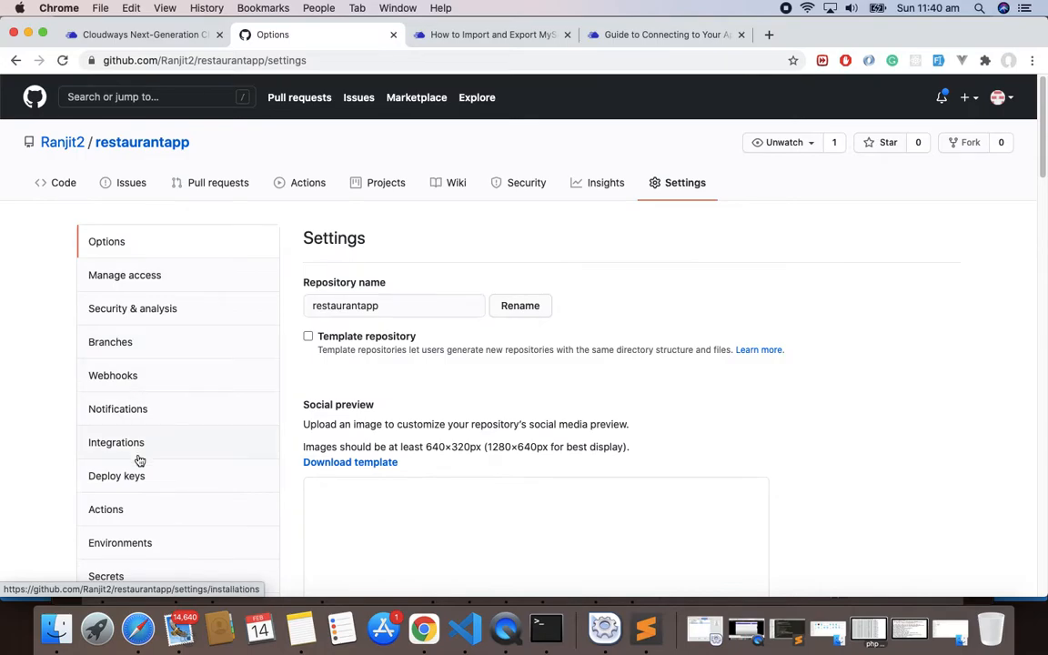
pyautogui.click(116, 475)
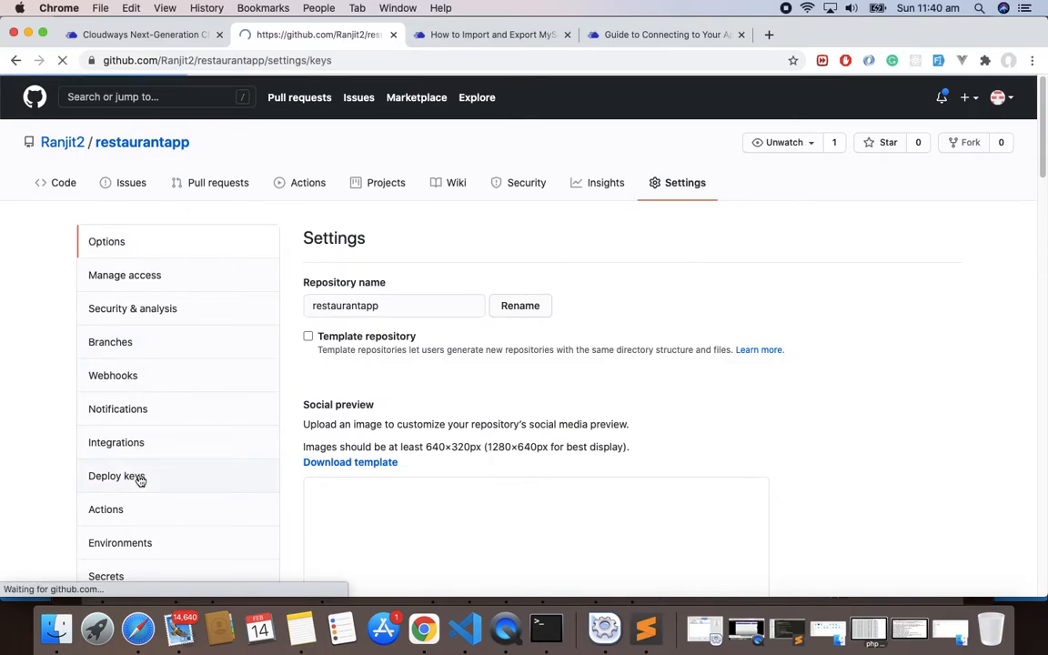
pyautogui.click(116, 476)
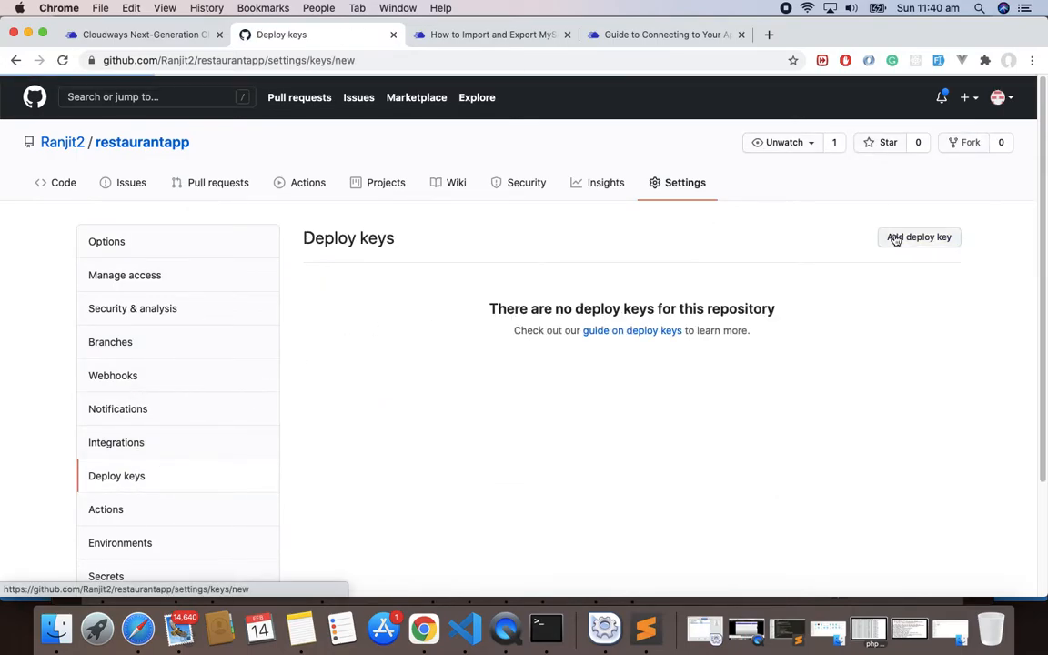
# Add deploy key 'laraveldeploykeys' using the pasted Cloudways SSH key, read-only
pyautogui.click(918, 237)
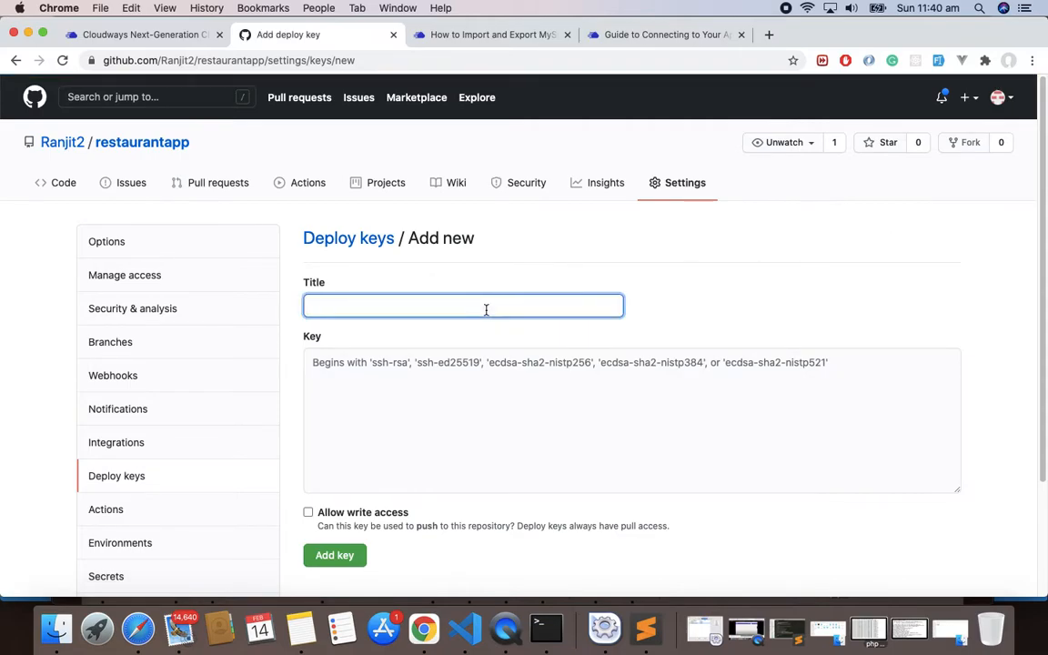
pyautogui.write('laravel')
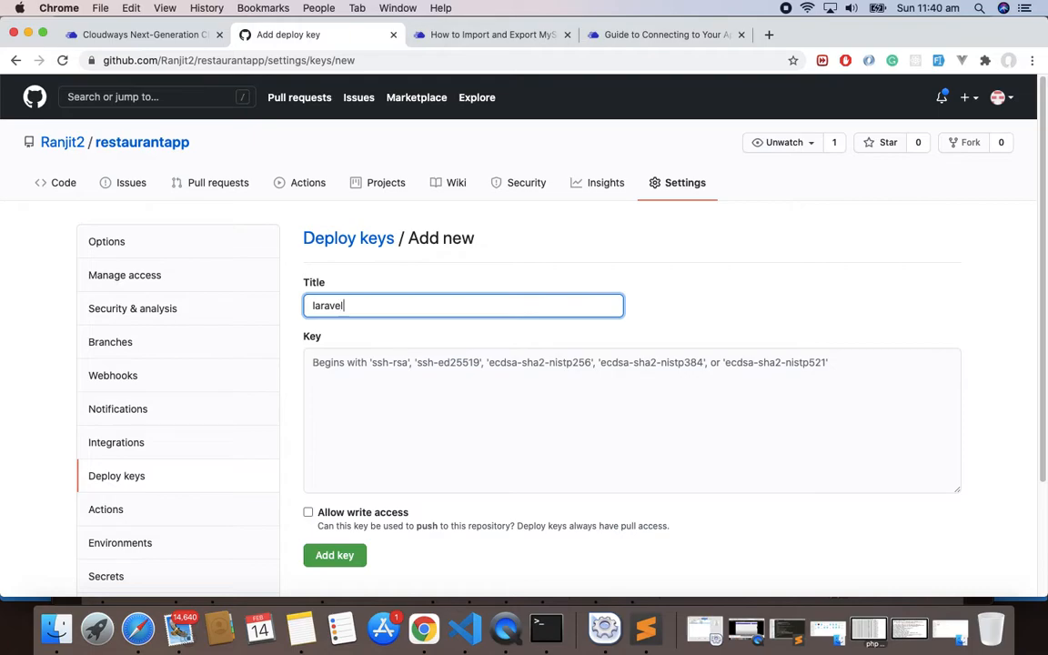
pyautogui.write('deploy')
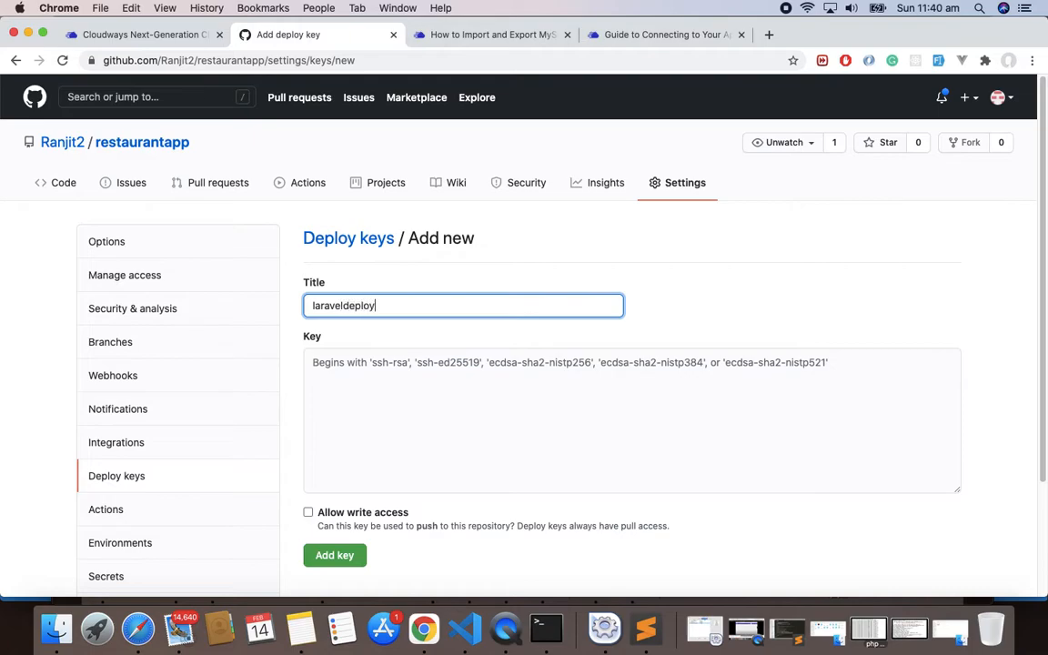
pyautogui.write('key')
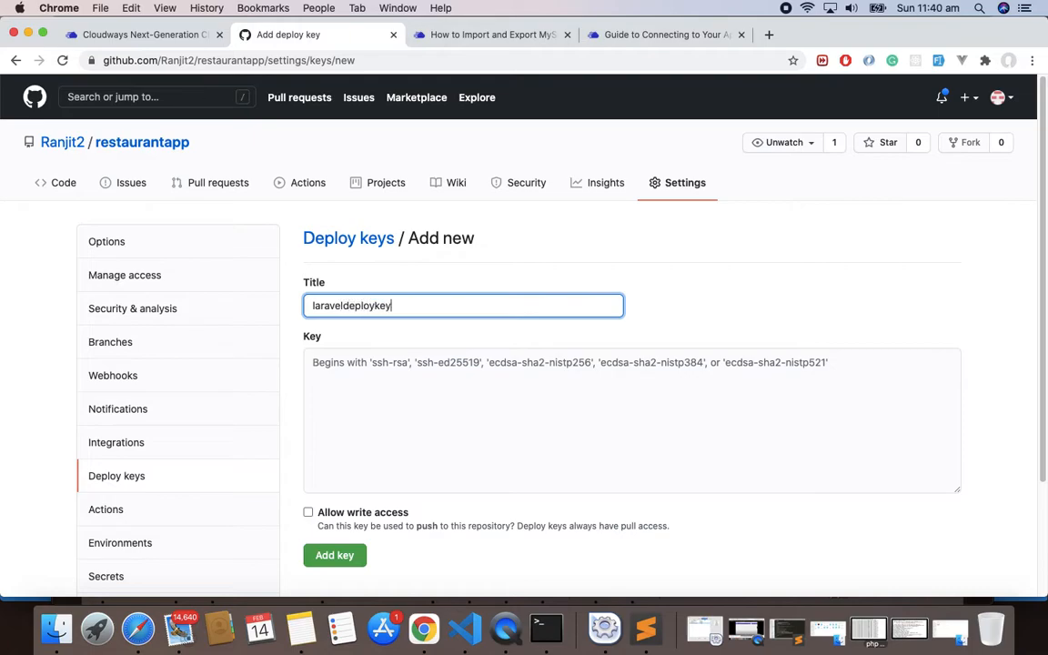
pyautogui.click(631, 421)
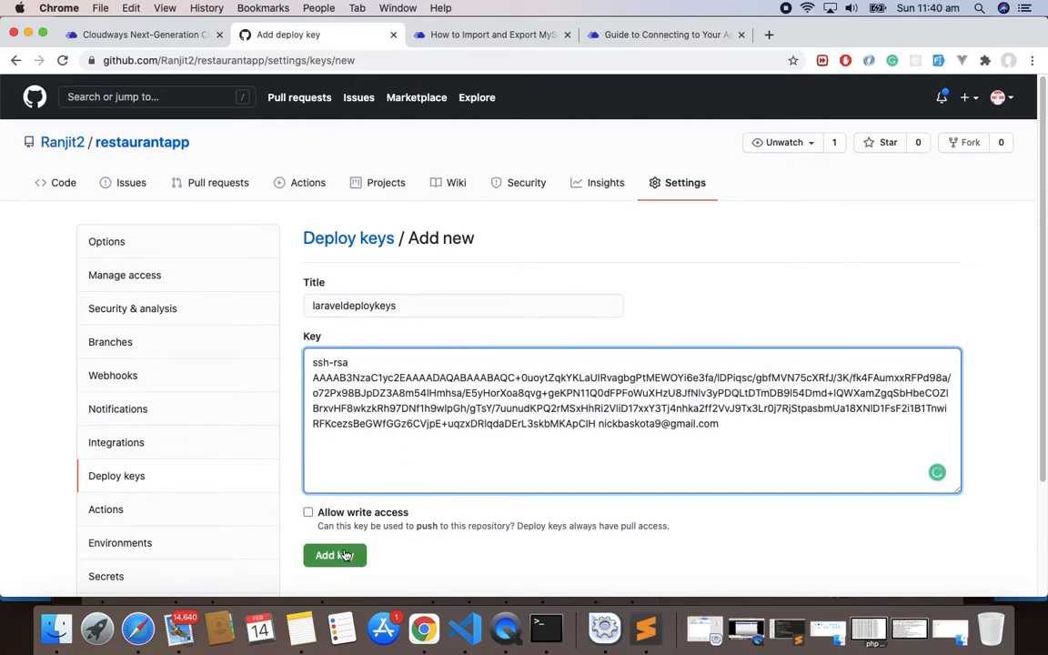
pyautogui.click(334, 555)
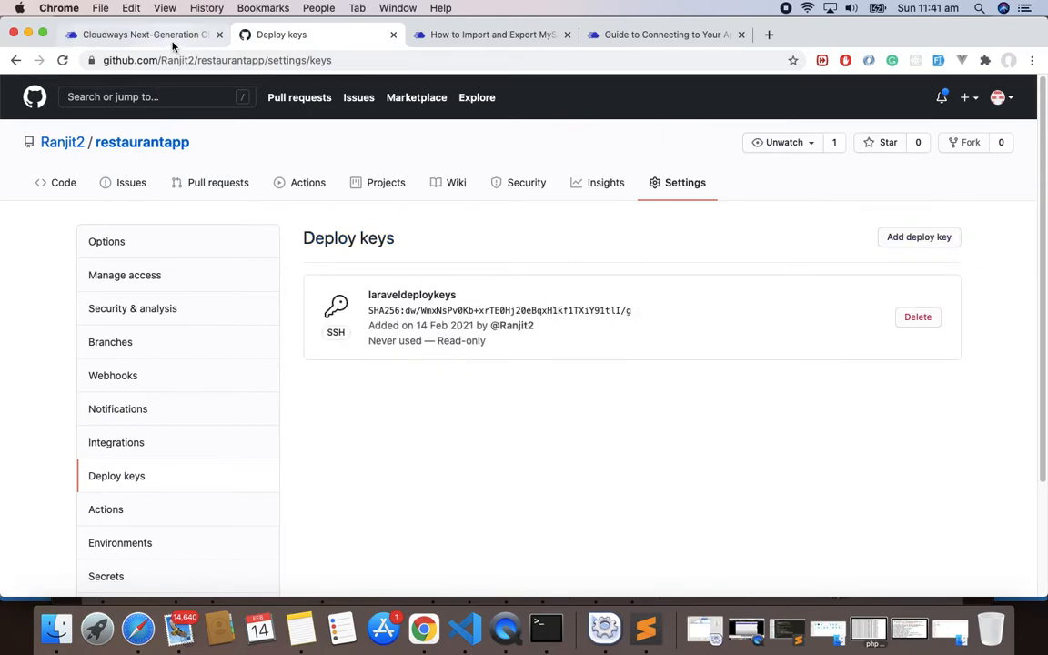
# Copy the restaurantapp repository's SSH clone URL from the Code button's SSH tab
pyautogui.click(141, 35)
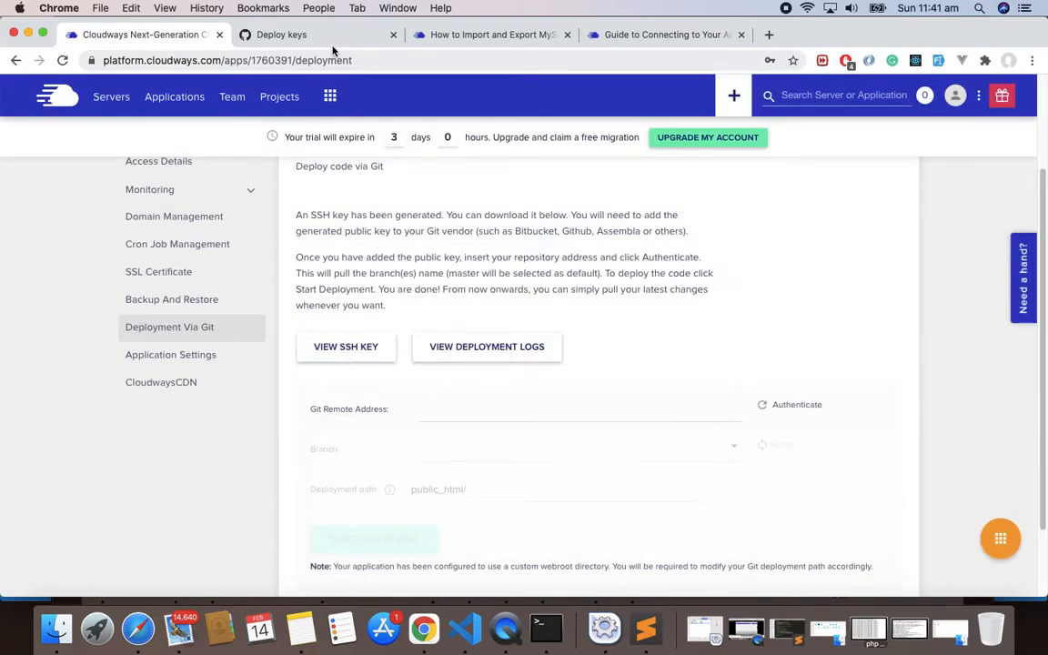
pyautogui.click(281, 35)
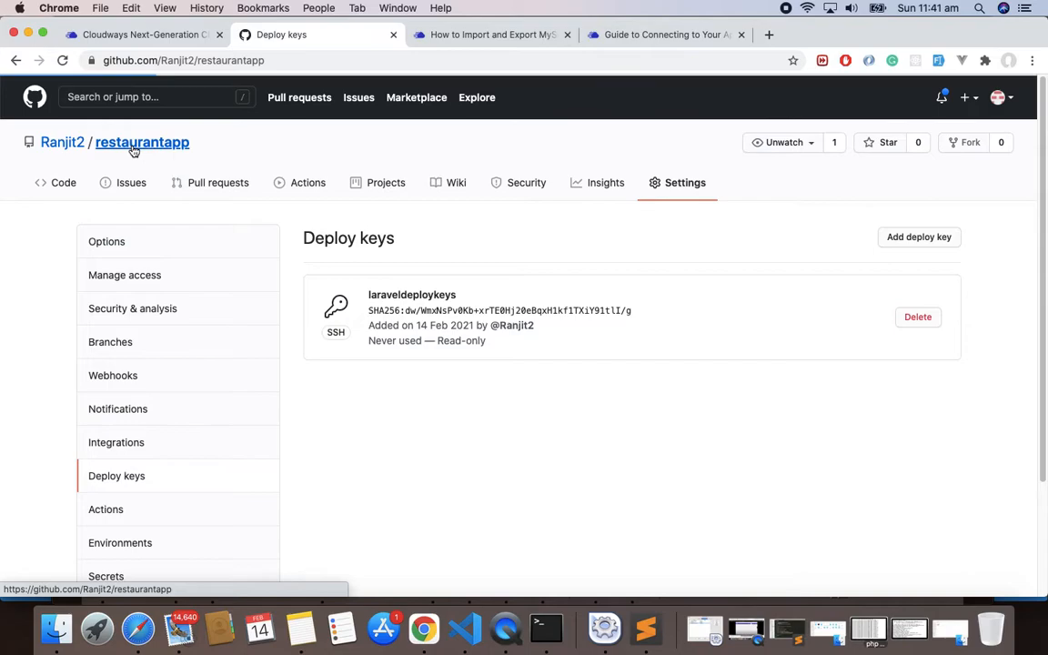
pyautogui.click(142, 142)
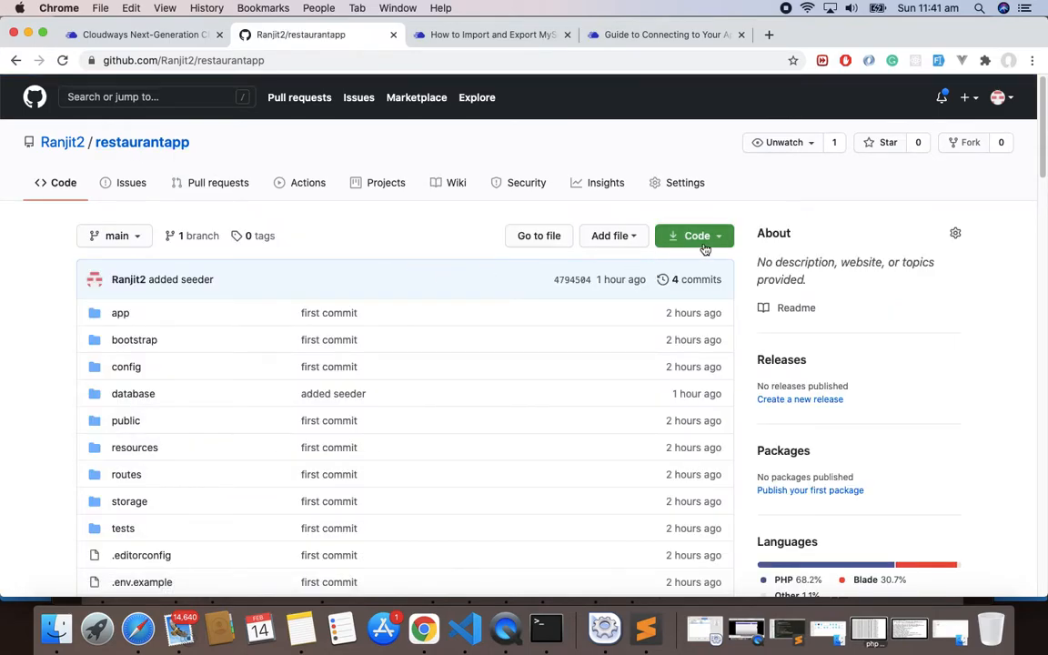
pyautogui.click(694, 235)
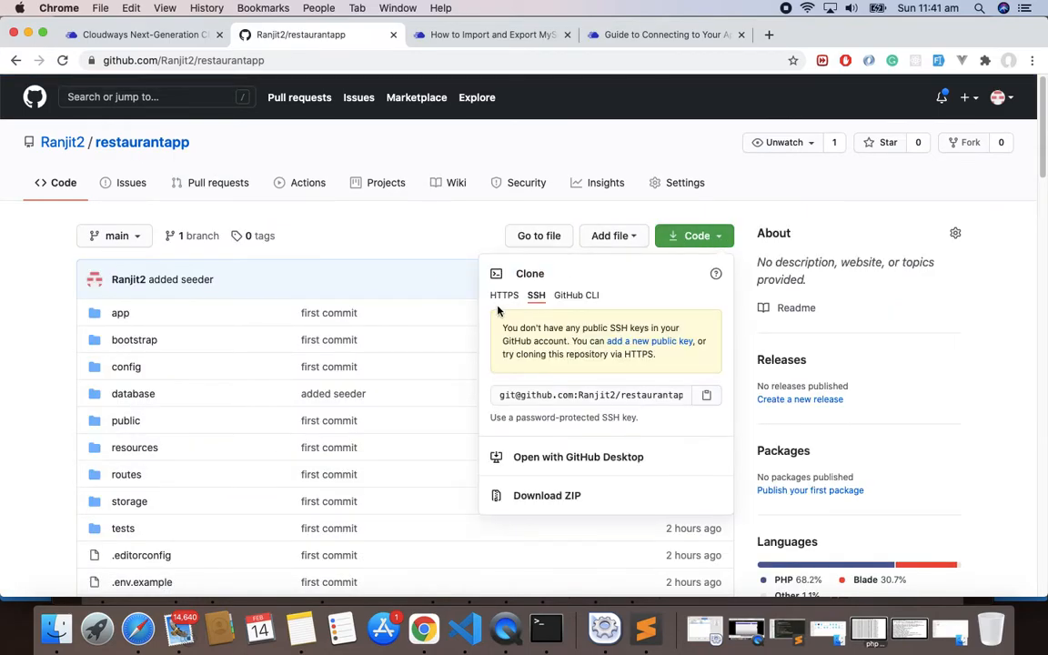
pyautogui.click(504, 295)
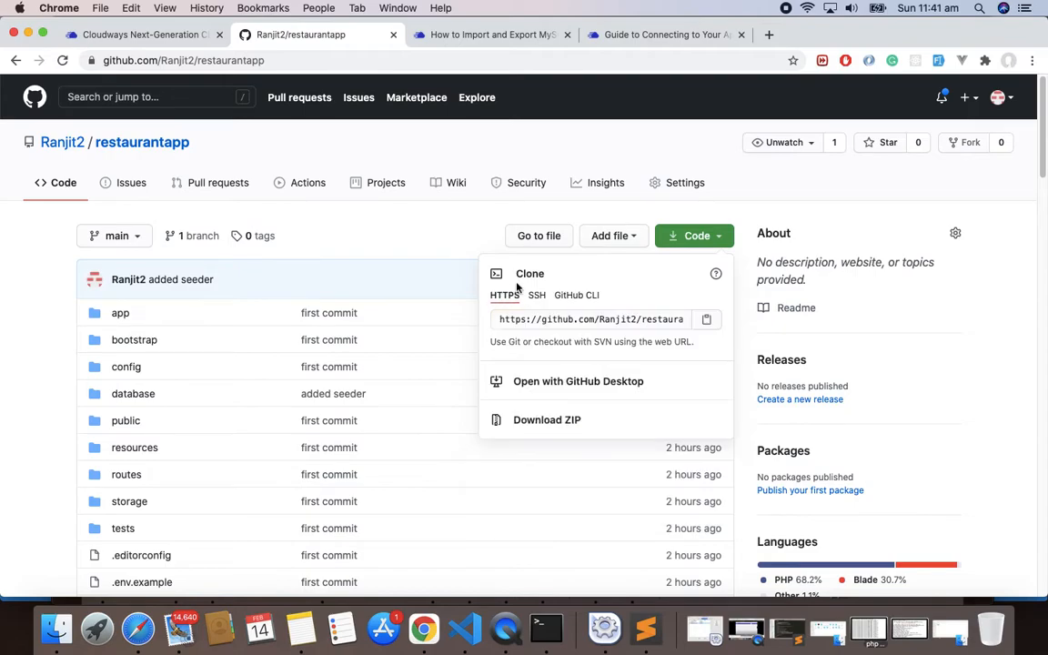
pyautogui.click(536, 294)
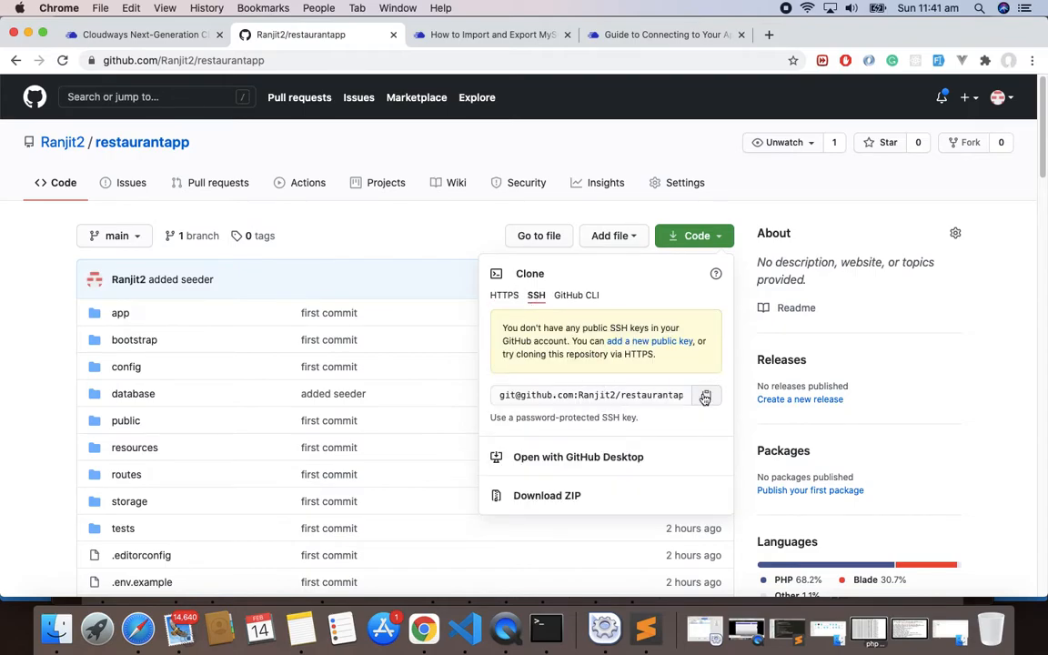
pyautogui.click(141, 34)
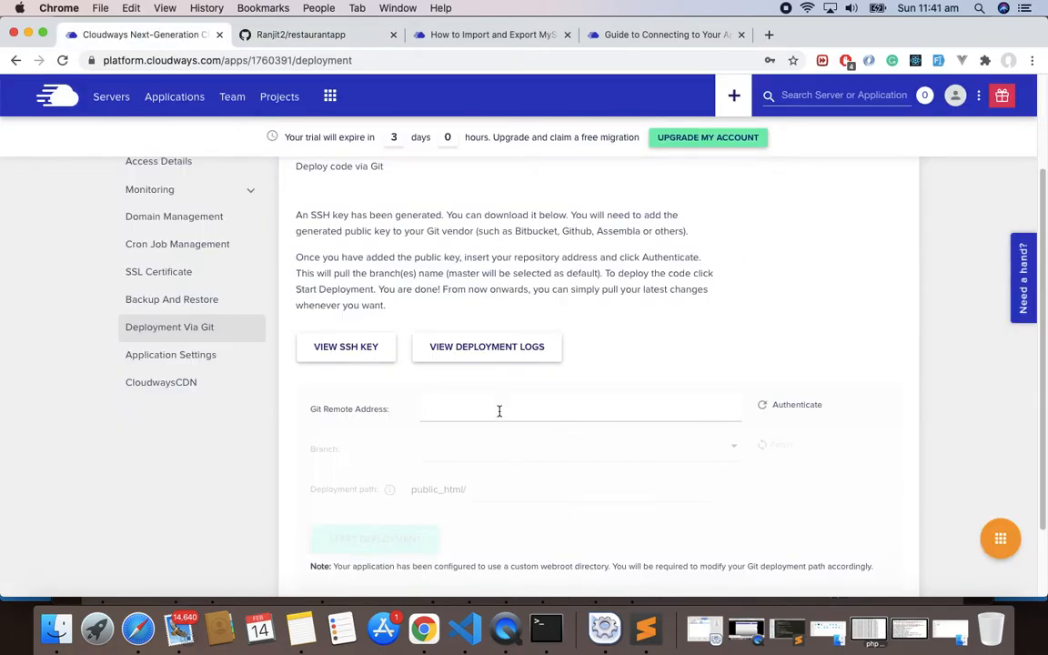
pyautogui.write('git@github.com:Ranjit2/restaurantapp.git')
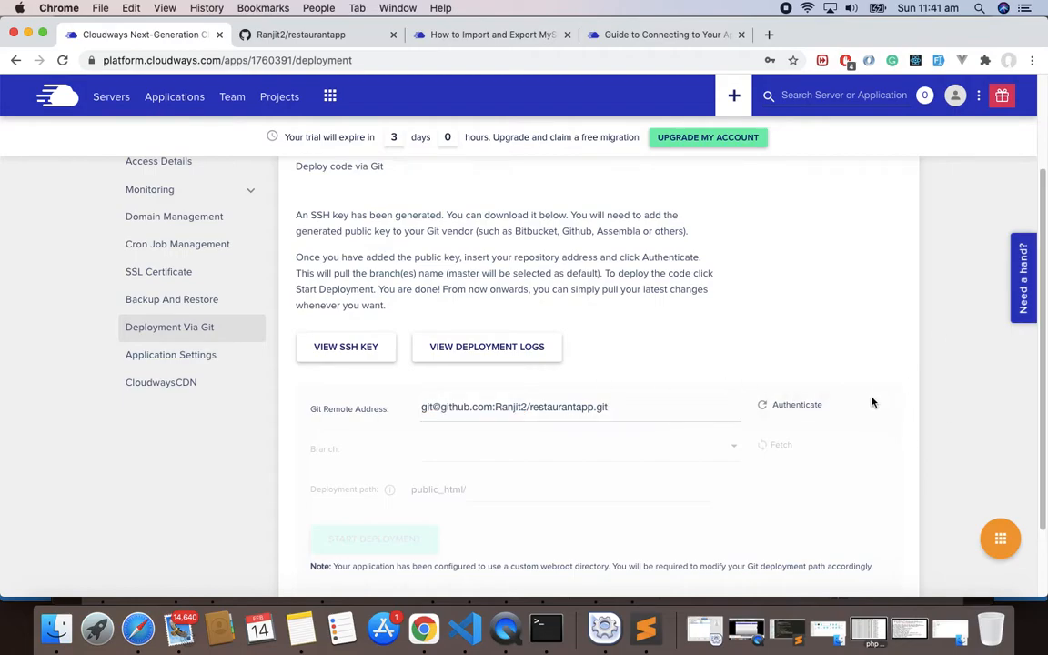
pyautogui.click(796, 404)
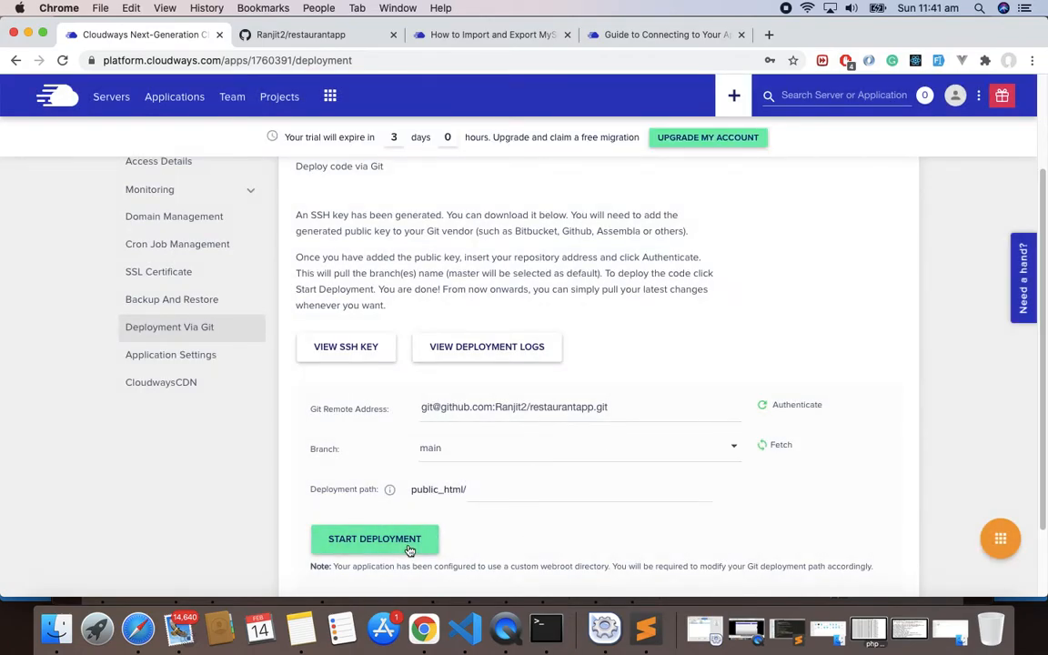
pyautogui.click(374, 538)
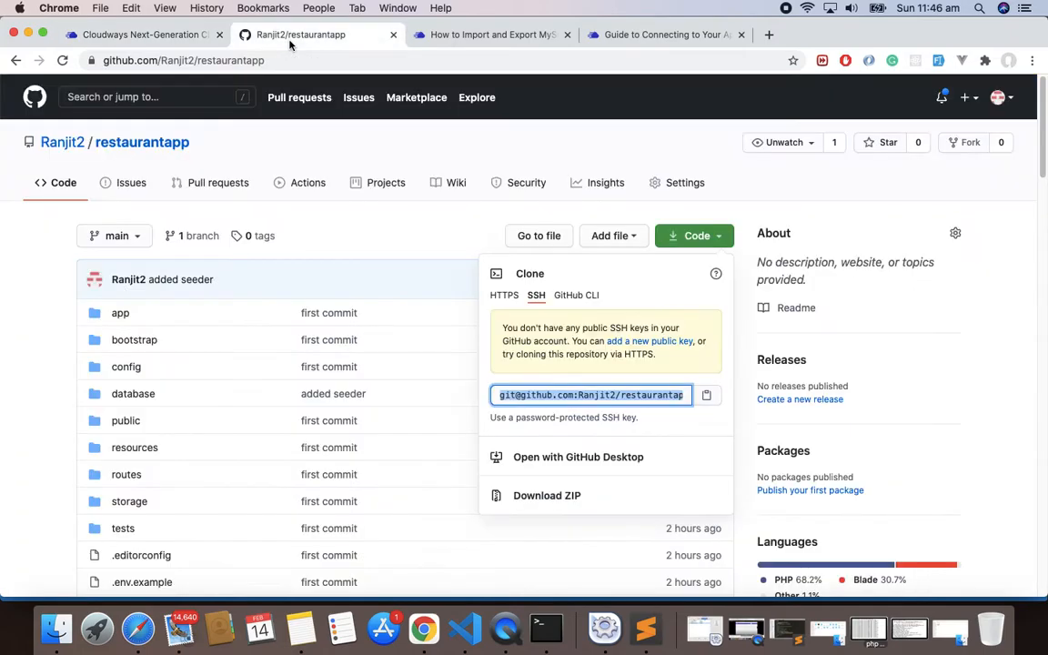
# Confirm laravelapp's Git deployment updated, then view the Applications list
pyautogui.click(141, 34)
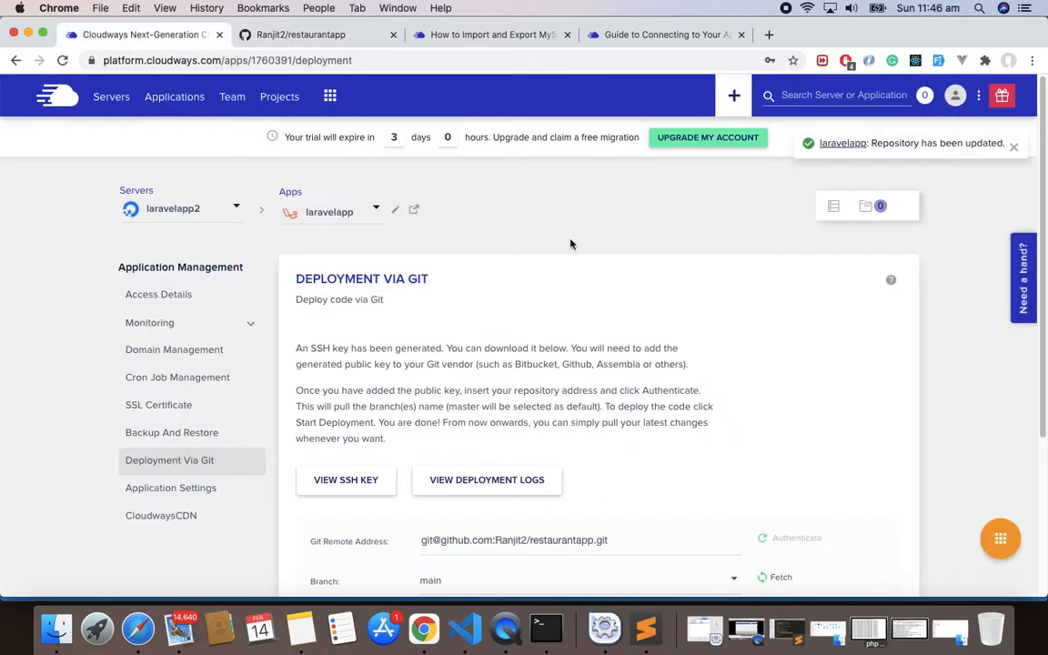
pyautogui.scroll(-3)
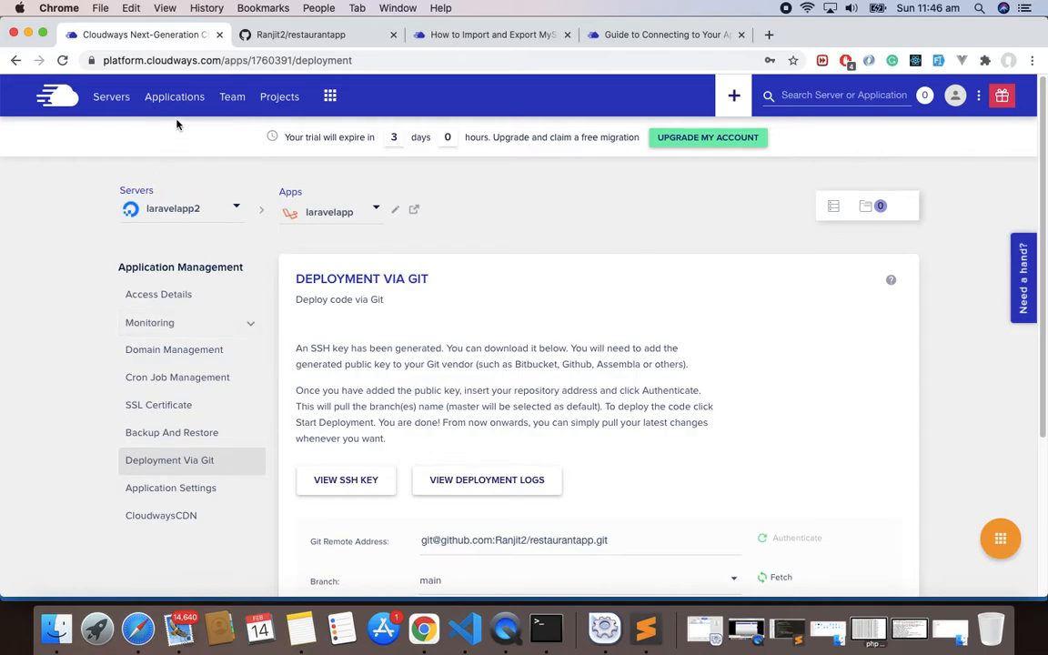
pyautogui.moveTo(116, 113)
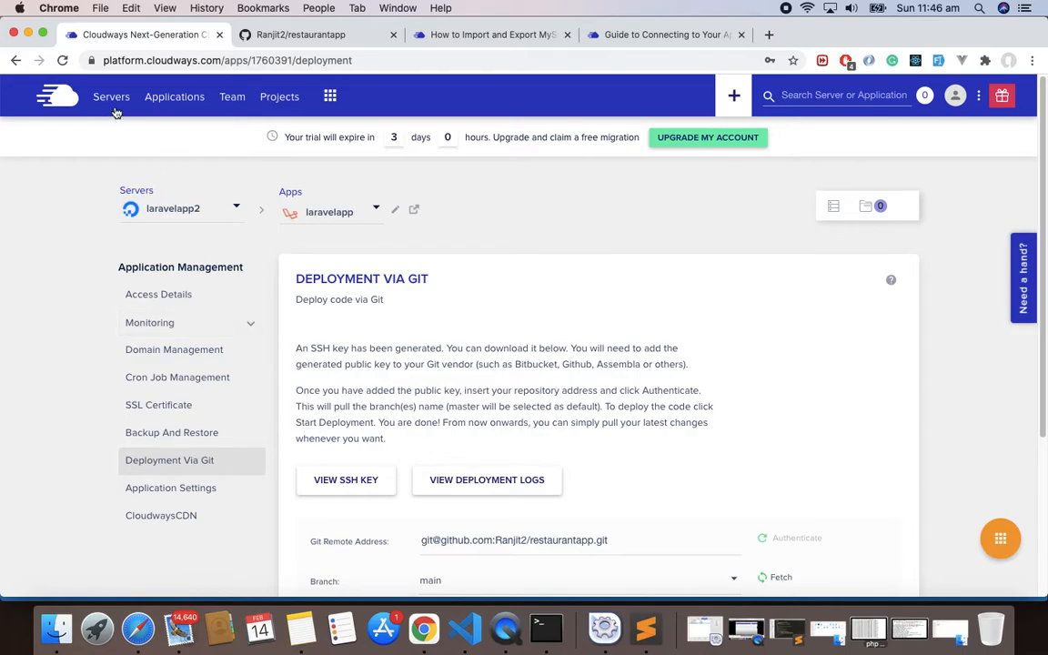
pyautogui.click(179, 97)
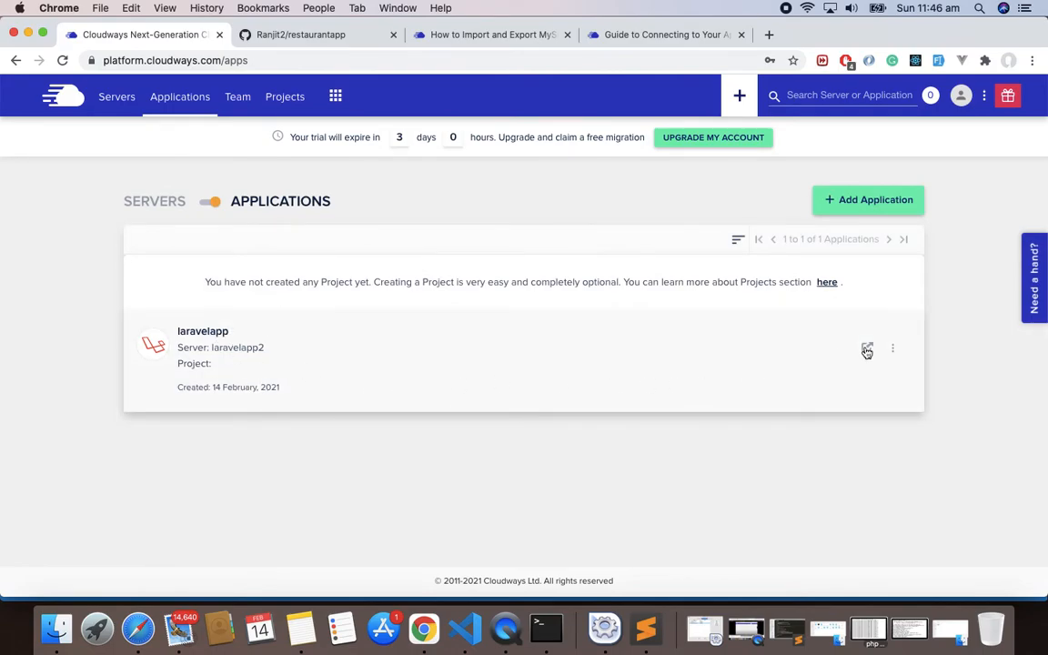
# Launch the laravelapp site, highlight its laravel/ui RuntimeException, and return to Cloudways
pyautogui.click(867, 349)
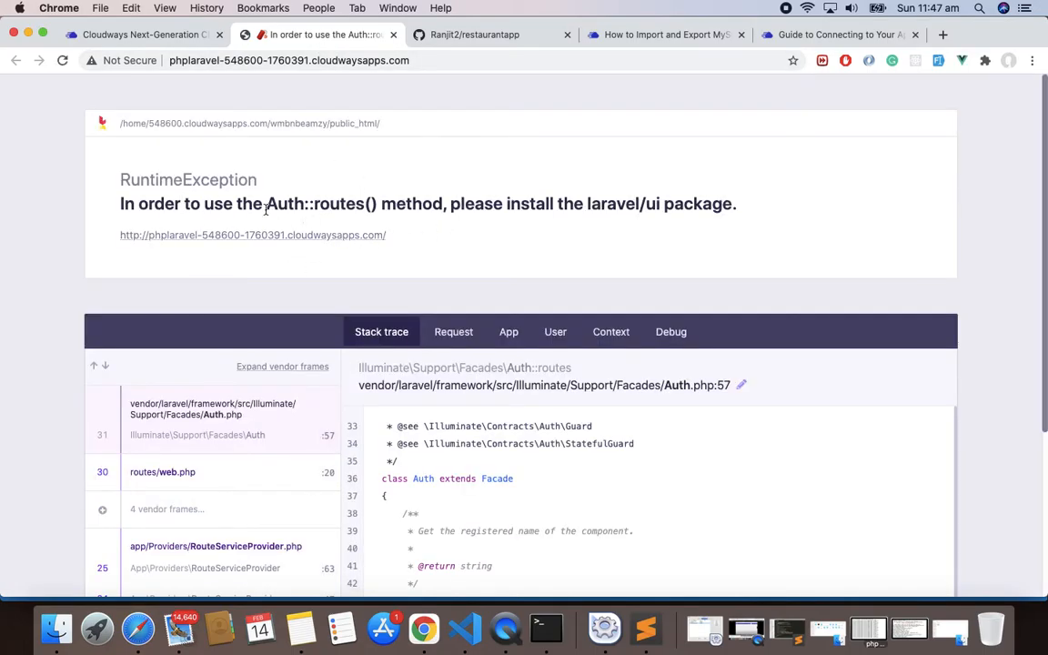
pyautogui.moveTo(261, 204); pyautogui.dragTo(737, 204)
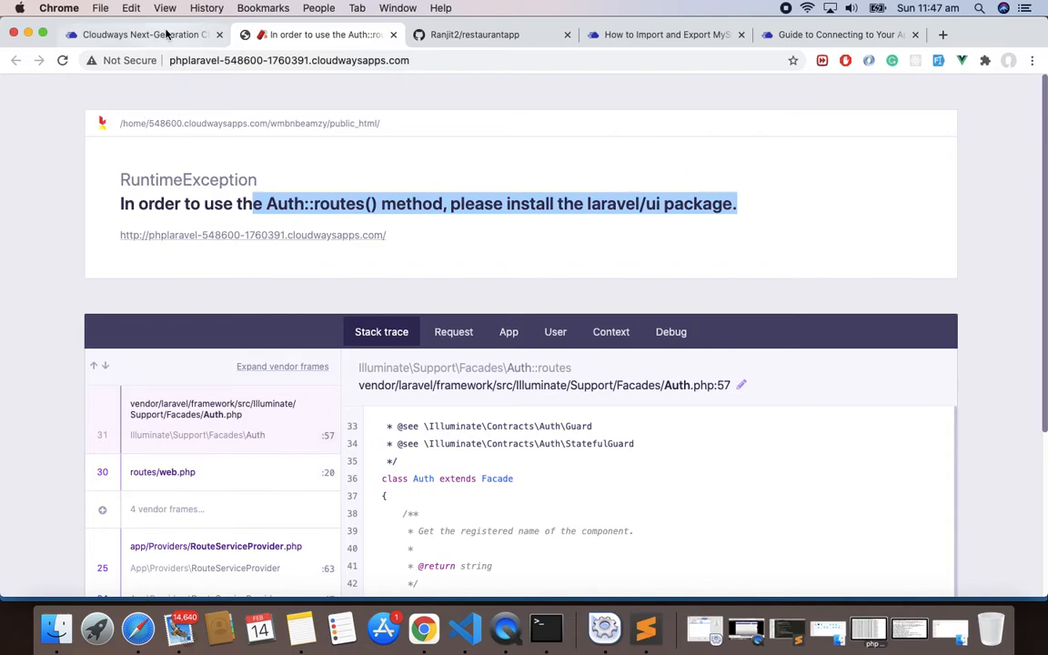
pyautogui.click(136, 34)
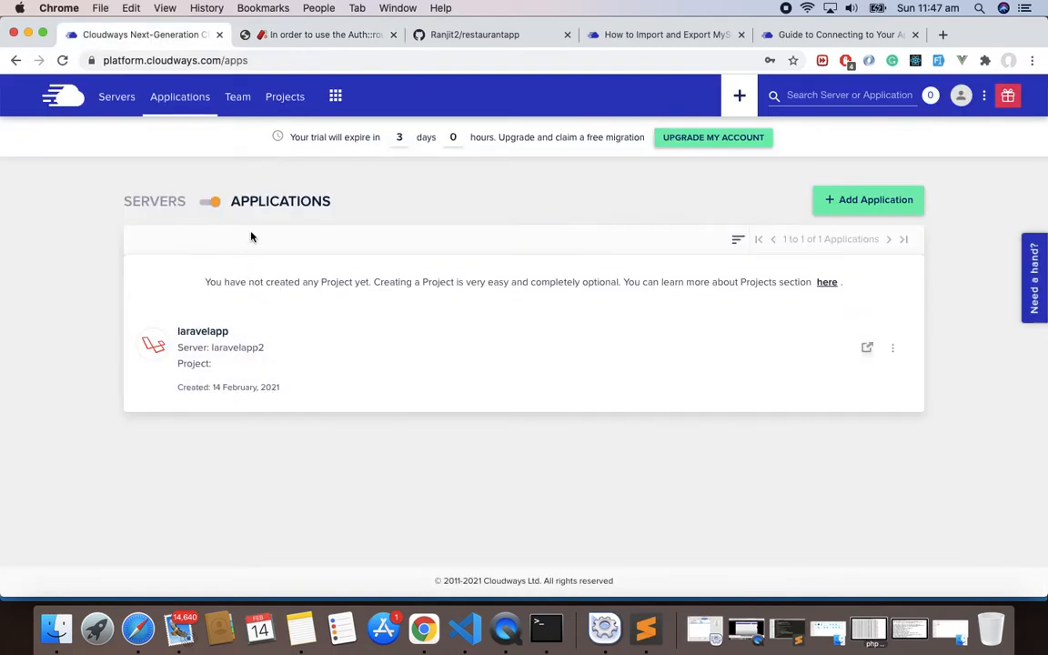
# Open server laravelapp2's Master Credentials and launch its SSH terminal
pyautogui.click(117, 97)
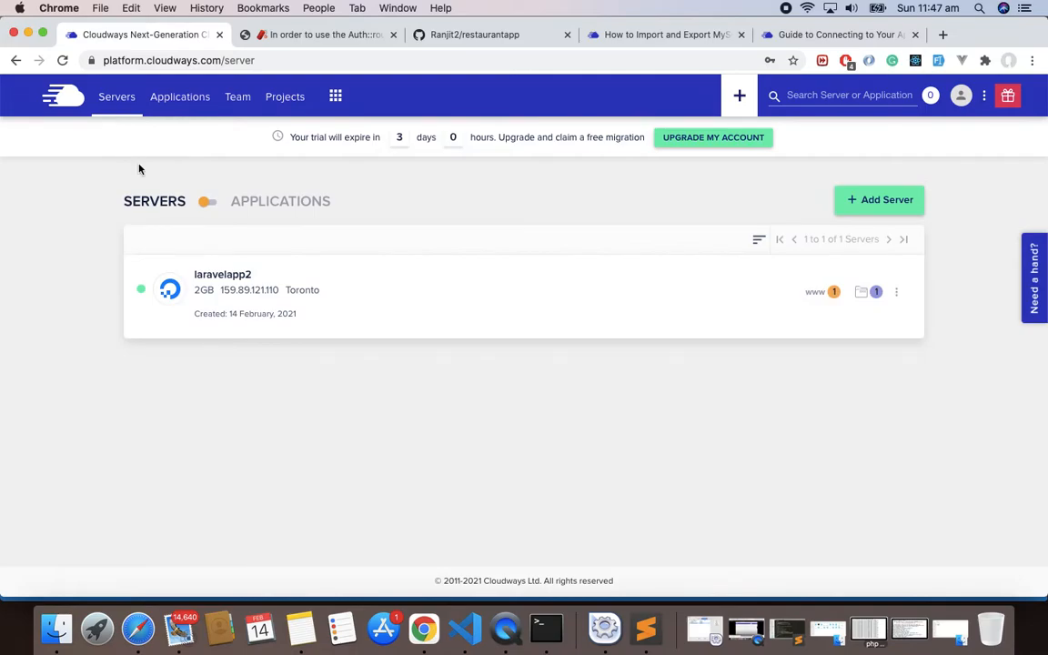
pyautogui.click(223, 282)
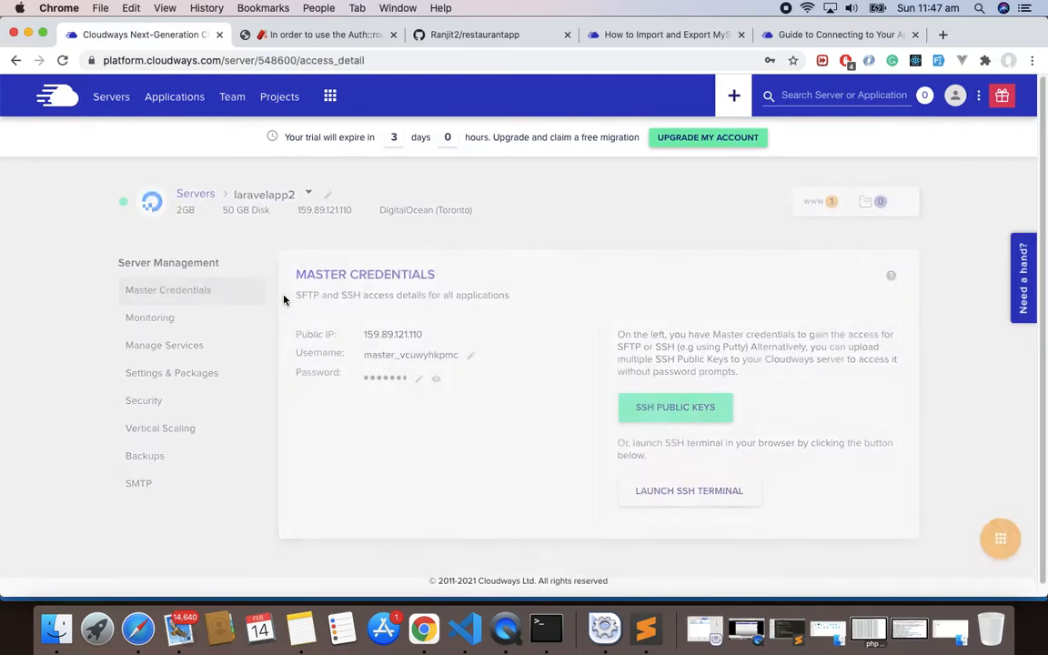
pyautogui.moveTo(689, 490)
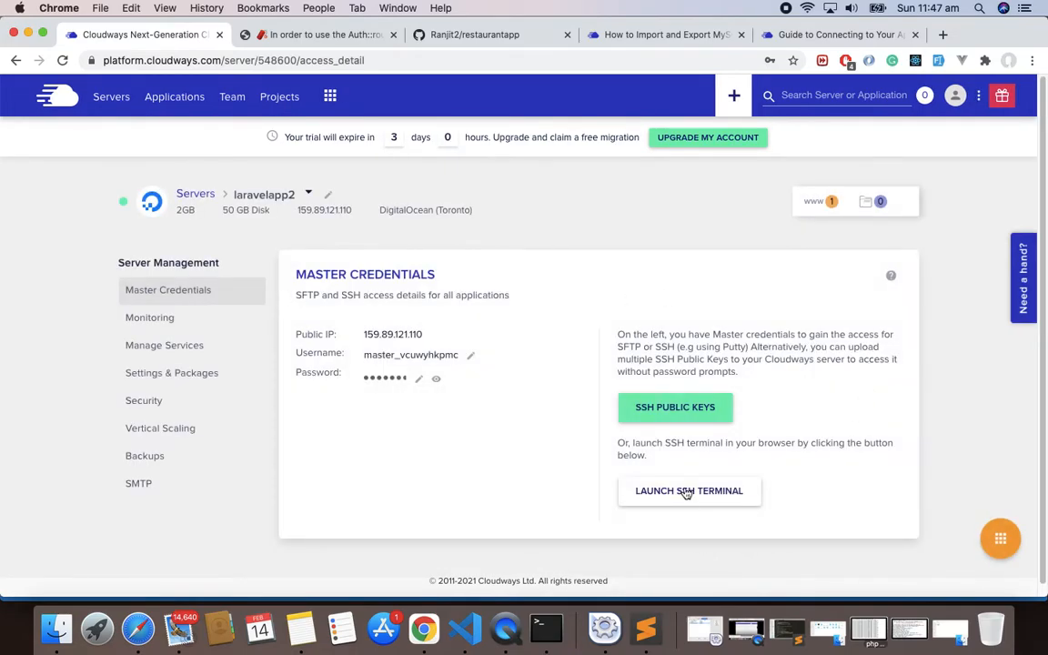
pyautogui.moveTo(727, 500)
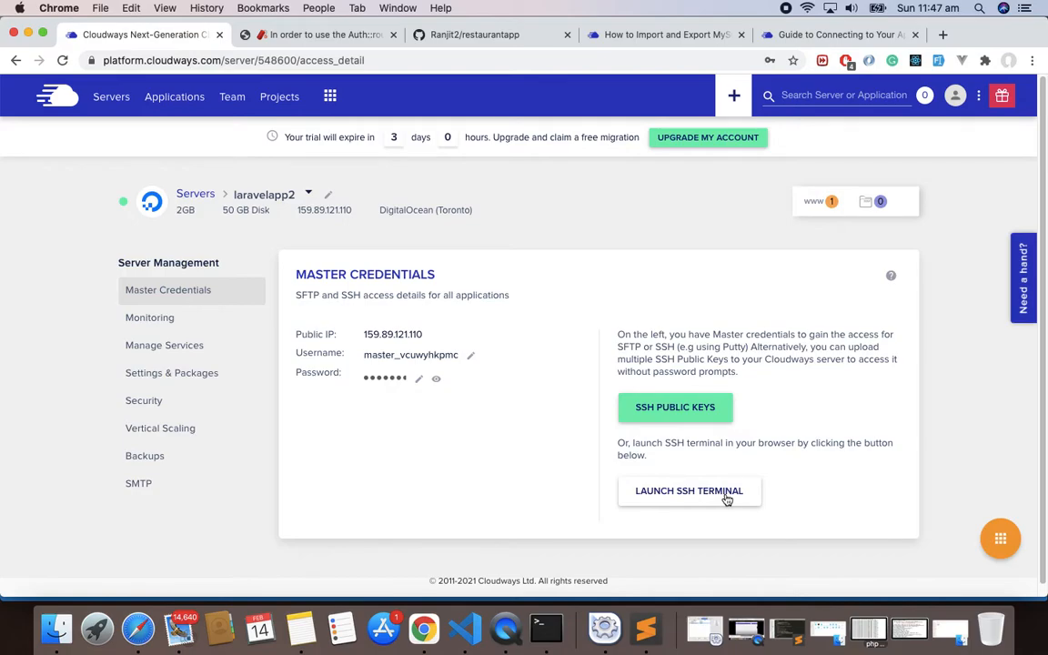
pyautogui.moveTo(546, 628)
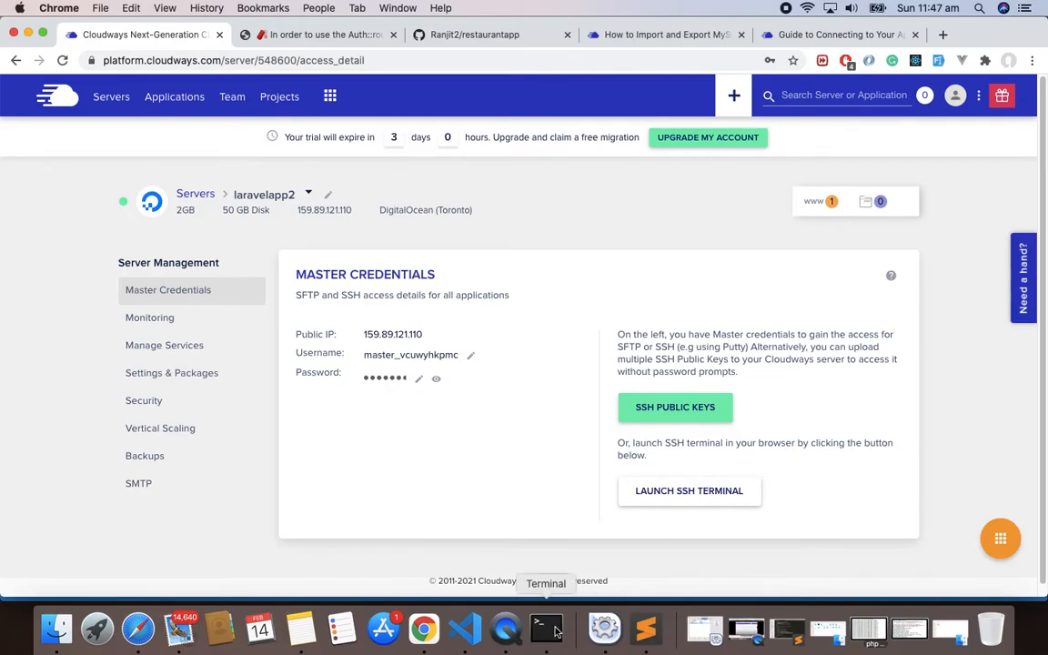
pyautogui.moveTo(689, 491)
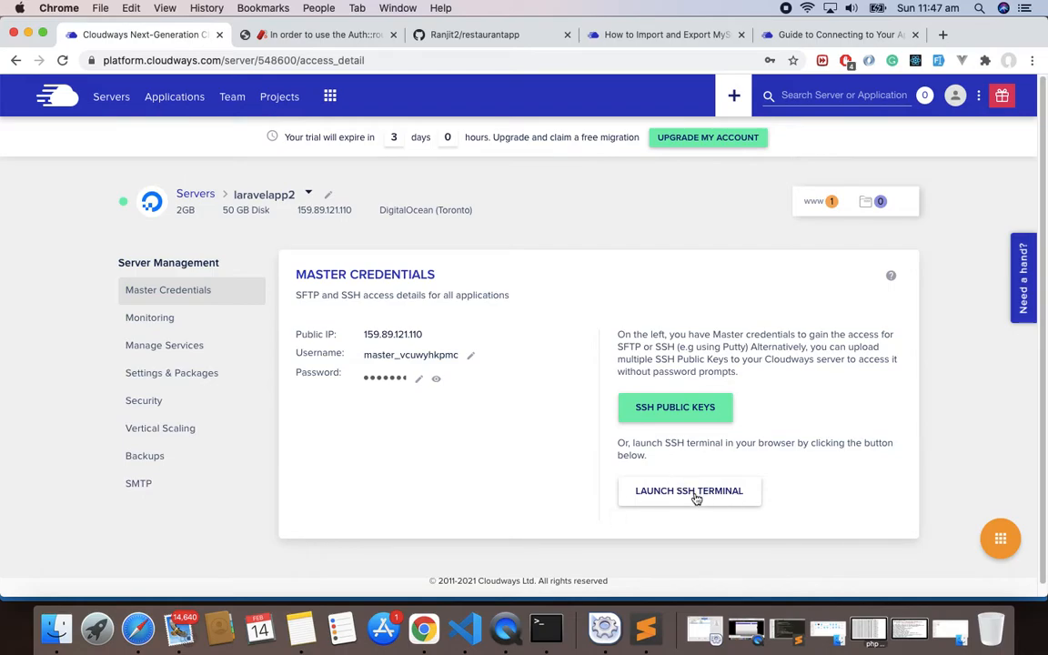
pyautogui.click(689, 490)
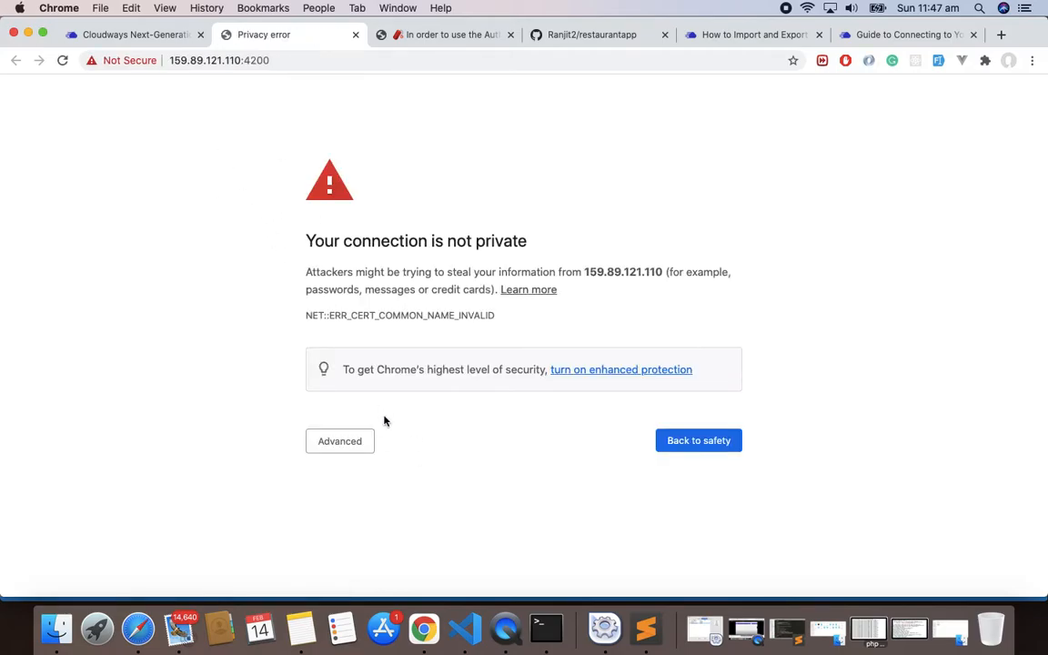
pyautogui.moveTo(369, 461)
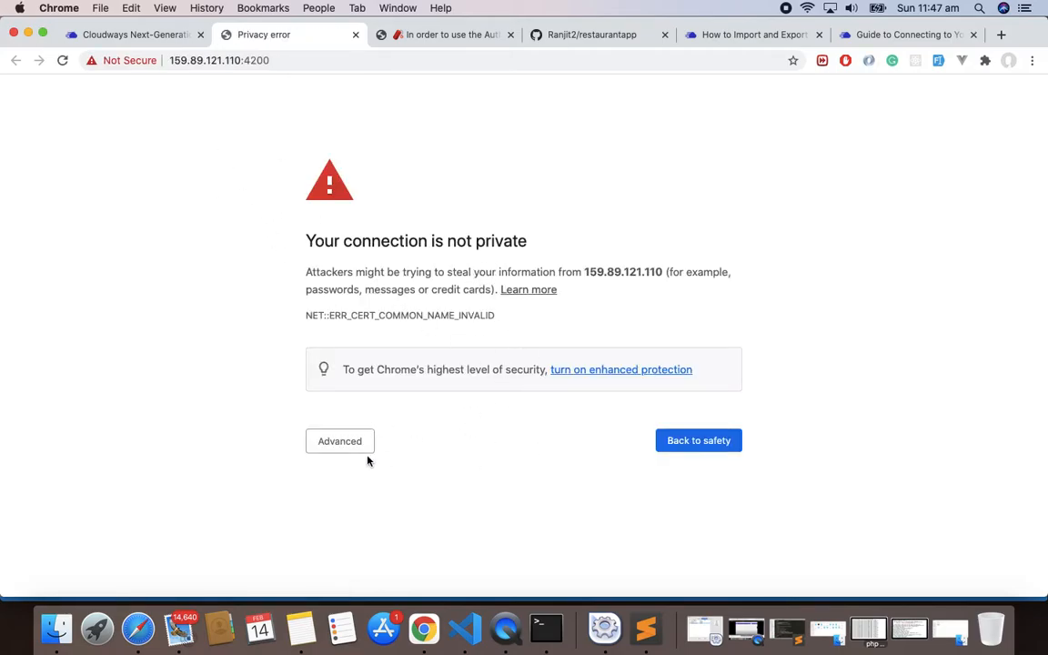
# Proceed past Chrome's privacy warning so Shell In A Box loads
pyautogui.click(339, 441)
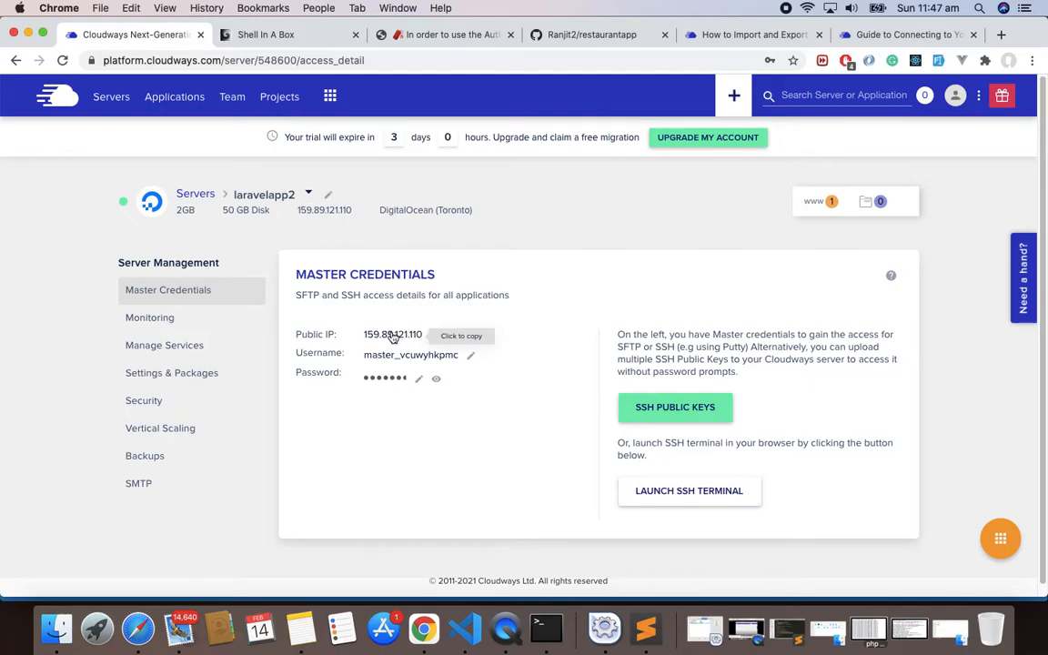
pyautogui.moveTo(381, 173)
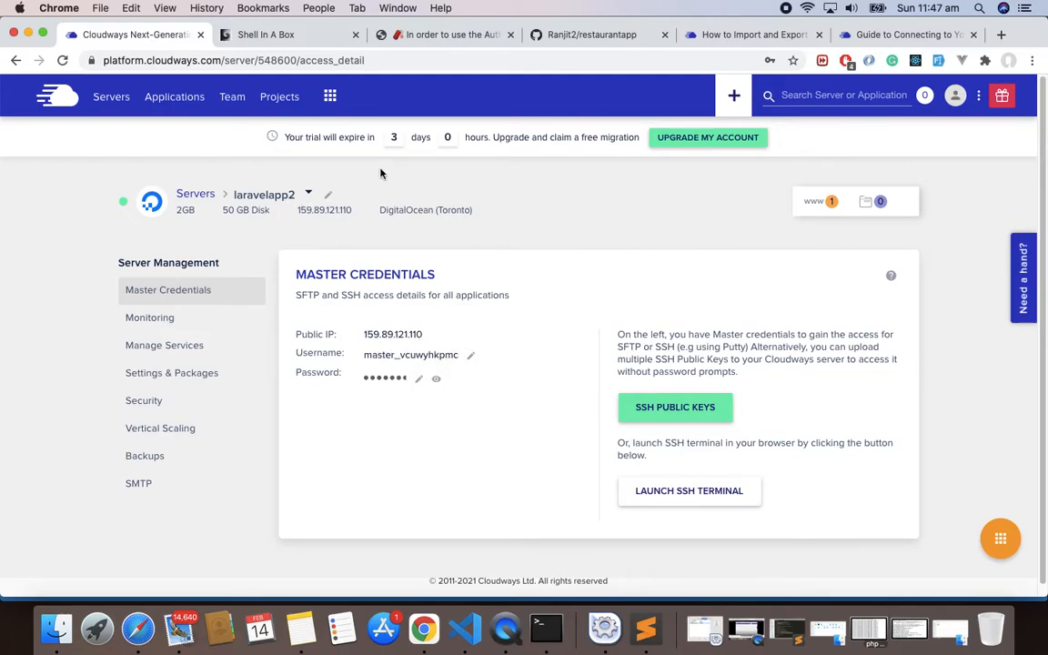
pyautogui.click(689, 490)
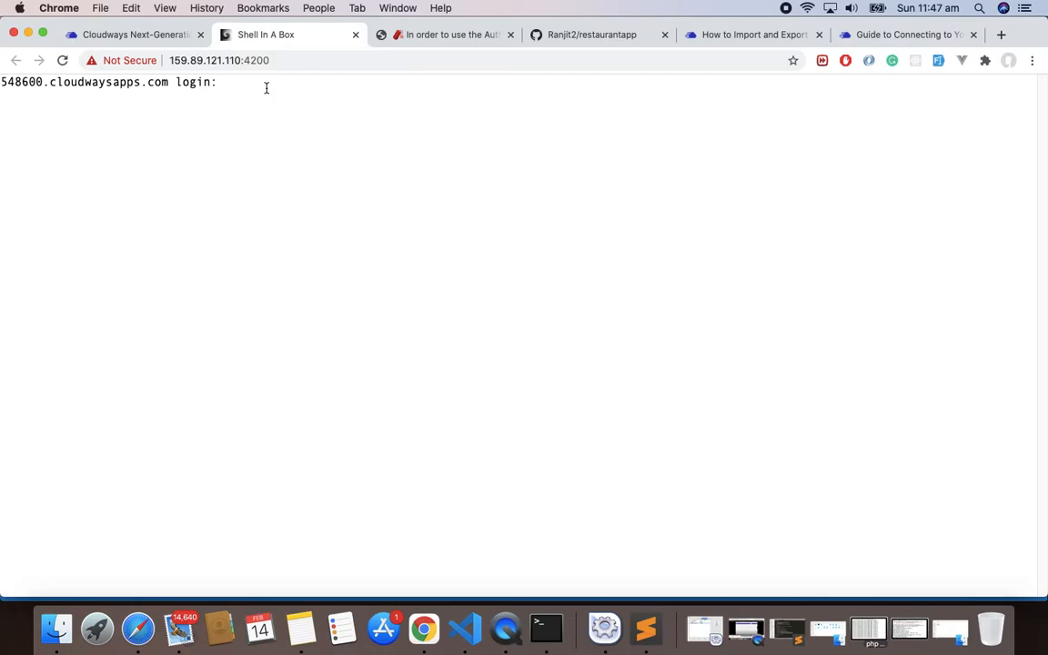
pyautogui.write('master_vcuwyhkpmc')
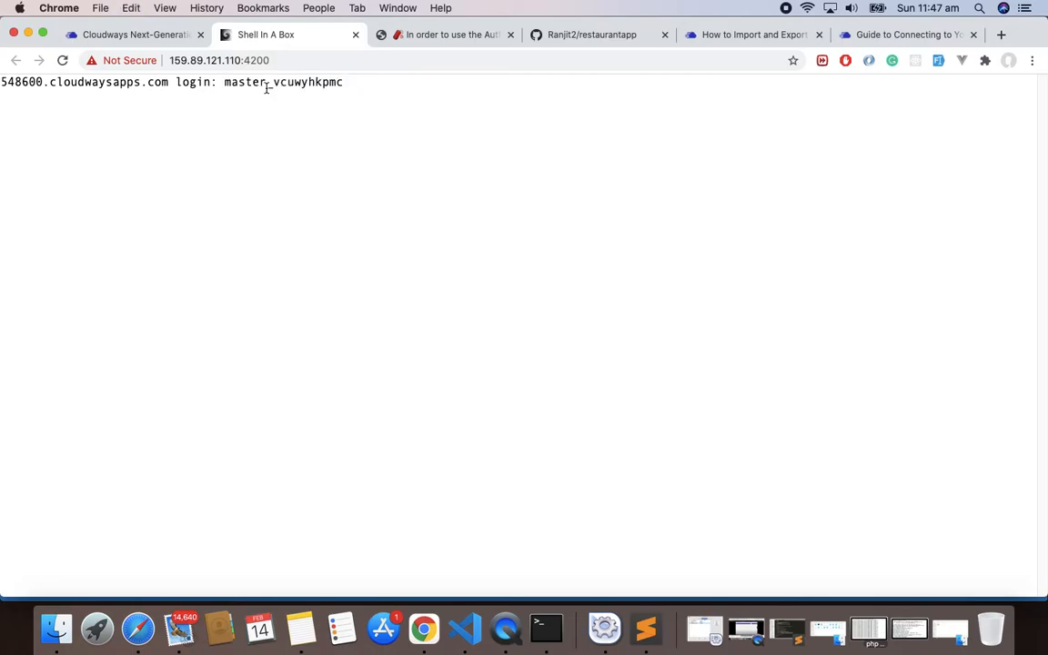
pyautogui.click(132, 35)
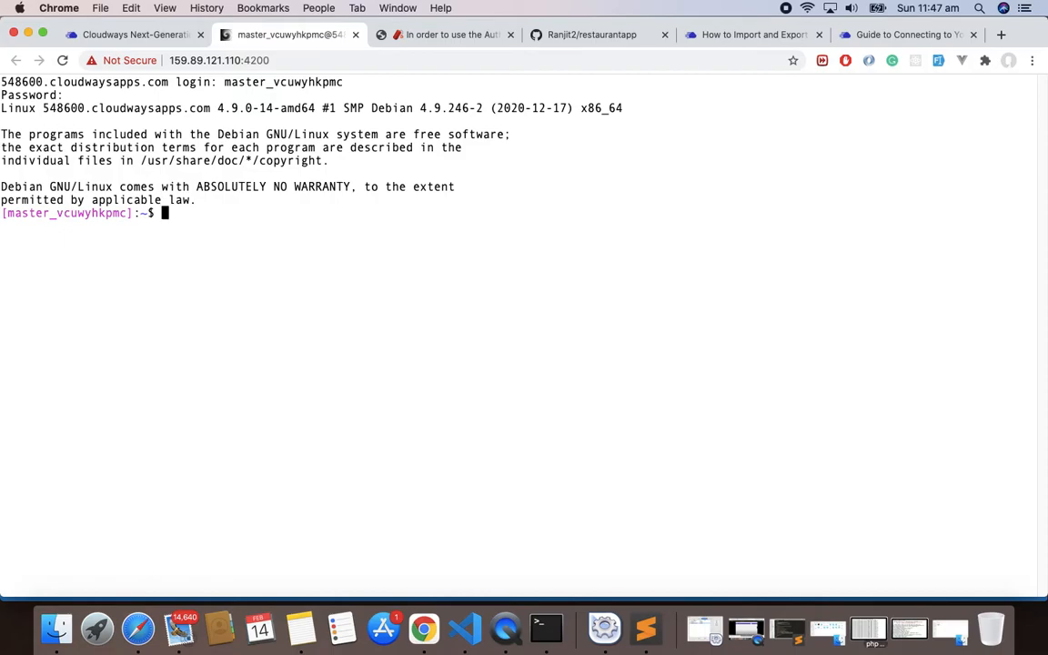
pyautogui.moveTo(213, 315)
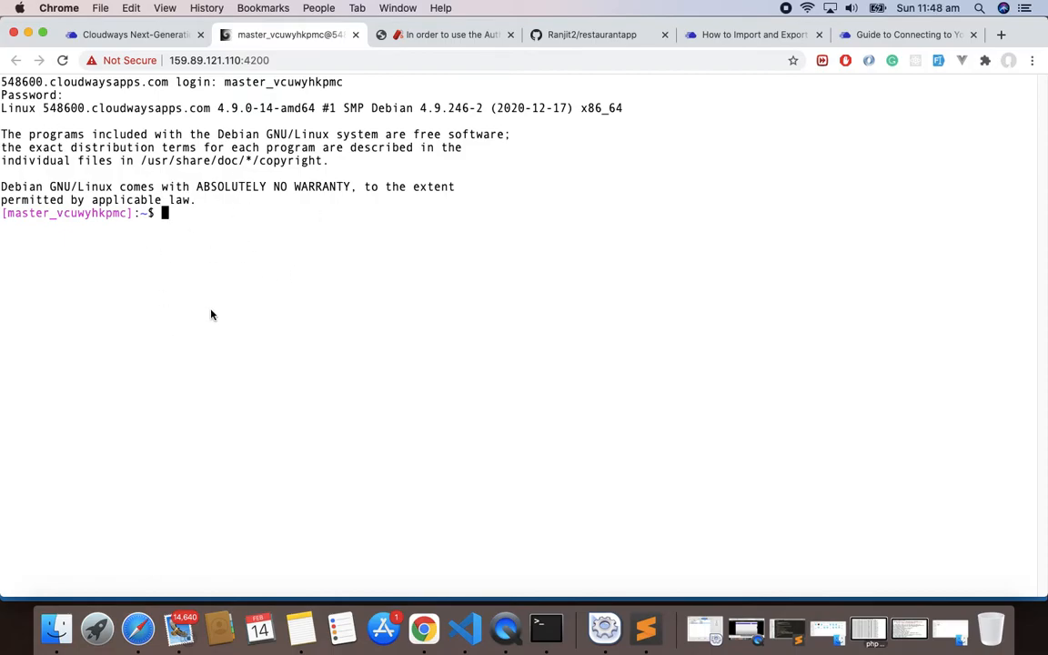
# Run cd applications, cd into the app folder, and cd public_html, listing files with ls
pyautogui.write('c')
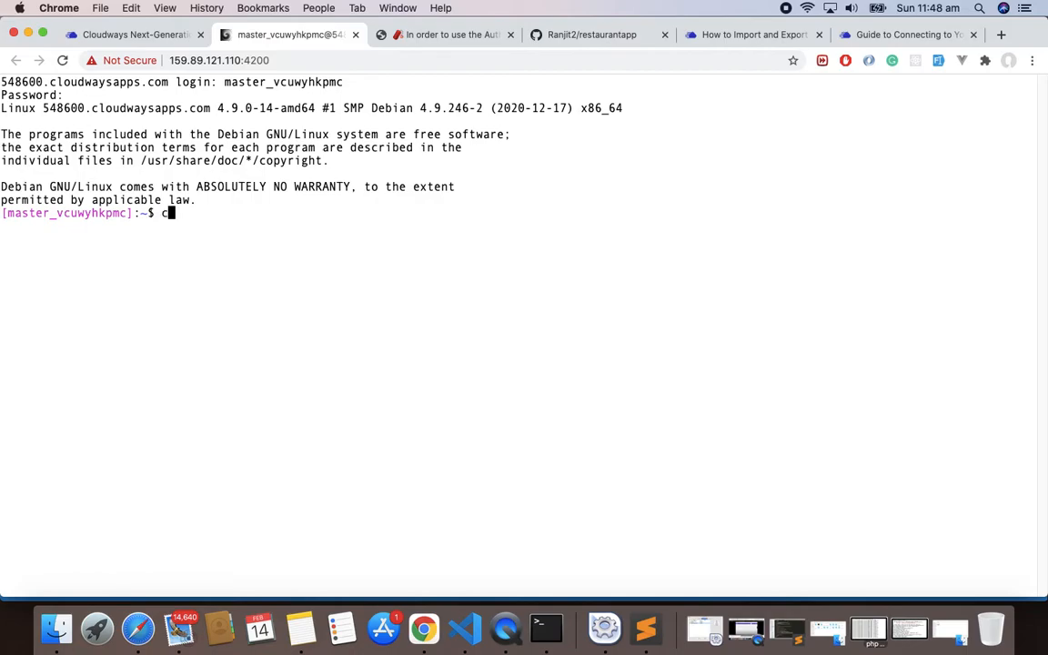
pyautogui.write('d ap')
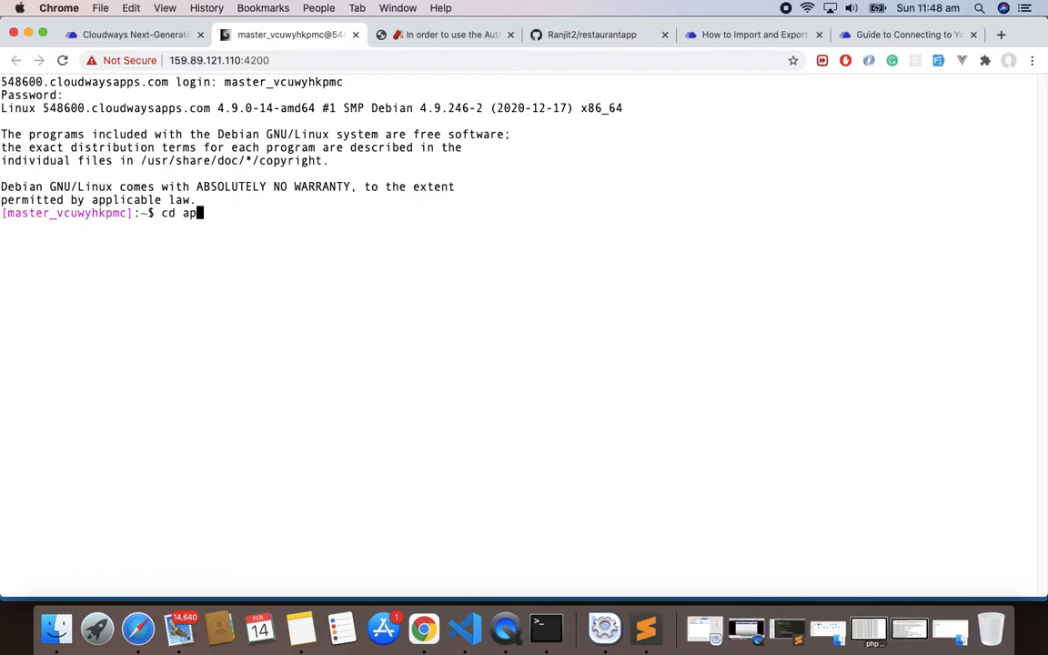
pyautogui.write('plica')
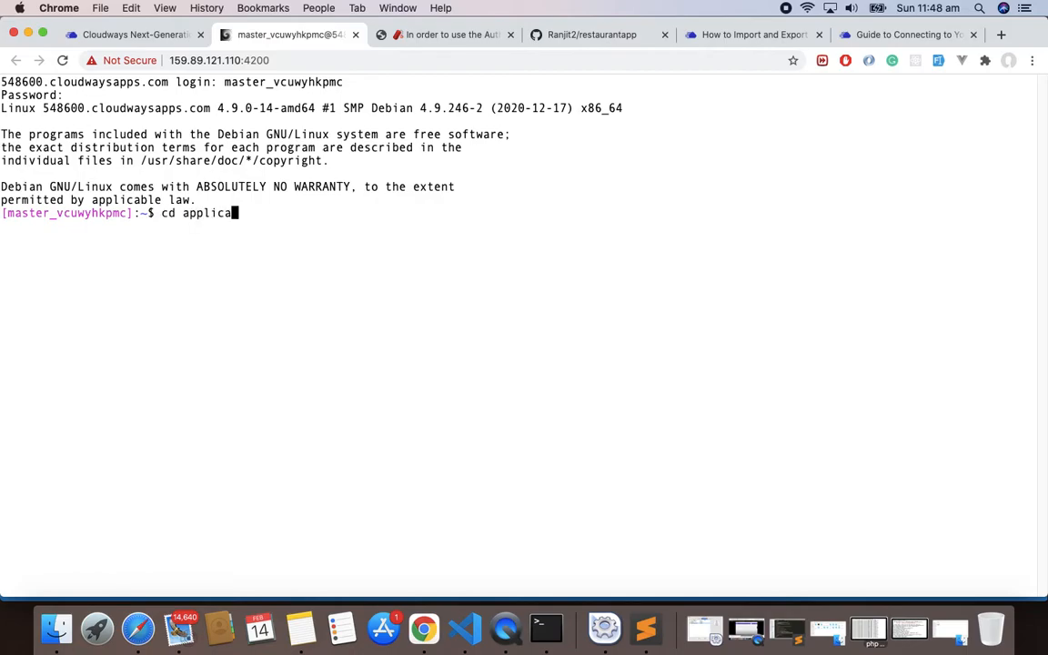
pyautogui.write('tions')
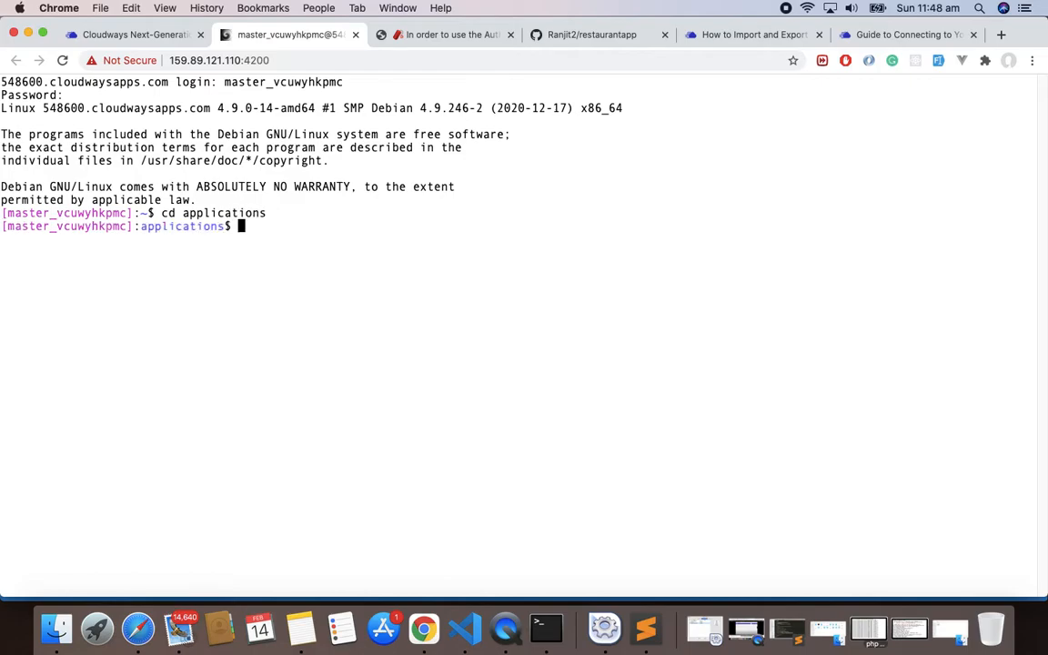
pyautogui.write('ls')
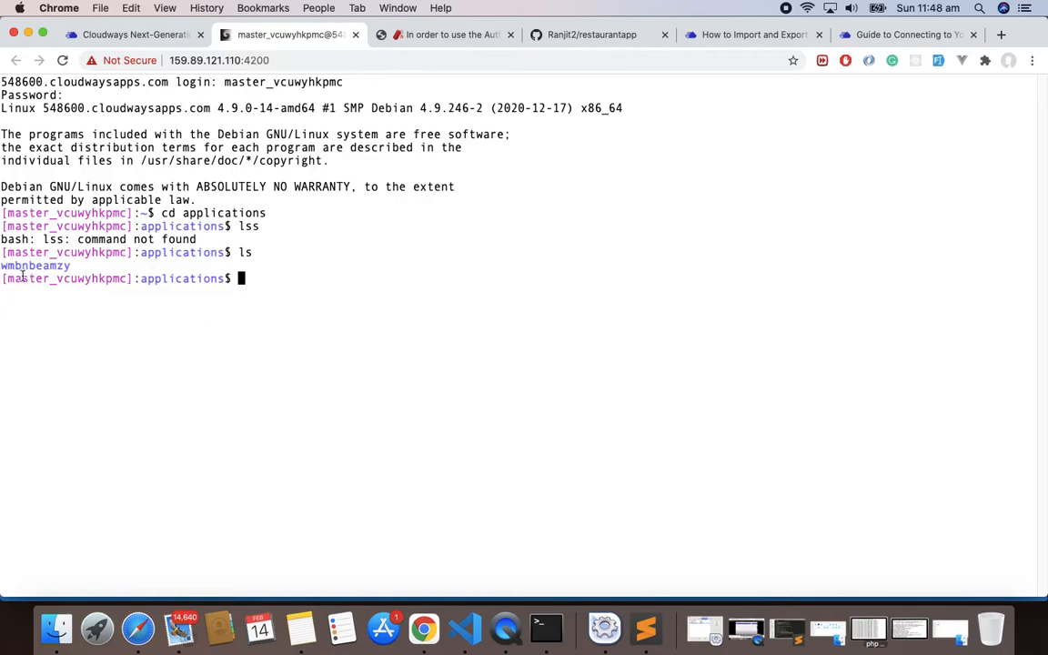
pyautogui.moveTo(311, 326)
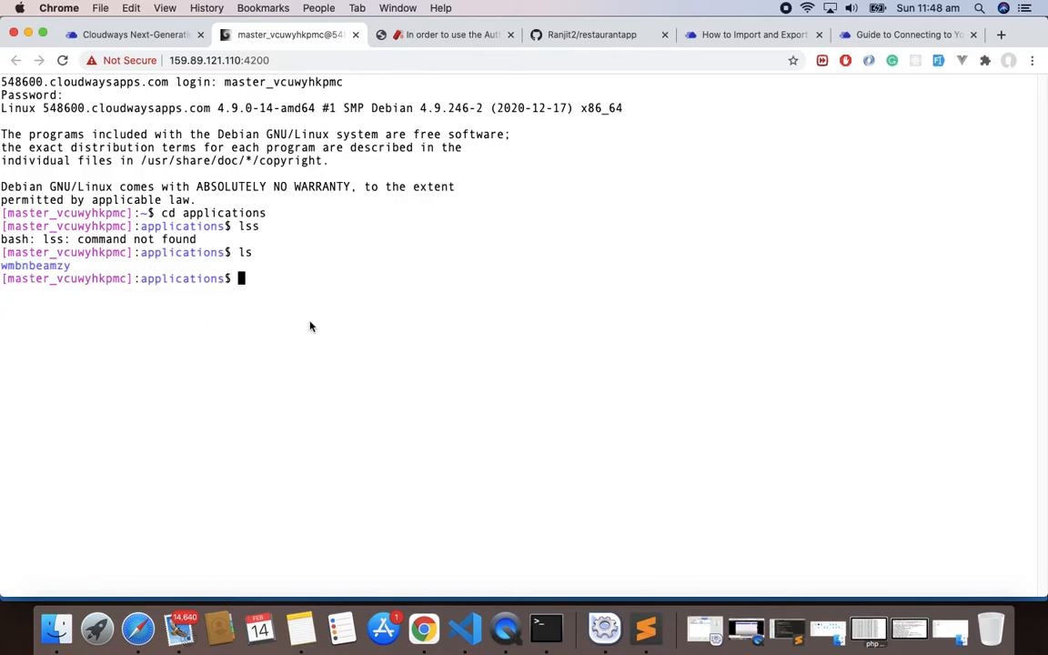
pyautogui.write('cd wmbnbeamzy/')
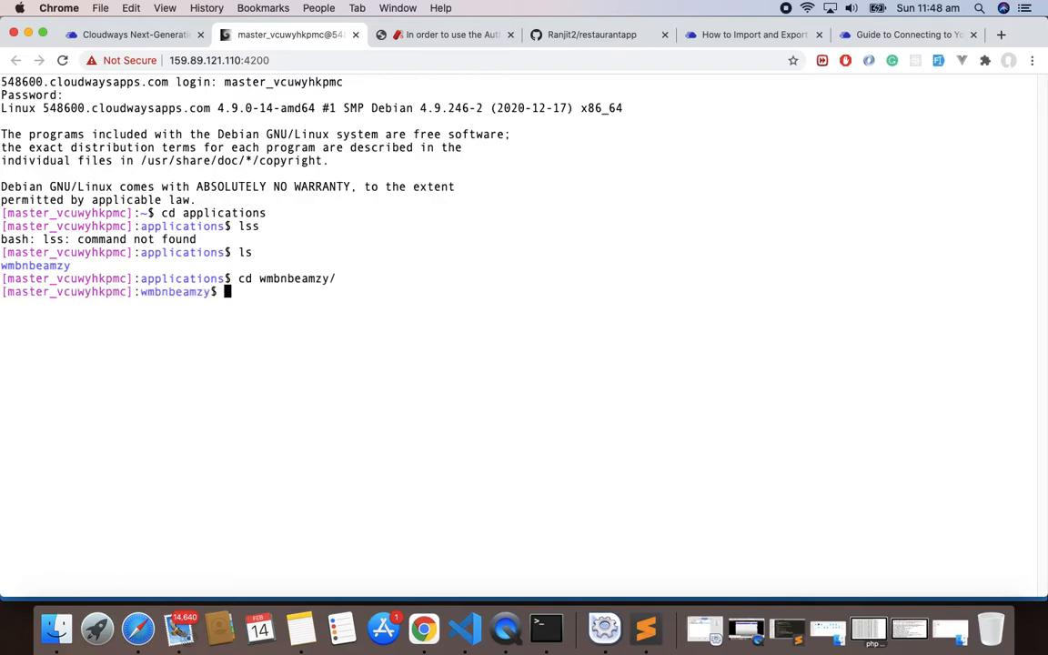
pyautogui.write('ls')
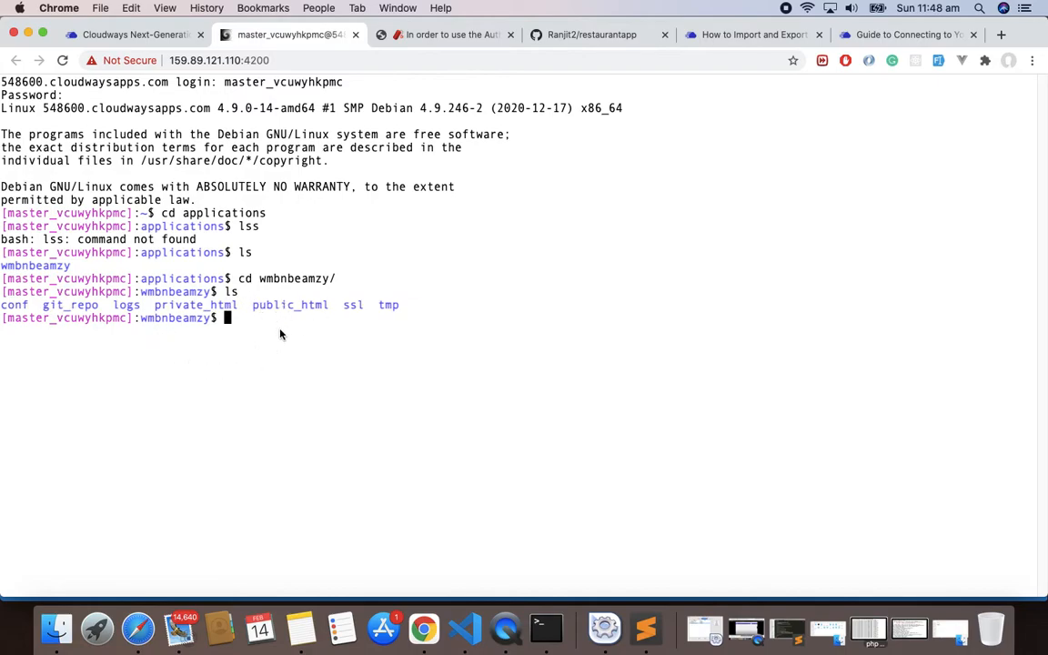
pyautogui.write('cd public_html/')
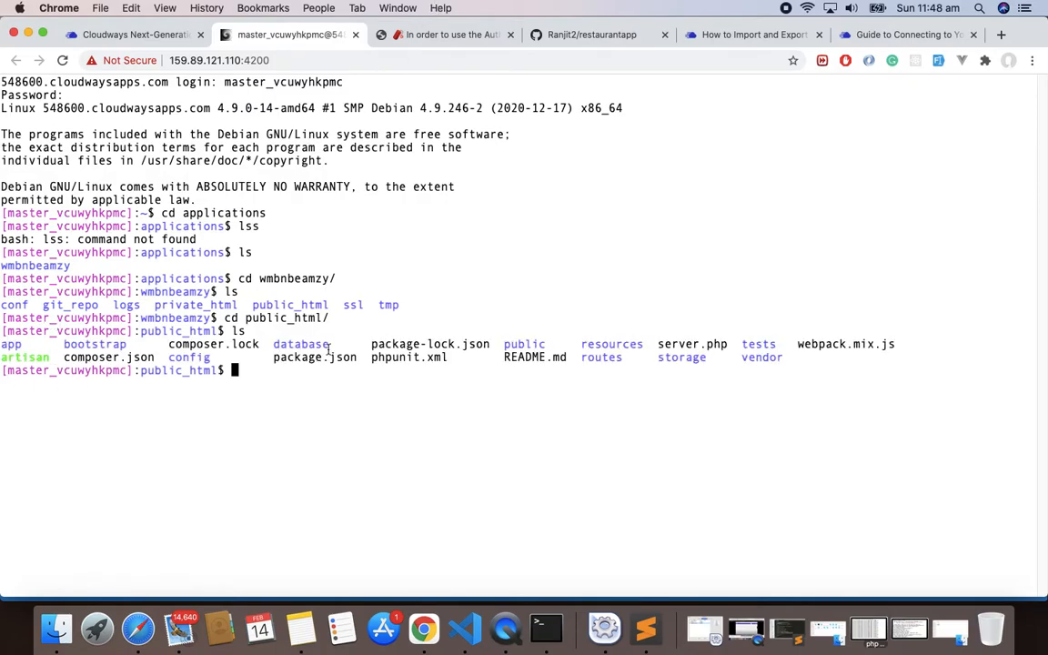
pyautogui.moveTo(332, 372)
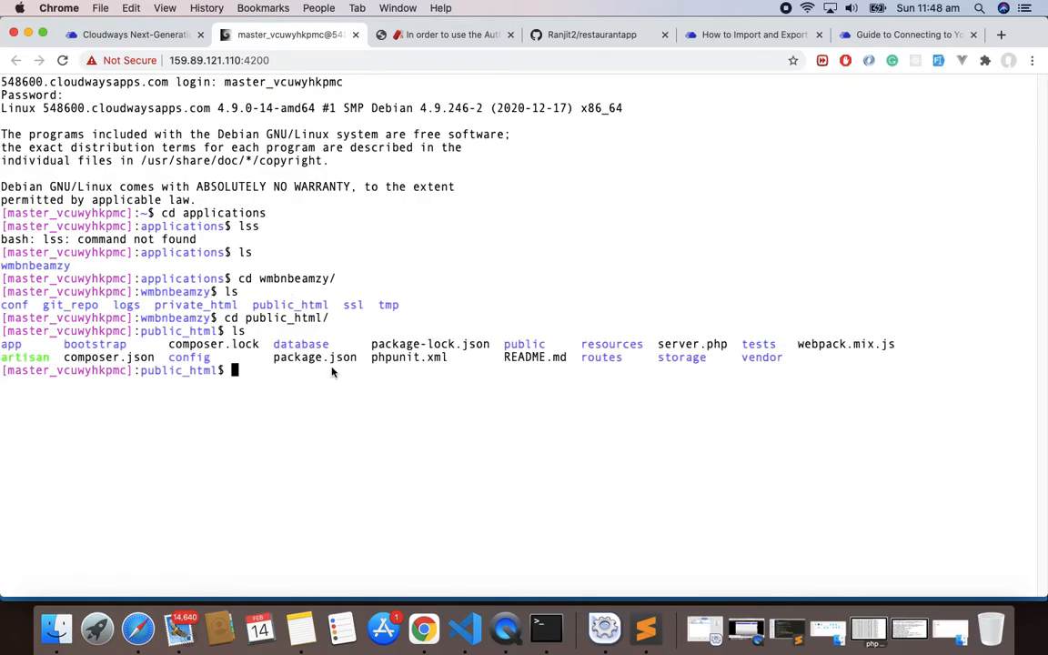
# Recheck the server credentials page, then begin typing a composer command in the terminal
pyautogui.click(132, 35)
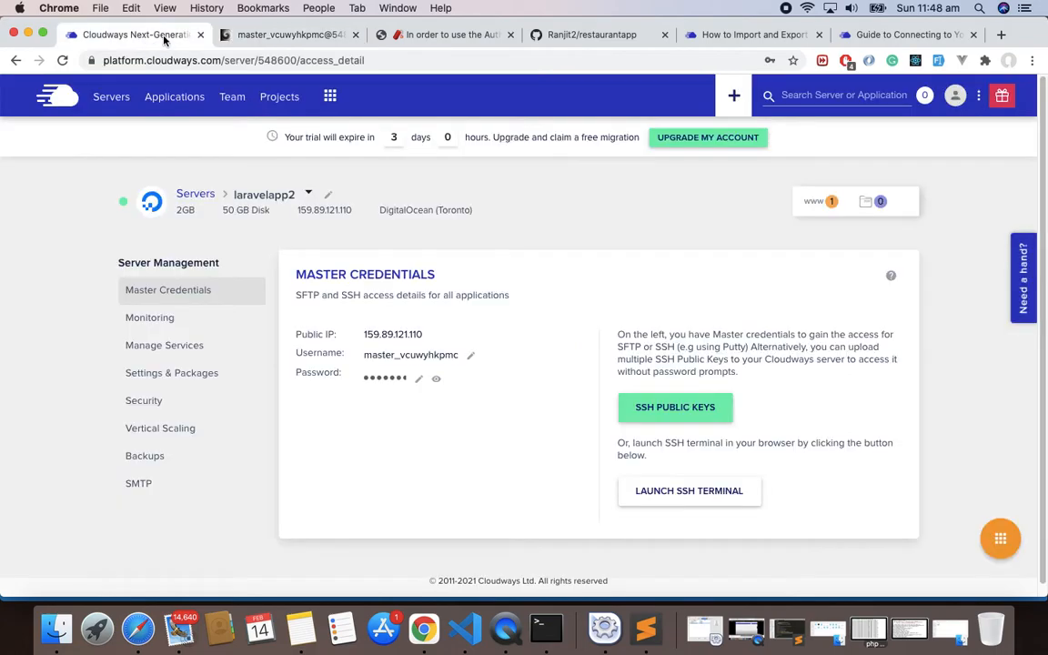
pyautogui.click(290, 34)
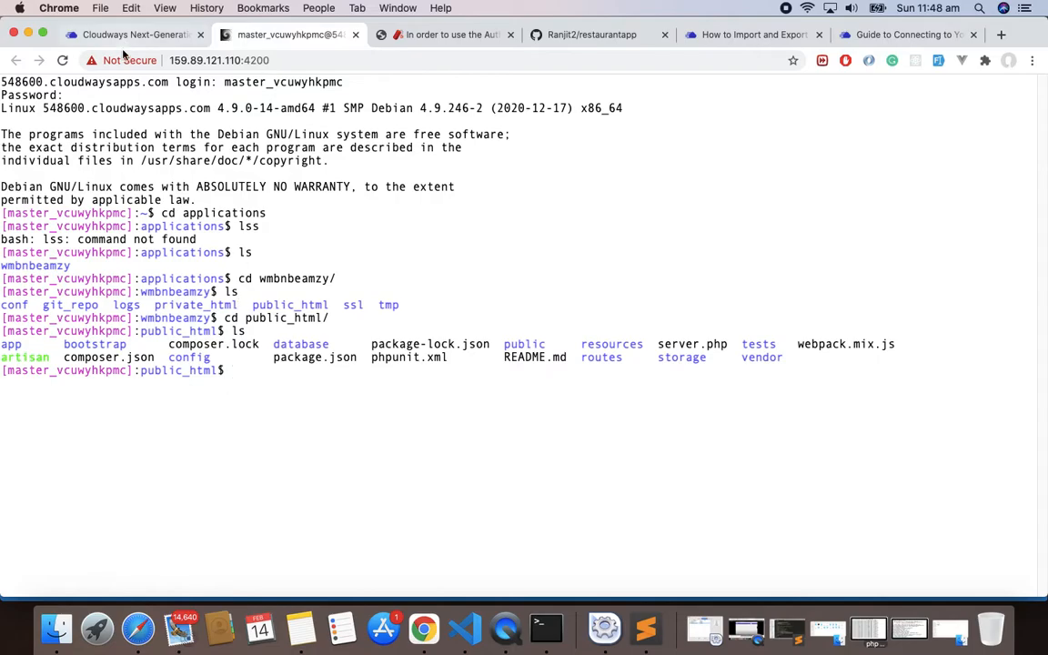
pyautogui.click(127, 35)
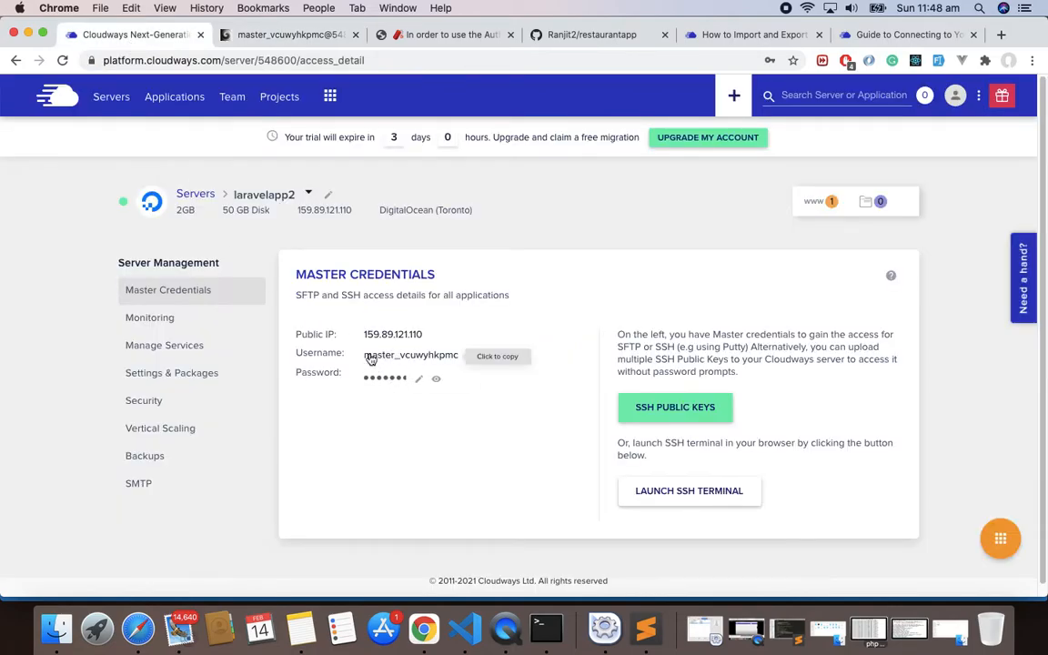
pyautogui.click(290, 35)
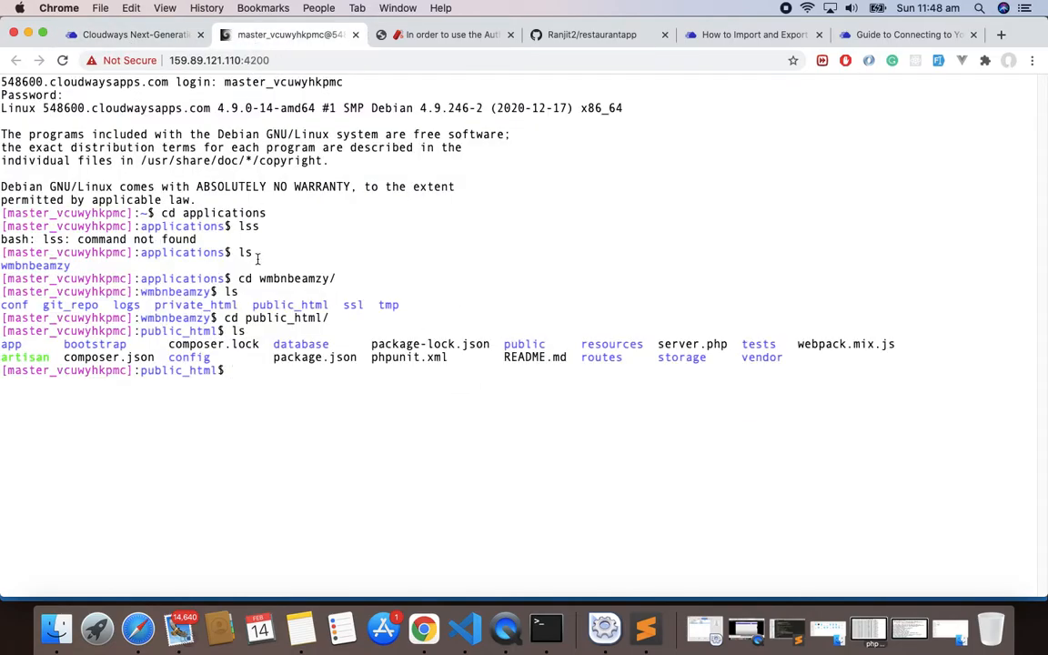
pyautogui.write('composer')
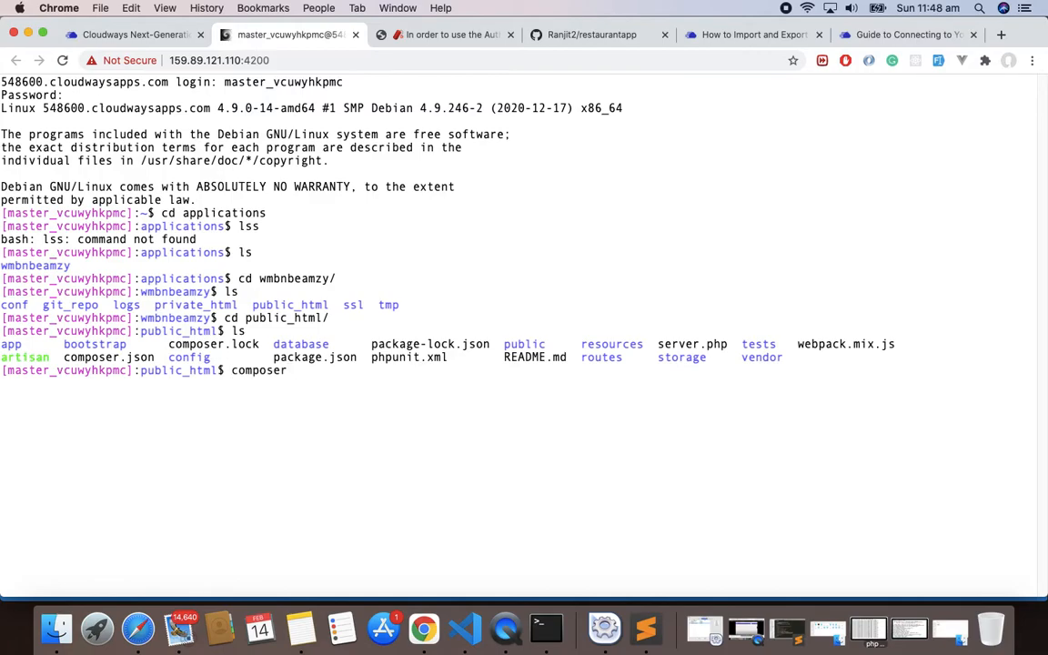
# Run composer install to install the project's Composer dependencies
pyautogui.write('ins')
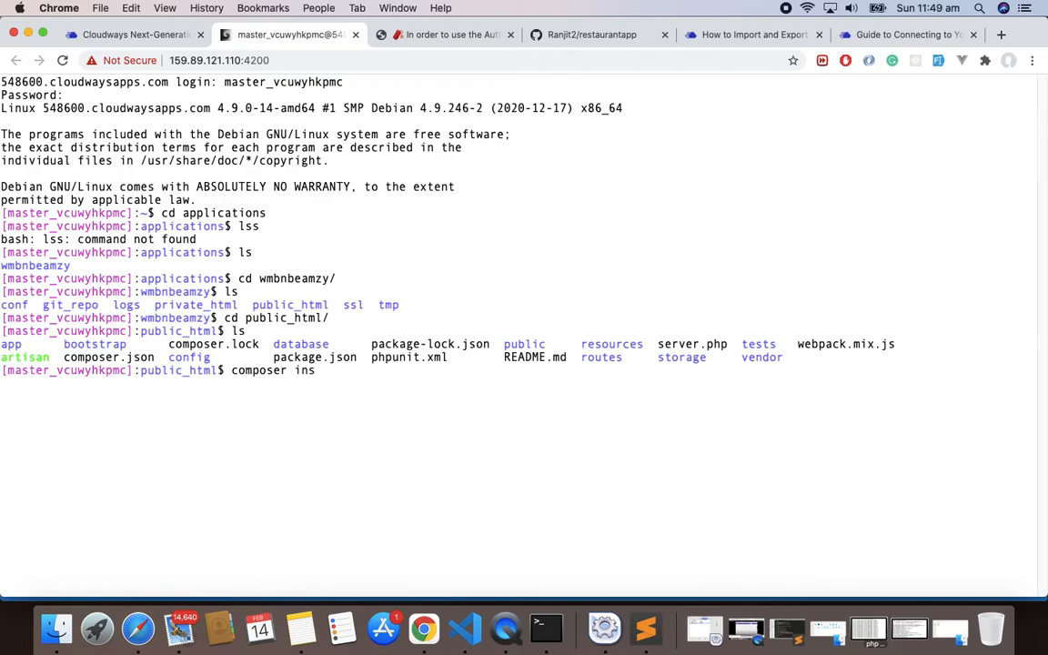
pyautogui.write('tall')
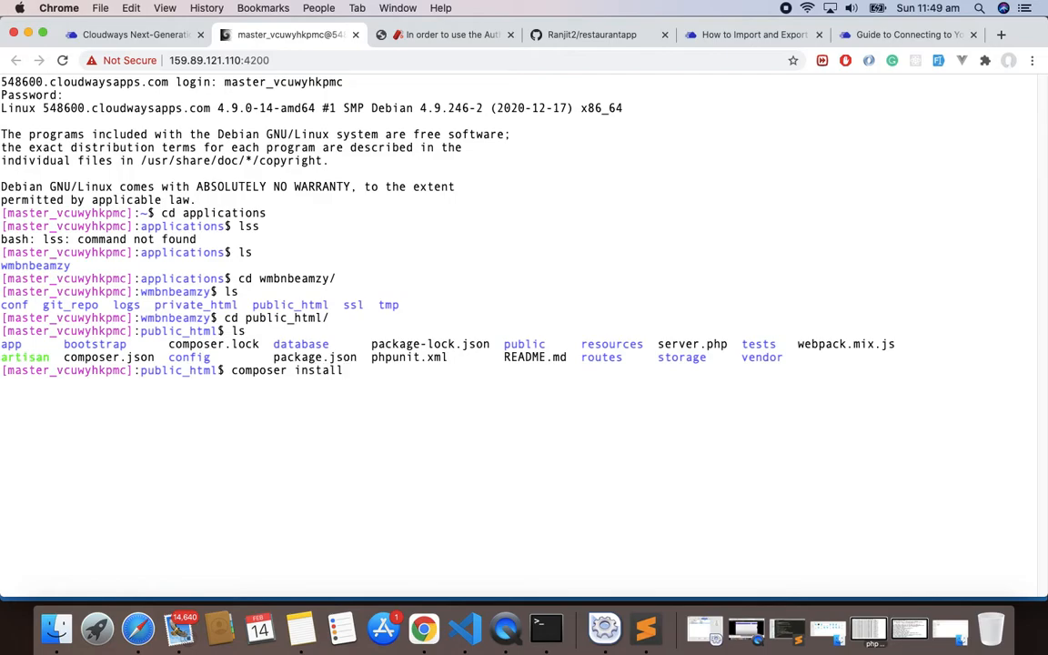
pyautogui.press('enter')
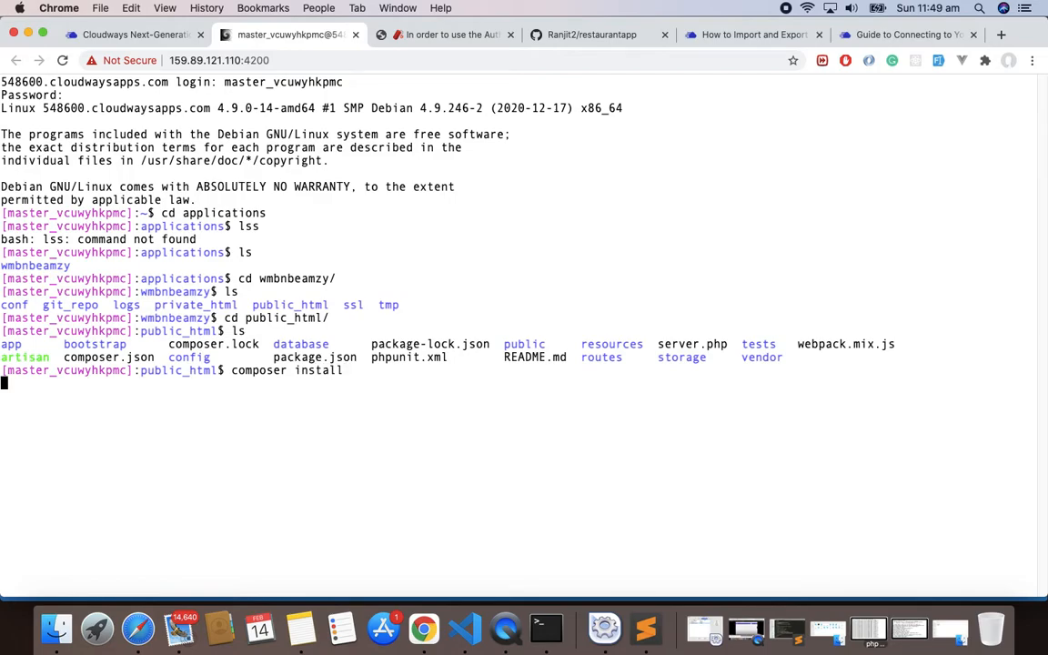
pyautogui.press('Return')
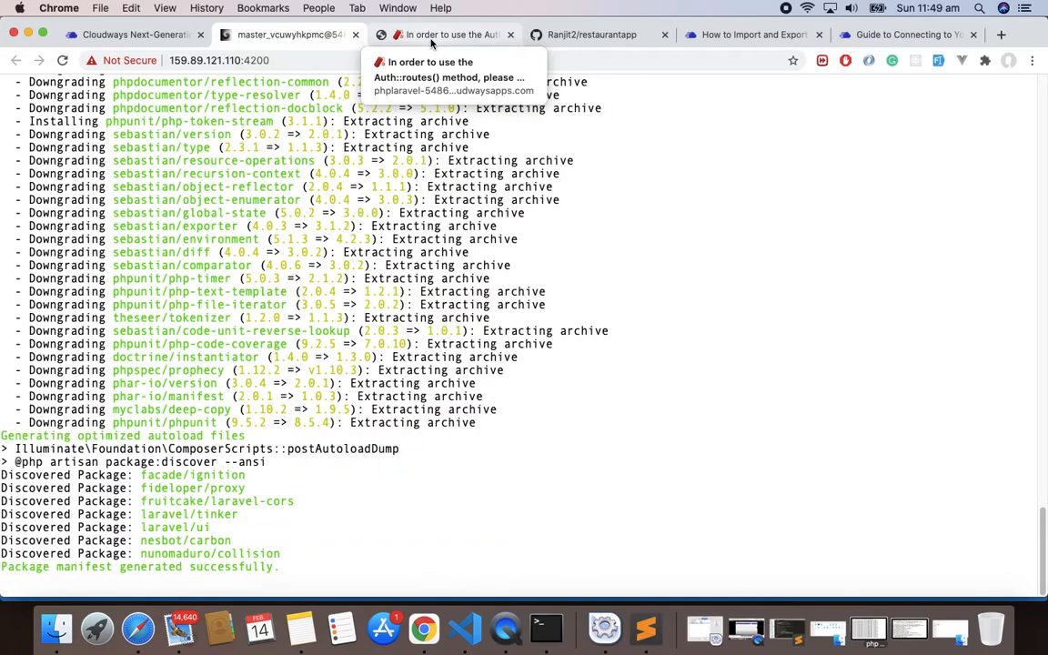
# Reload the Laravel app to see the database access-denied error, then return to the terminal
pyautogui.click(446, 34)
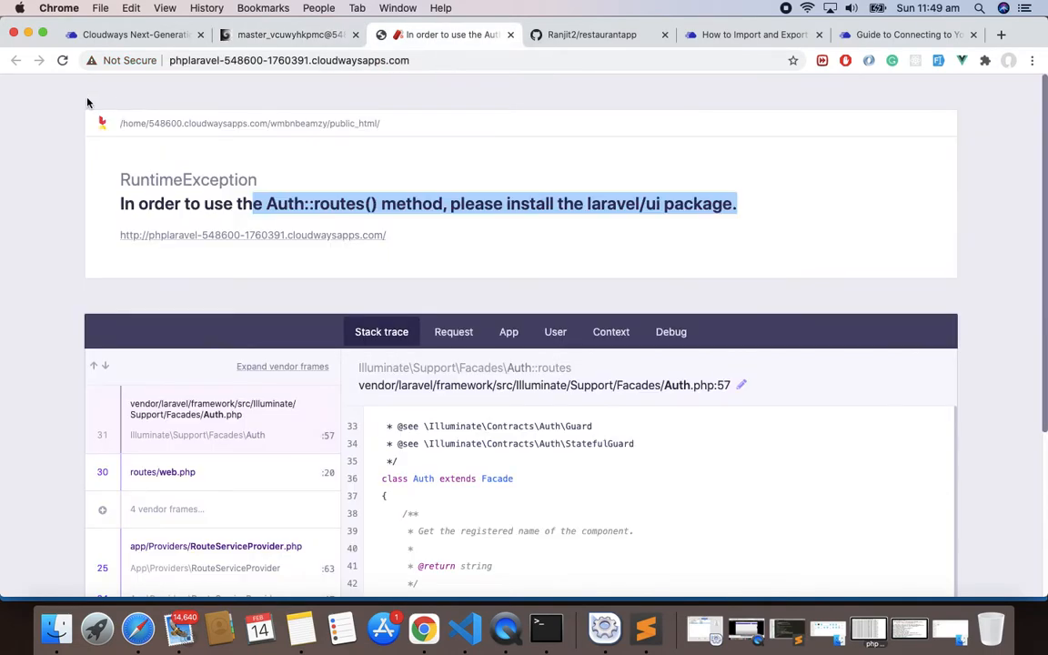
pyautogui.click(62, 60)
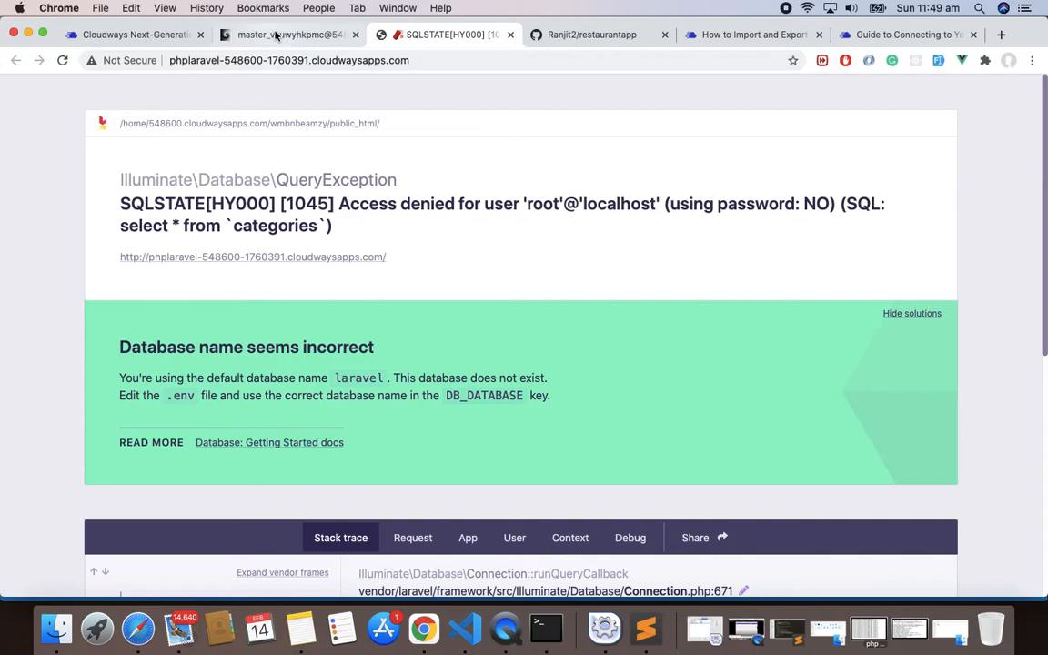
pyautogui.click(282, 35)
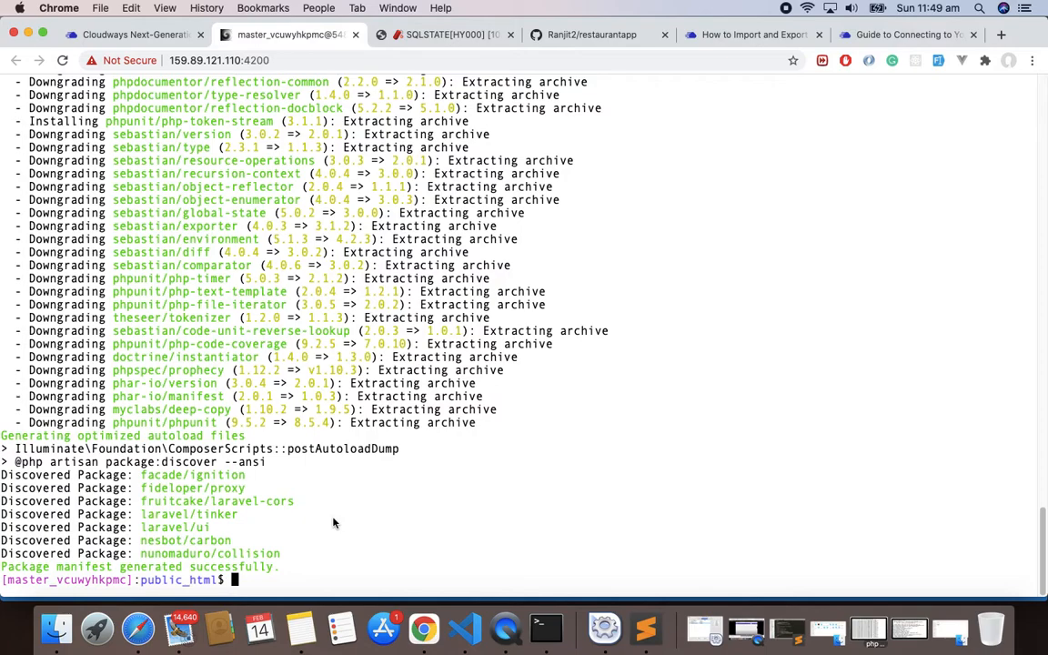
# Start the vi .env command to edit the environment file
pyautogui.write('v')
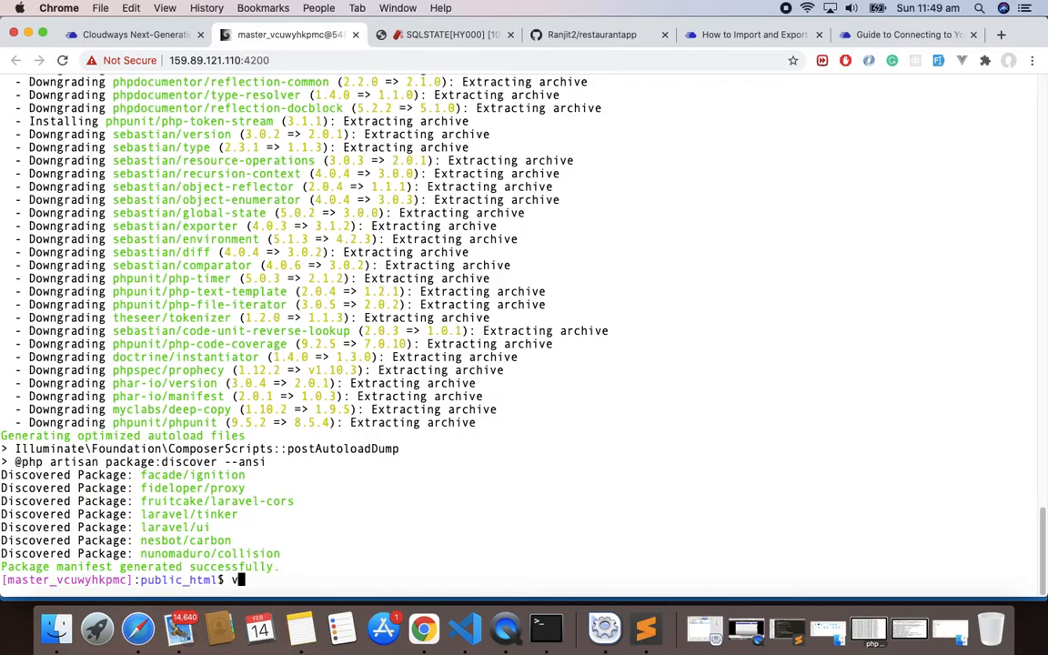
pyautogui.write('i')
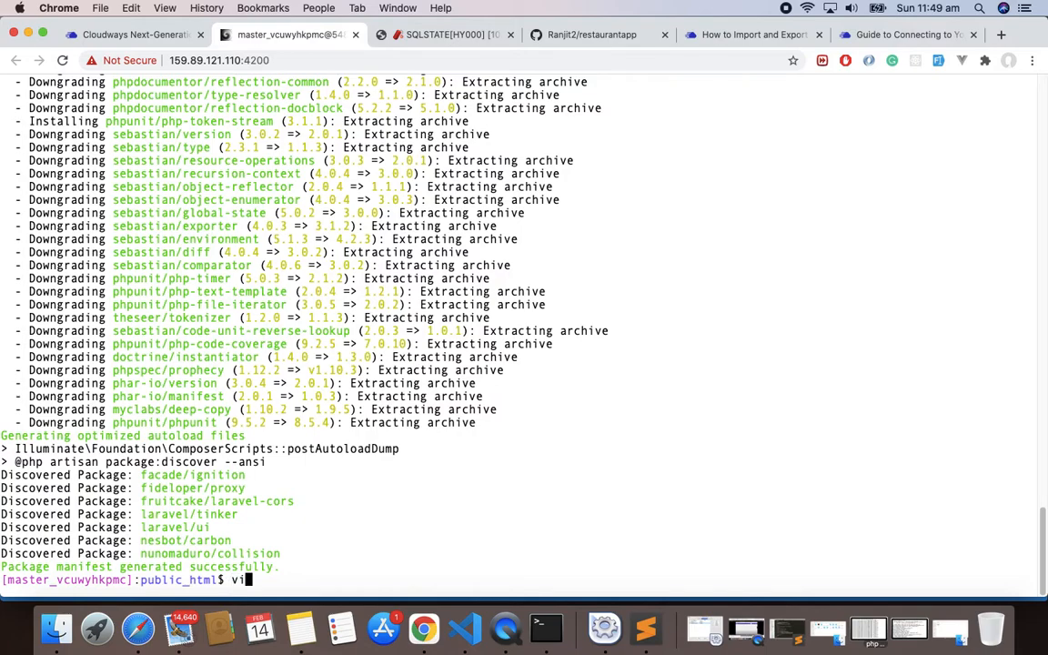
pyautogui.write('.env')
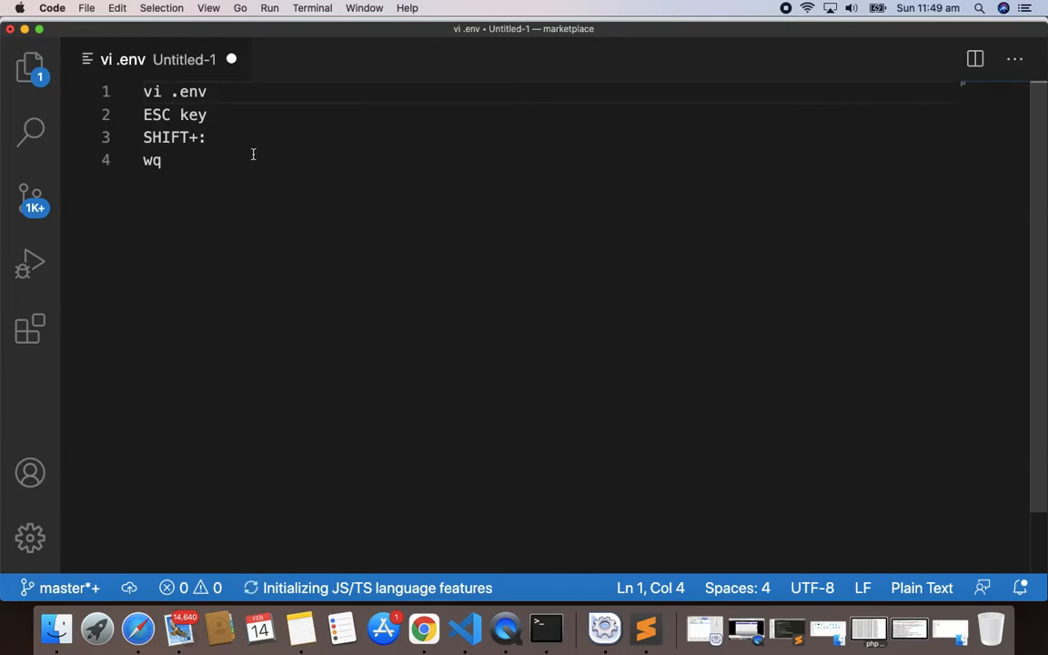
pyautogui.moveTo(546, 627)
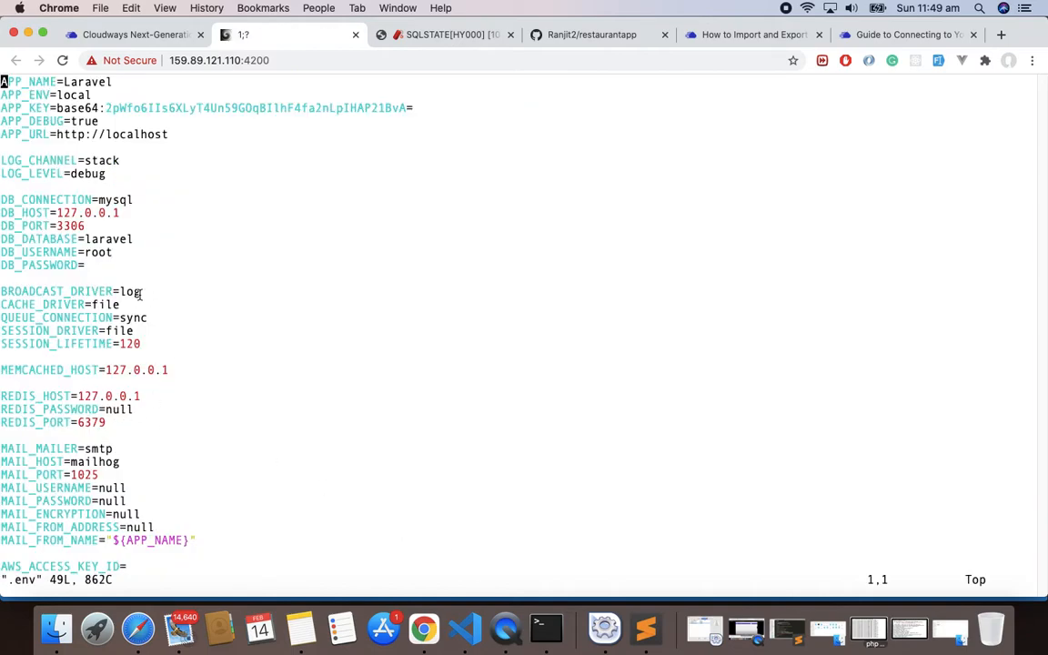
pyautogui.moveTo(406, 542)
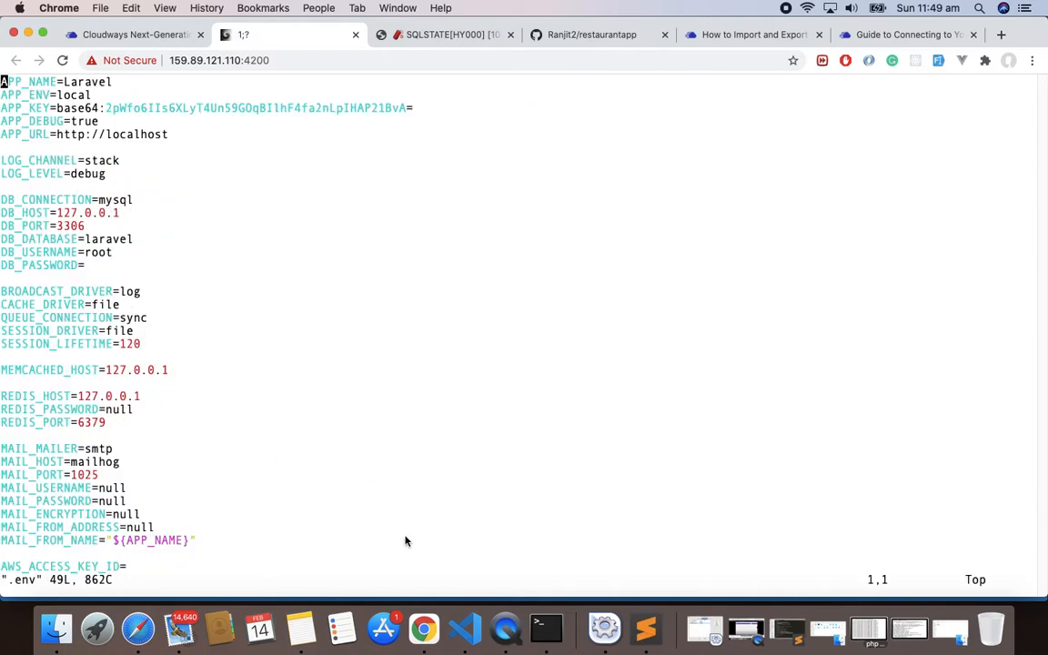
pyautogui.moveTo(167, 28)
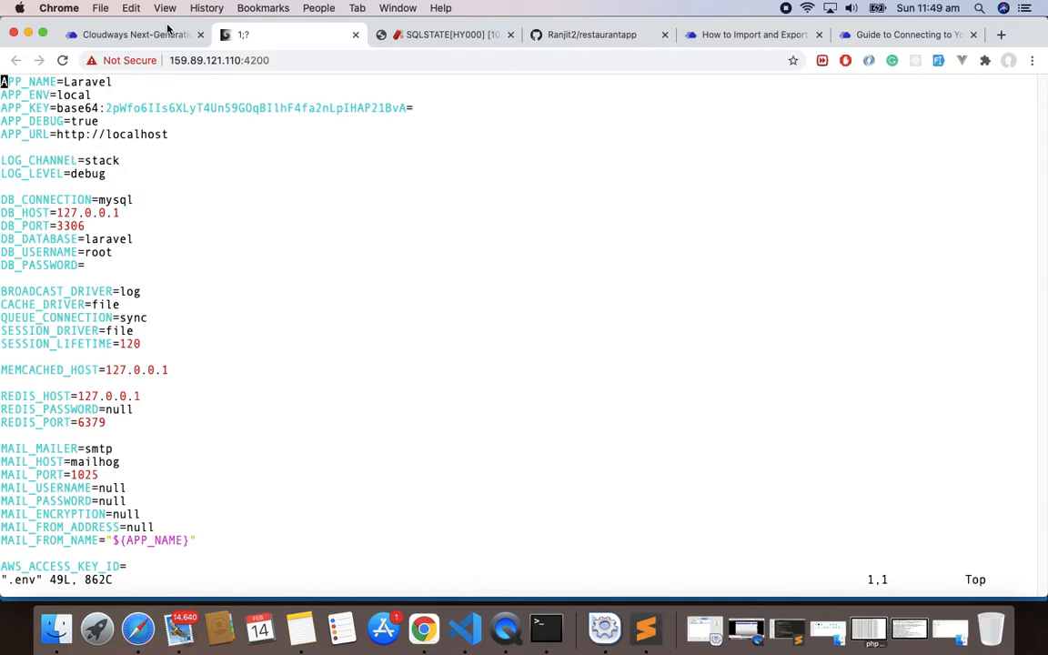
# Open the laravelapp application details in the Cloudways dashboard
pyautogui.click(131, 34)
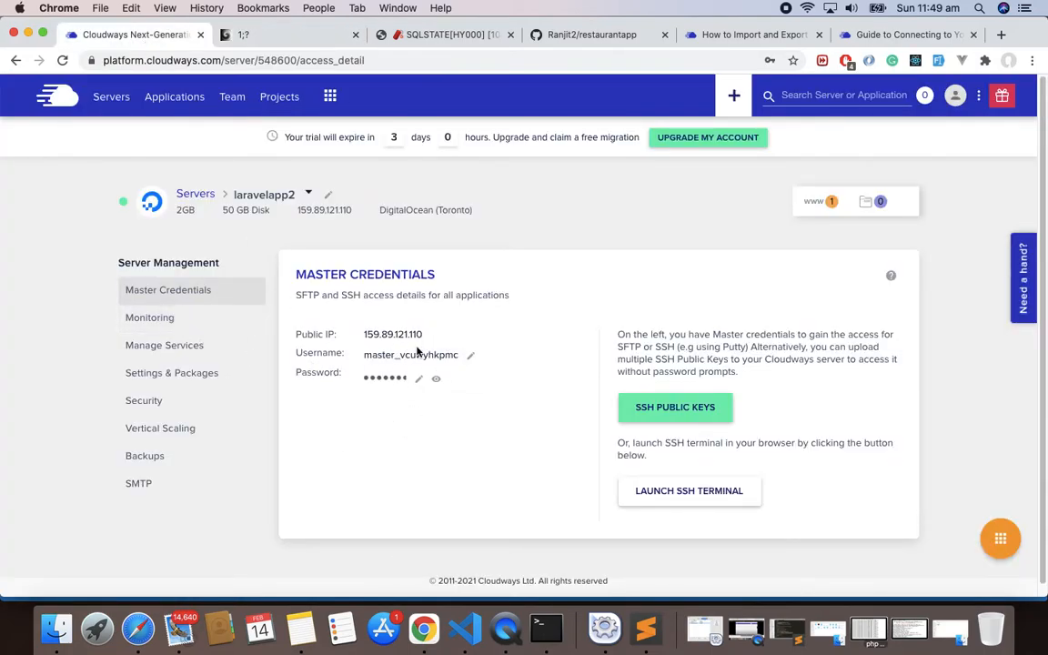
pyautogui.moveTo(330, 329)
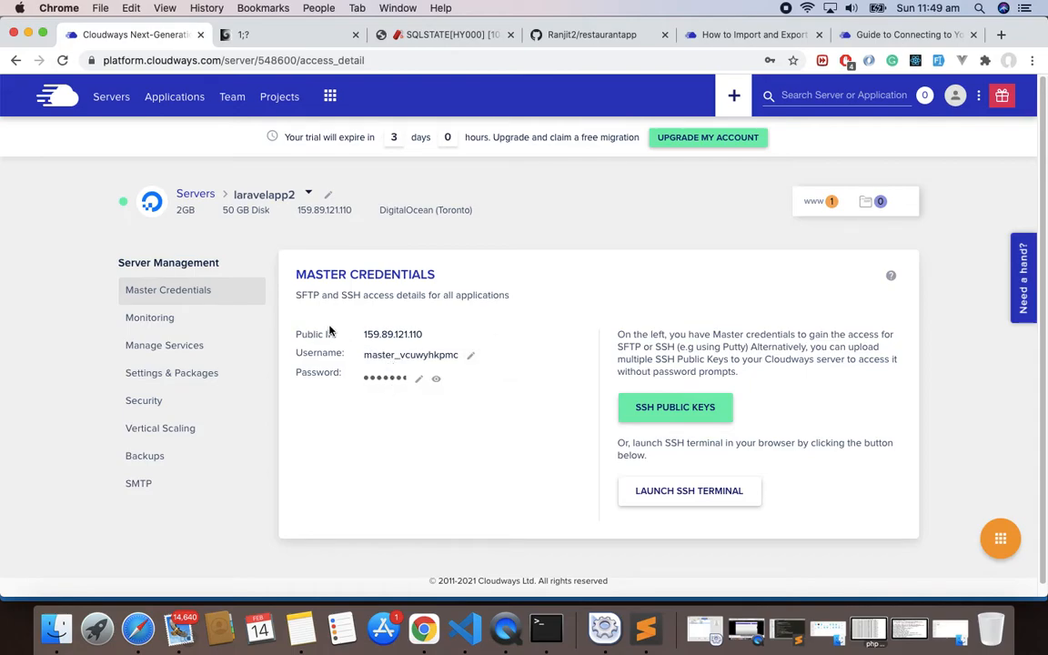
pyautogui.moveTo(6, 101)
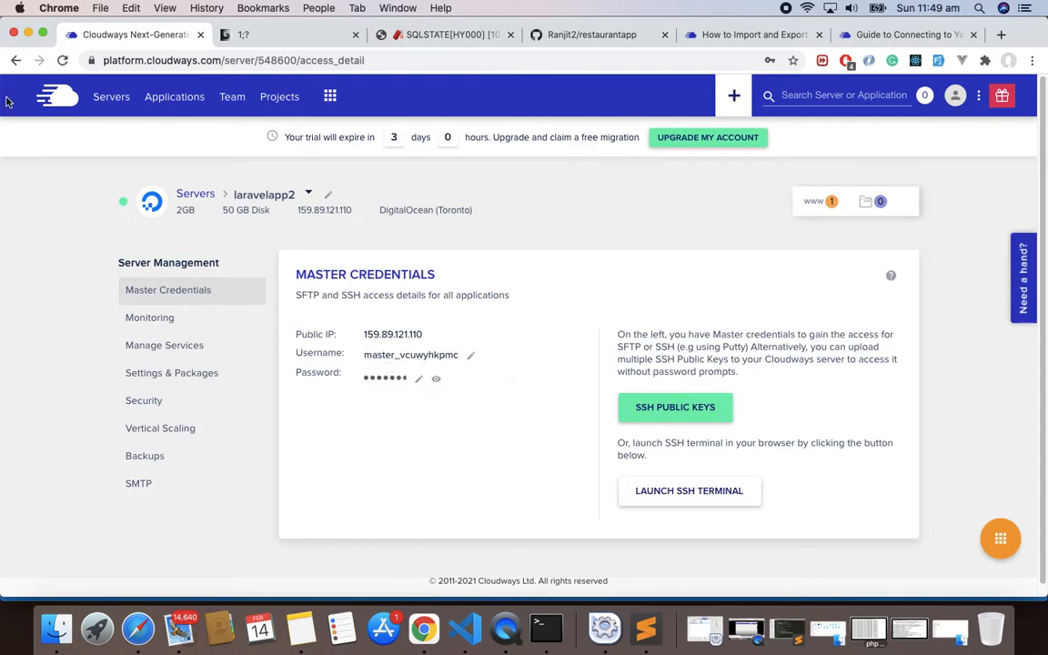
pyautogui.click(174, 96)
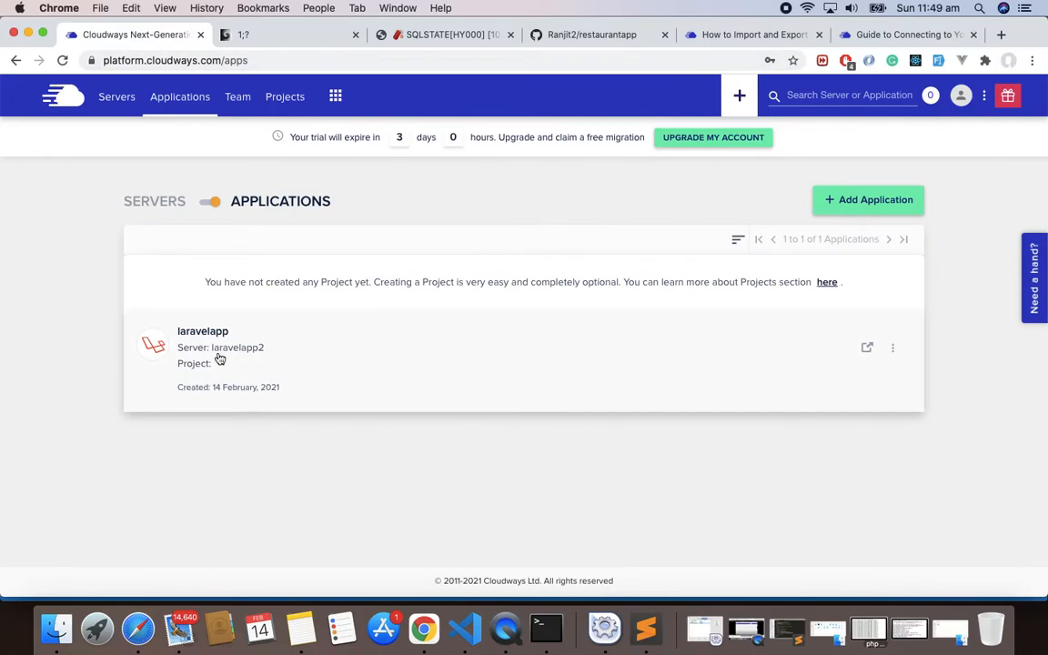
pyautogui.click(203, 330)
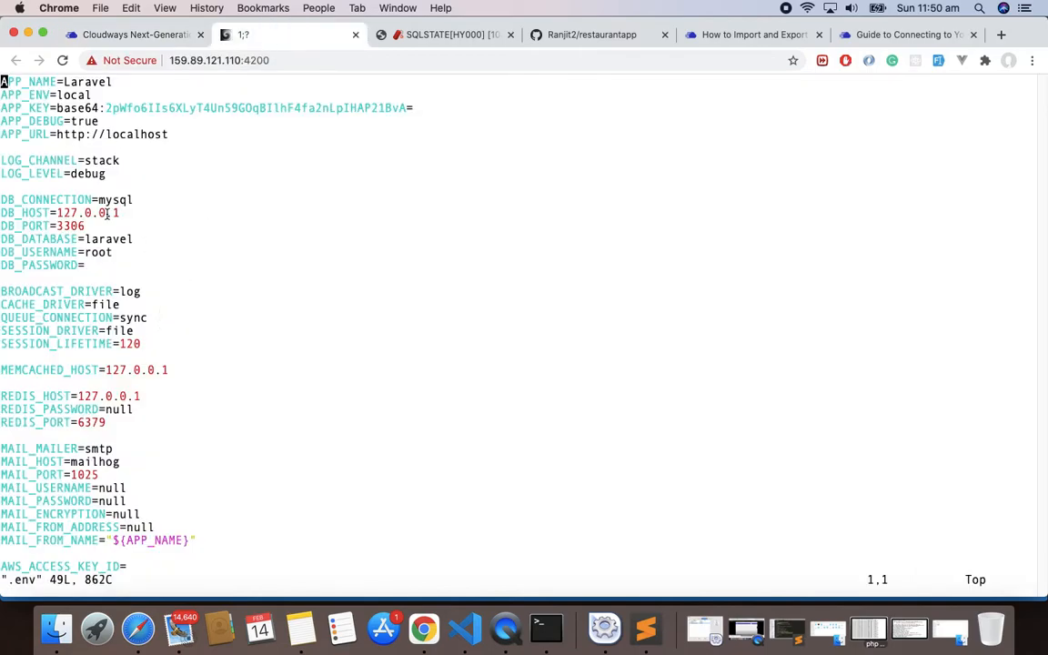
pyautogui.moveTo(116, 239)
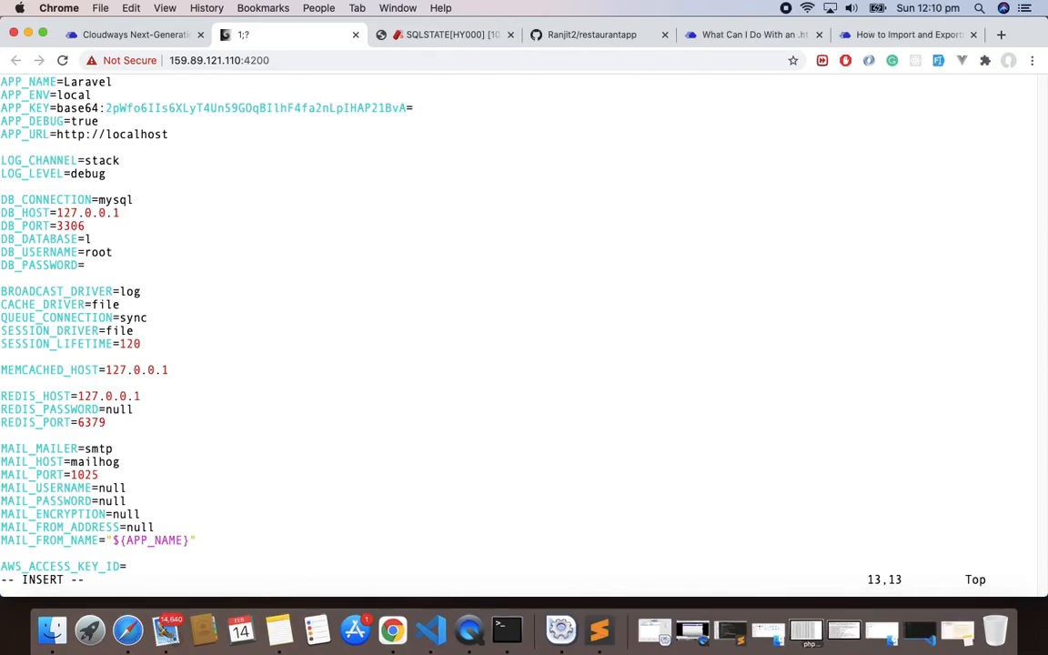
pyautogui.write('mbnbeamzy')
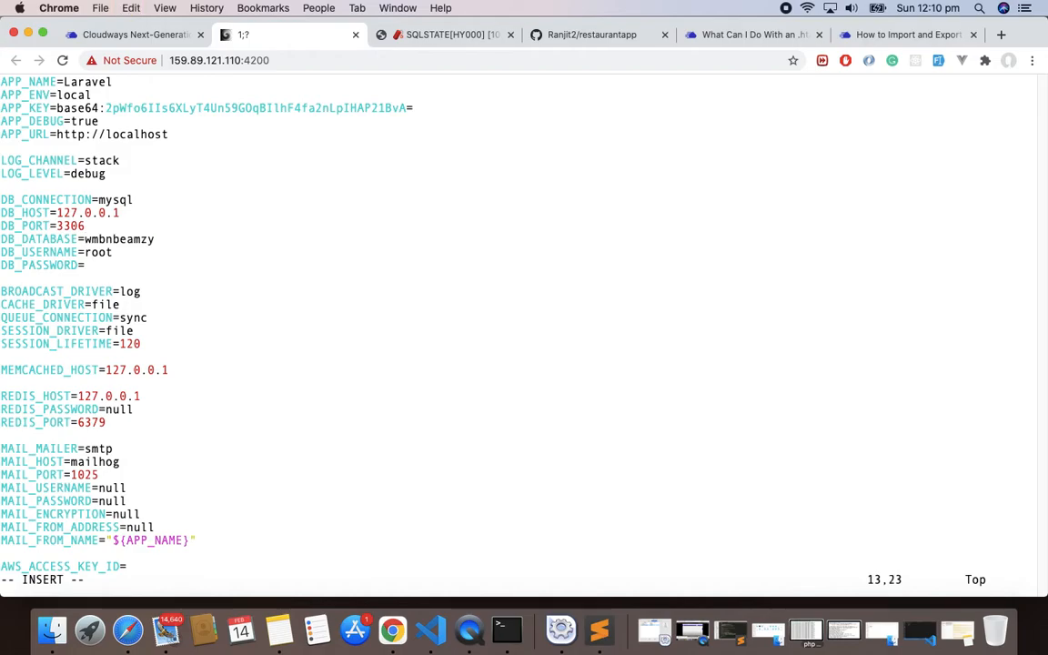
pyautogui.click(132, 35)
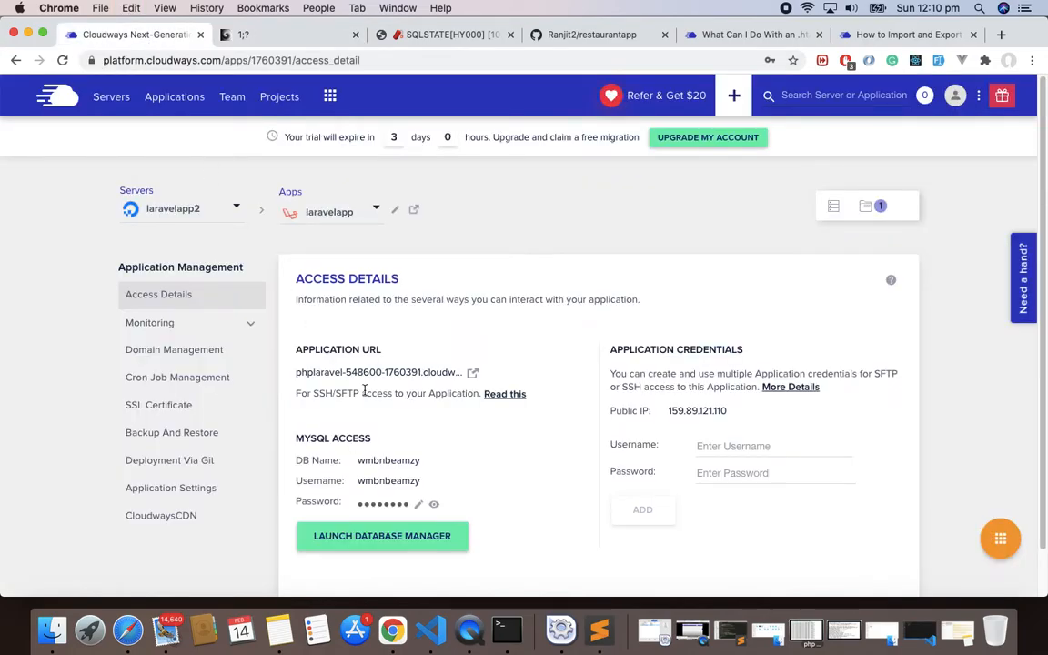
pyautogui.click(389, 480)
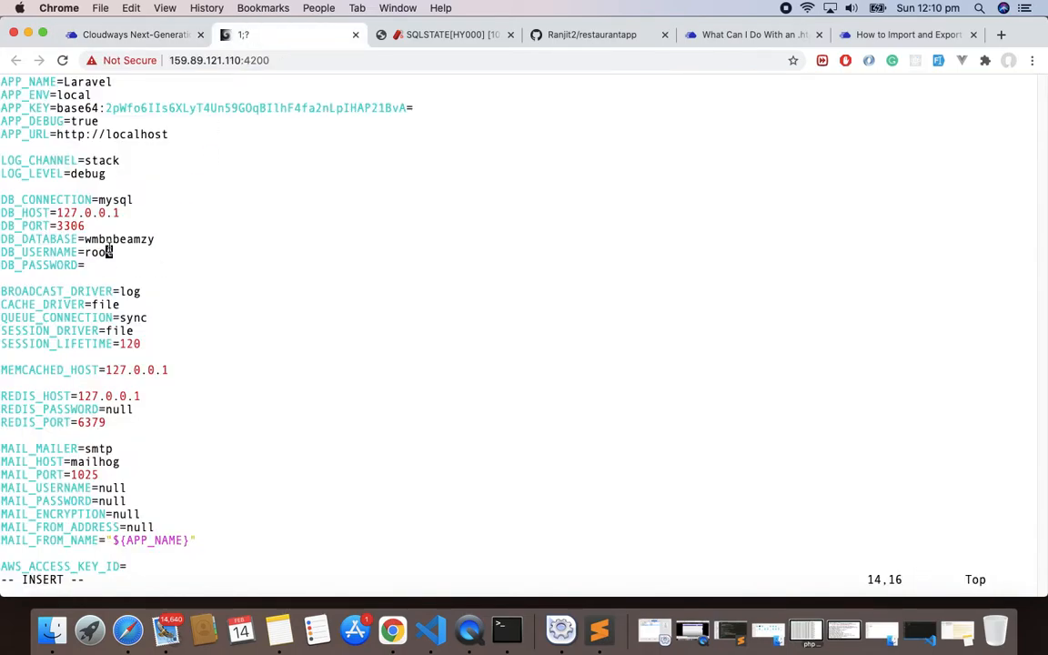
pyautogui.press('Backspace')
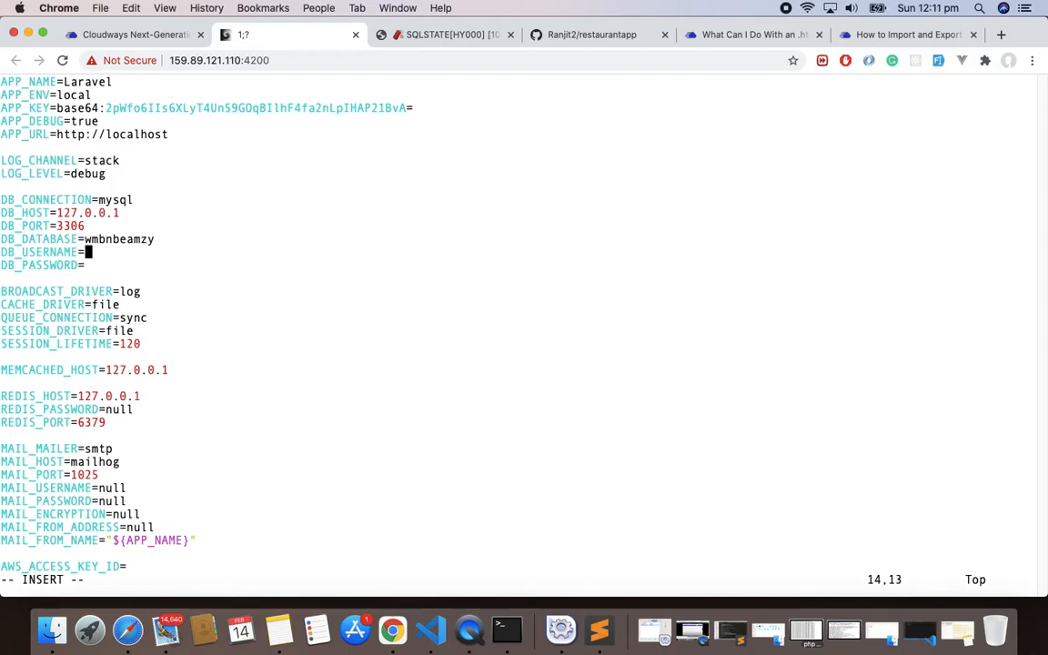
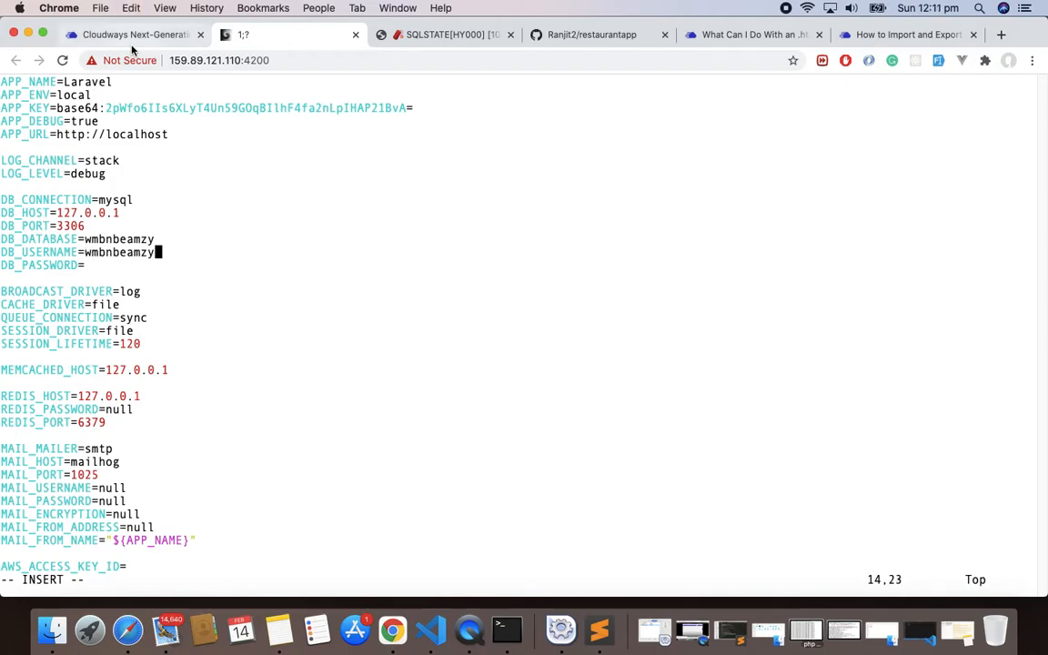
pyautogui.click(132, 34)
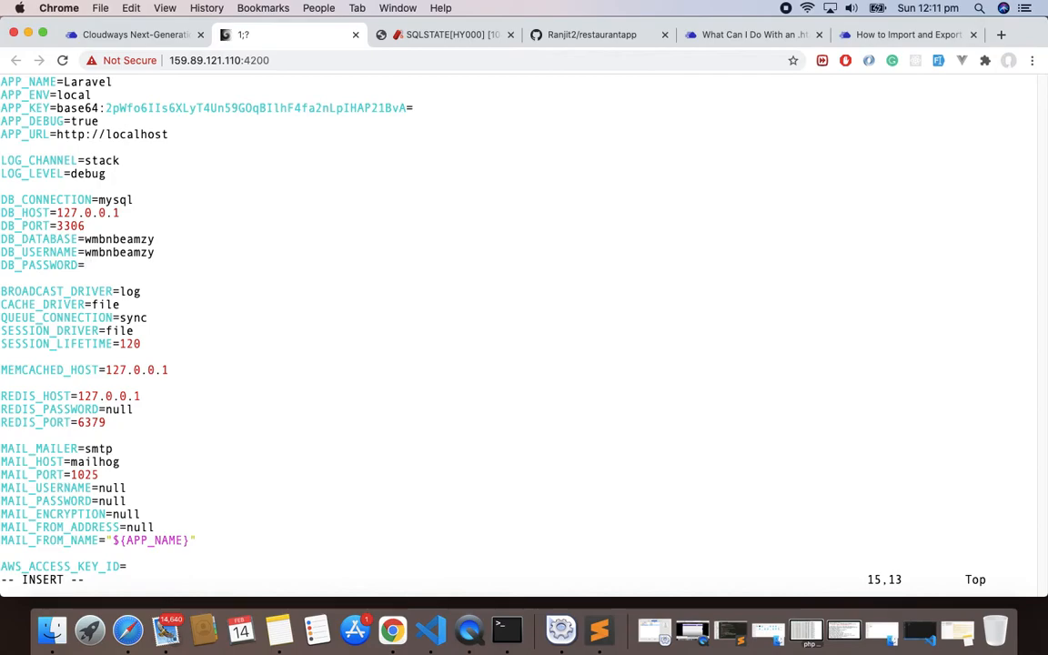
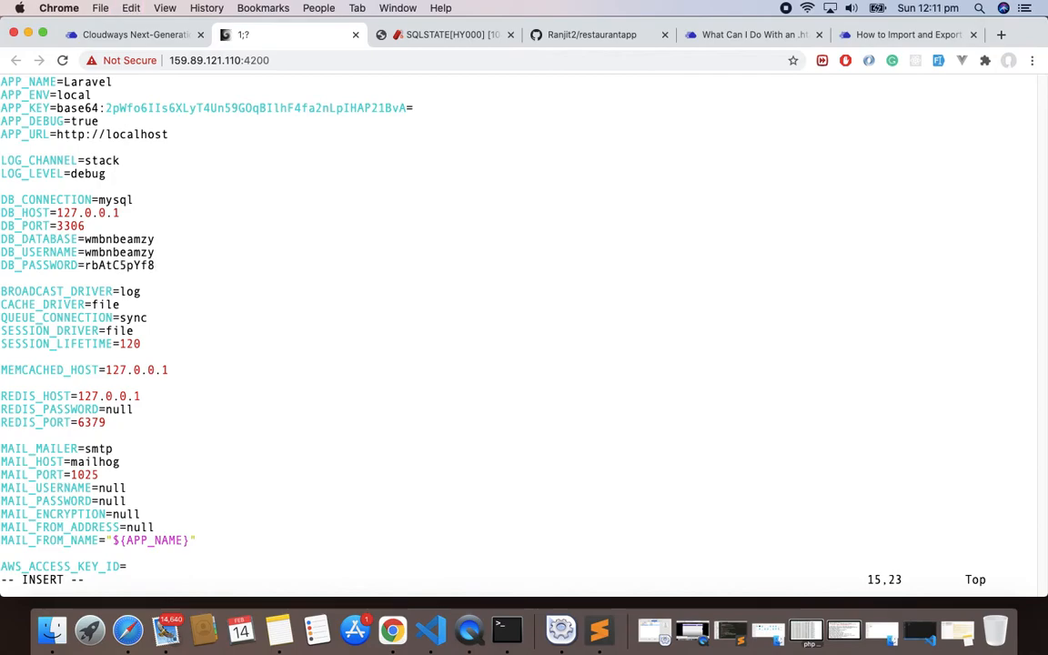
pyautogui.moveTo(530, 555)
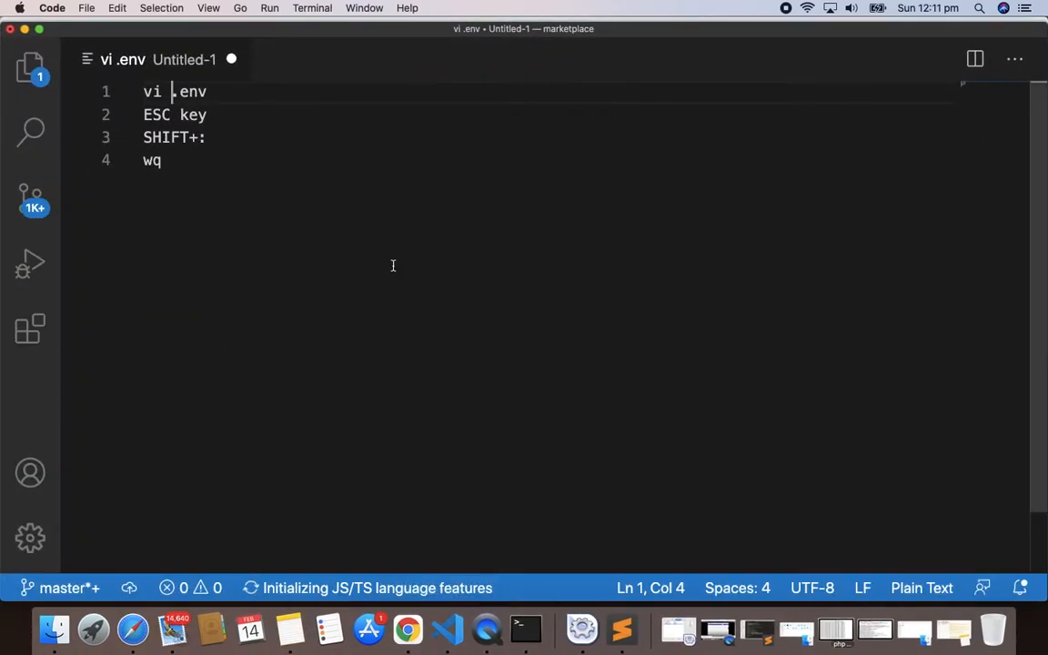
pyautogui.moveTo(334, 290)
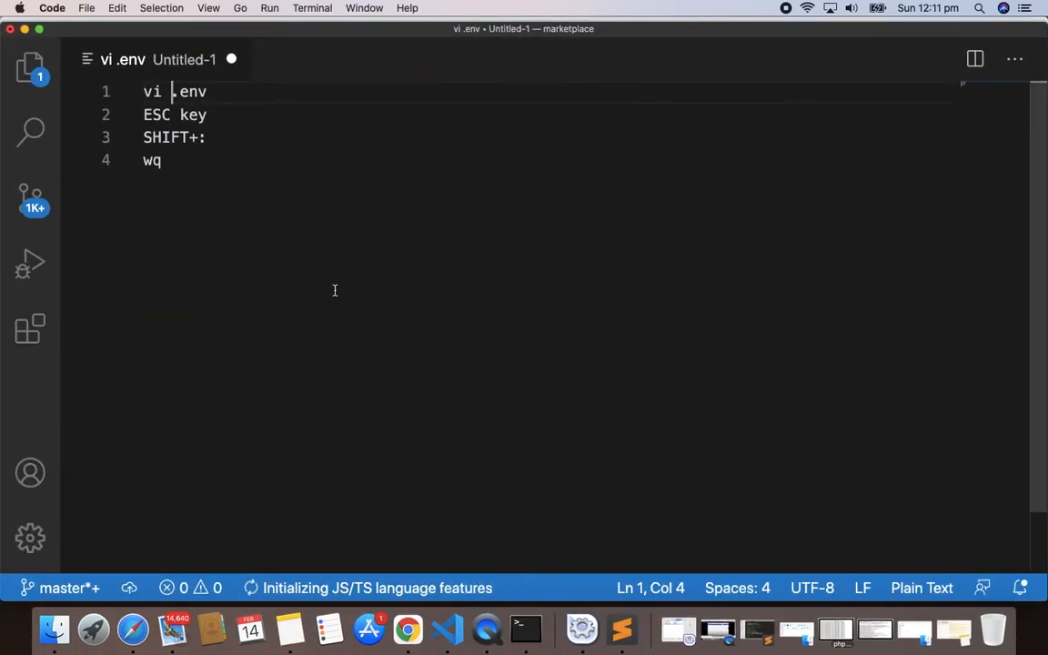
pyautogui.moveTo(310, 232)
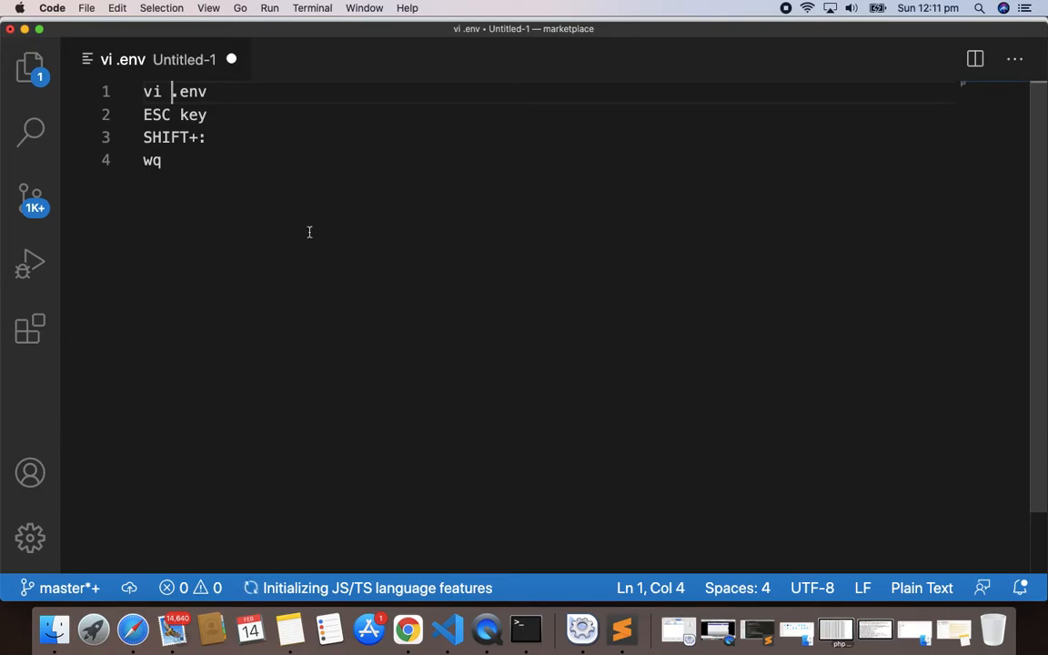
# Return to the server terminal in Chrome after reviewing the vi save notes
pyautogui.click(407, 628)
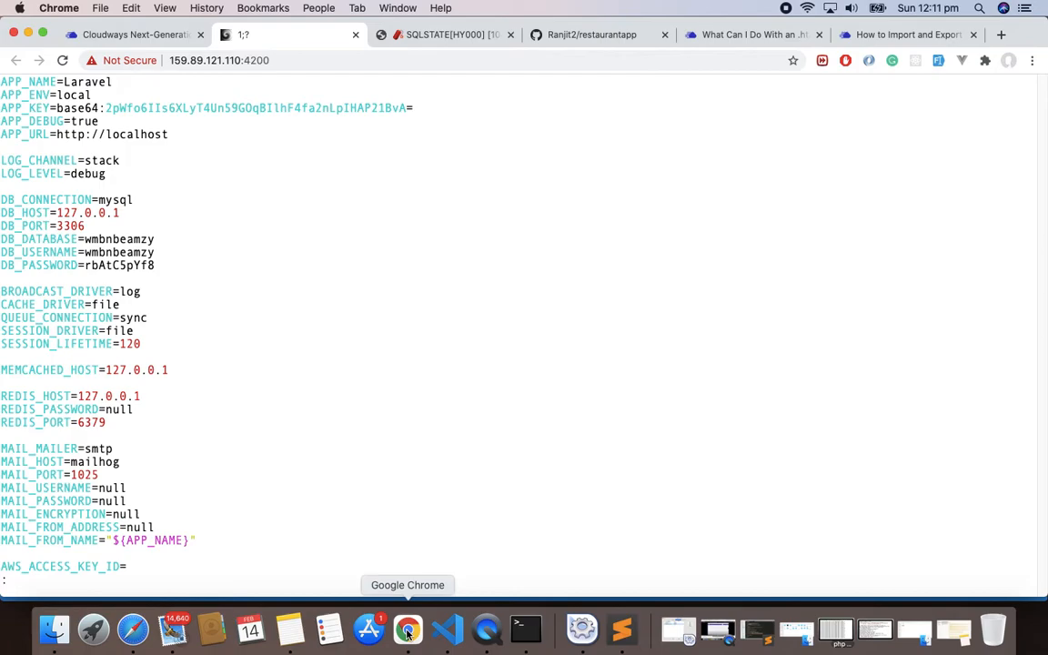
# Save the .env changes with :w and reload the app to recheck the error
pyautogui.write('w')
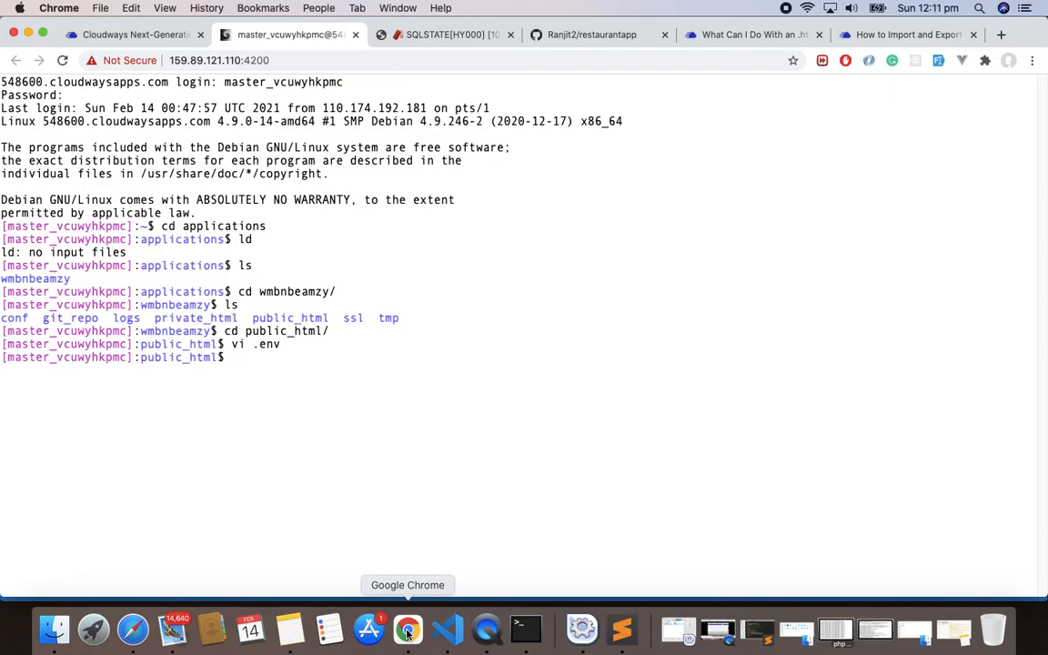
pyautogui.write('php')
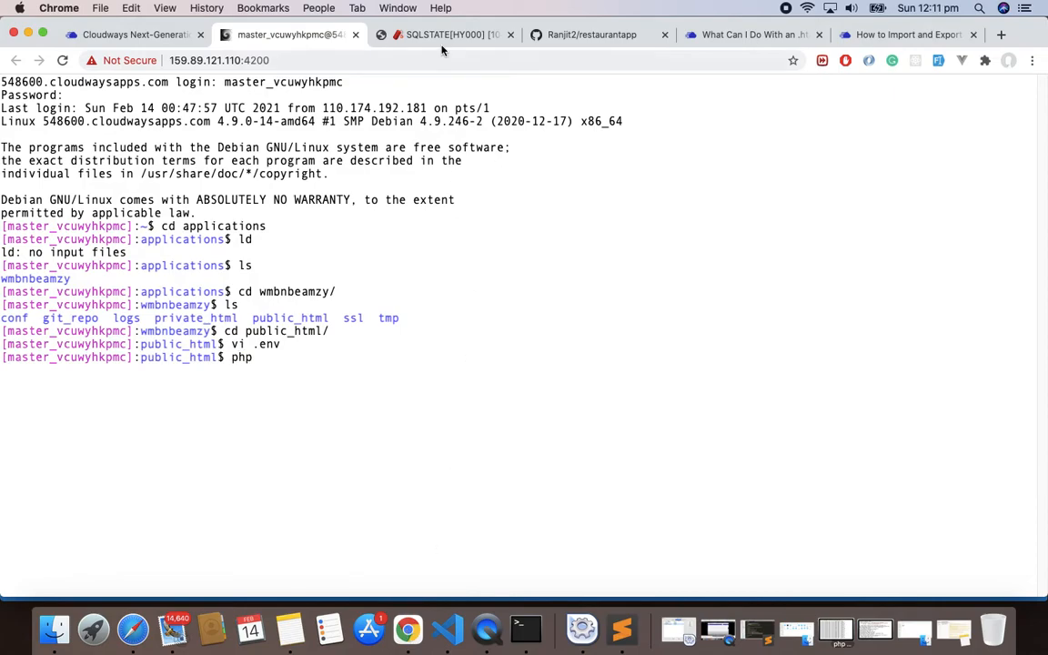
pyautogui.click(445, 35)
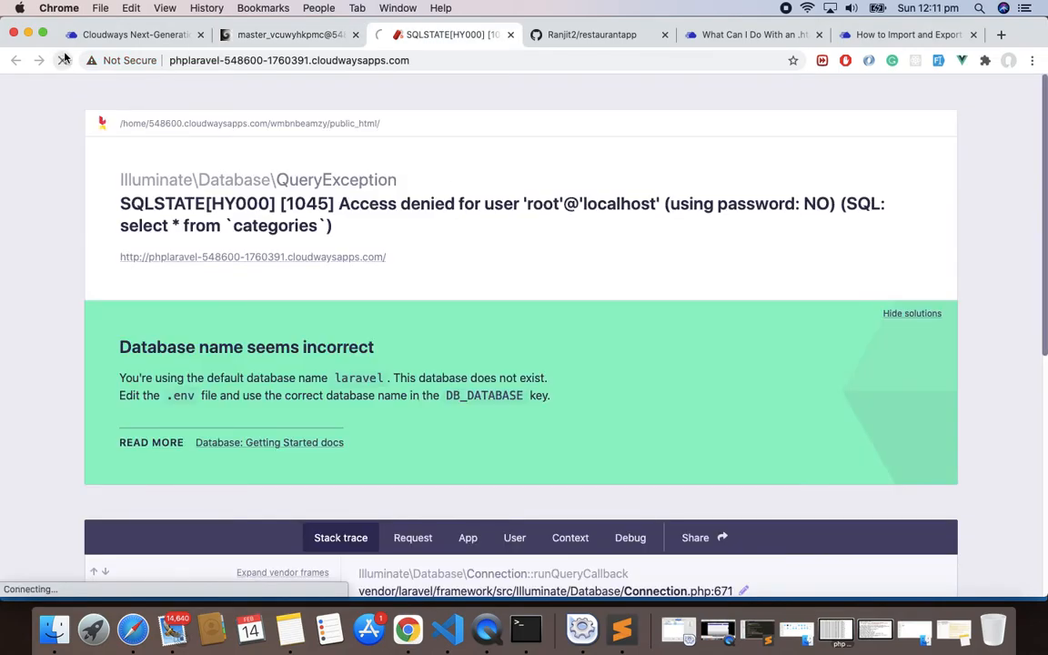
pyautogui.click(288, 34)
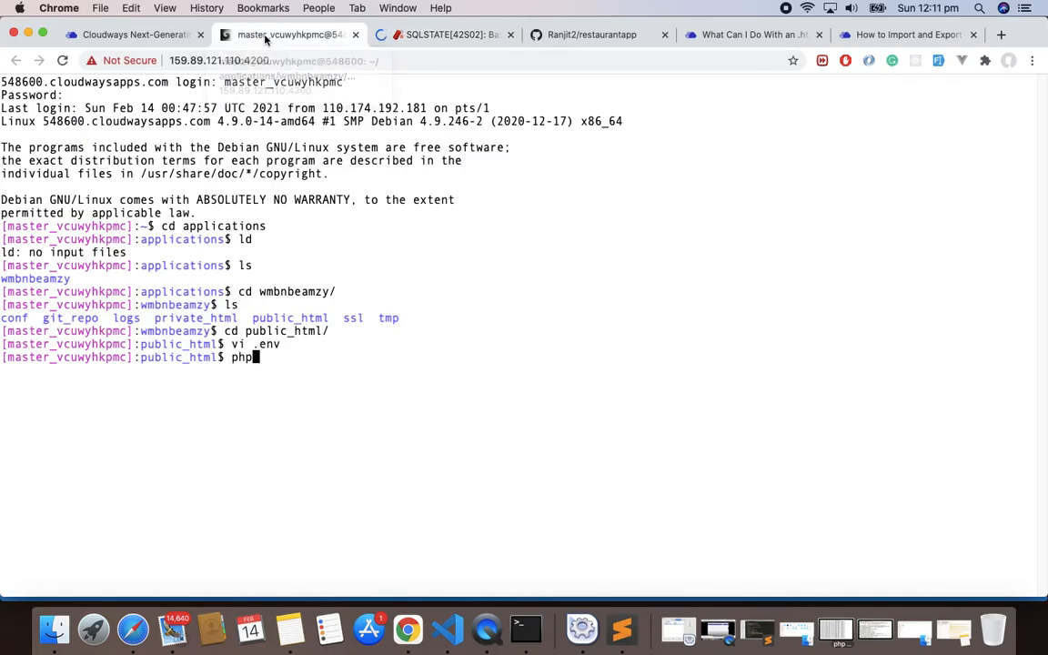
pyautogui.click(445, 34)
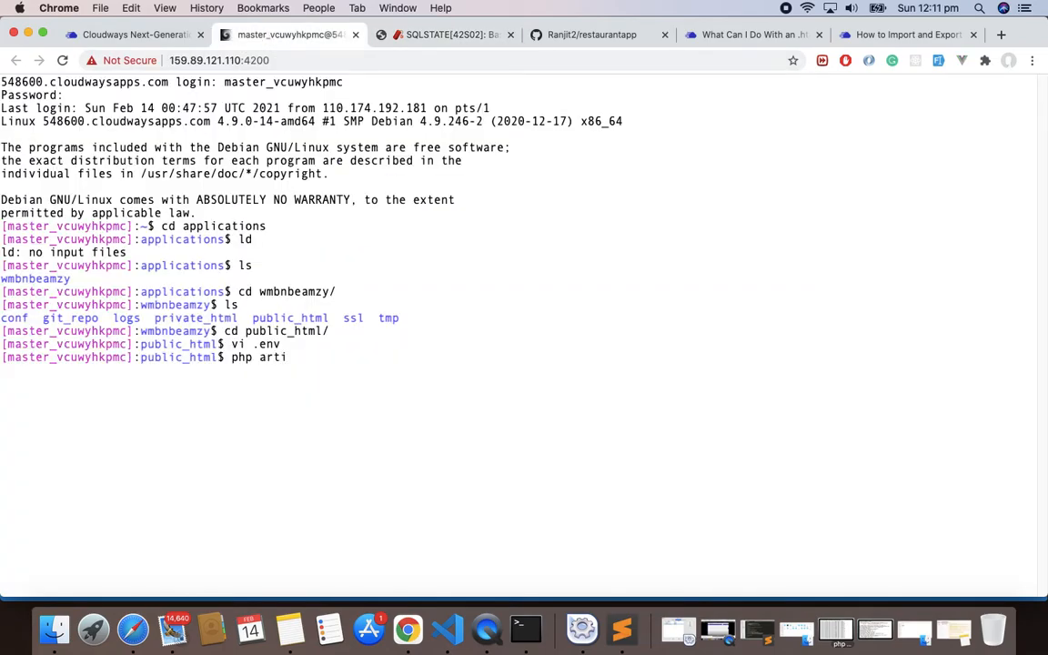
# Run php artisan migrate, check the loading app, and open its GitHub repository
pyautogui.write('san mi')
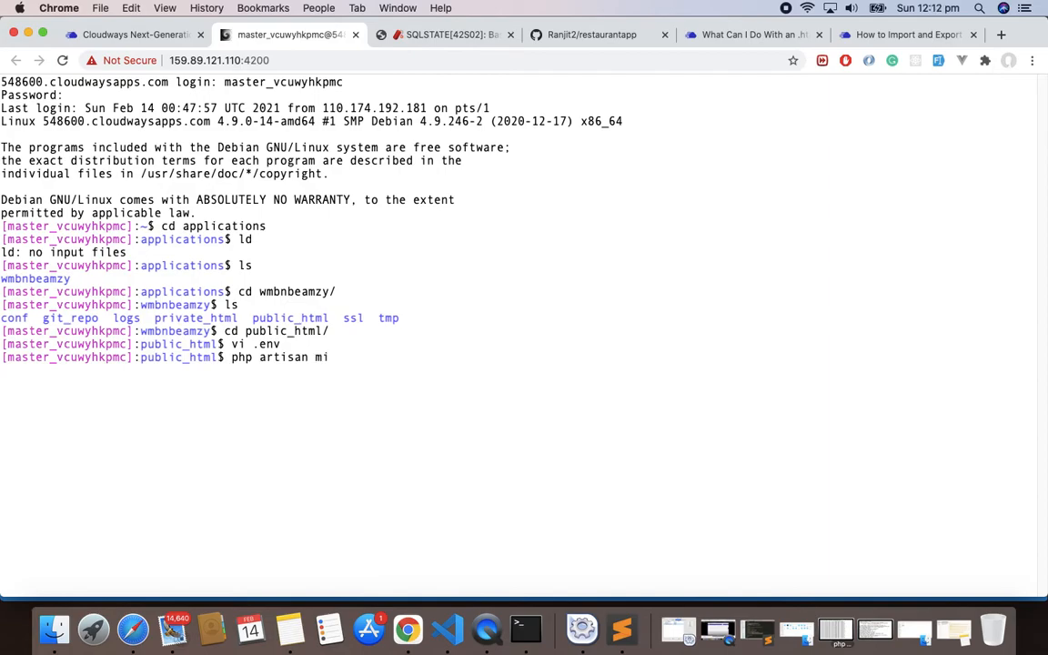
pyautogui.write('grate')
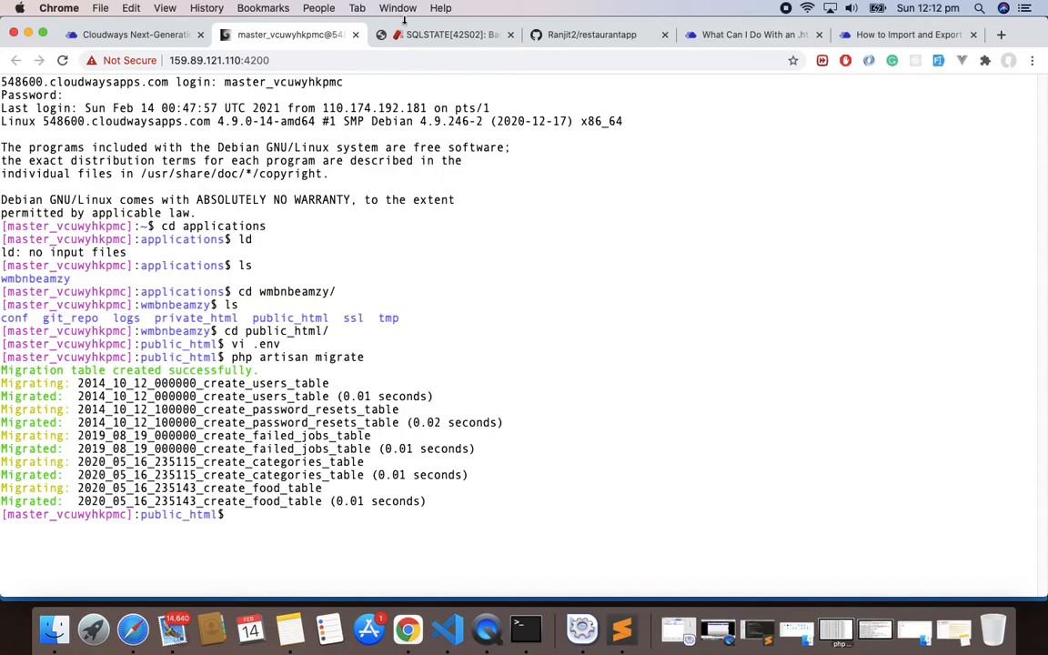
pyautogui.click(443, 34)
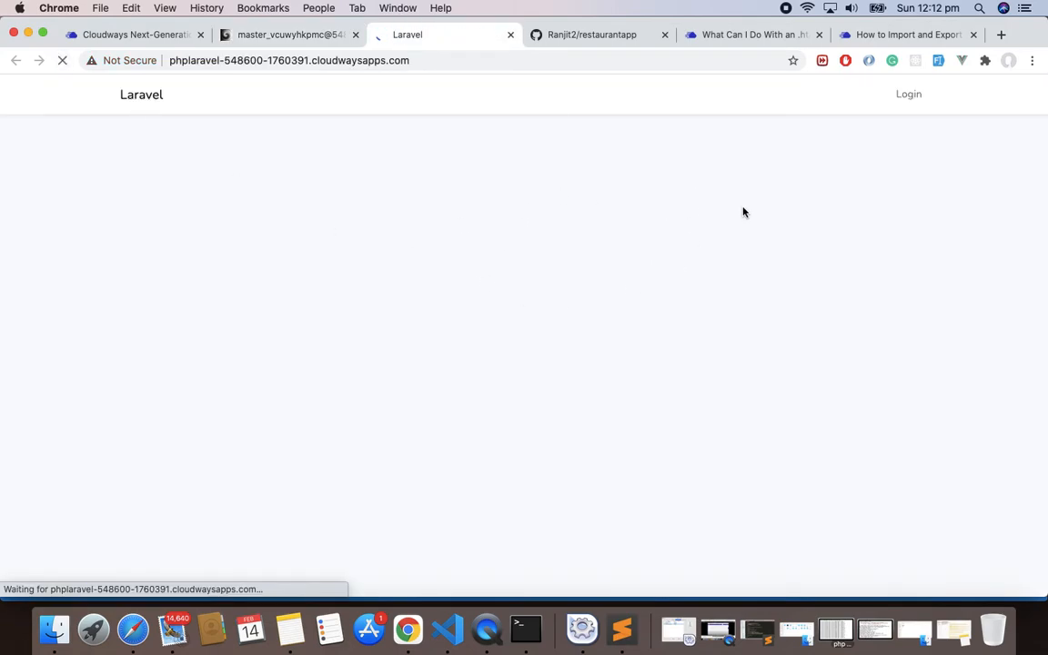
pyautogui.click(908, 94)
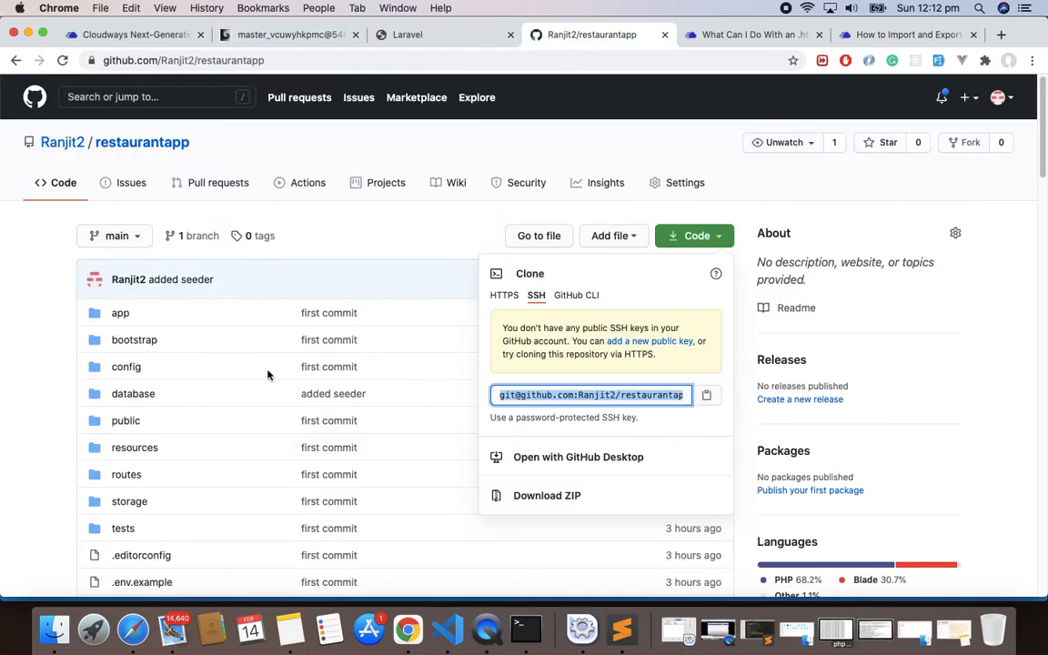
# Review database/seeds/DatabaseSeeder.php on GitHub for the default admin user
pyautogui.click(41, 434)
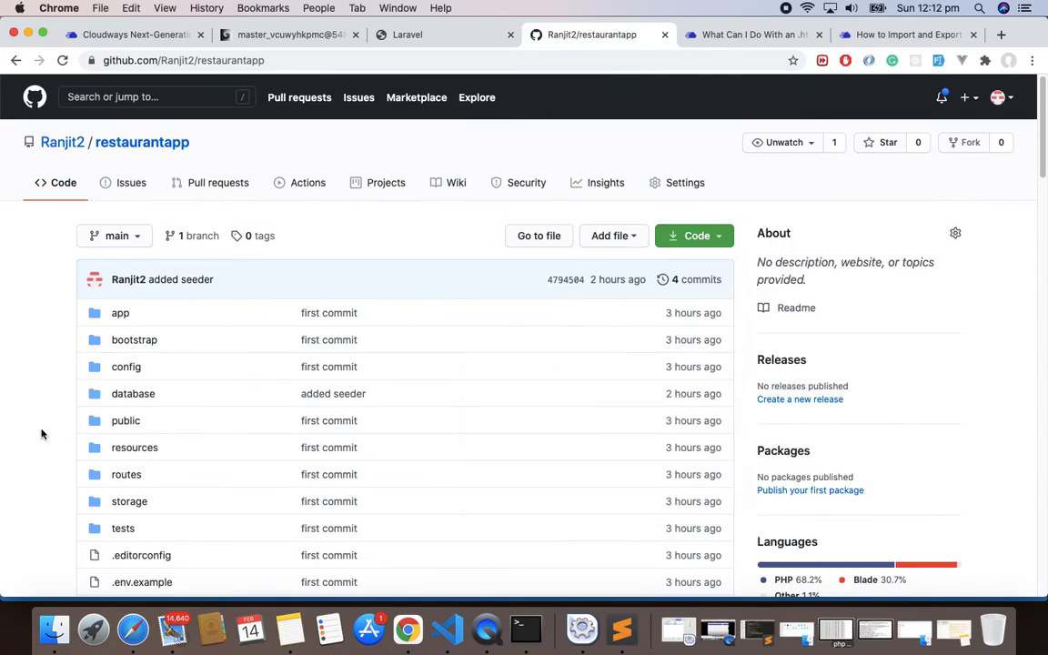
pyautogui.click(133, 393)
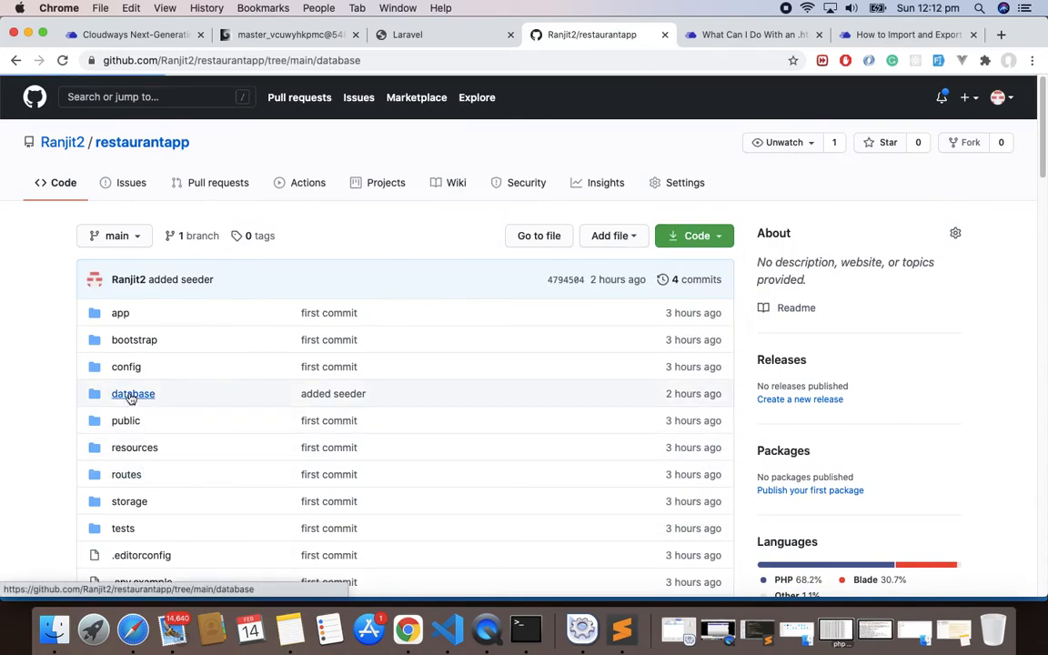
pyautogui.click(133, 393)
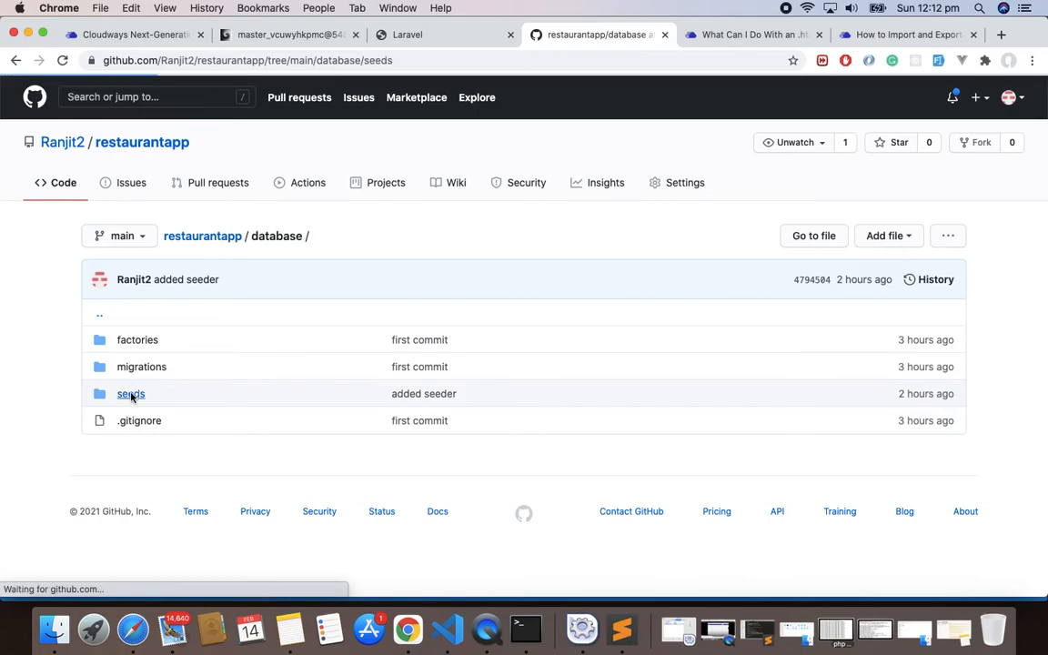
pyautogui.click(130, 393)
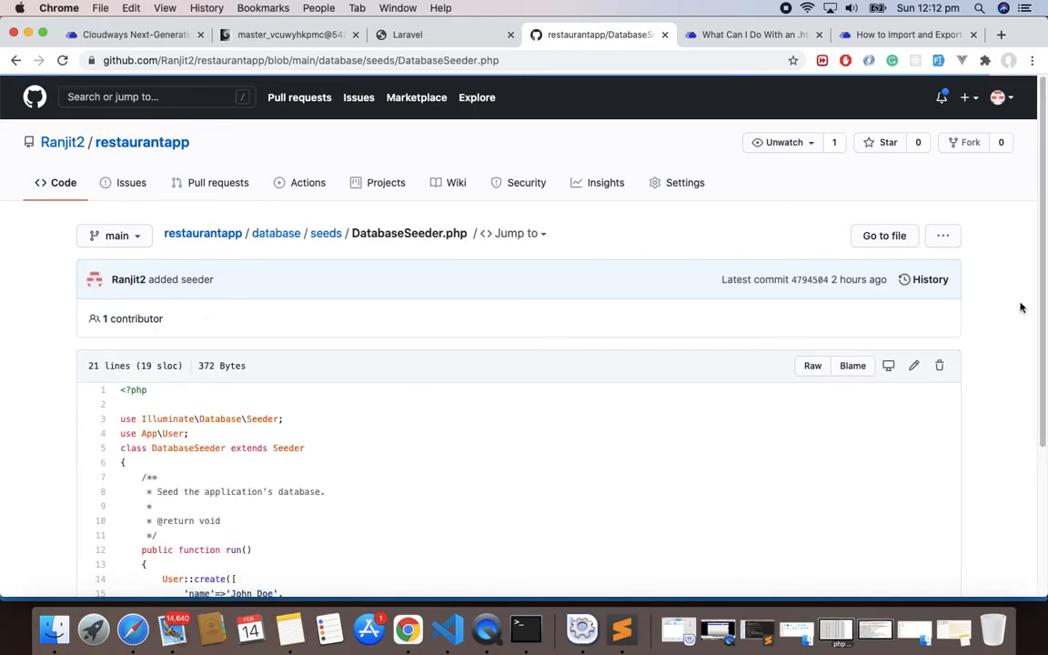
pyautogui.scroll(-3)
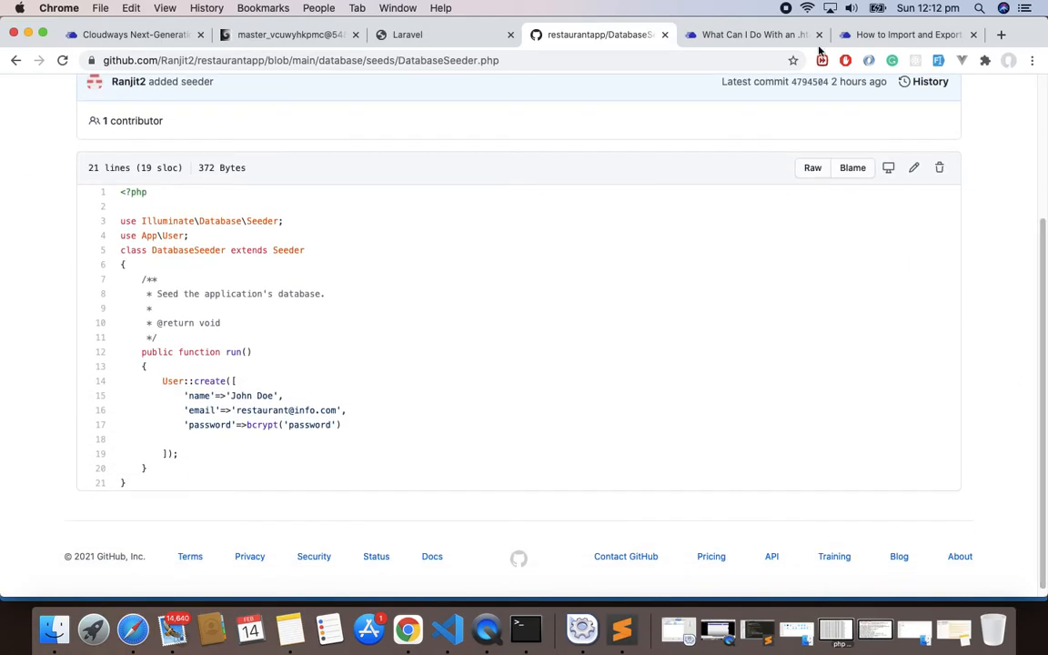
pyautogui.click(289, 35)
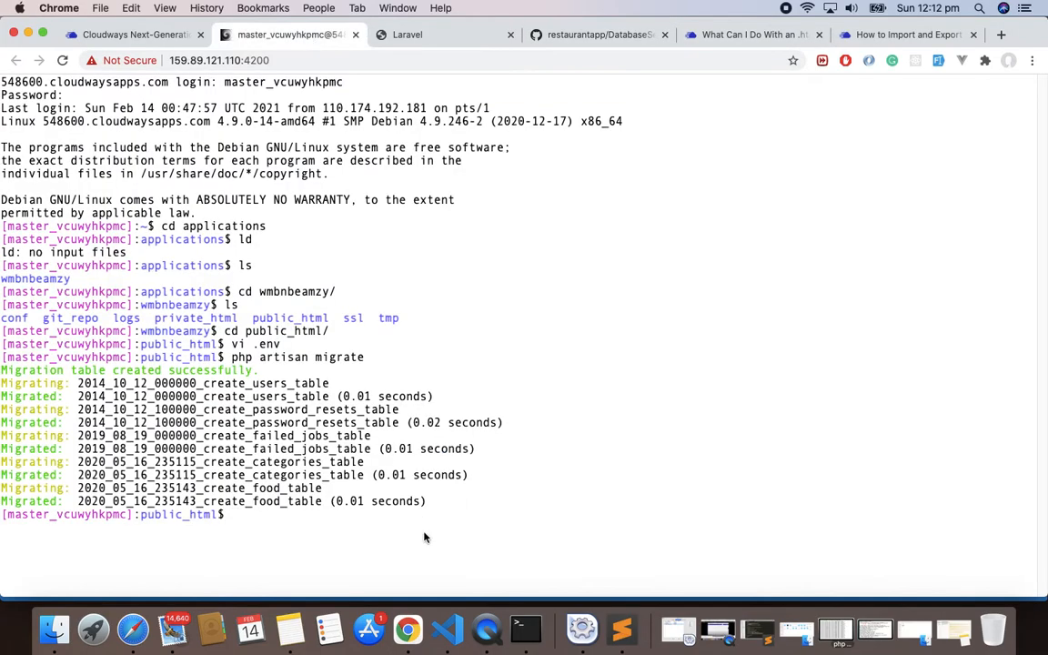
# Run php artisan db:seed to create the admin user, then reopen DatabaseSeeder.php
pyautogui.write('php')
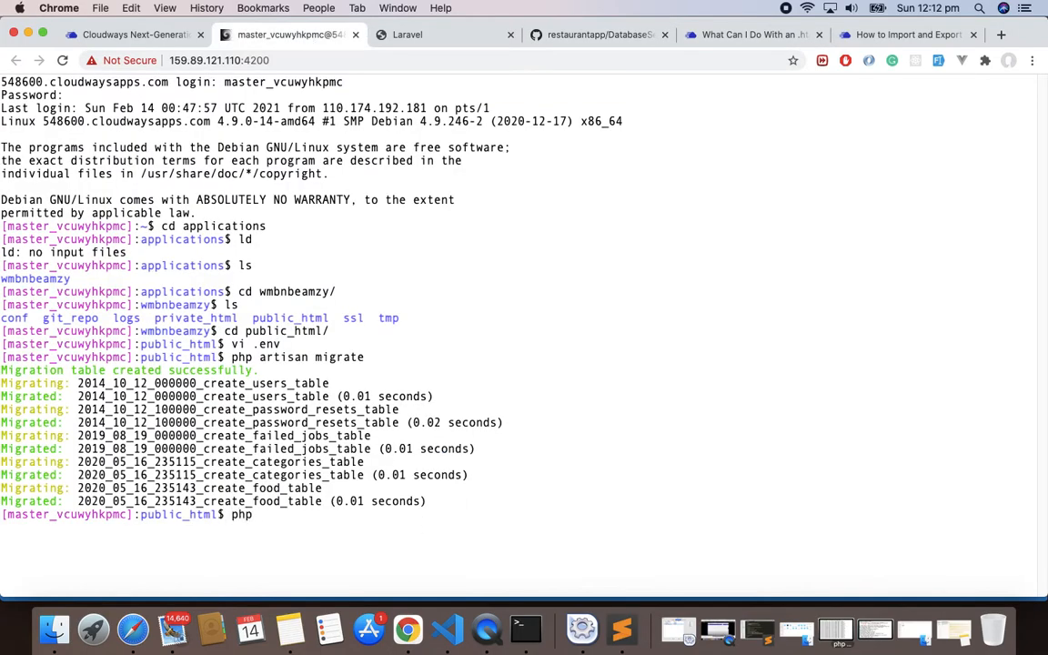
pyautogui.write('artisan db')
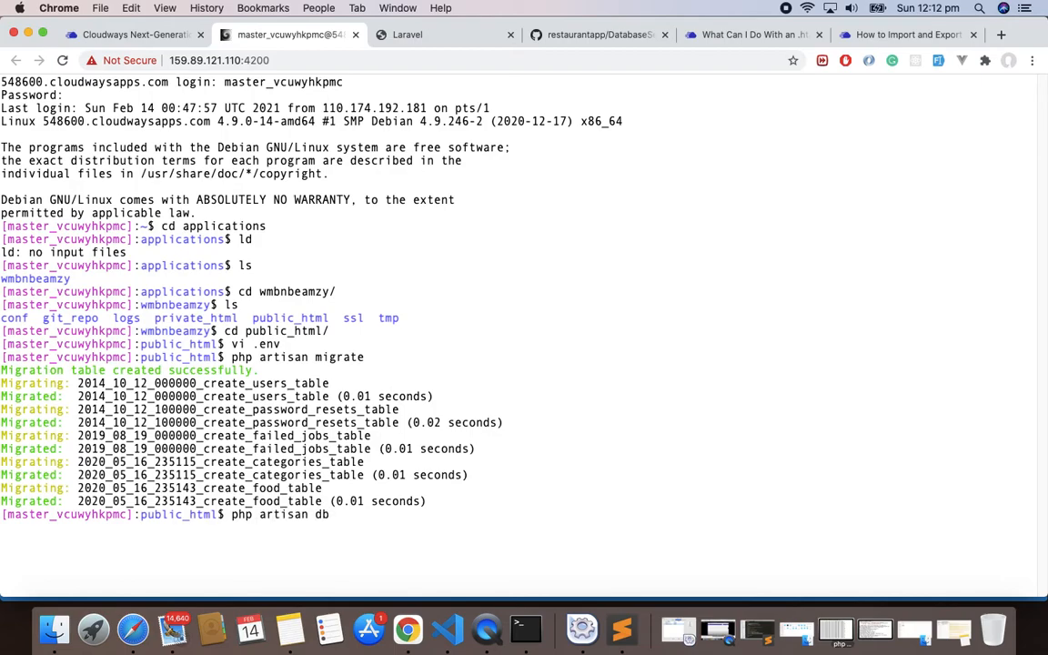
pyautogui.write(':seed')
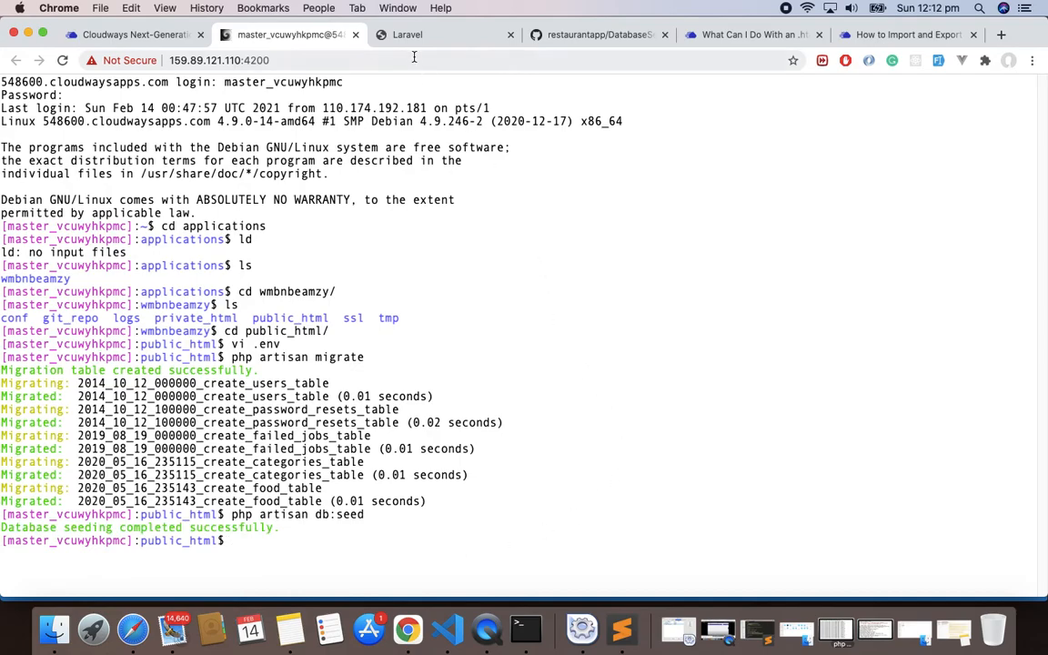
pyautogui.click(595, 34)
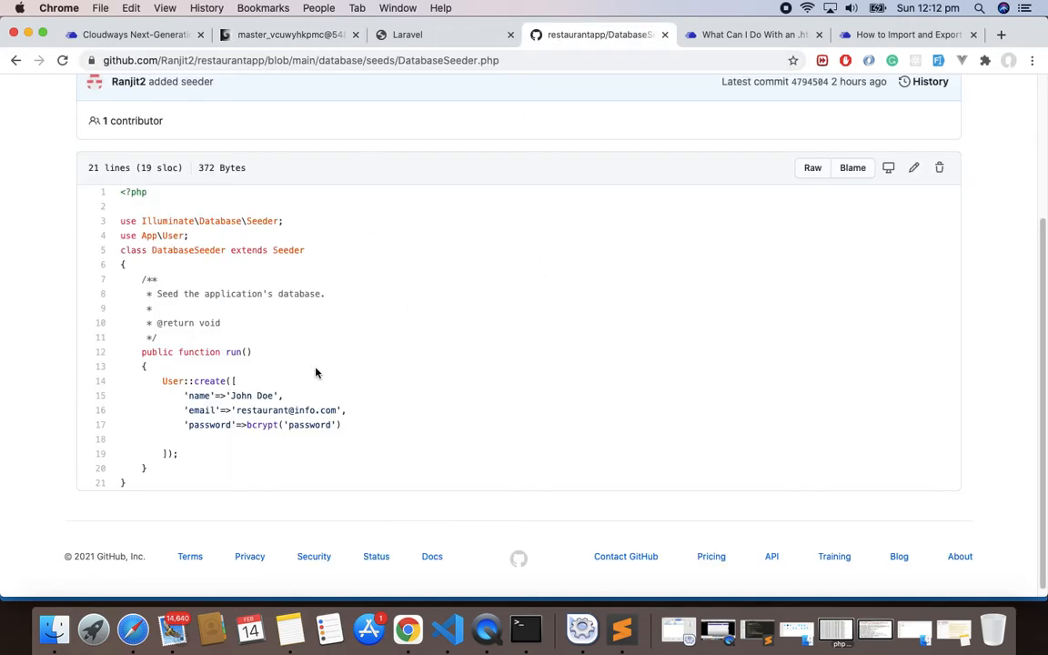
pyautogui.moveTo(330, 410)
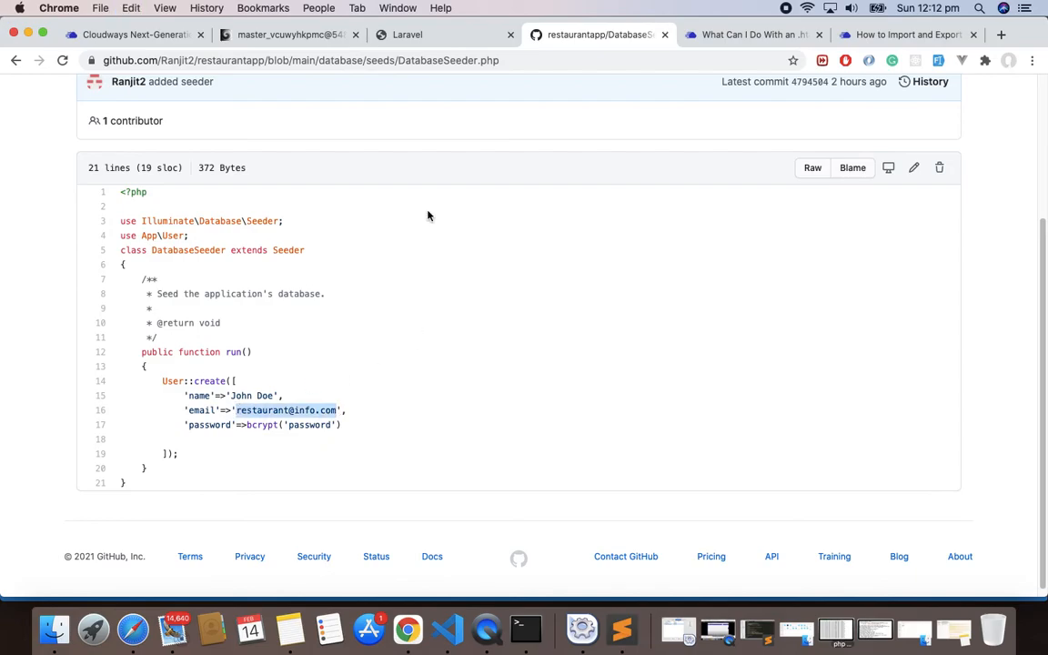
pyautogui.click(428, 35)
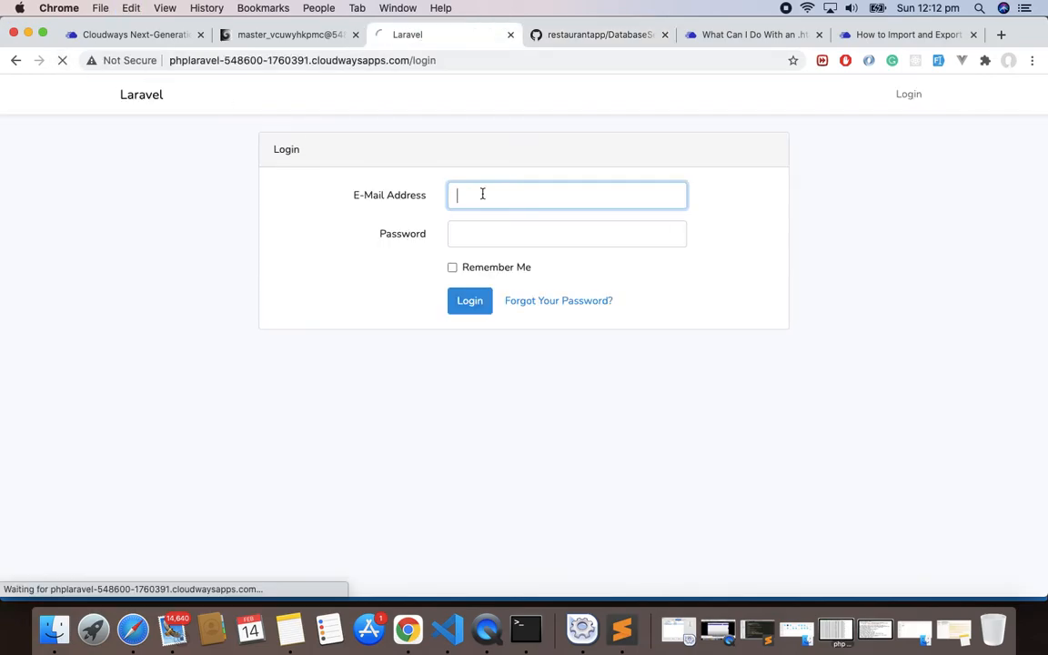
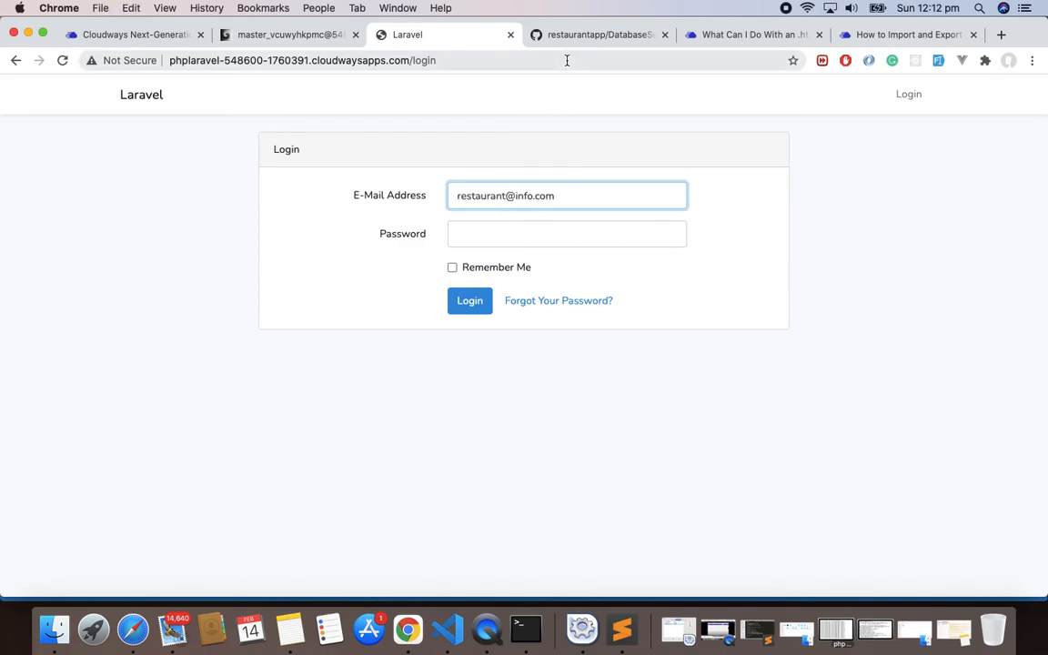
pyautogui.click(596, 34)
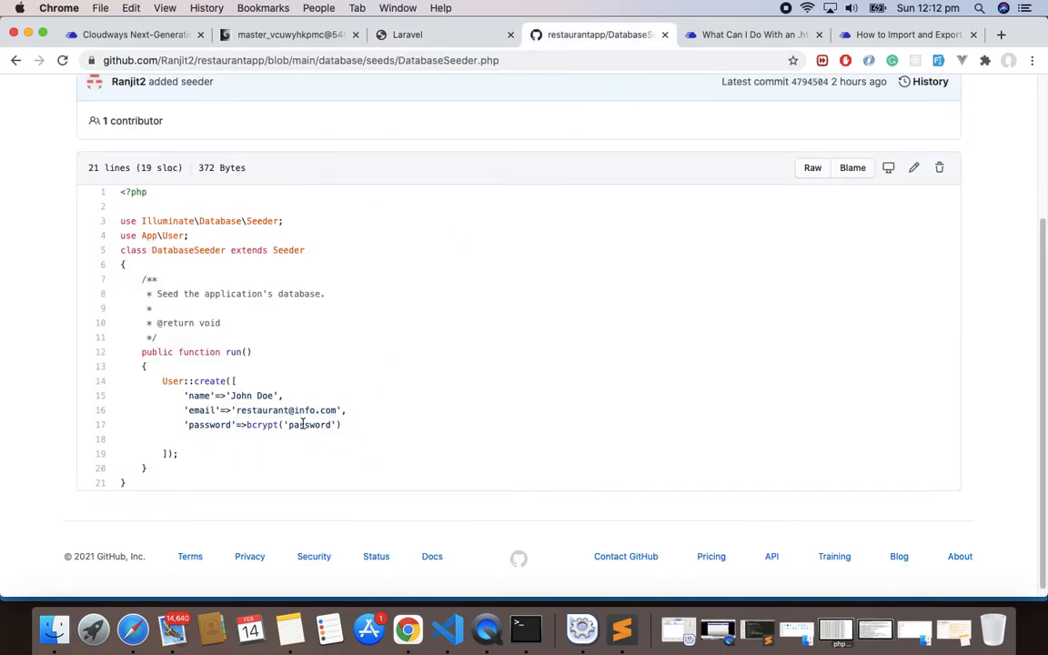
pyautogui.click(444, 35)
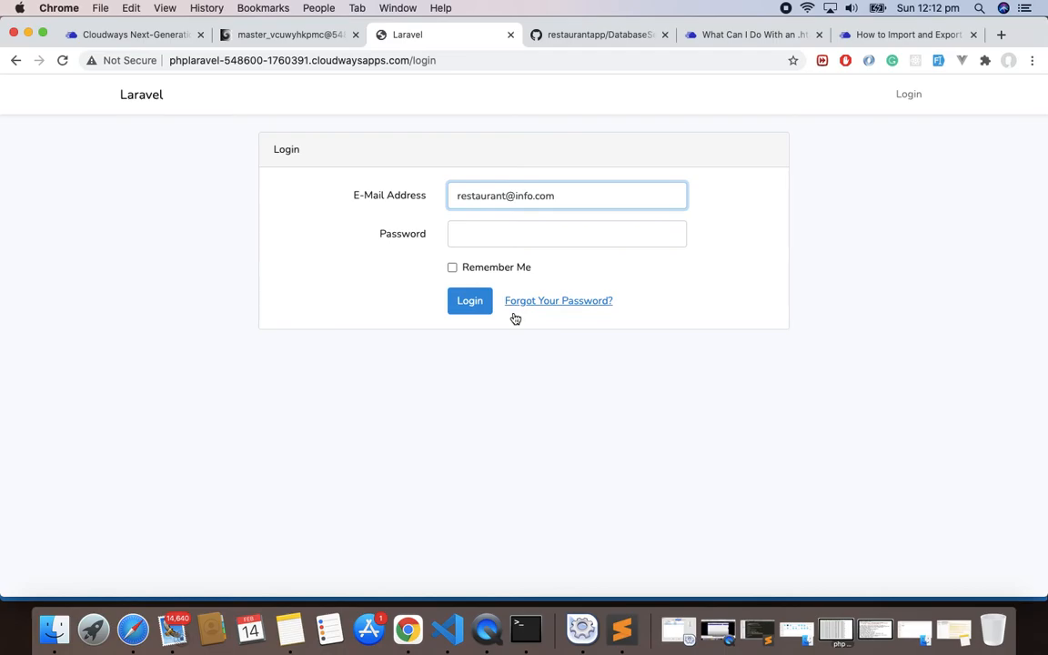
pyautogui.click(470, 300)
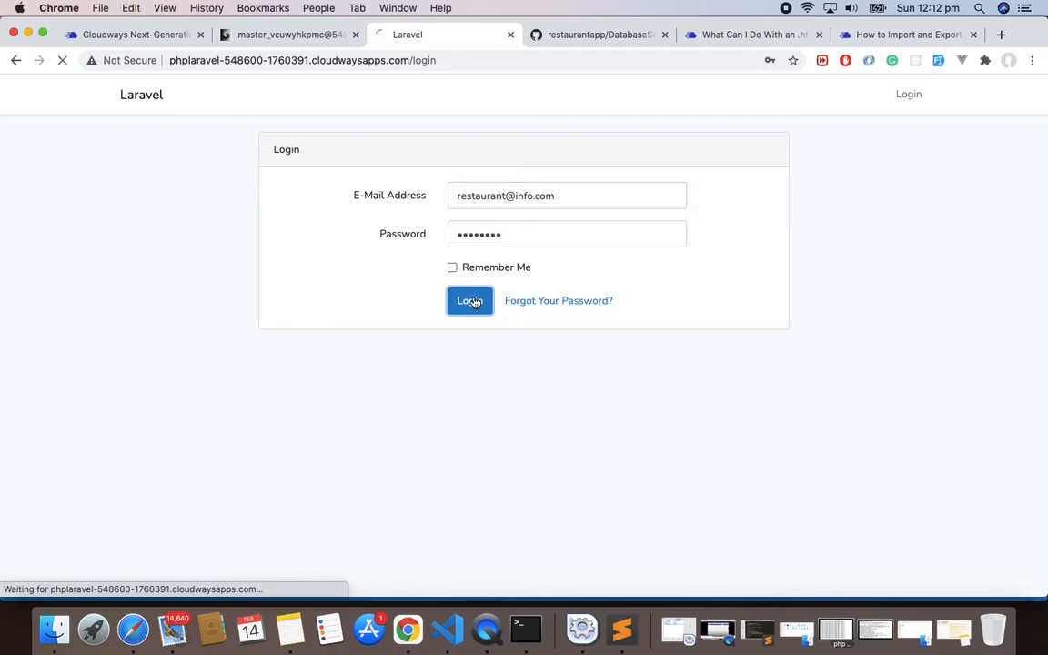
pyautogui.click(469, 300)
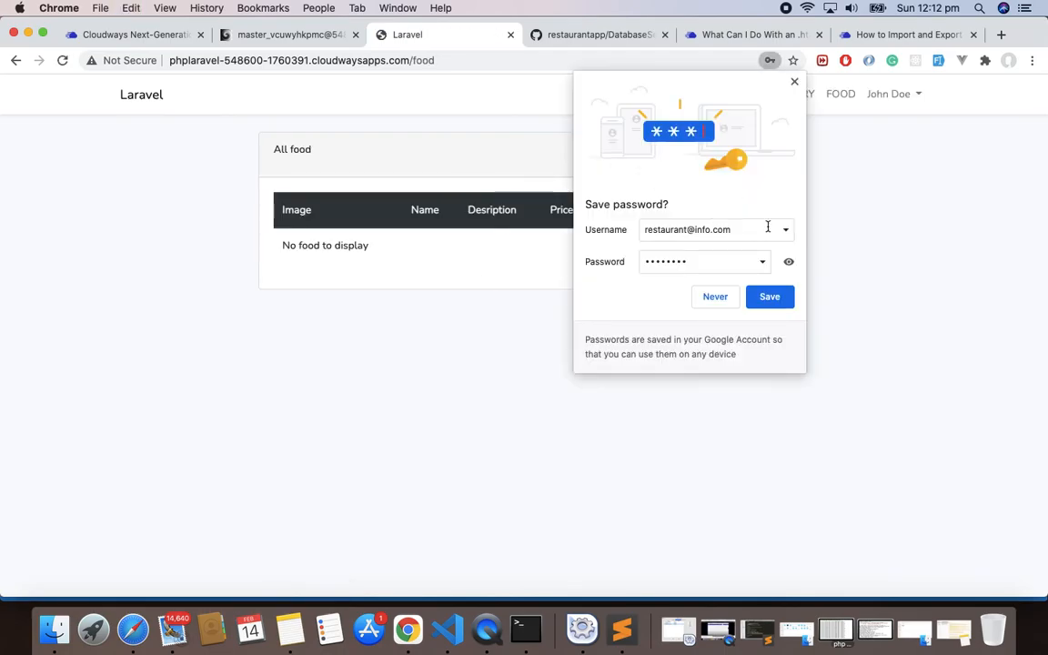
pyautogui.click(793, 82)
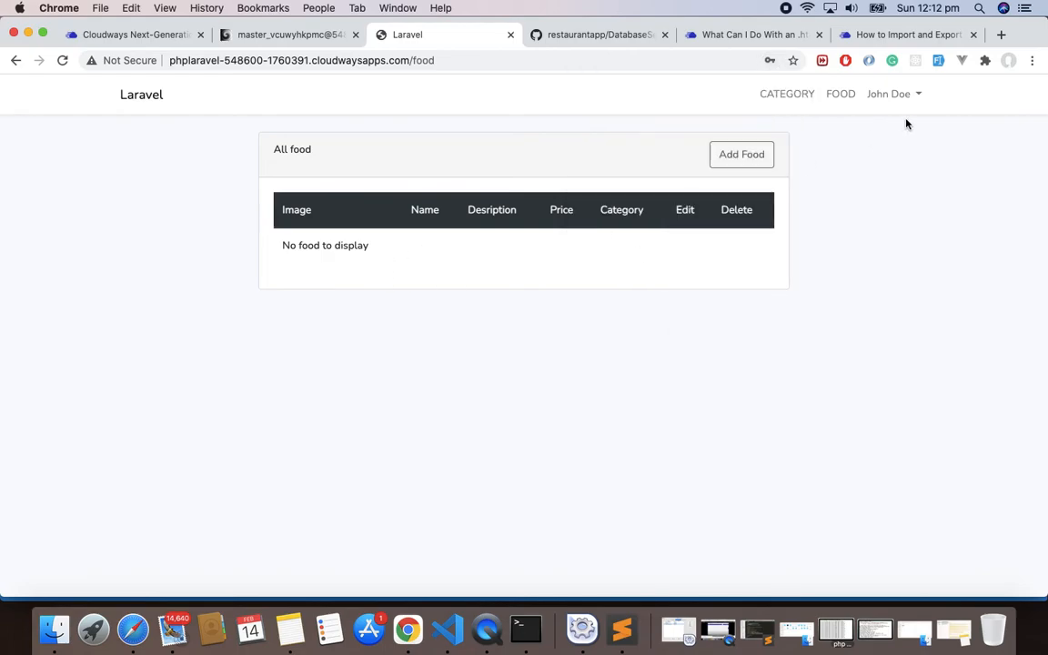
pyautogui.click(786, 94)
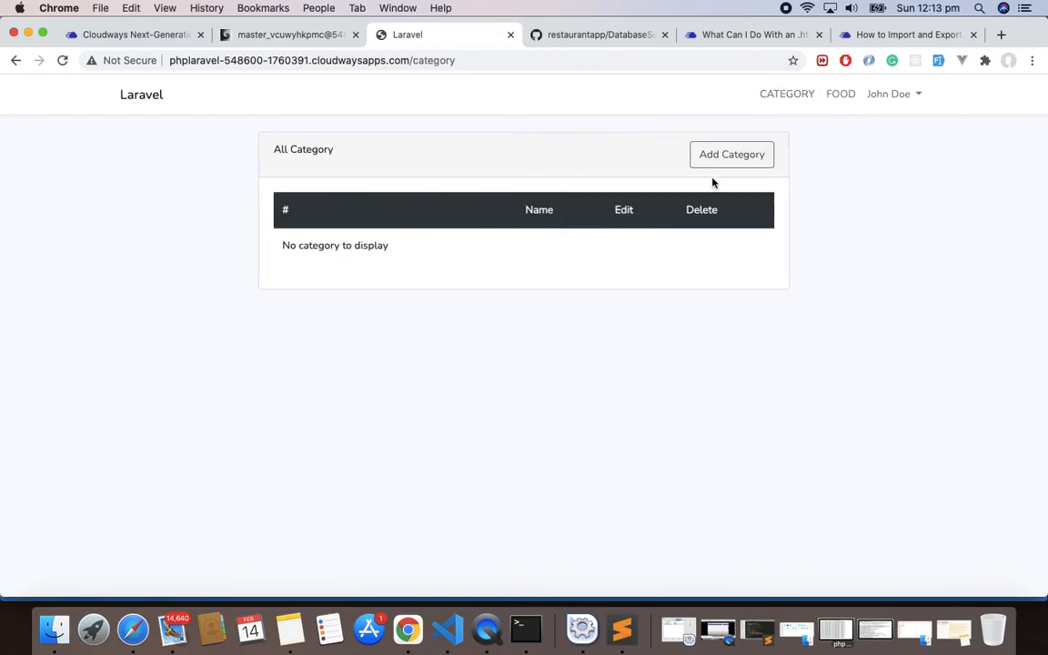
# Add a 'fast food' category and go to the Food list
pyautogui.click(732, 154)
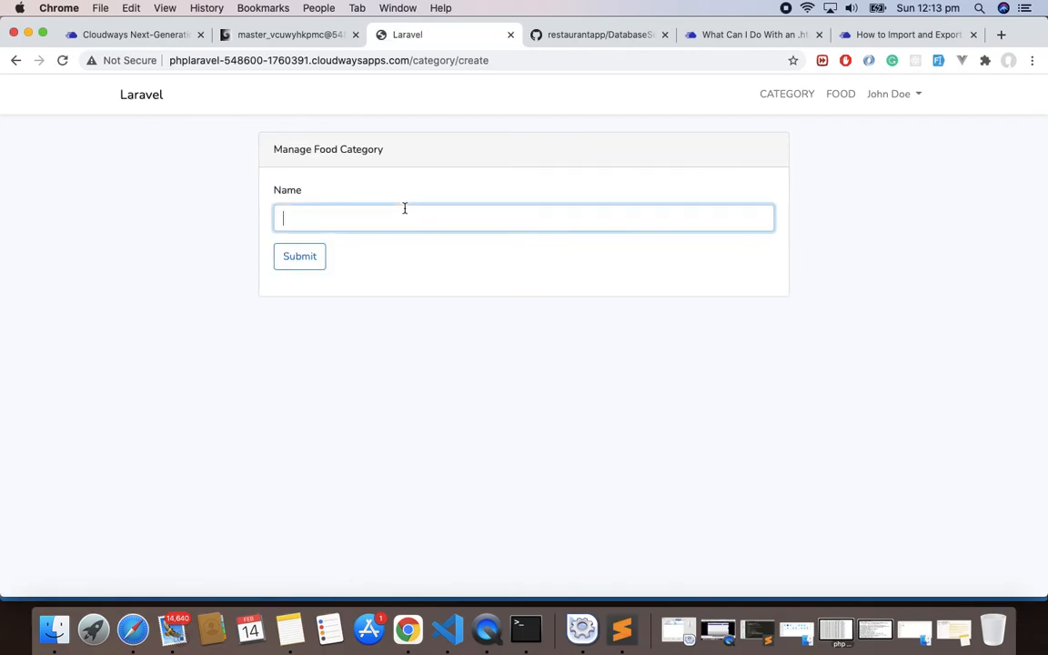
pyautogui.write('fast fo')
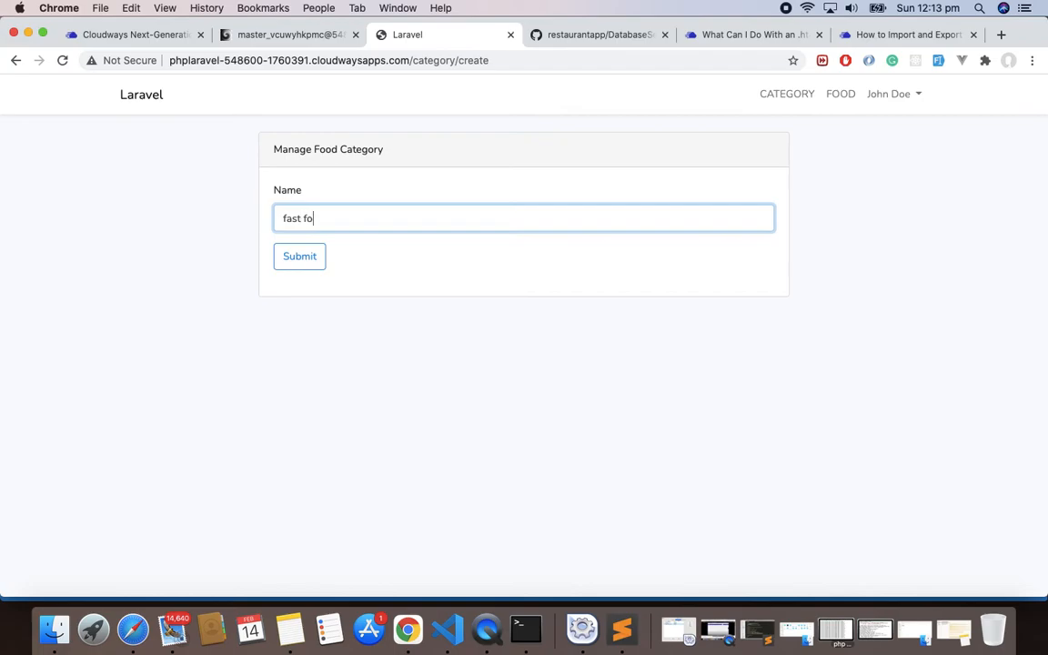
pyautogui.click(299, 255)
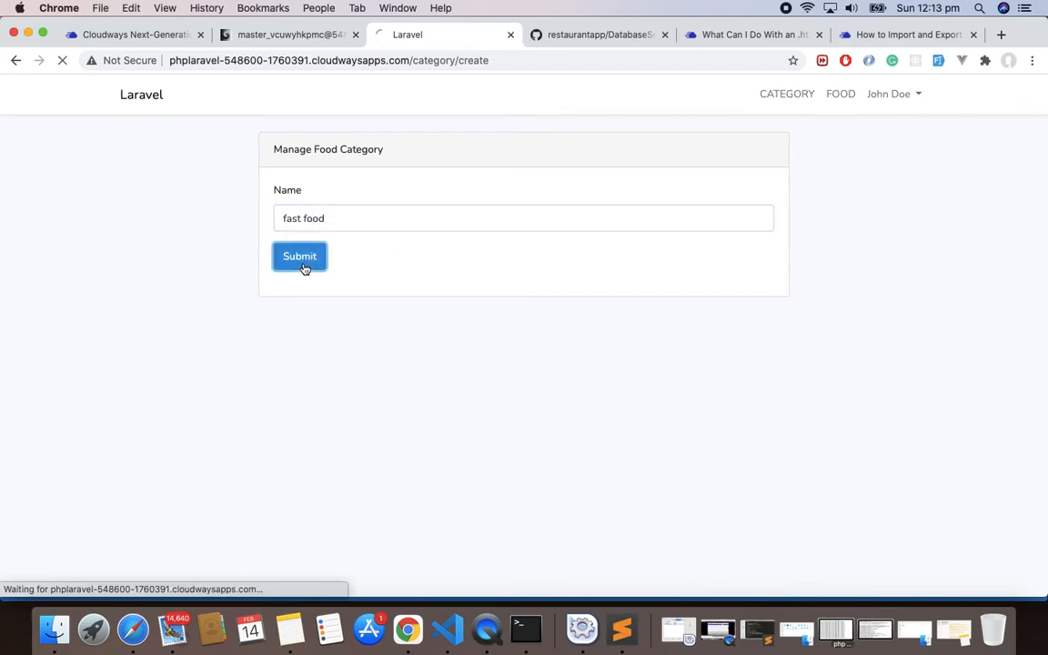
pyautogui.click(299, 256)
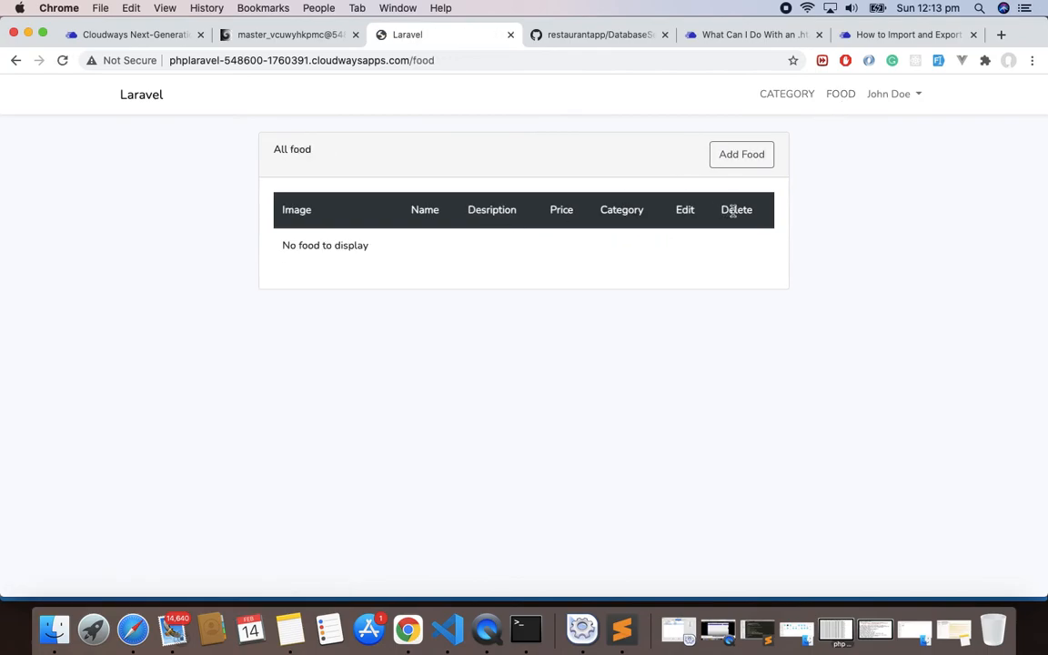
# Start a new food item and enter the momo name, description and price 10
pyautogui.click(742, 154)
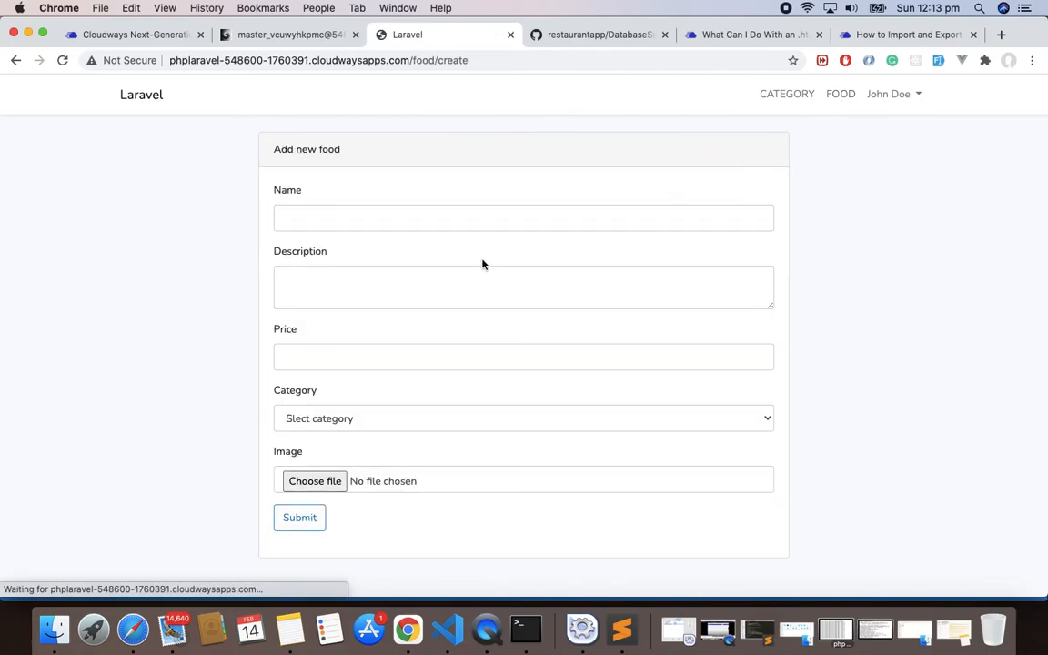
pyautogui.write('momo')
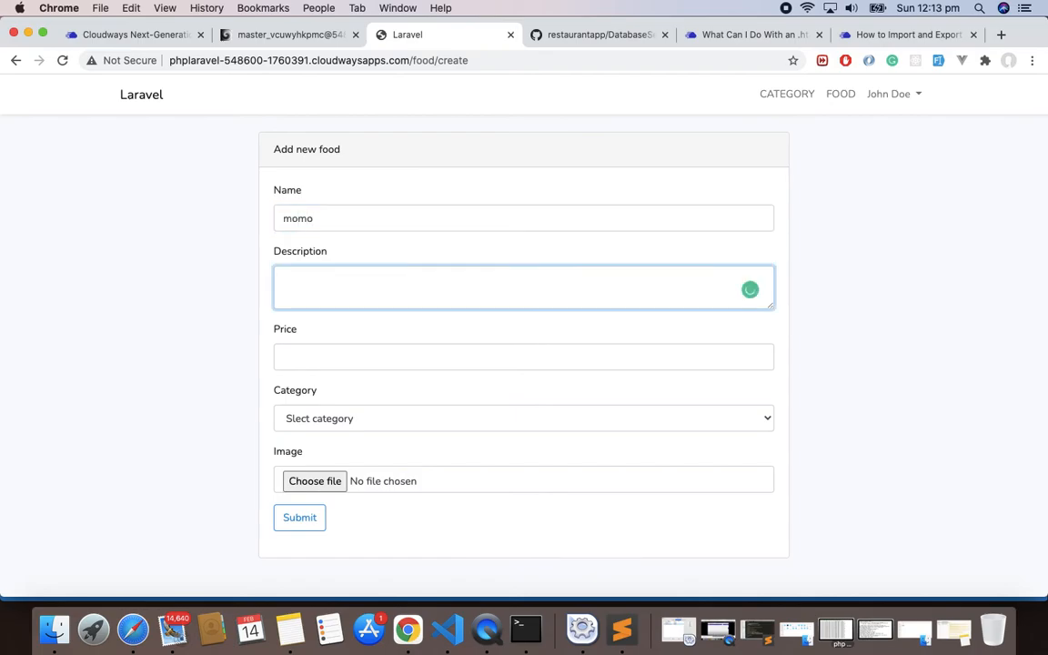
pyautogui.write('this a')
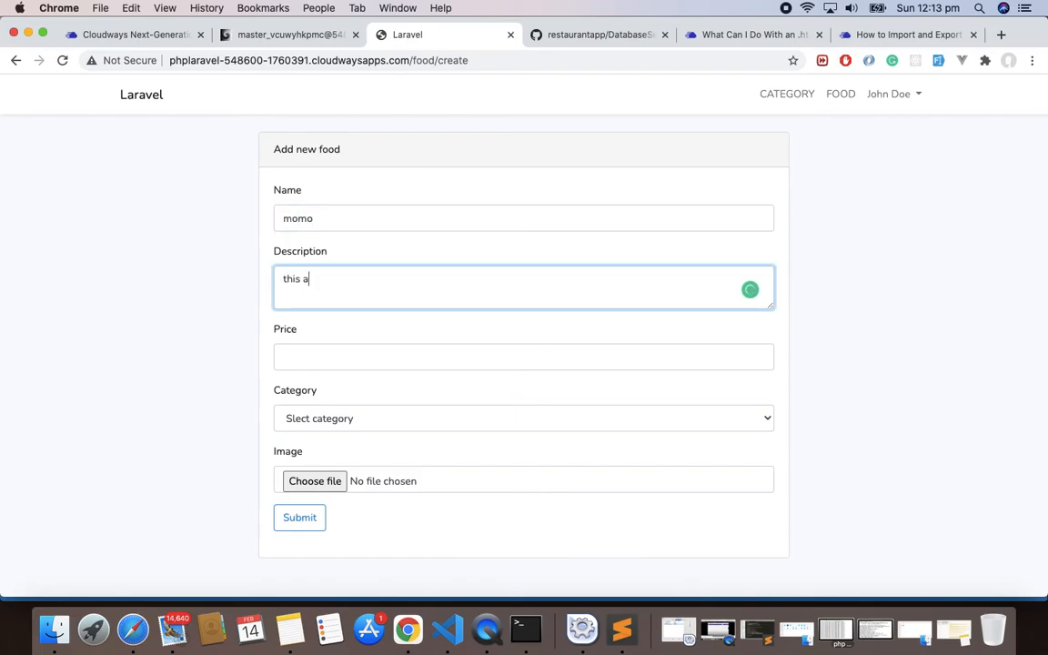
pyautogui.write('momo')
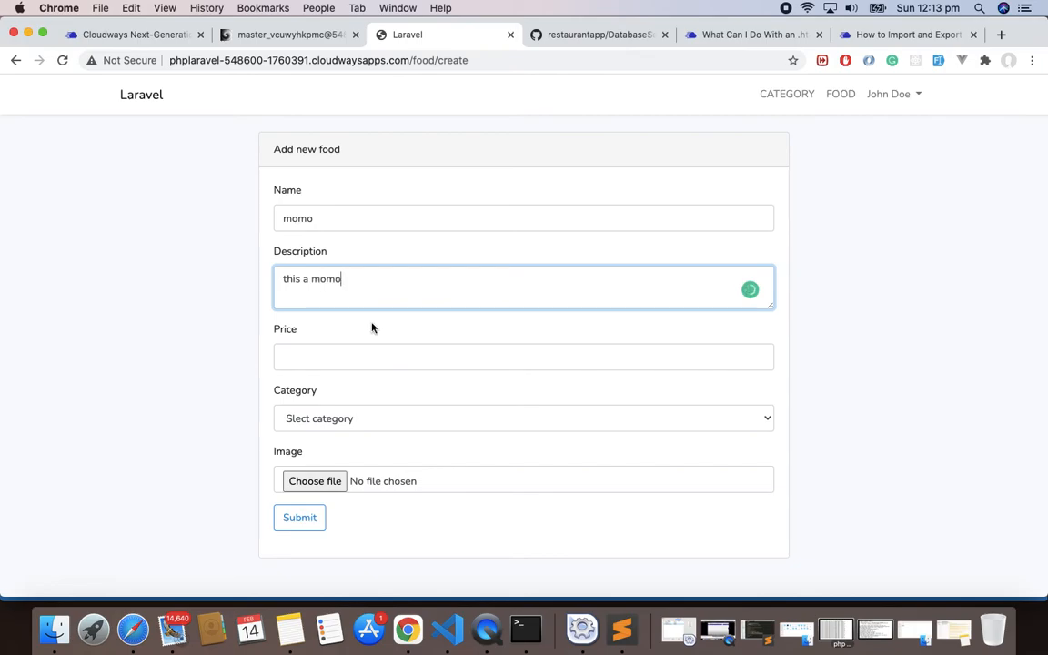
pyautogui.write('10')
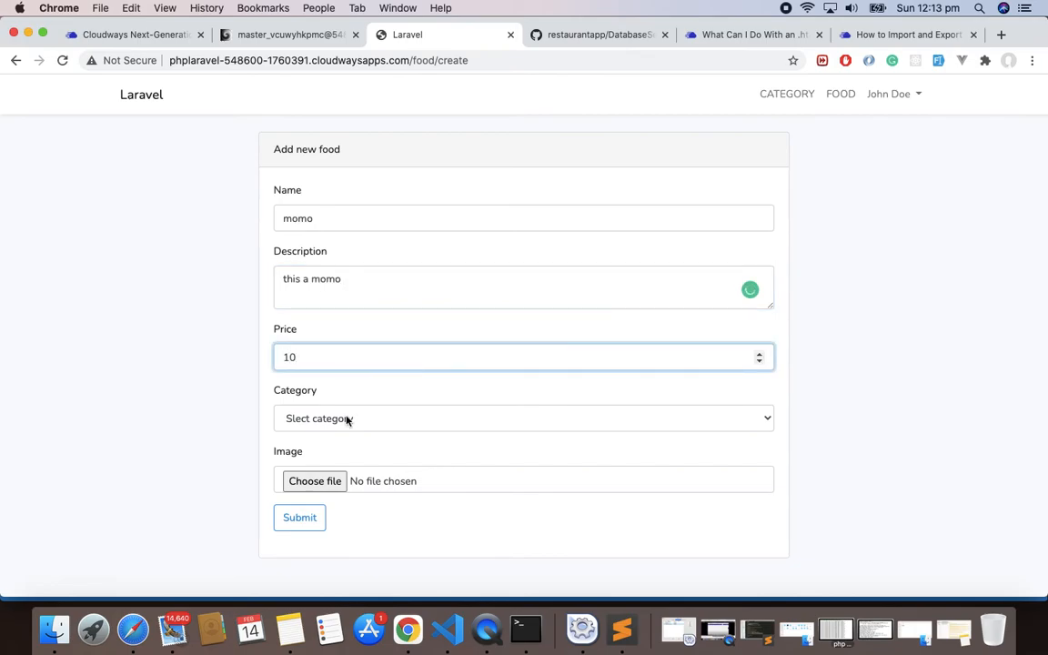
# Assign the fast food category, attach momo.jpg, submit the item, and view categories
pyautogui.click(523, 417)
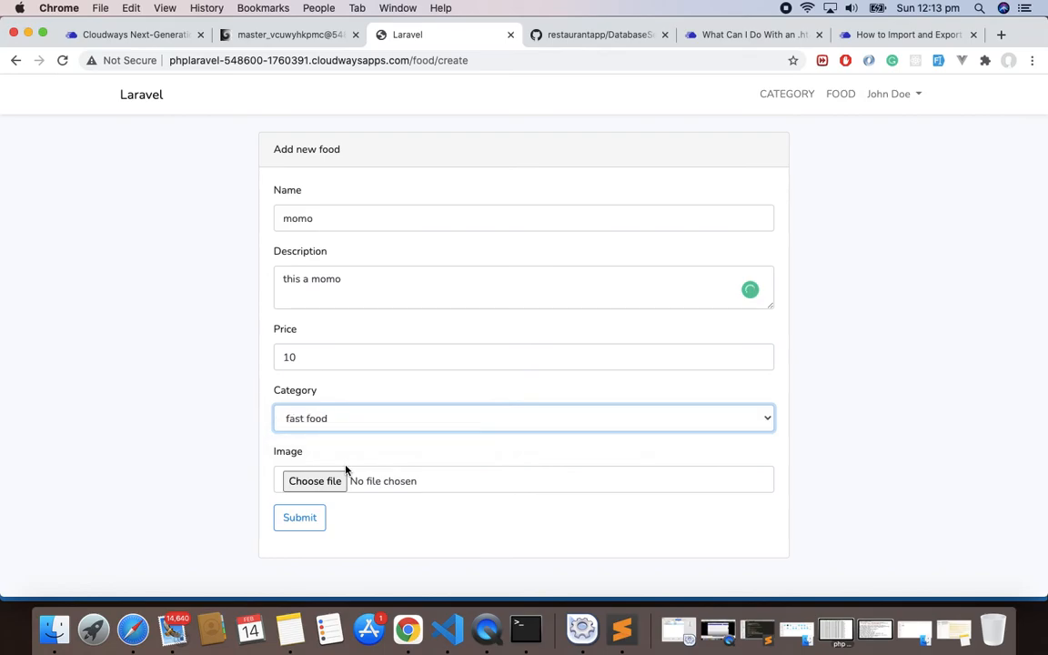
pyautogui.click(314, 481)
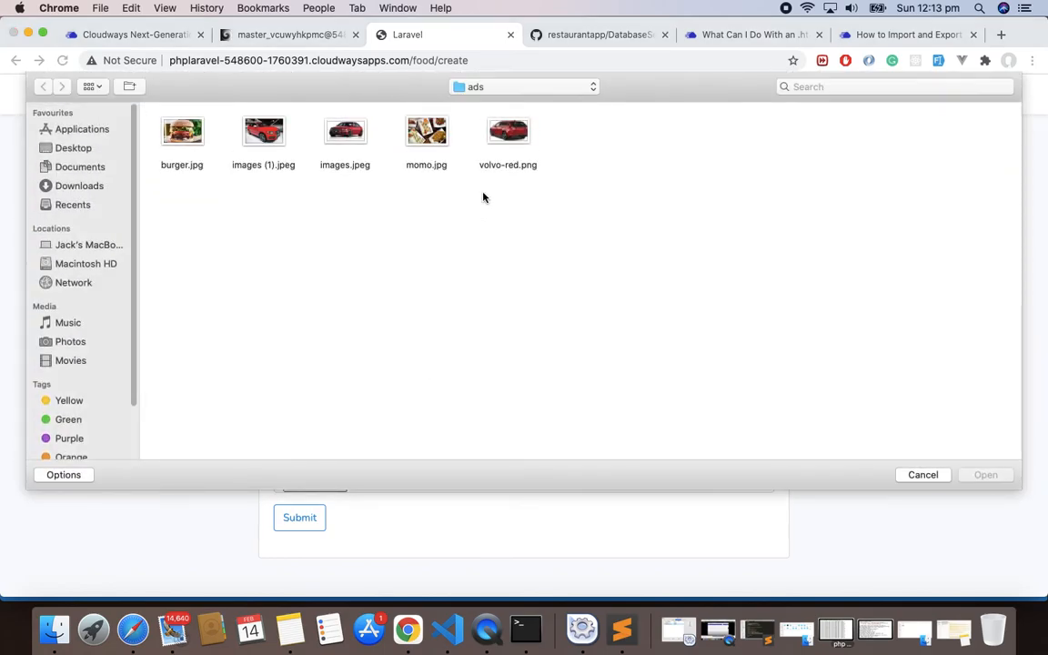
pyautogui.click(426, 131)
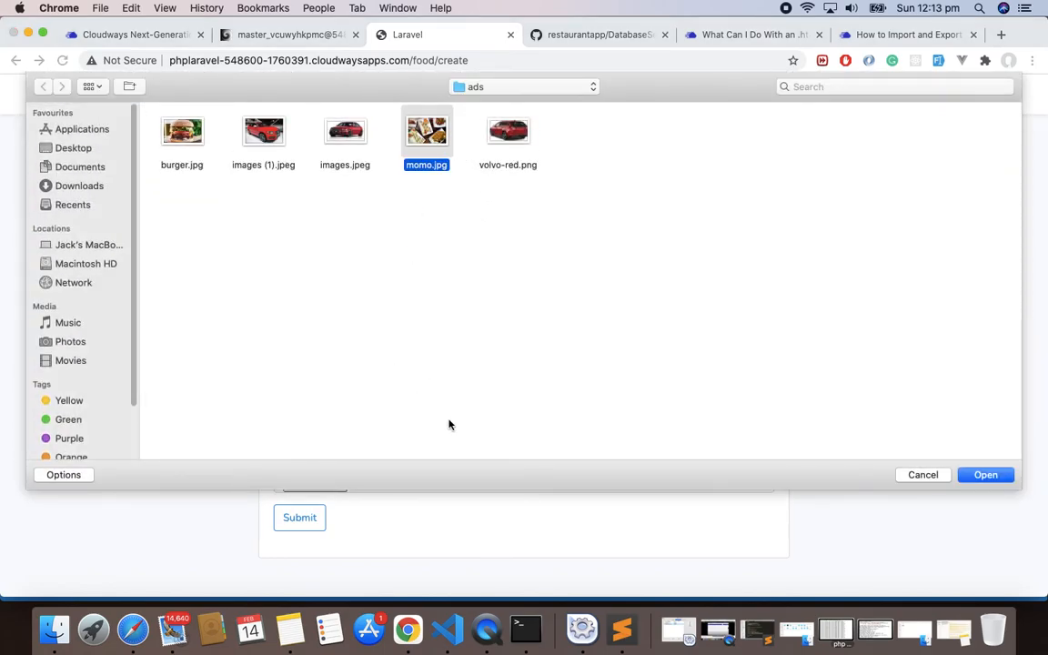
pyautogui.click(986, 474)
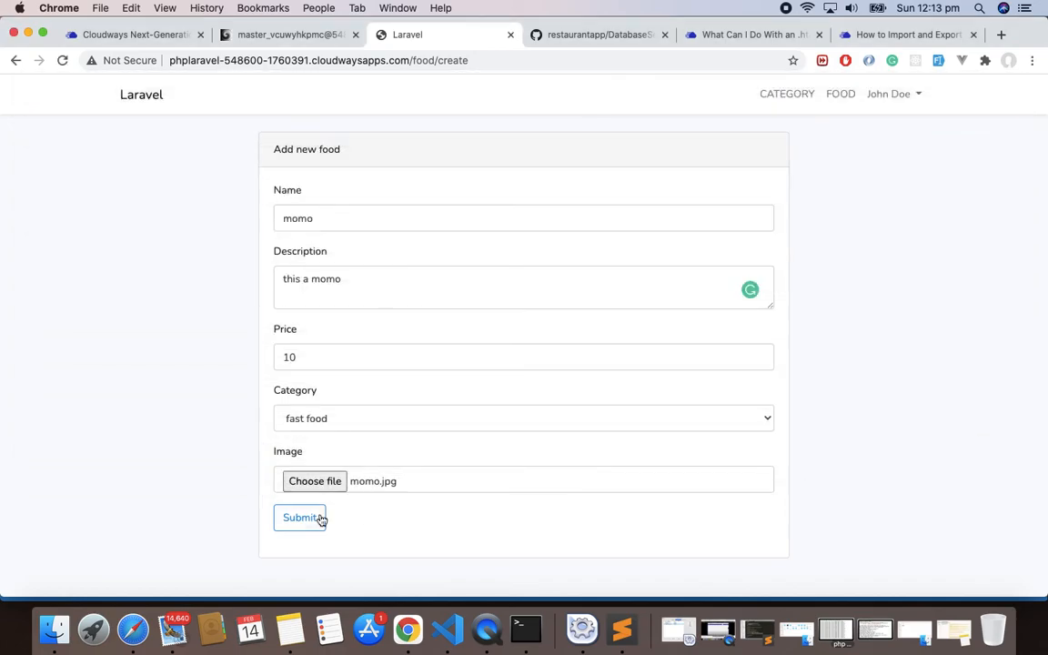
pyautogui.click(299, 516)
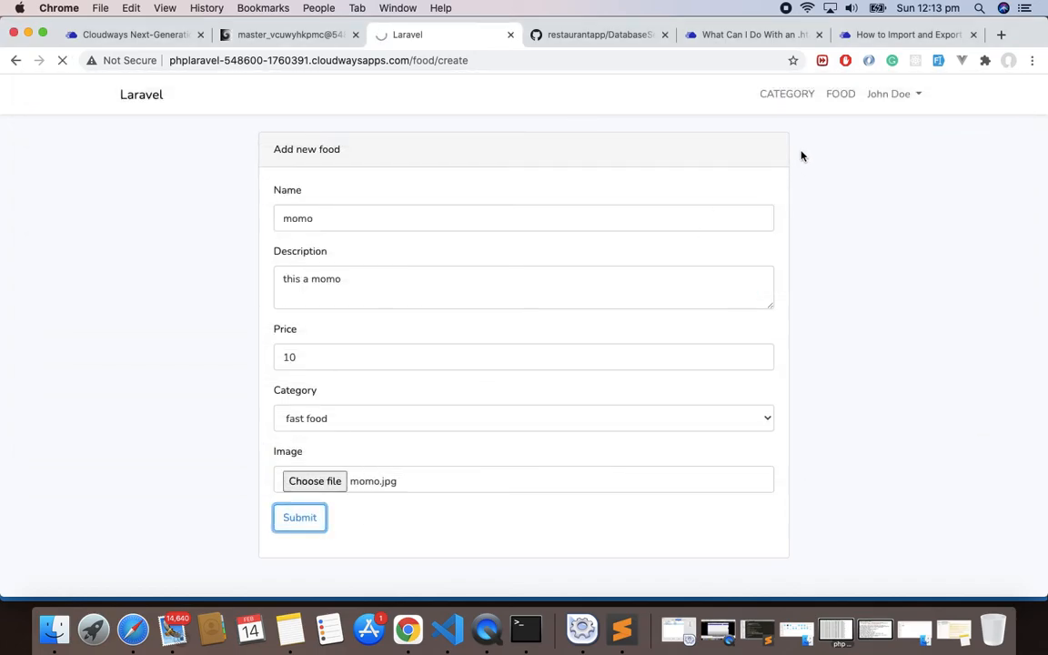
pyautogui.click(299, 517)
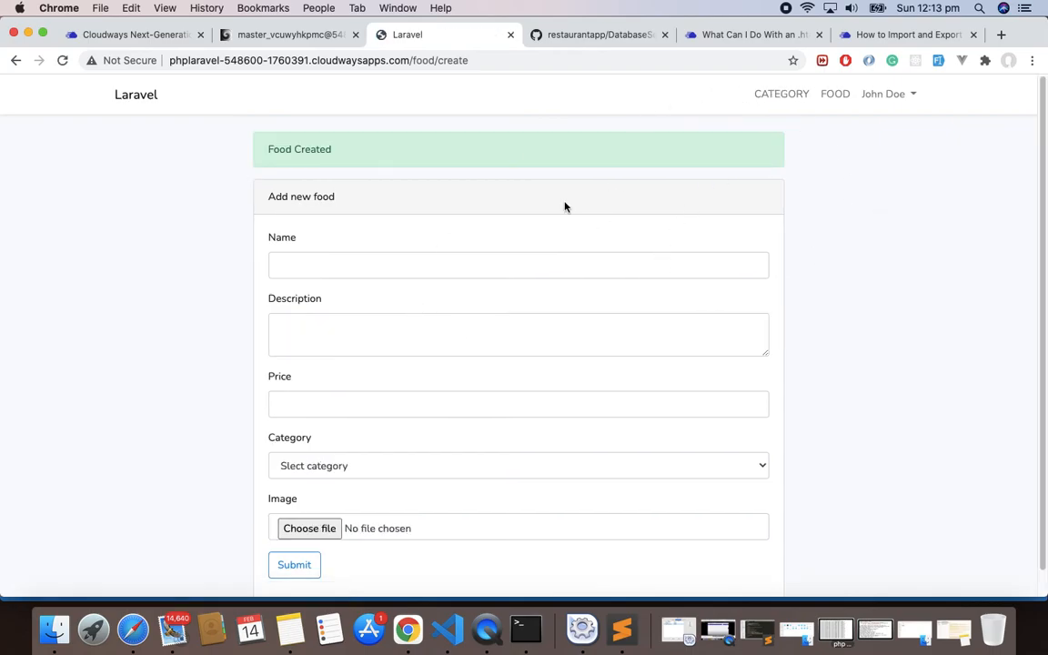
pyautogui.moveTo(760, 107)
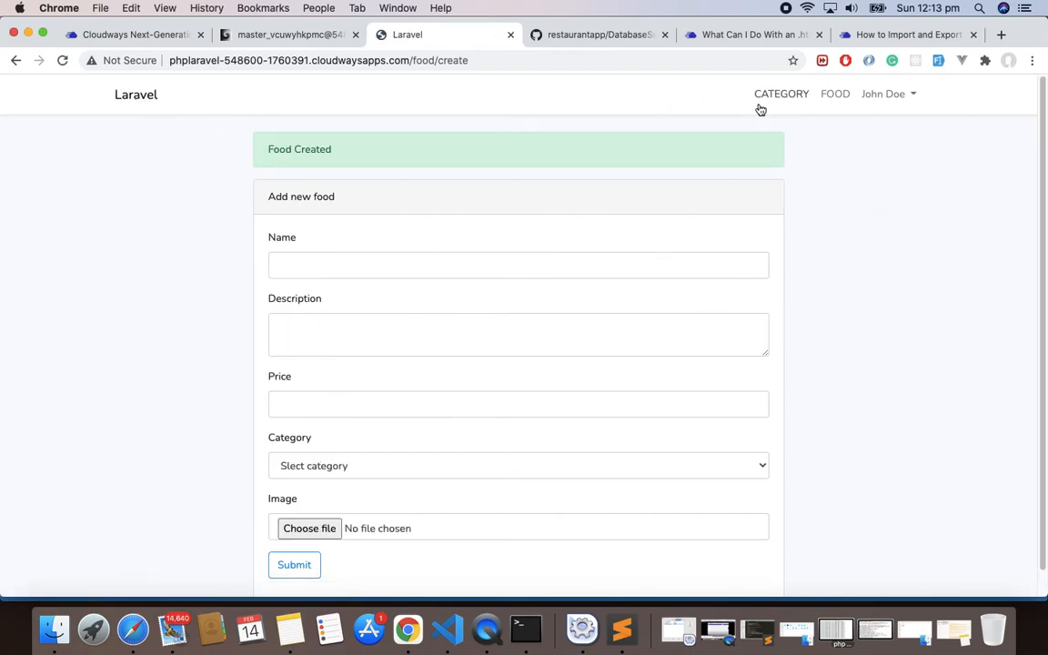
pyautogui.click(781, 94)
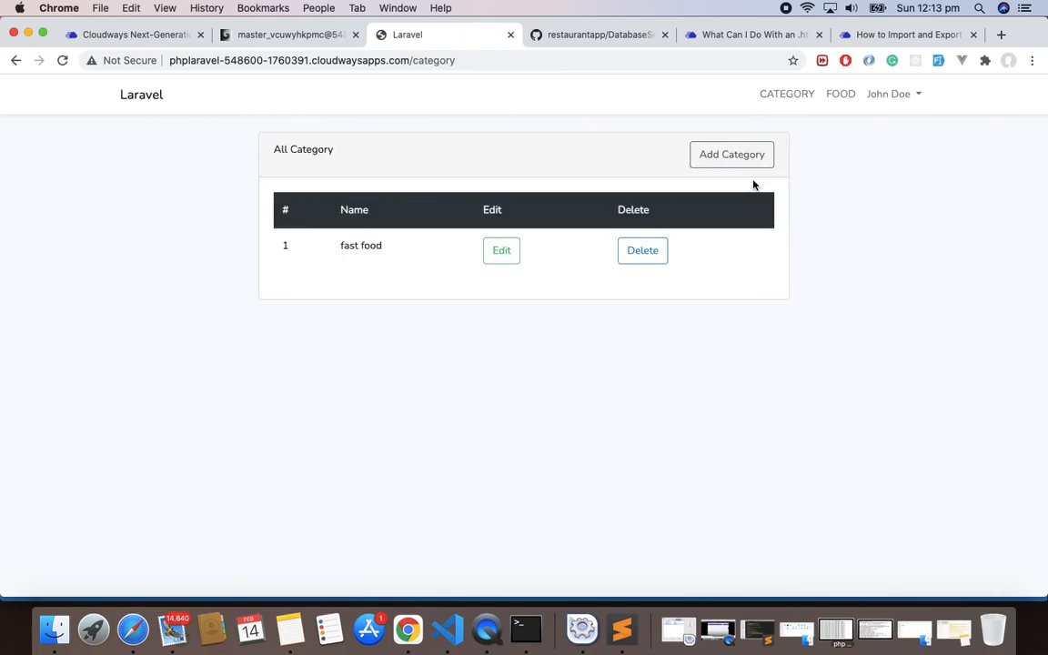
# Check the food list and home page for momo at $10, then open its details
pyautogui.click(840, 94)
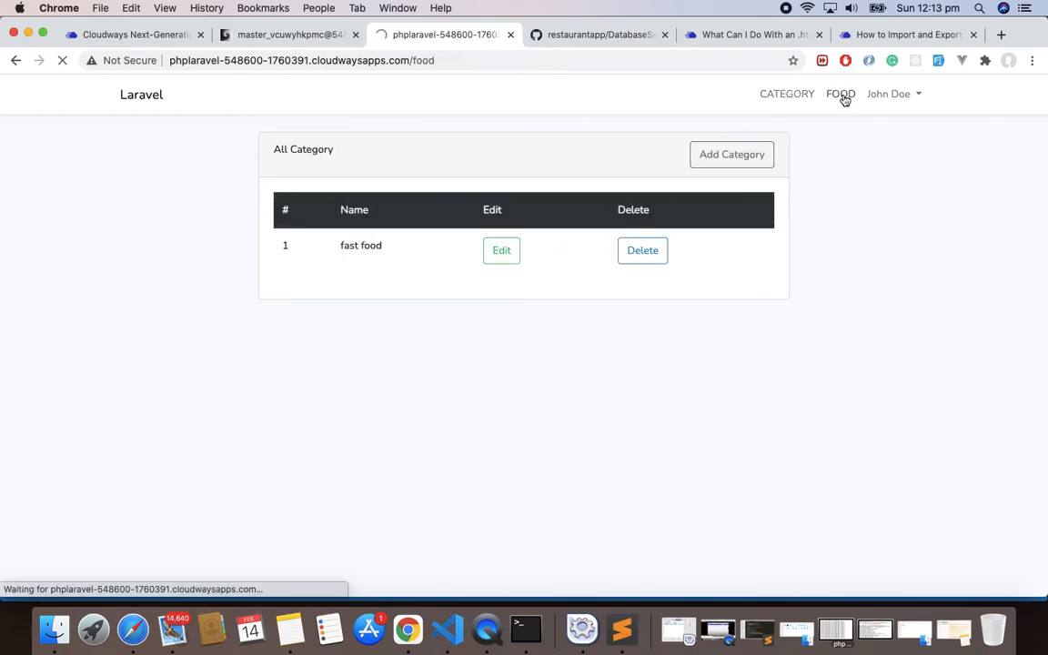
pyautogui.click(840, 93)
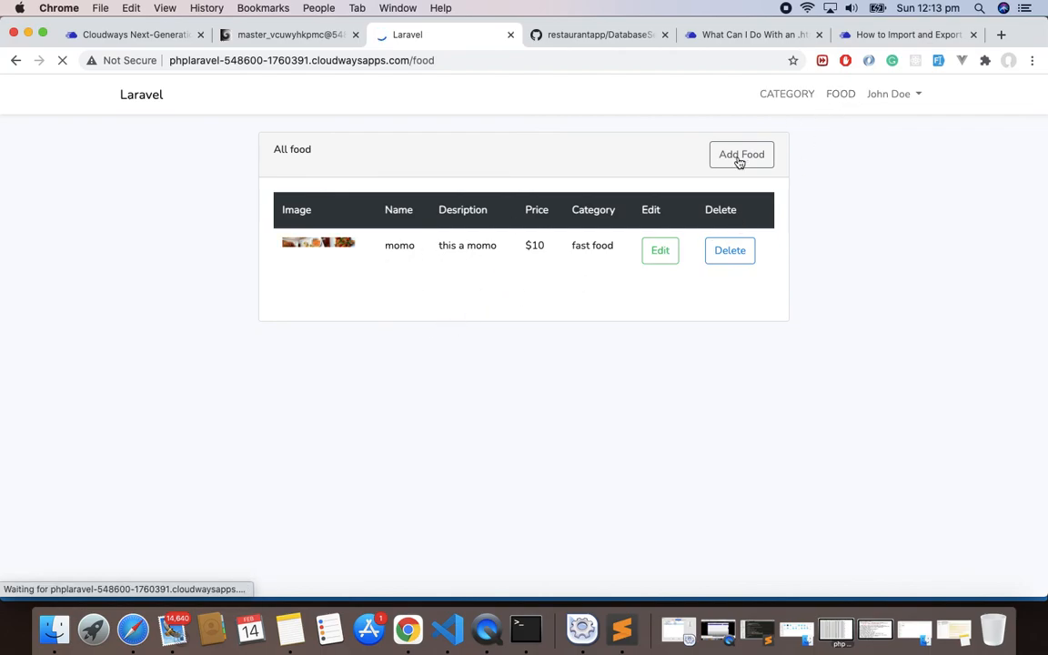
pyautogui.click(741, 154)
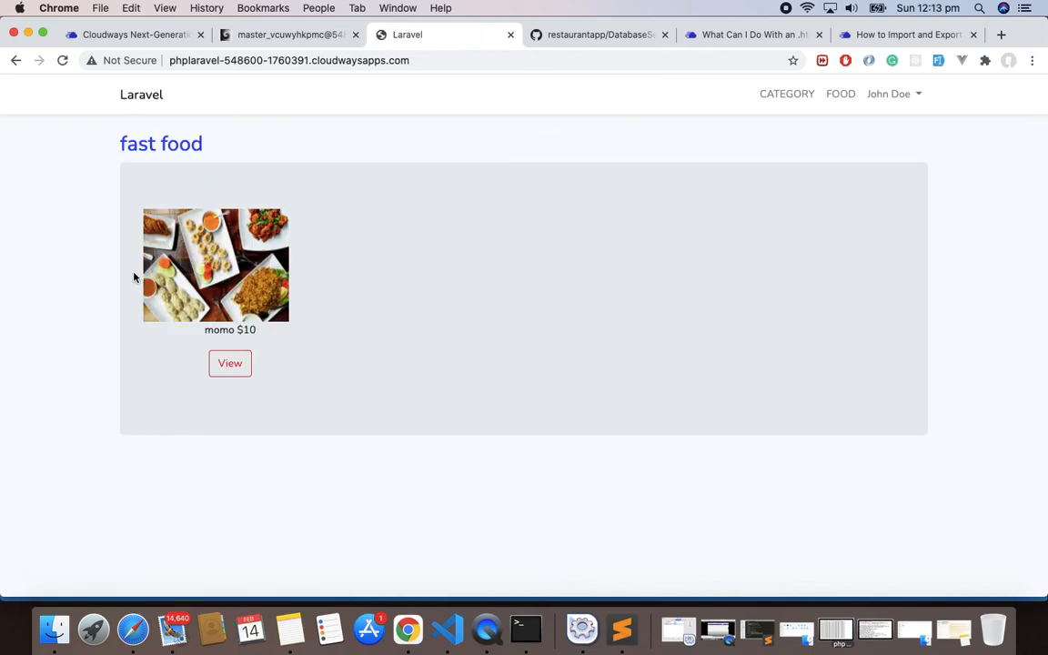
pyautogui.click(229, 363)
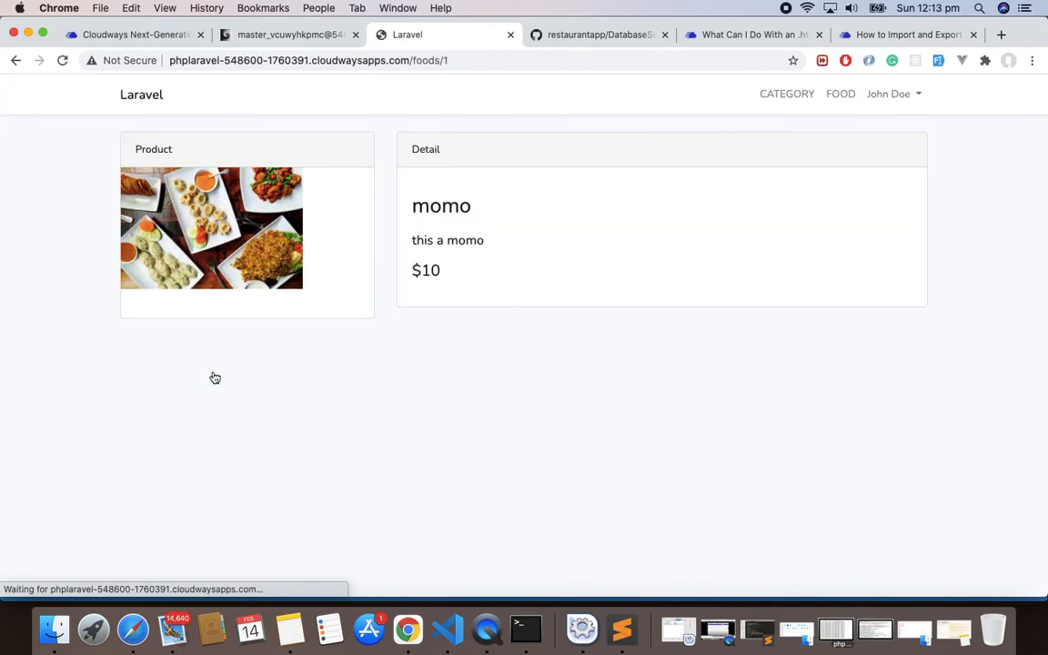